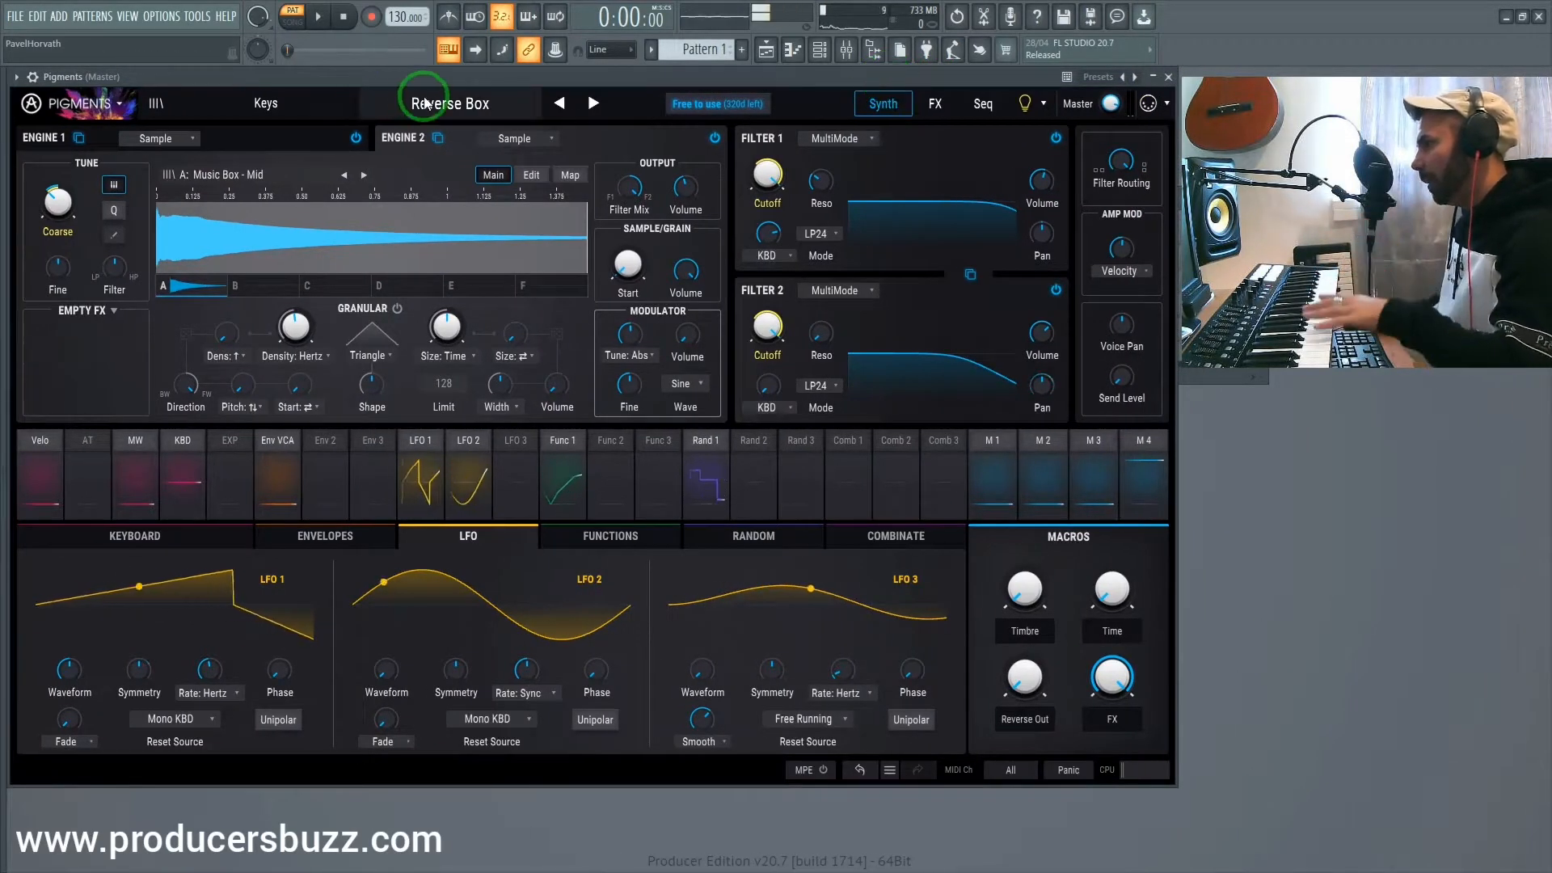
Browse the full preset list twice and keep the Reverse Box preset
left_click(449, 104)
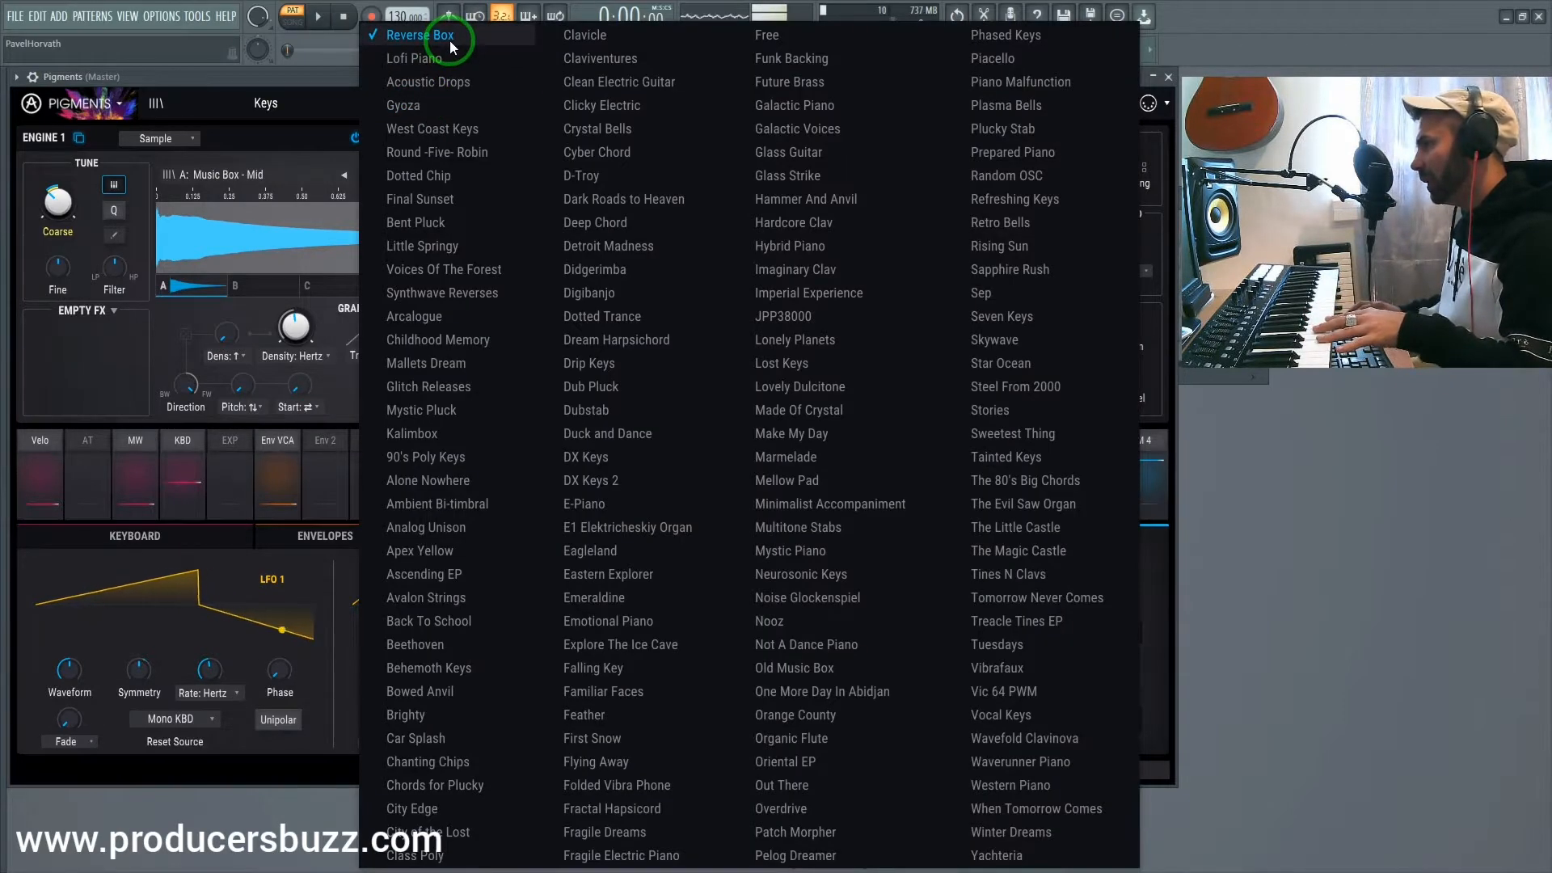
left_click(419, 36)
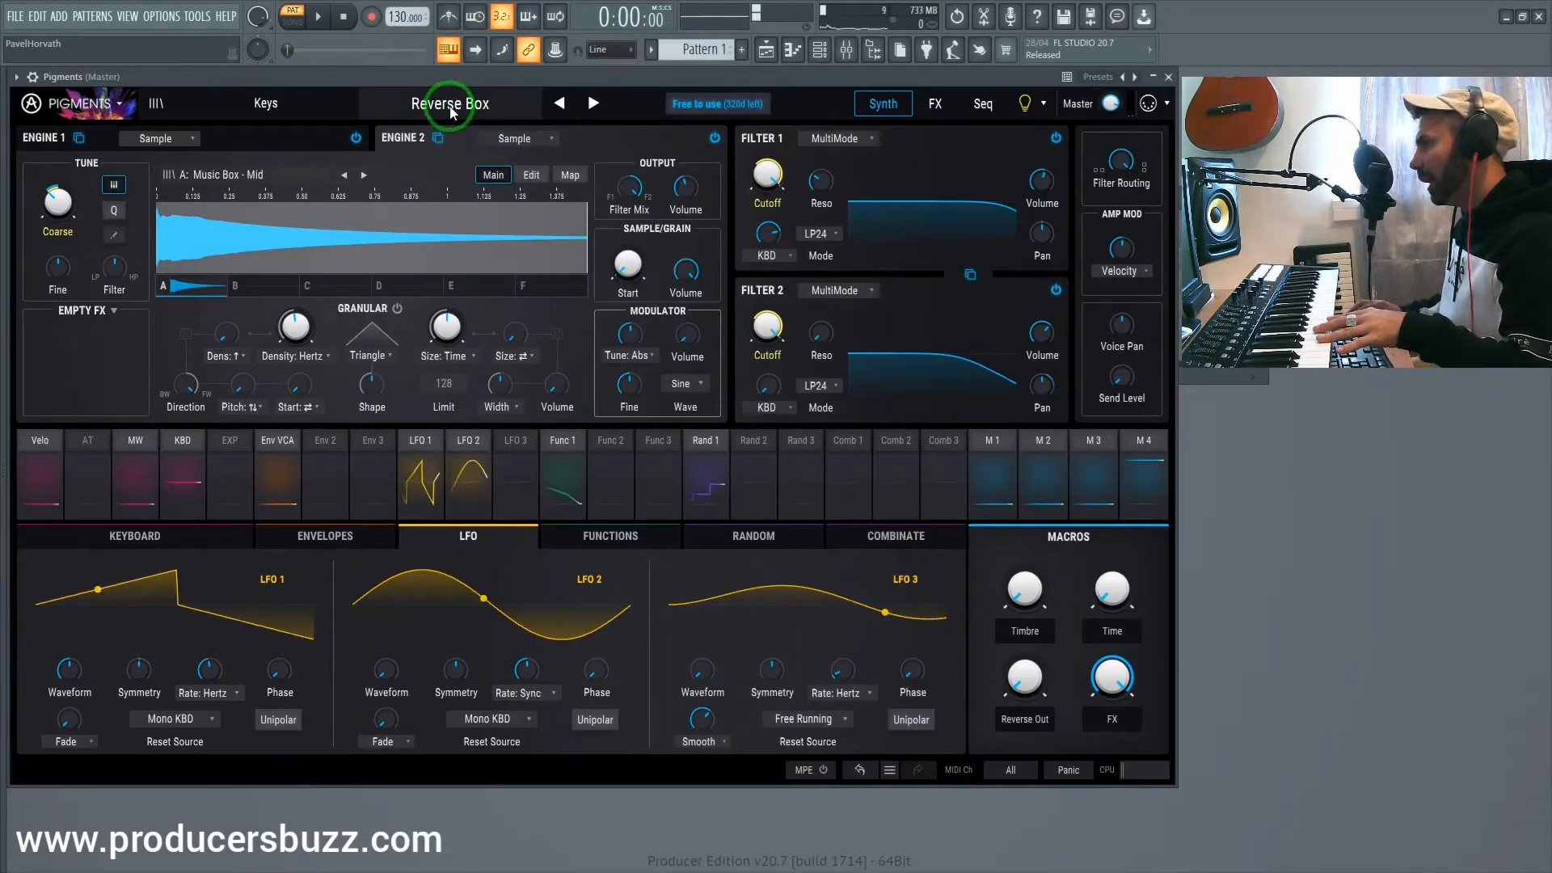
left_click(449, 104)
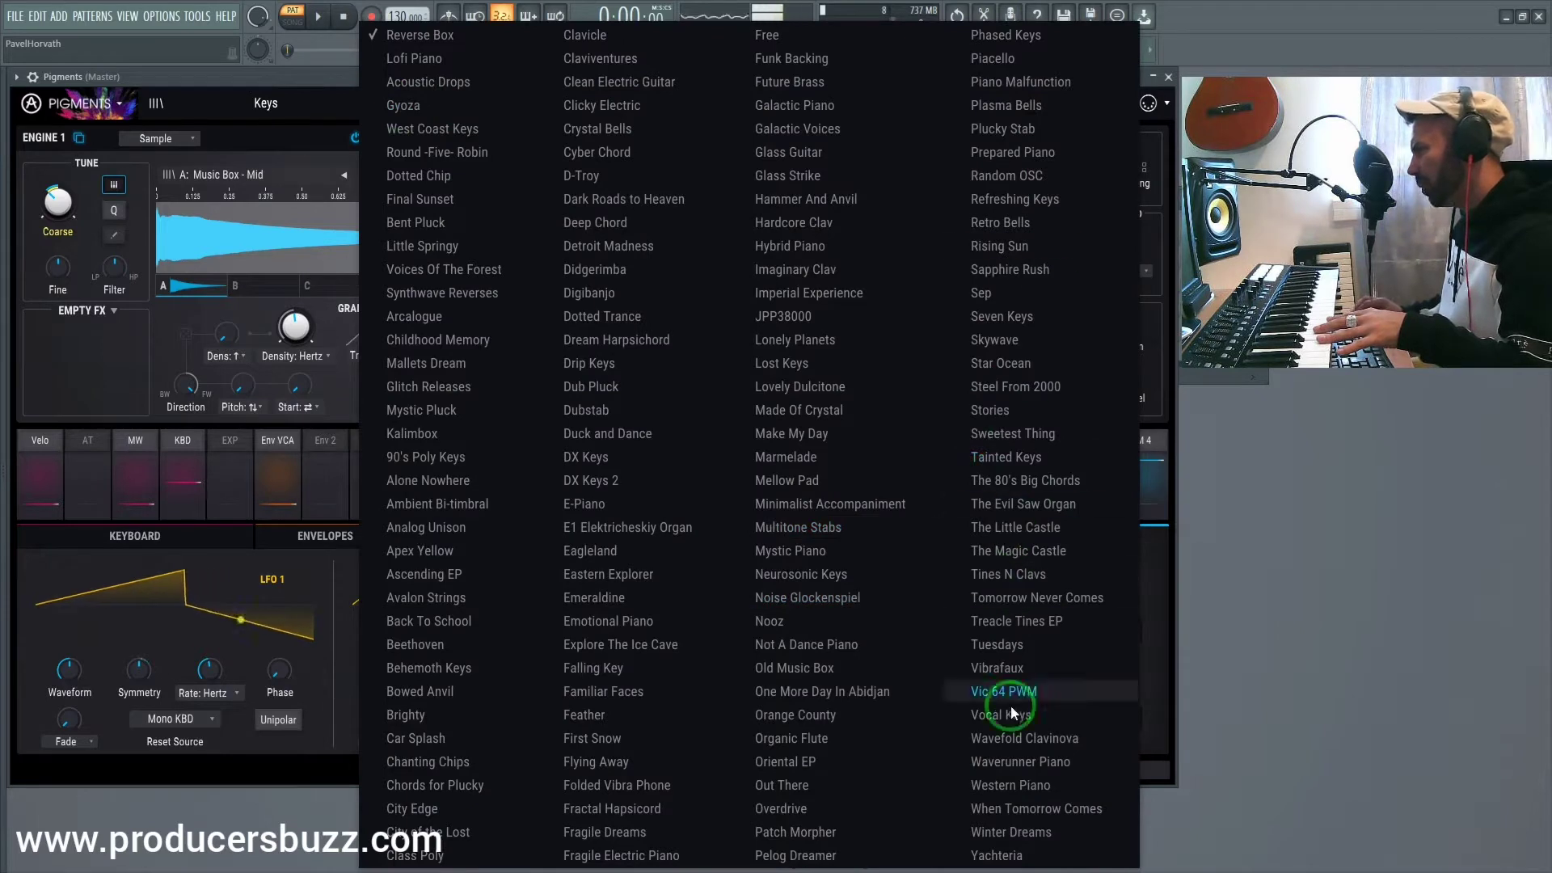
mouse_move(443, 58)
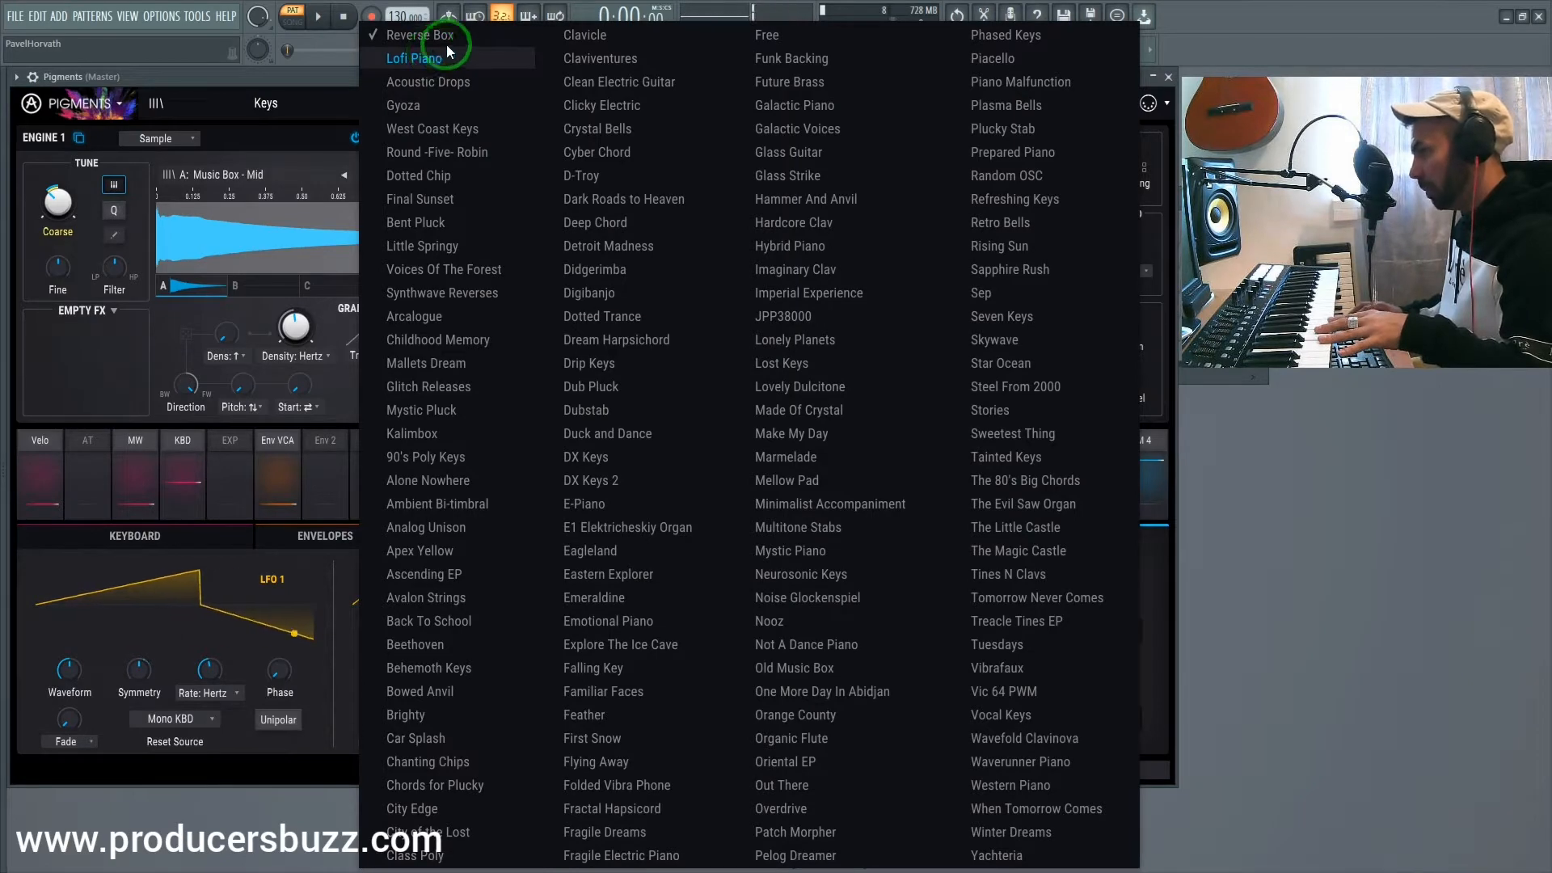
left_click(420, 36)
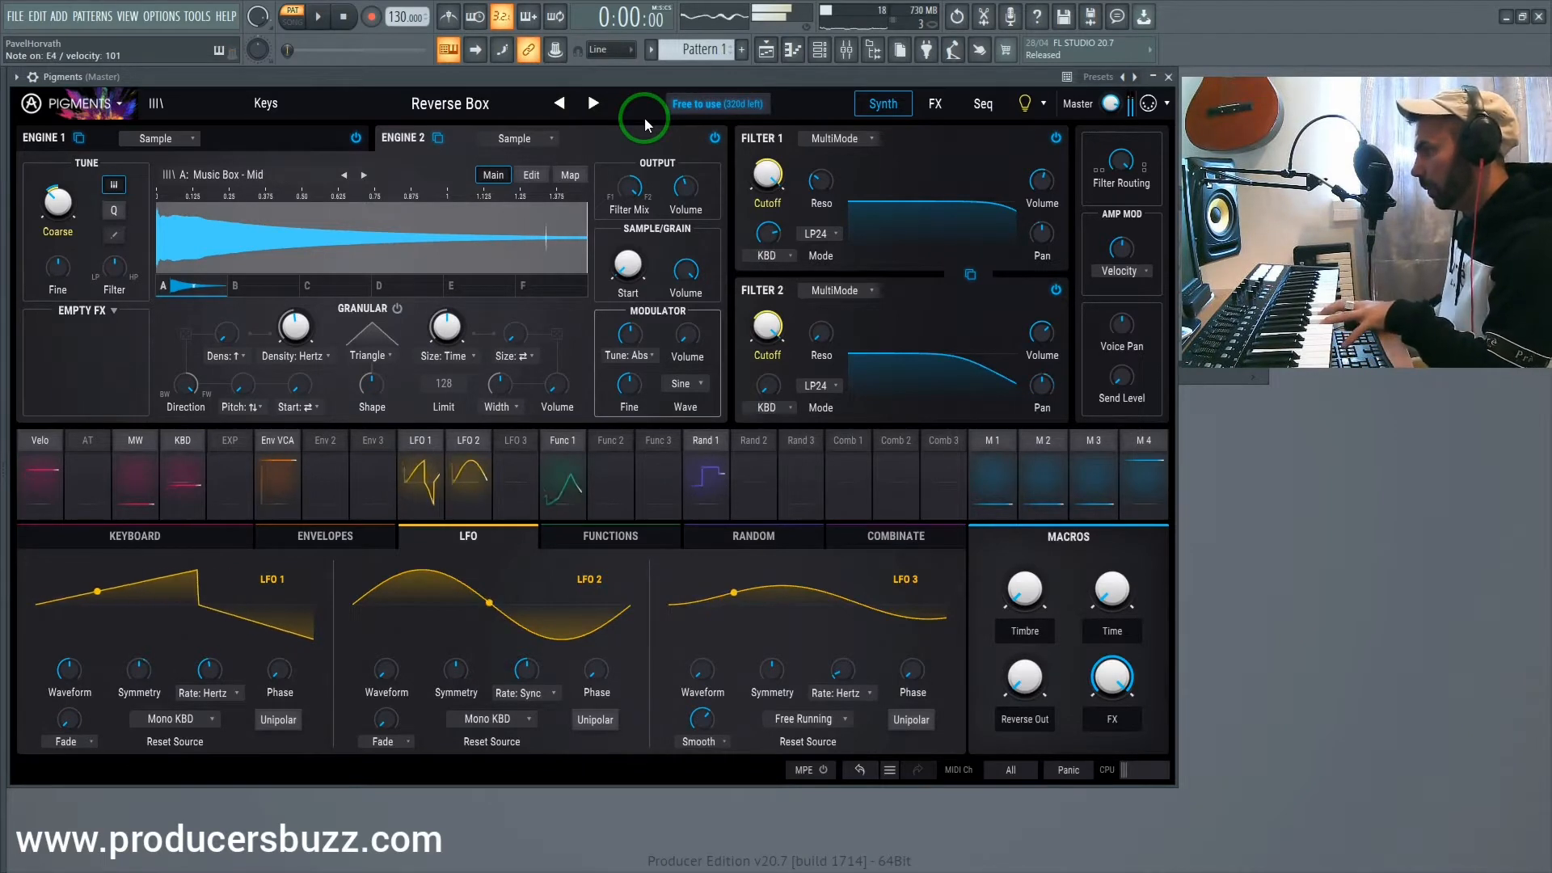
Step through Lofi Piano, Acoustic Drops, Gyoza and West Coast Keys, auditioning each
left_click(594, 103)
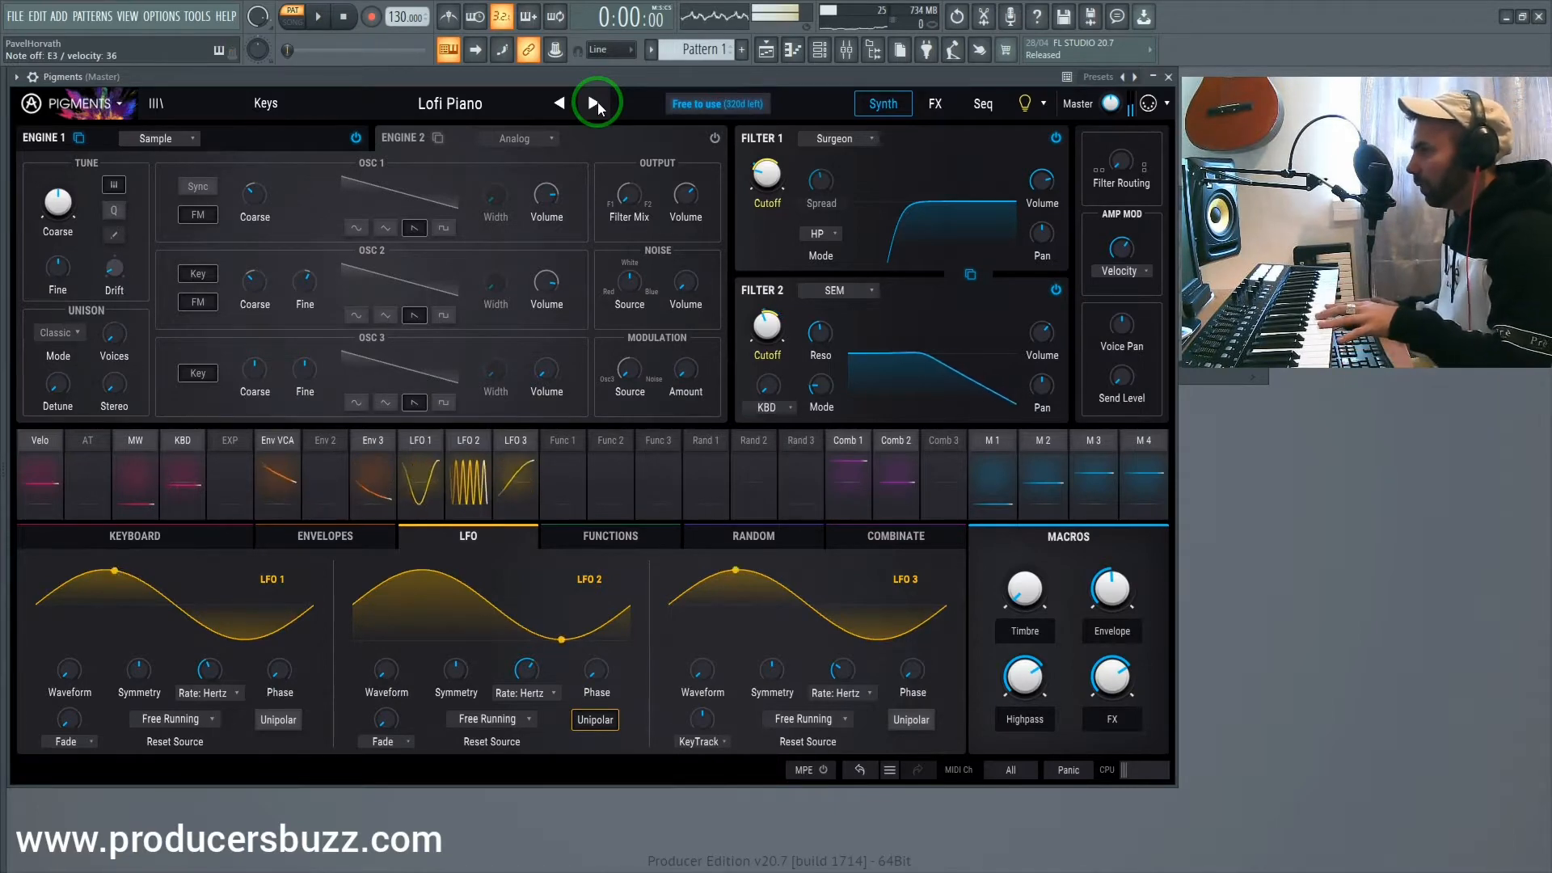
left_click(595, 103)
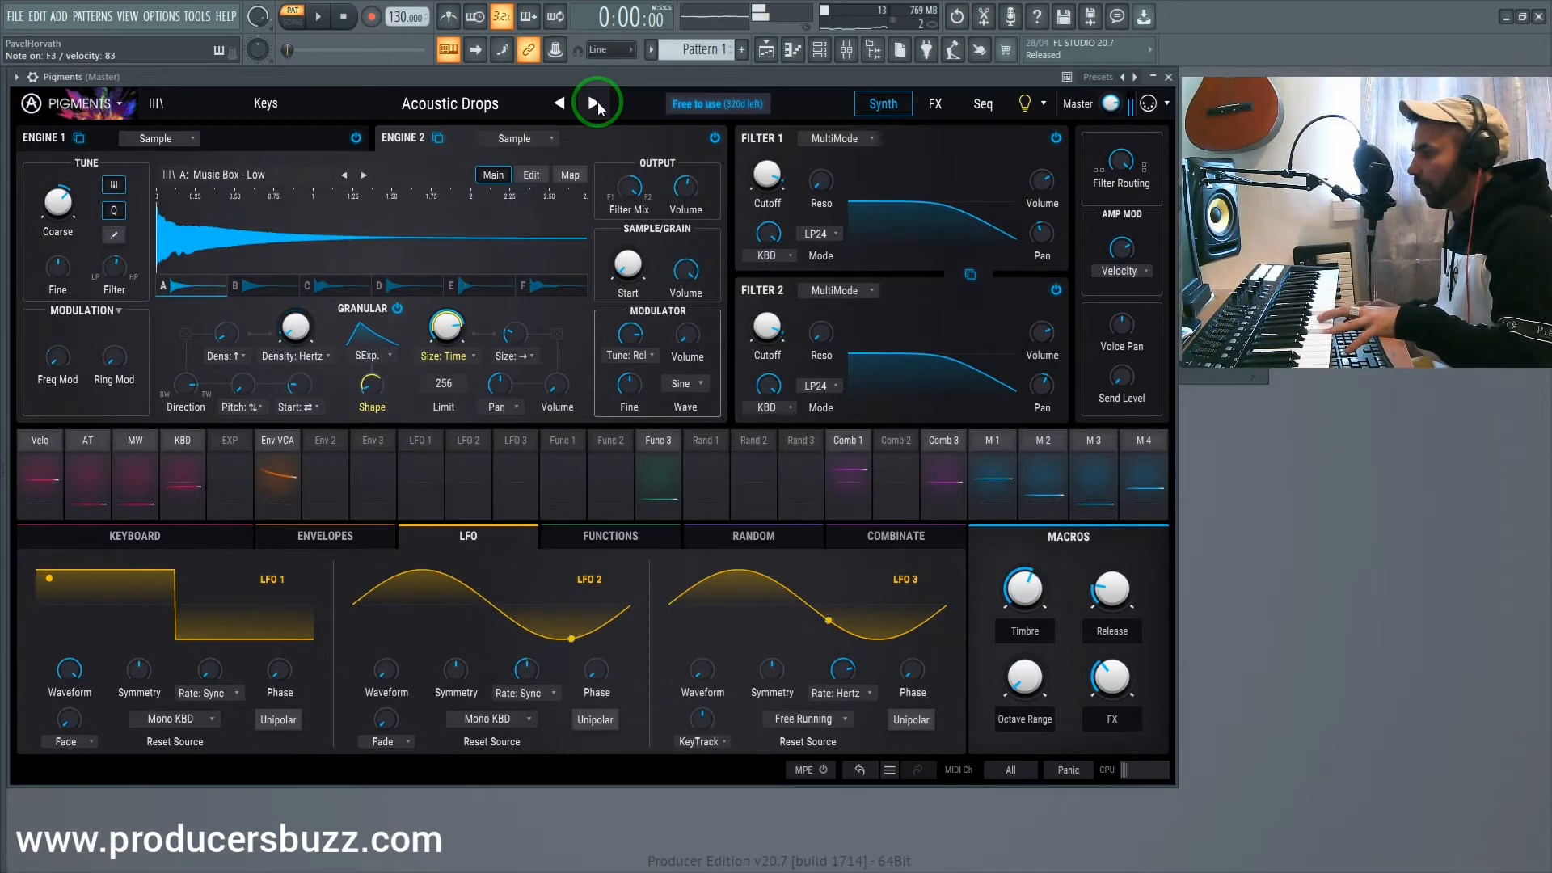
left_click(595, 103)
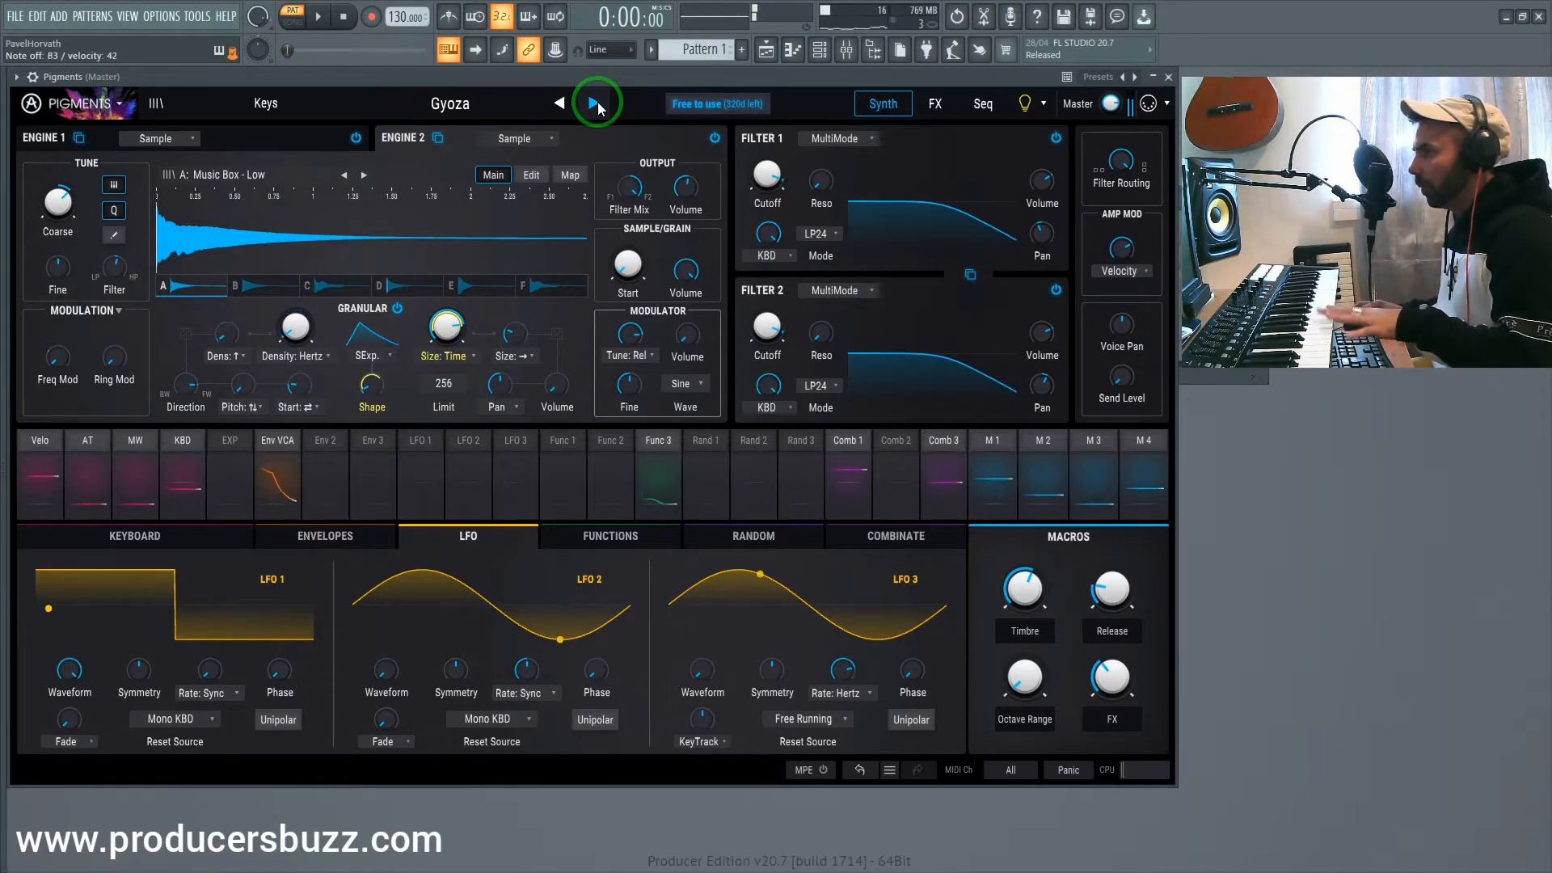
left_click(595, 103)
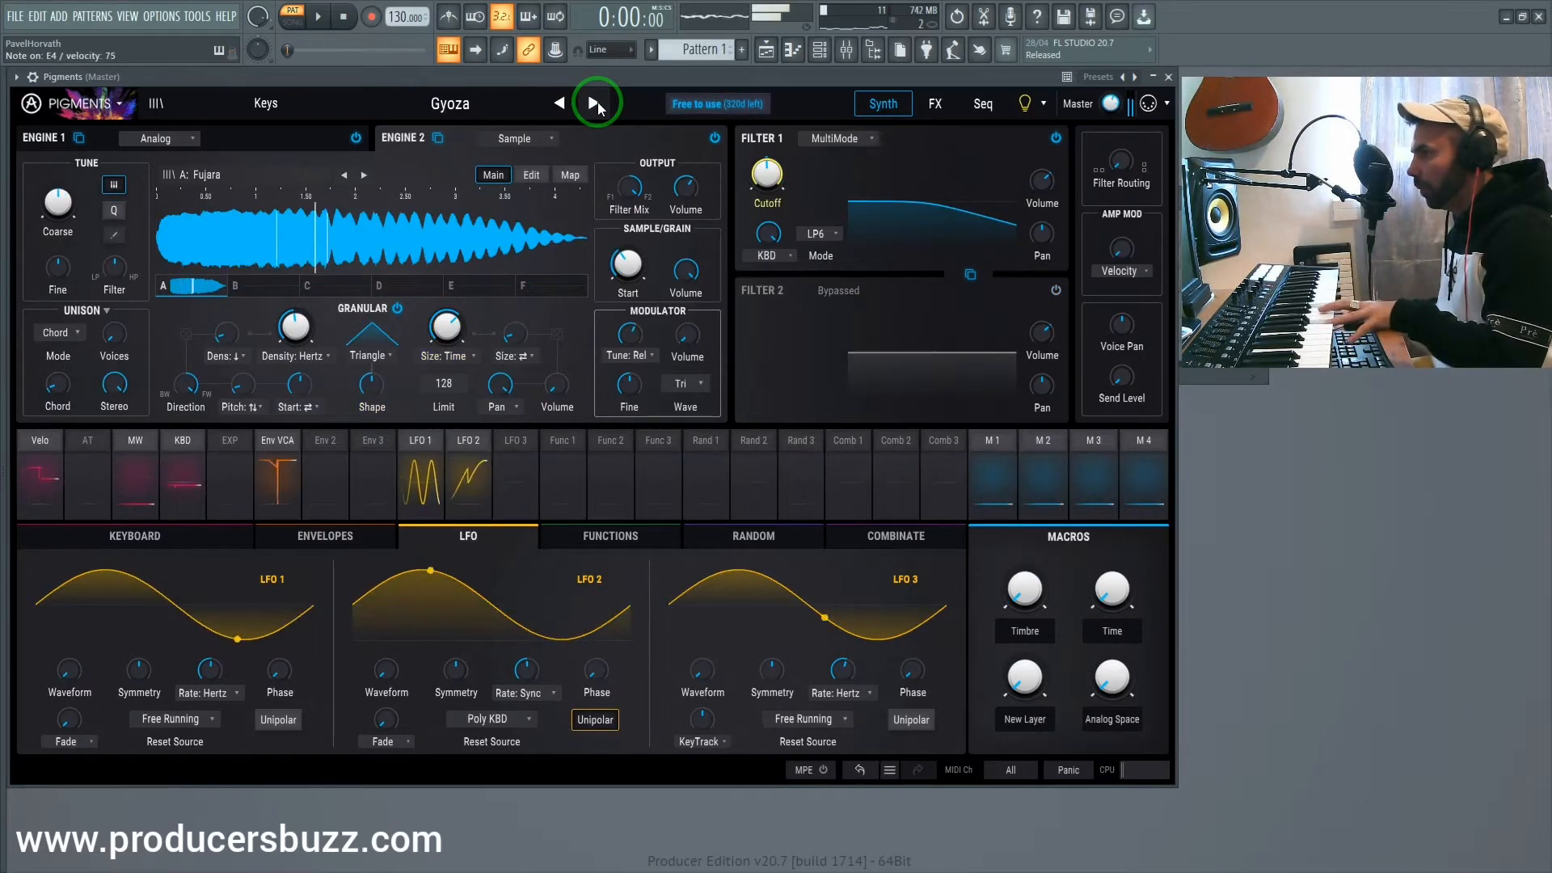
left_click(595, 104)
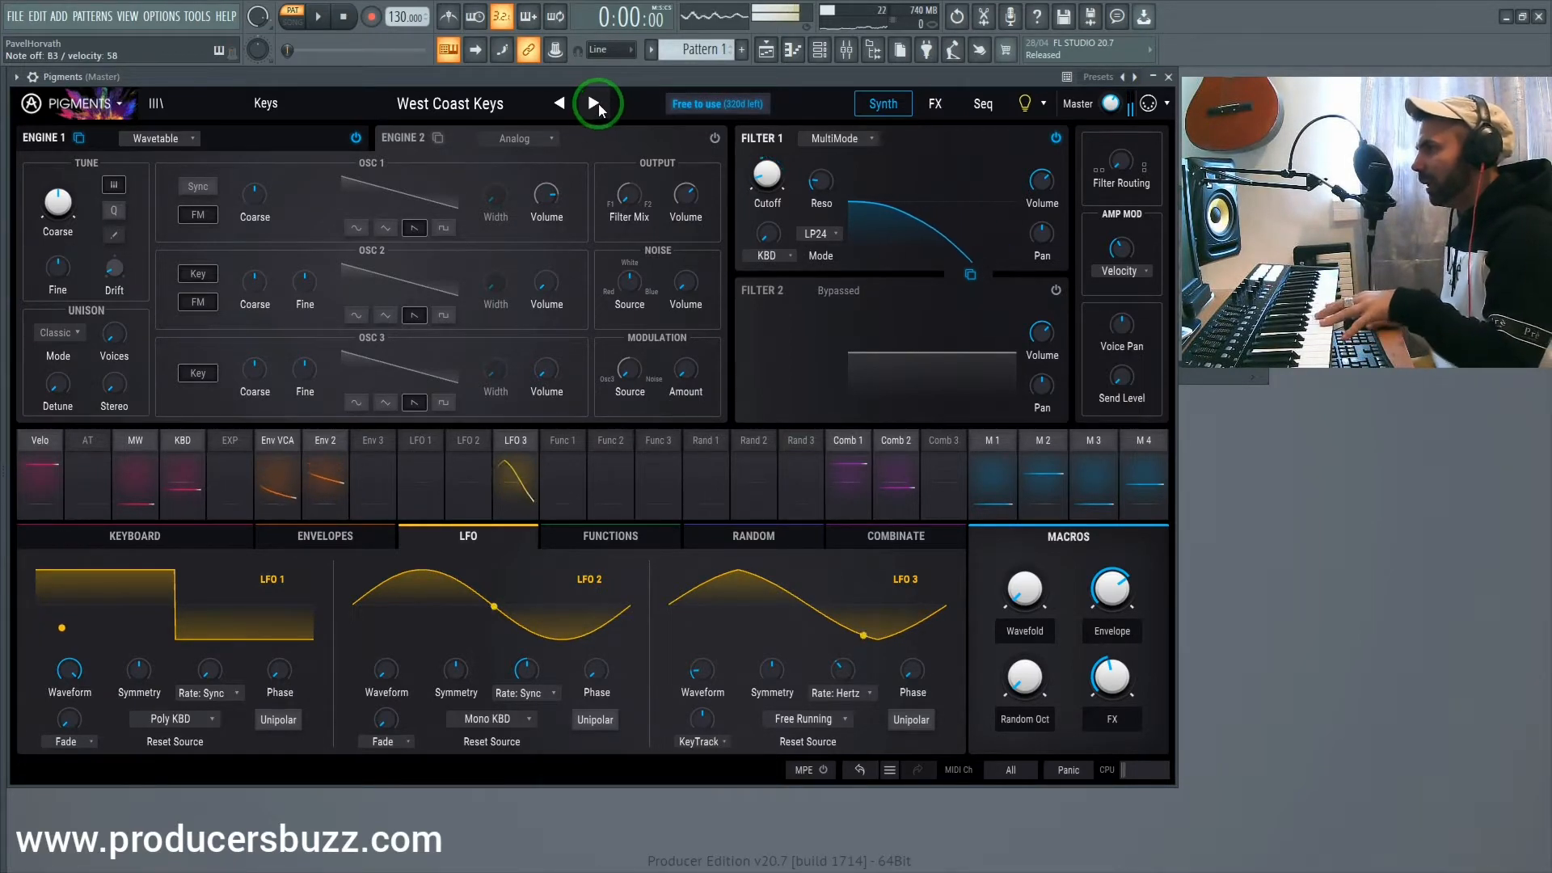
Continue through Round -Five- Robin, Dotted Chip and Final Sunset
left_click(598, 104)
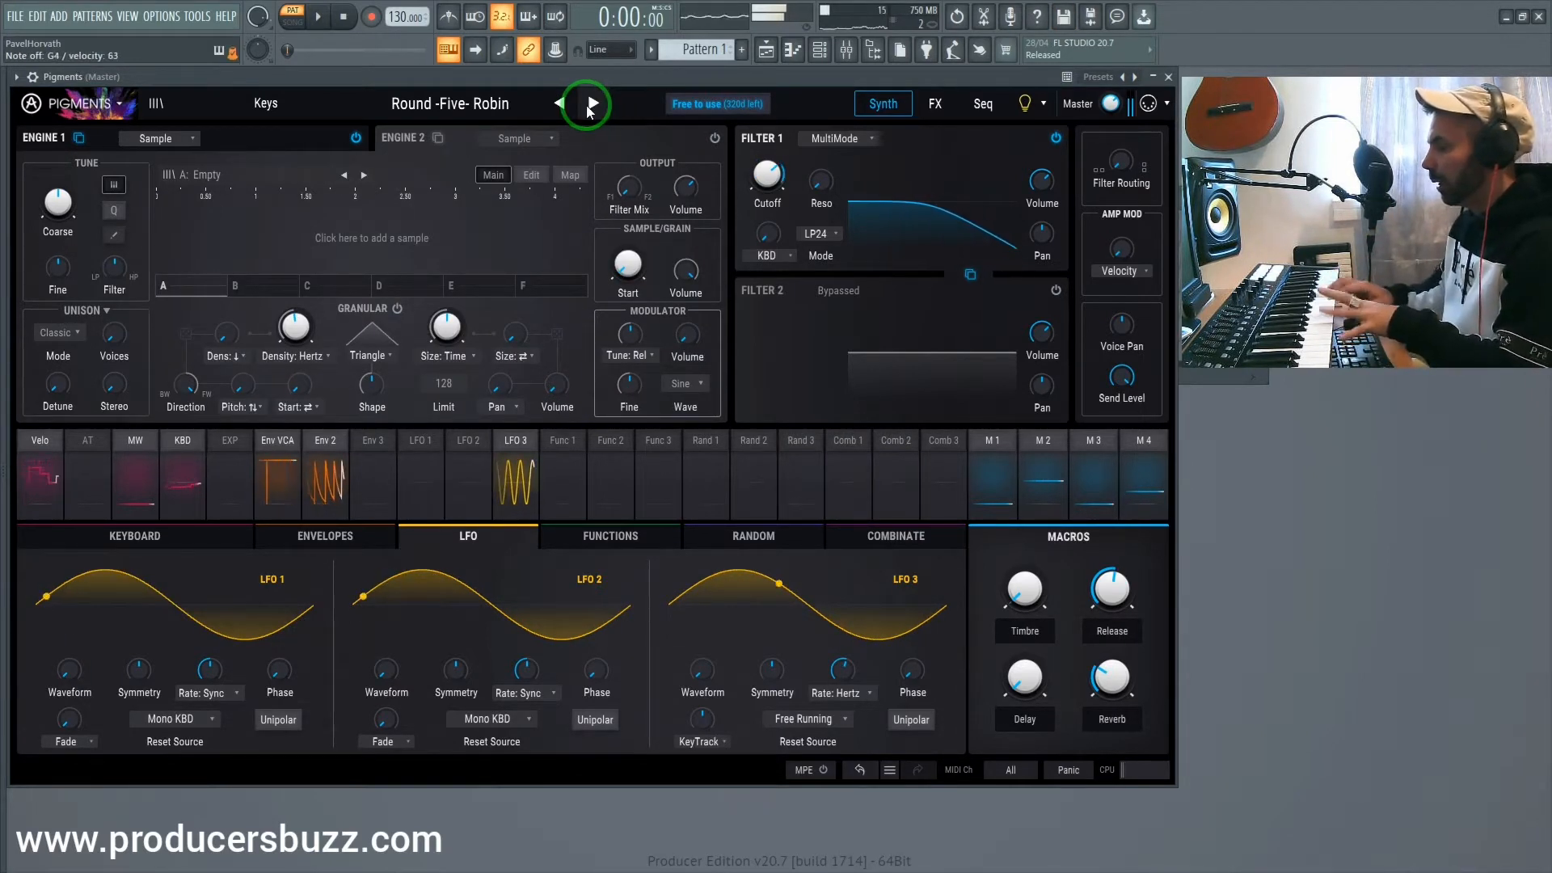
left_click(595, 104)
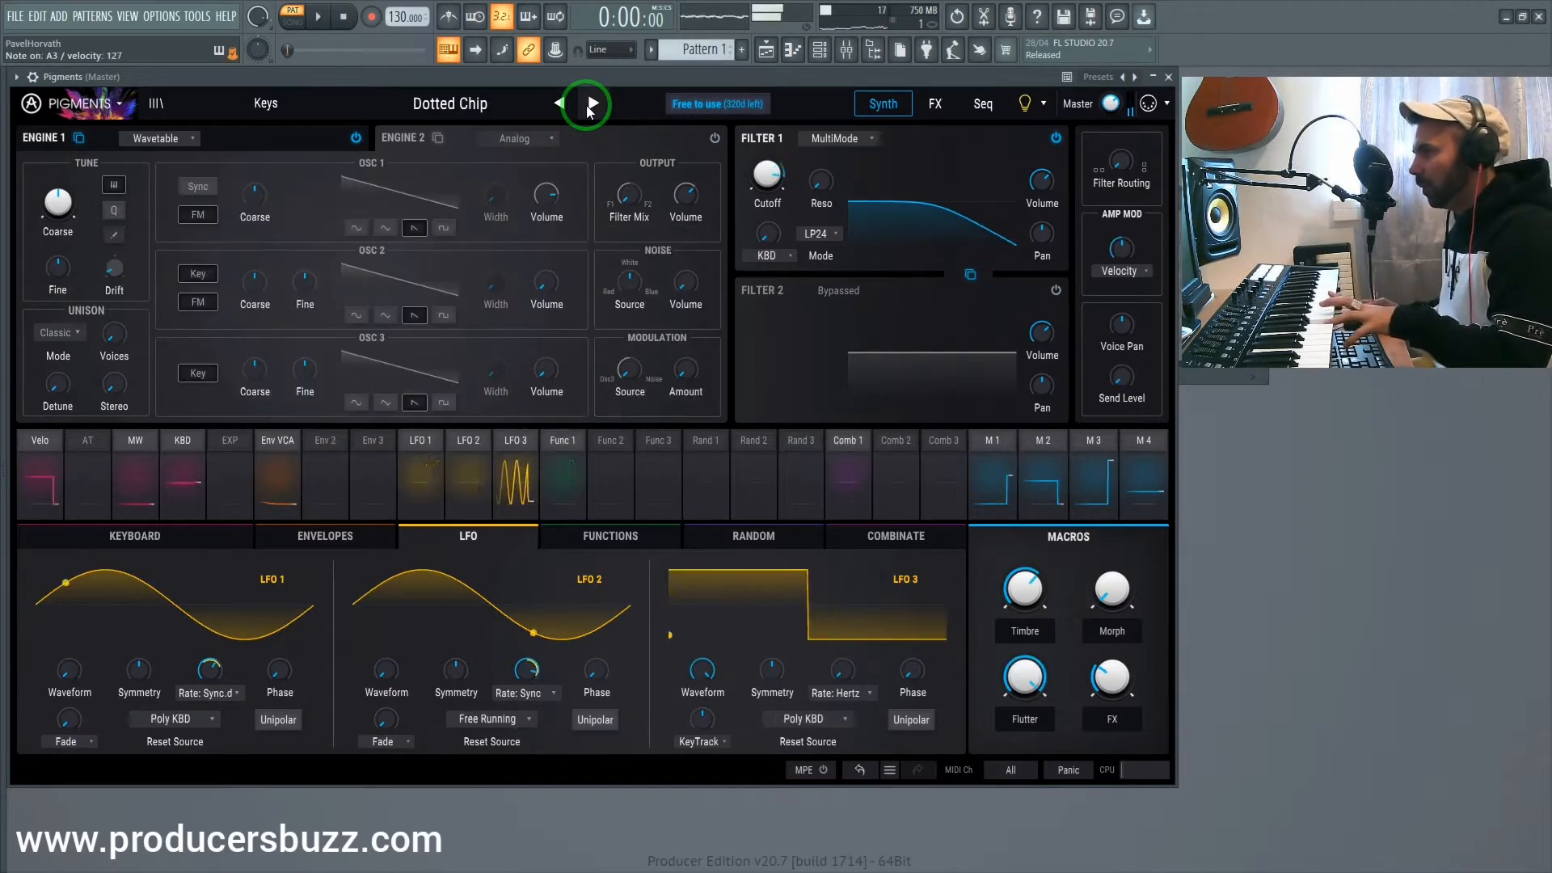
left_click(592, 103)
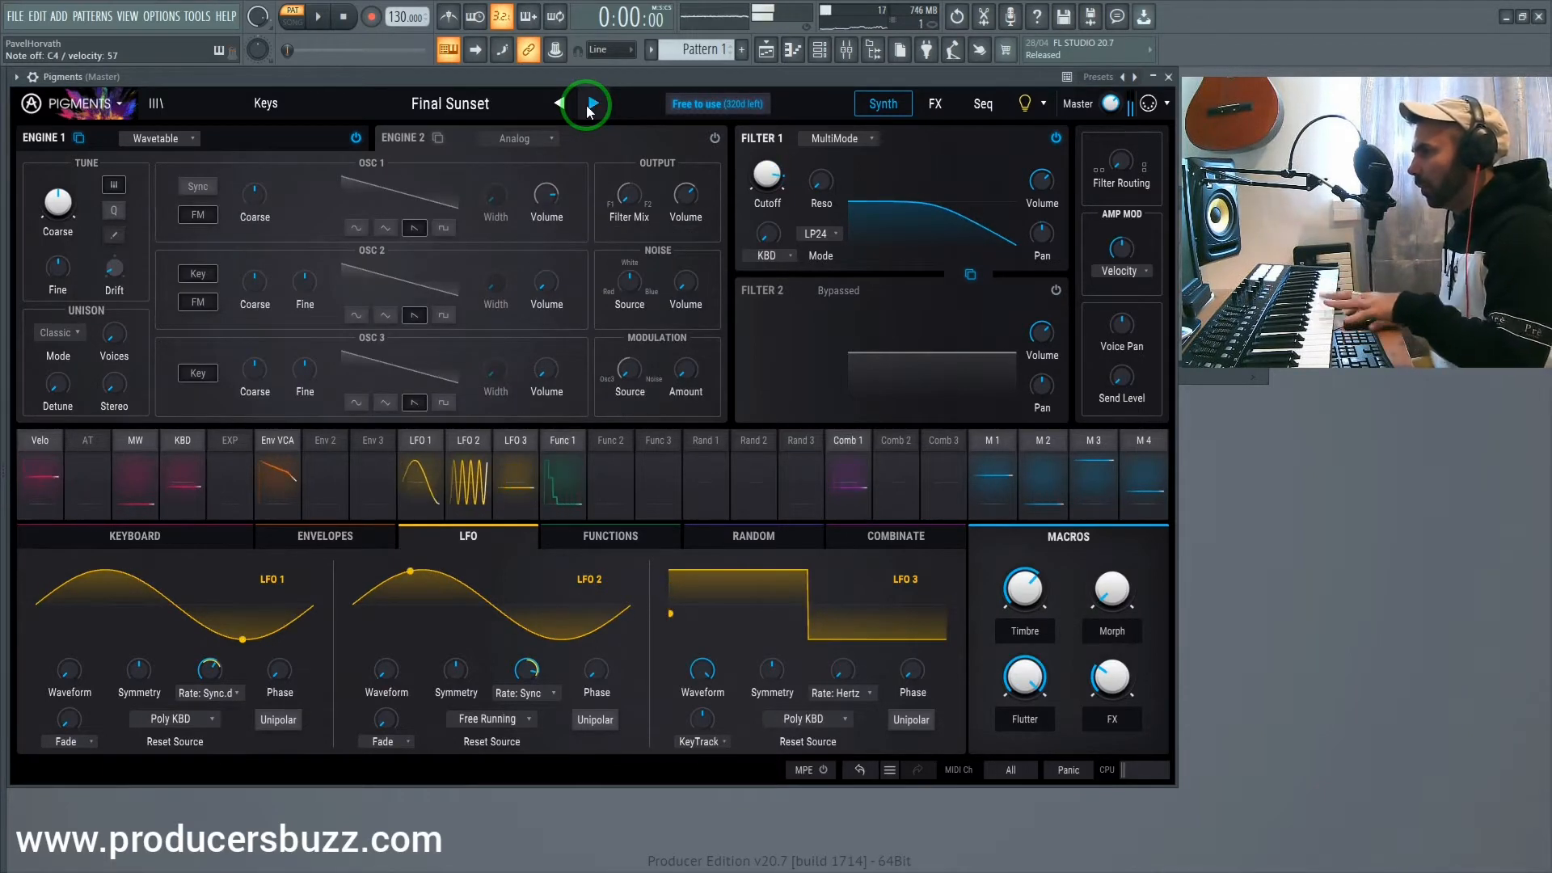
left_click(591, 103)
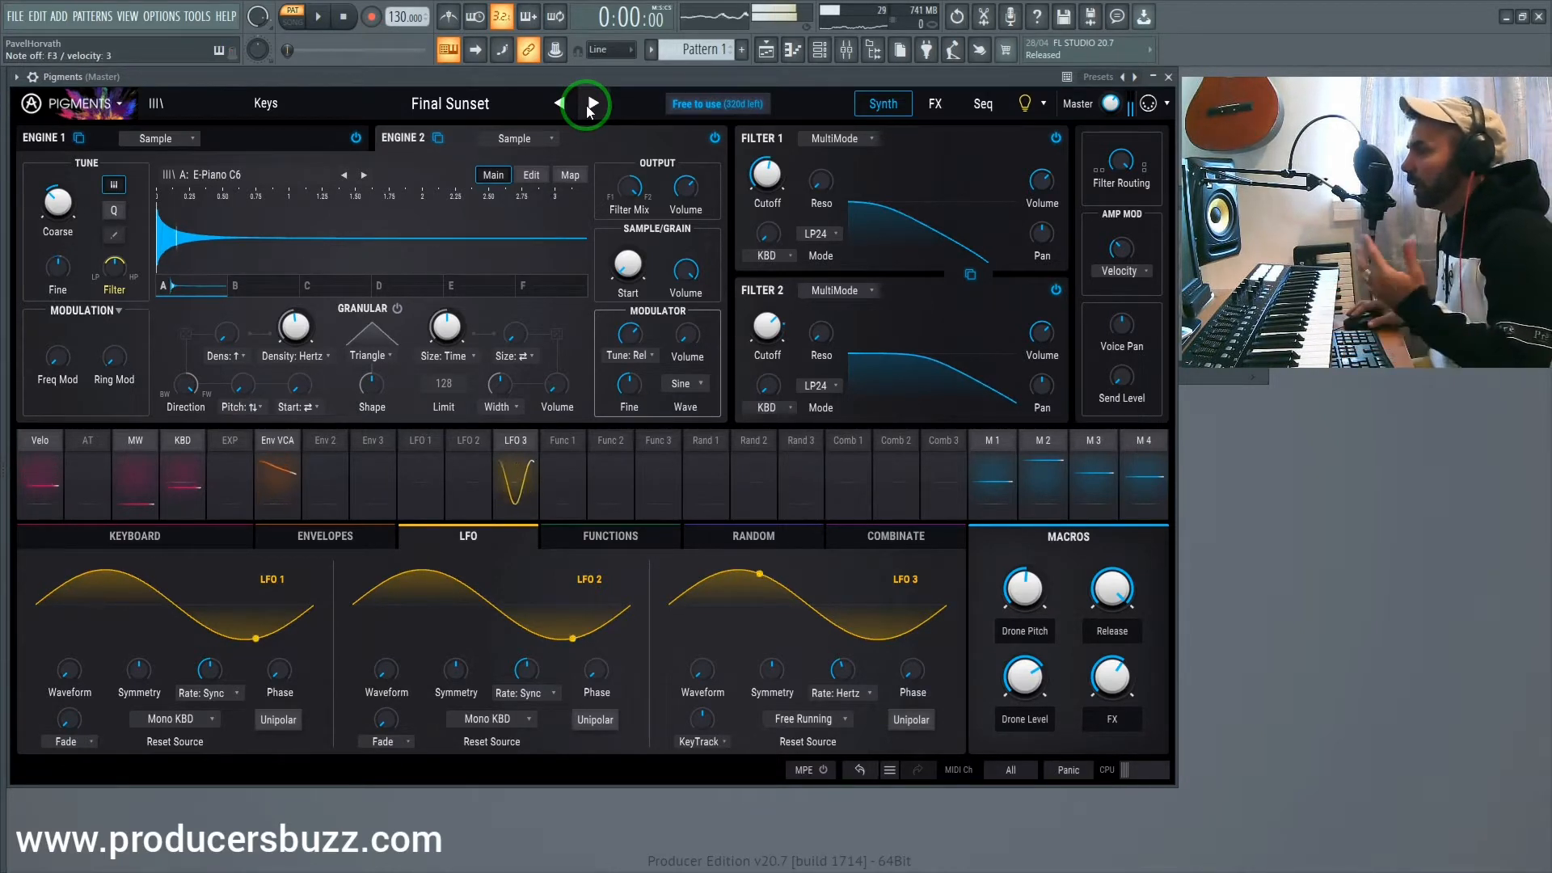
Step past Bent Pluck to load Voices Of The Forest
left_click(593, 104)
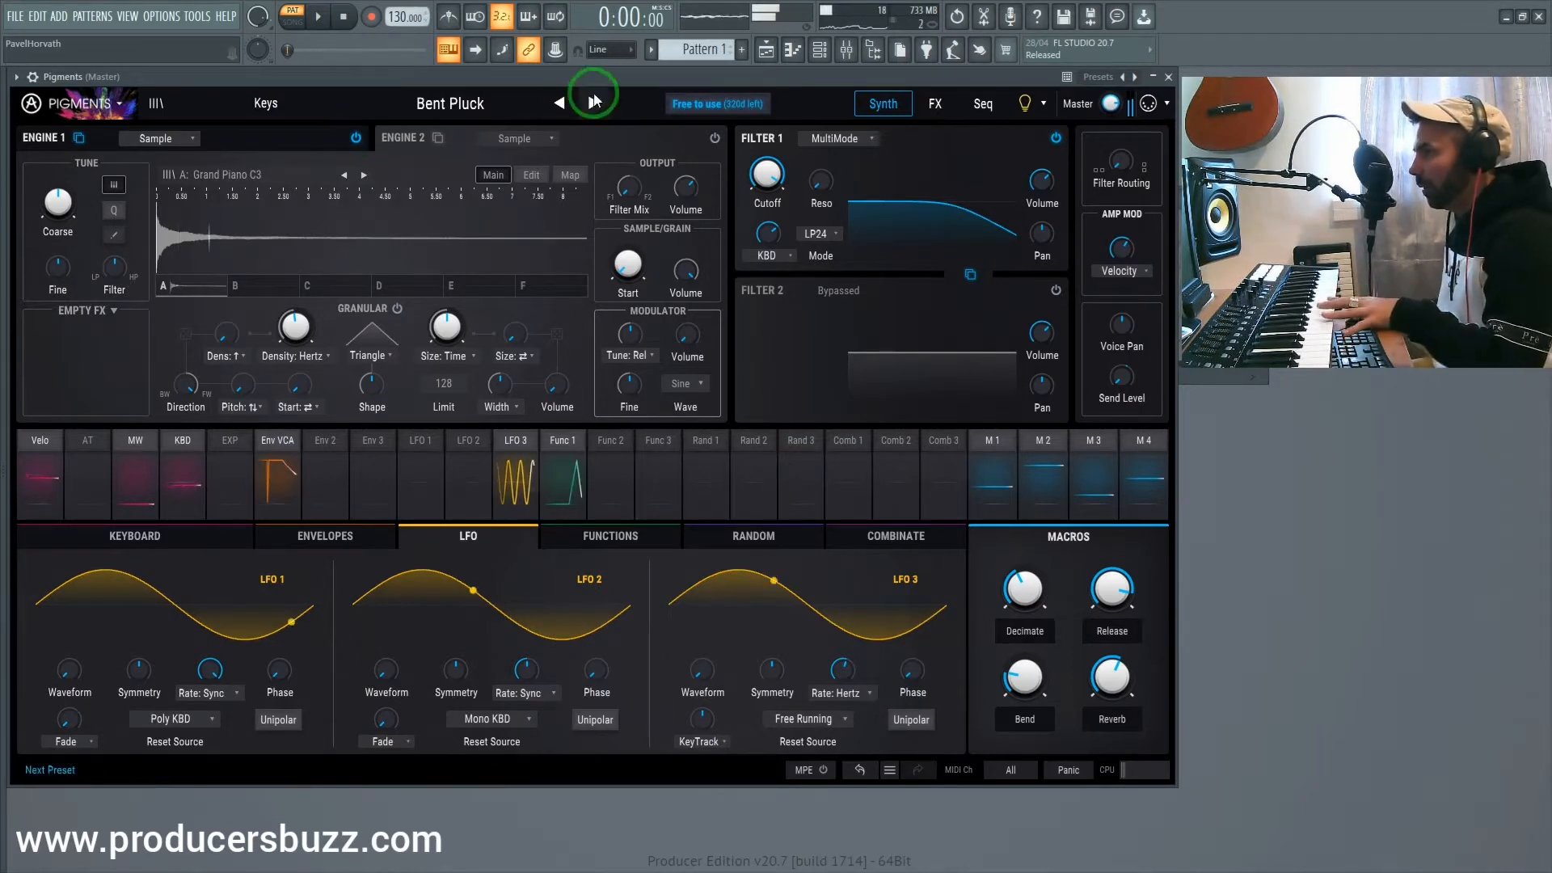
left_click(592, 104)
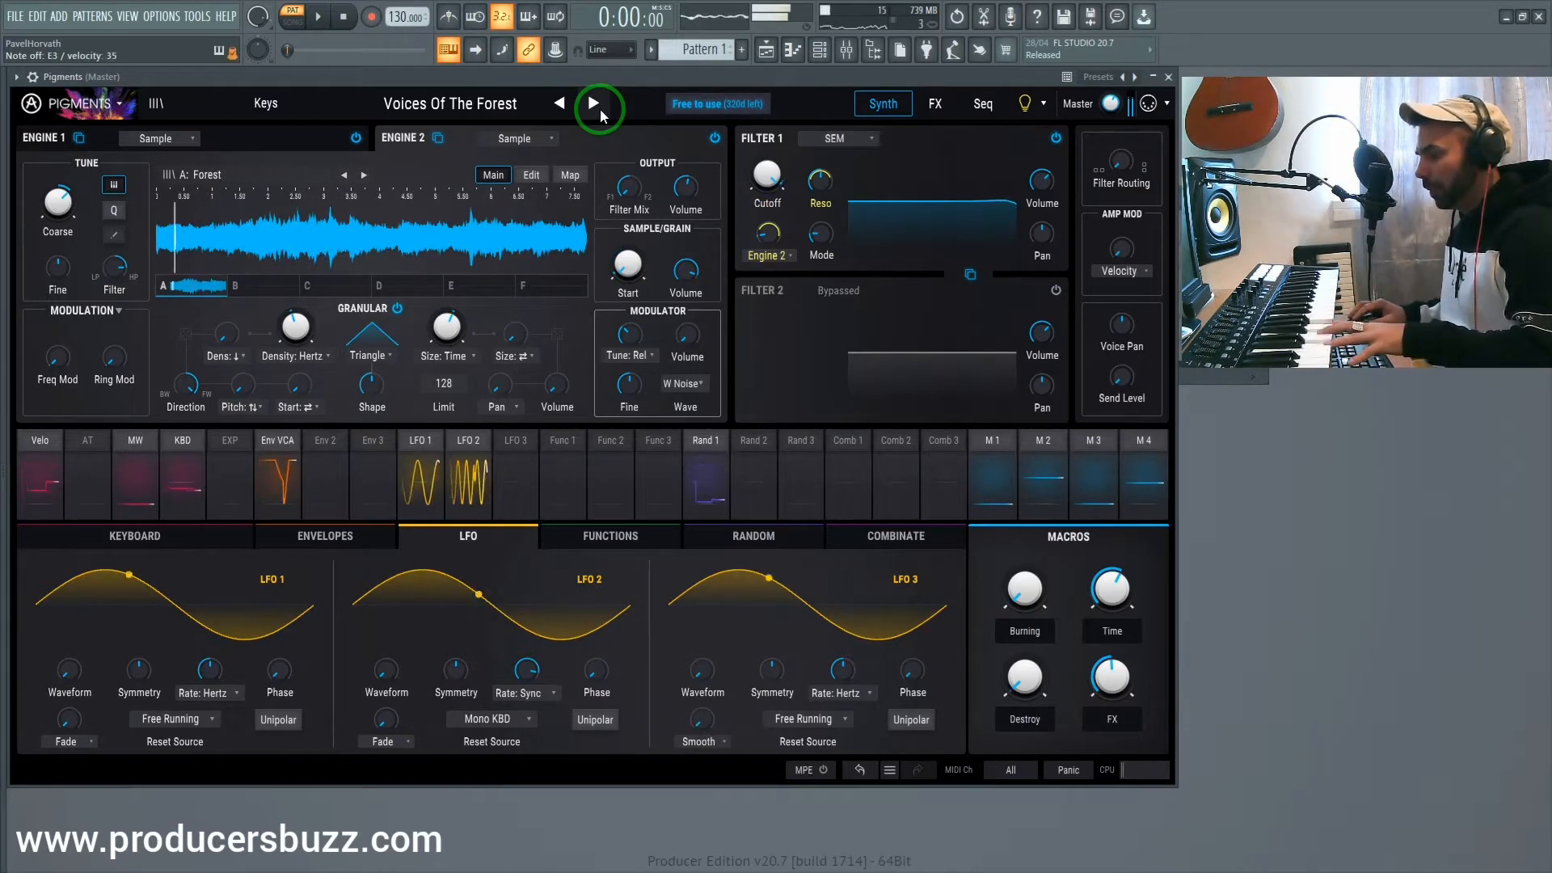
Step through Synthwave Reverses, Arcalogue and Childhood Memory to land on Mallets Dream
left_click(595, 103)
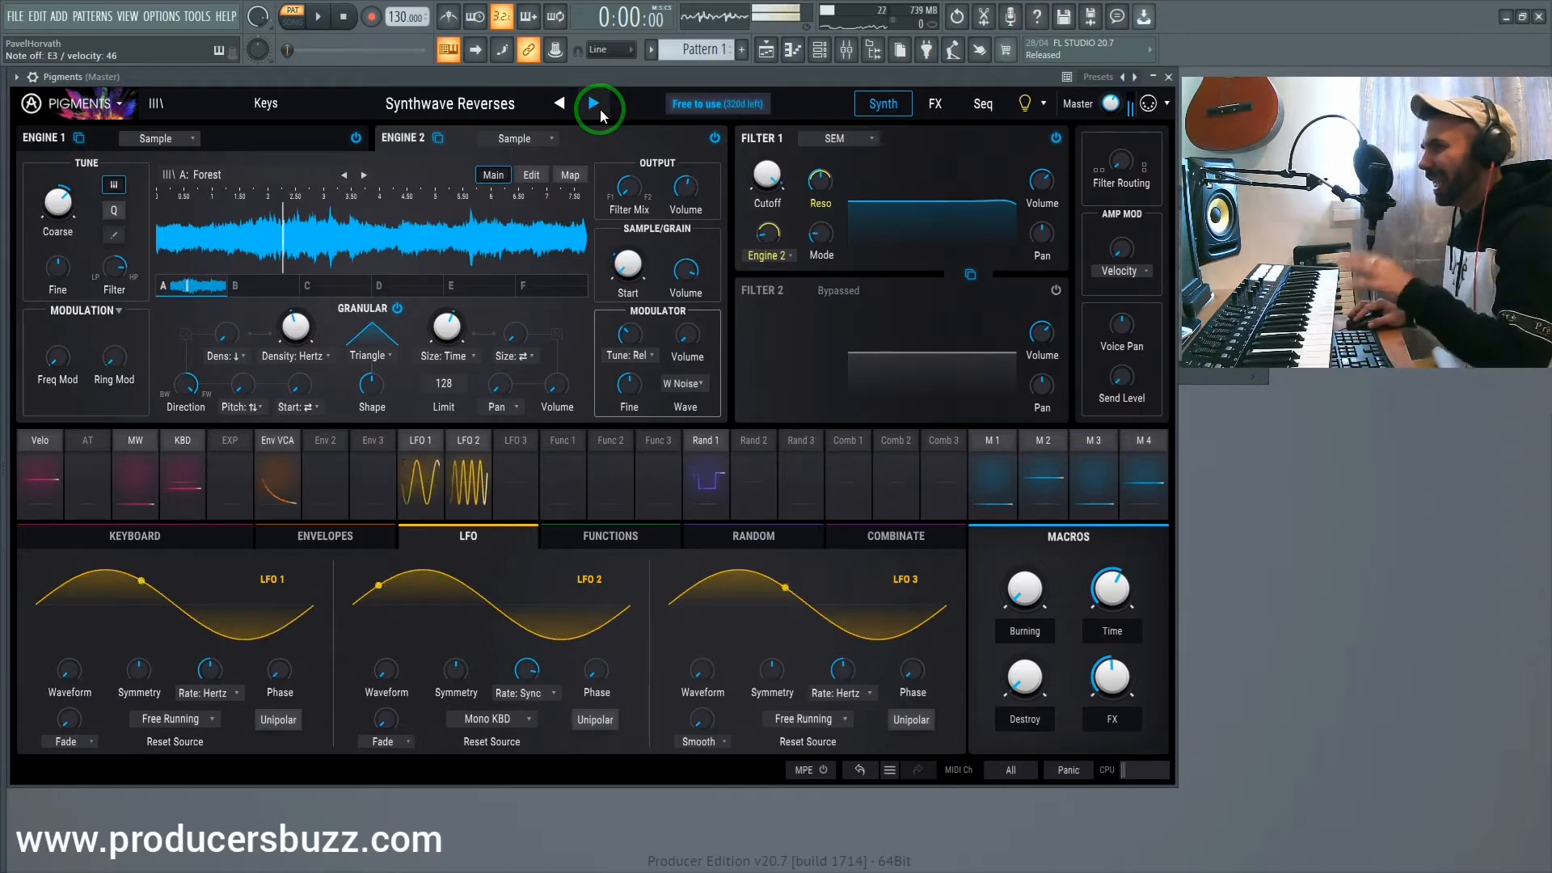
left_click(595, 105)
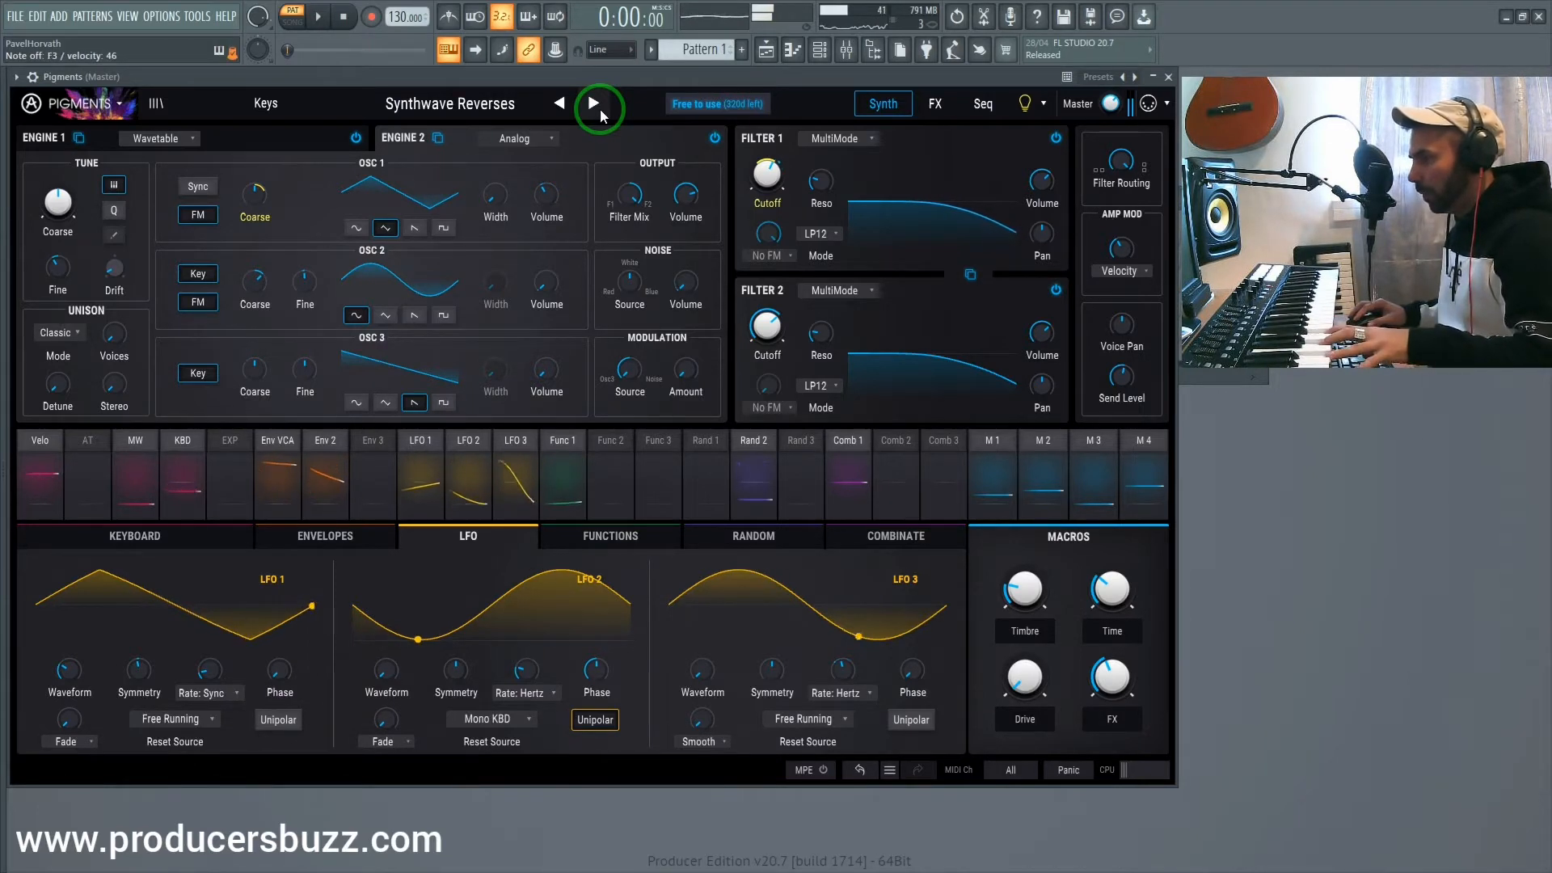
left_click(592, 104)
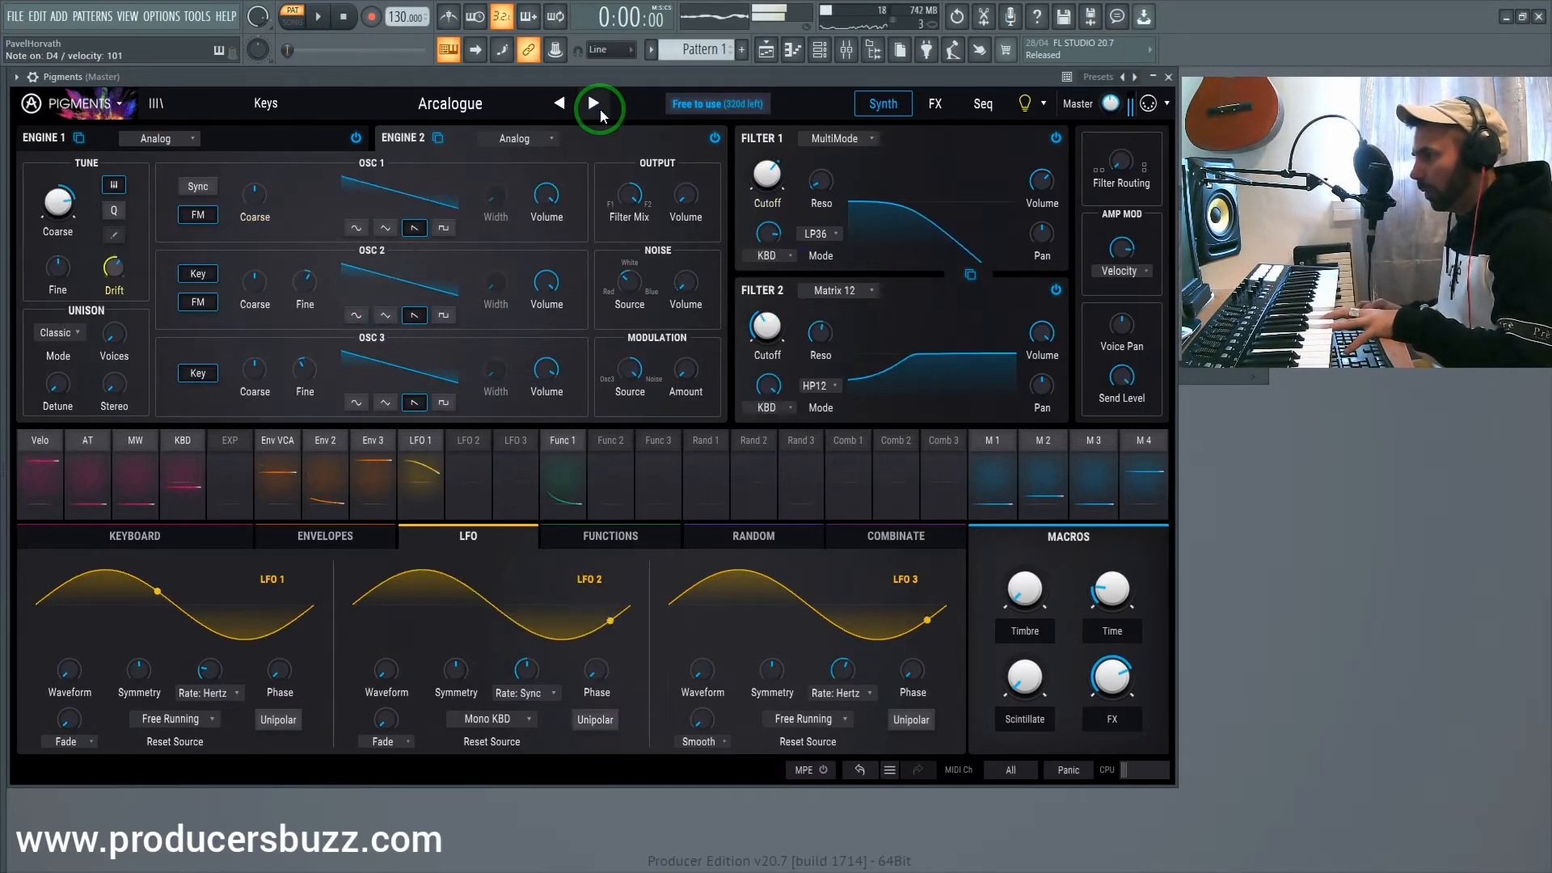
left_click(592, 103)
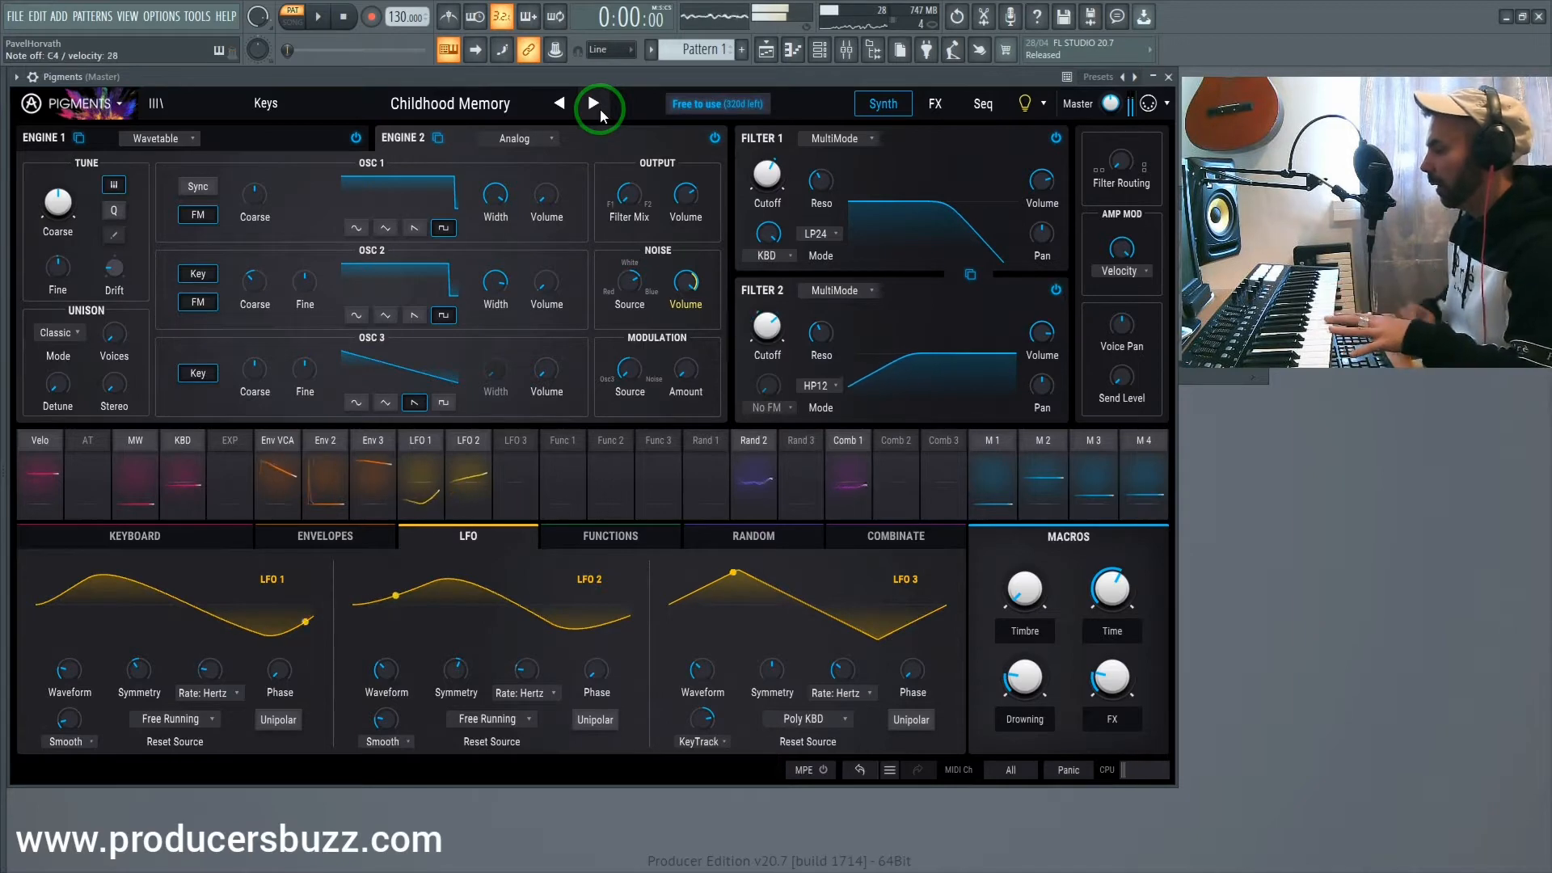
left_click(594, 104)
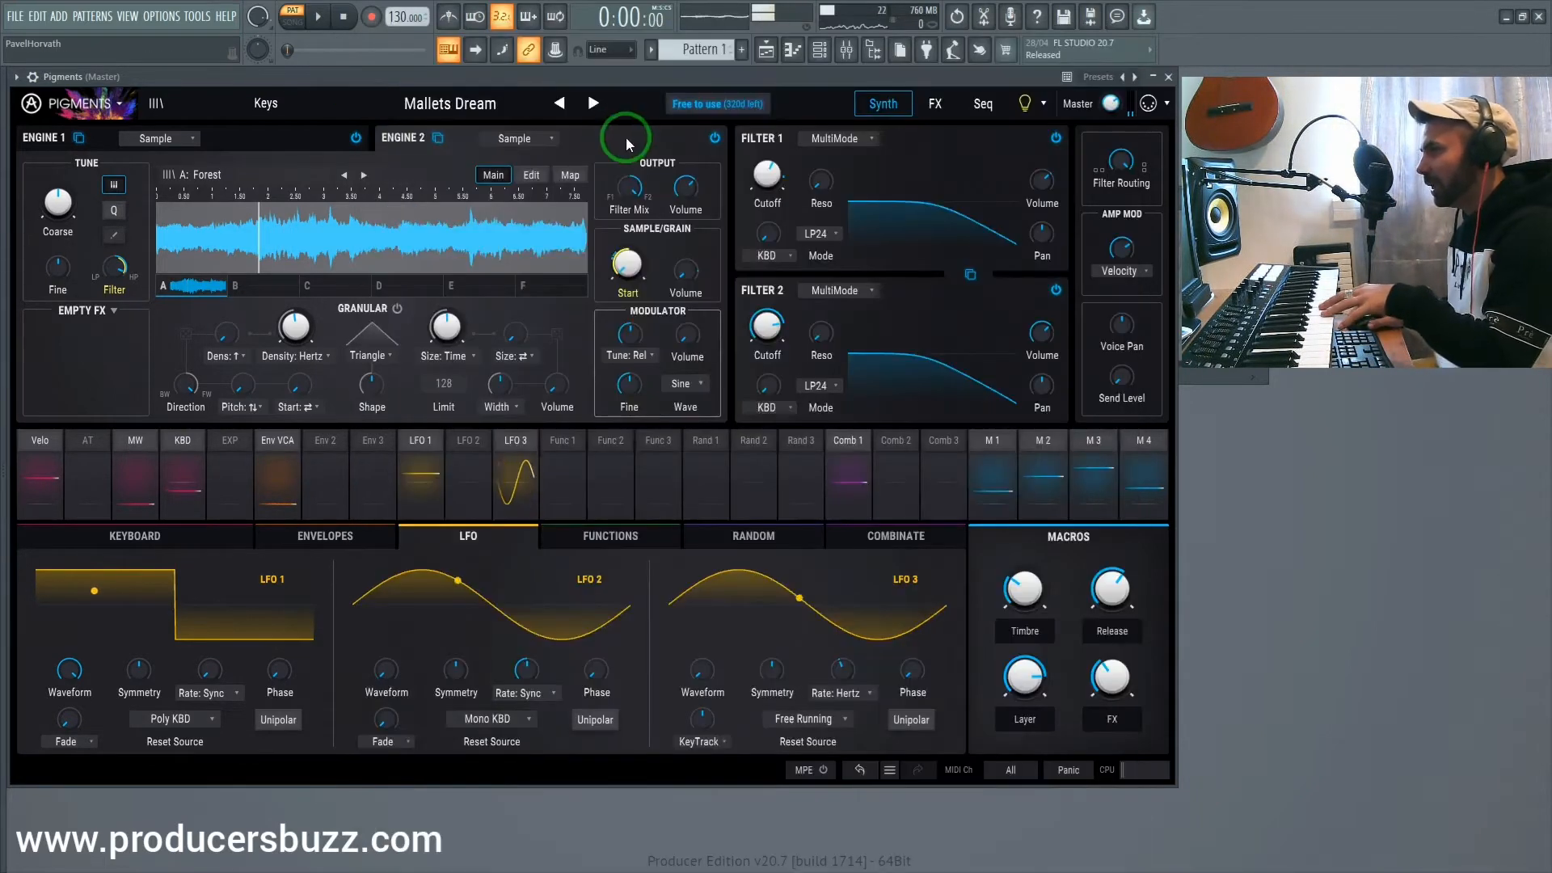
Audition Glitch Releases and Mystic Pluck, then load Kalimbox
left_click(594, 104)
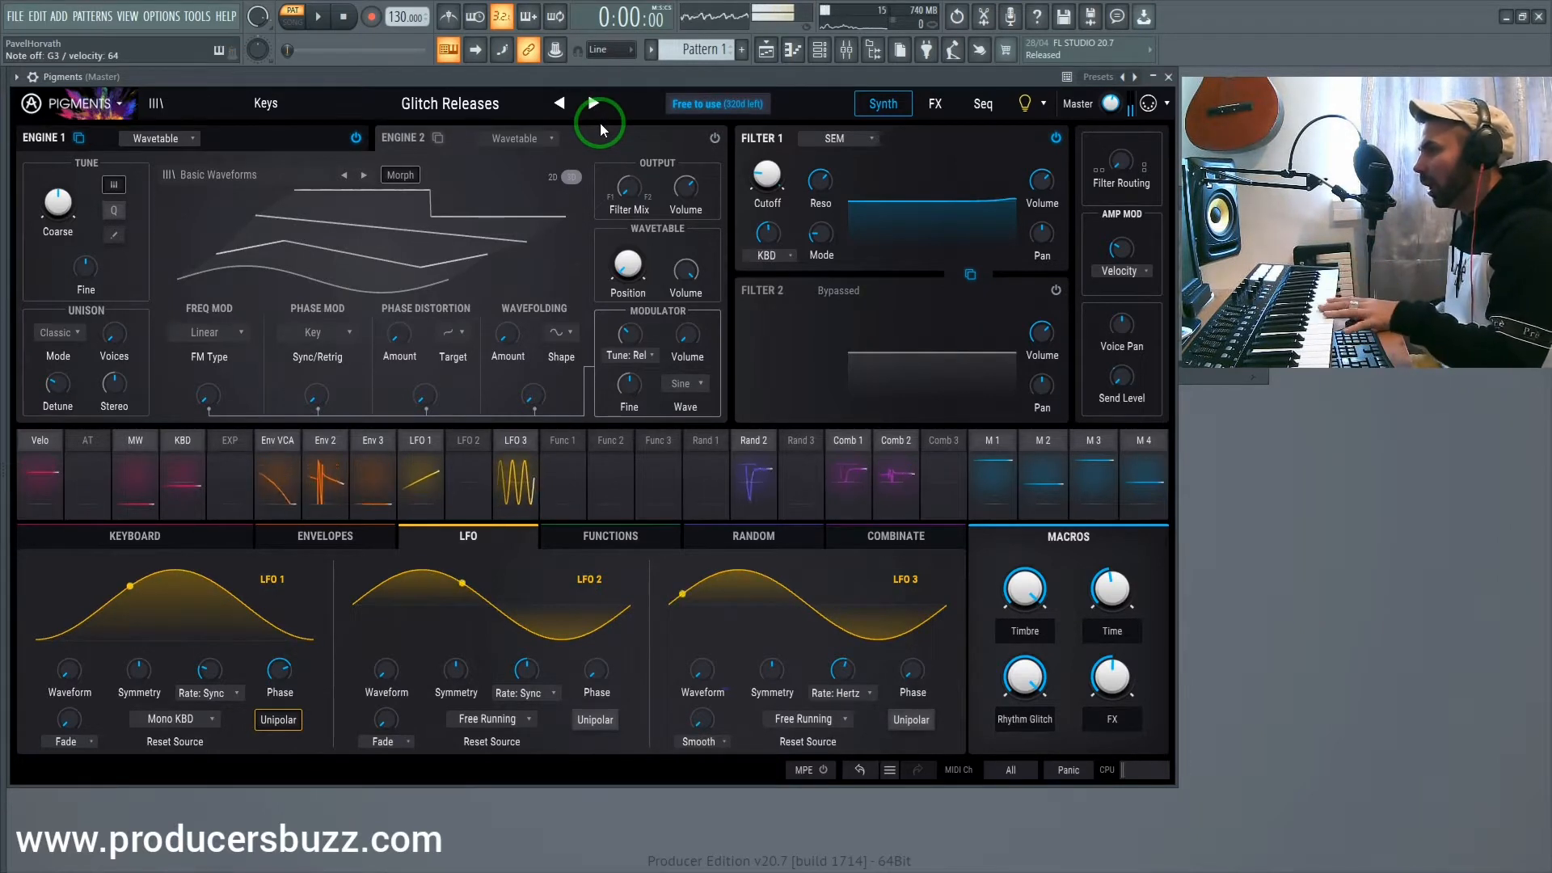
left_click(592, 103)
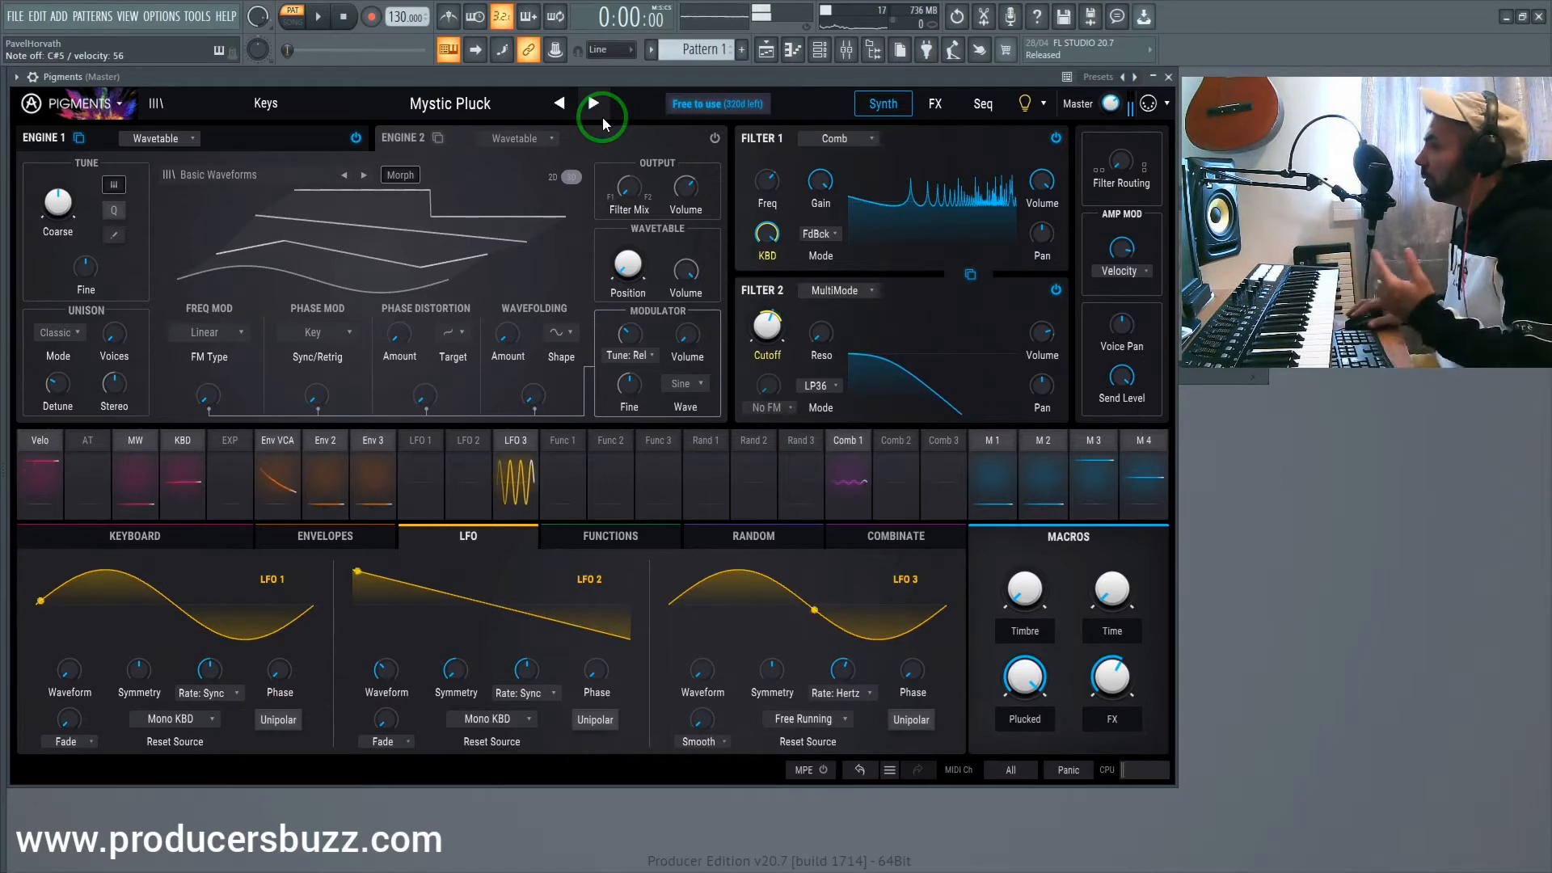
left_click(591, 103)
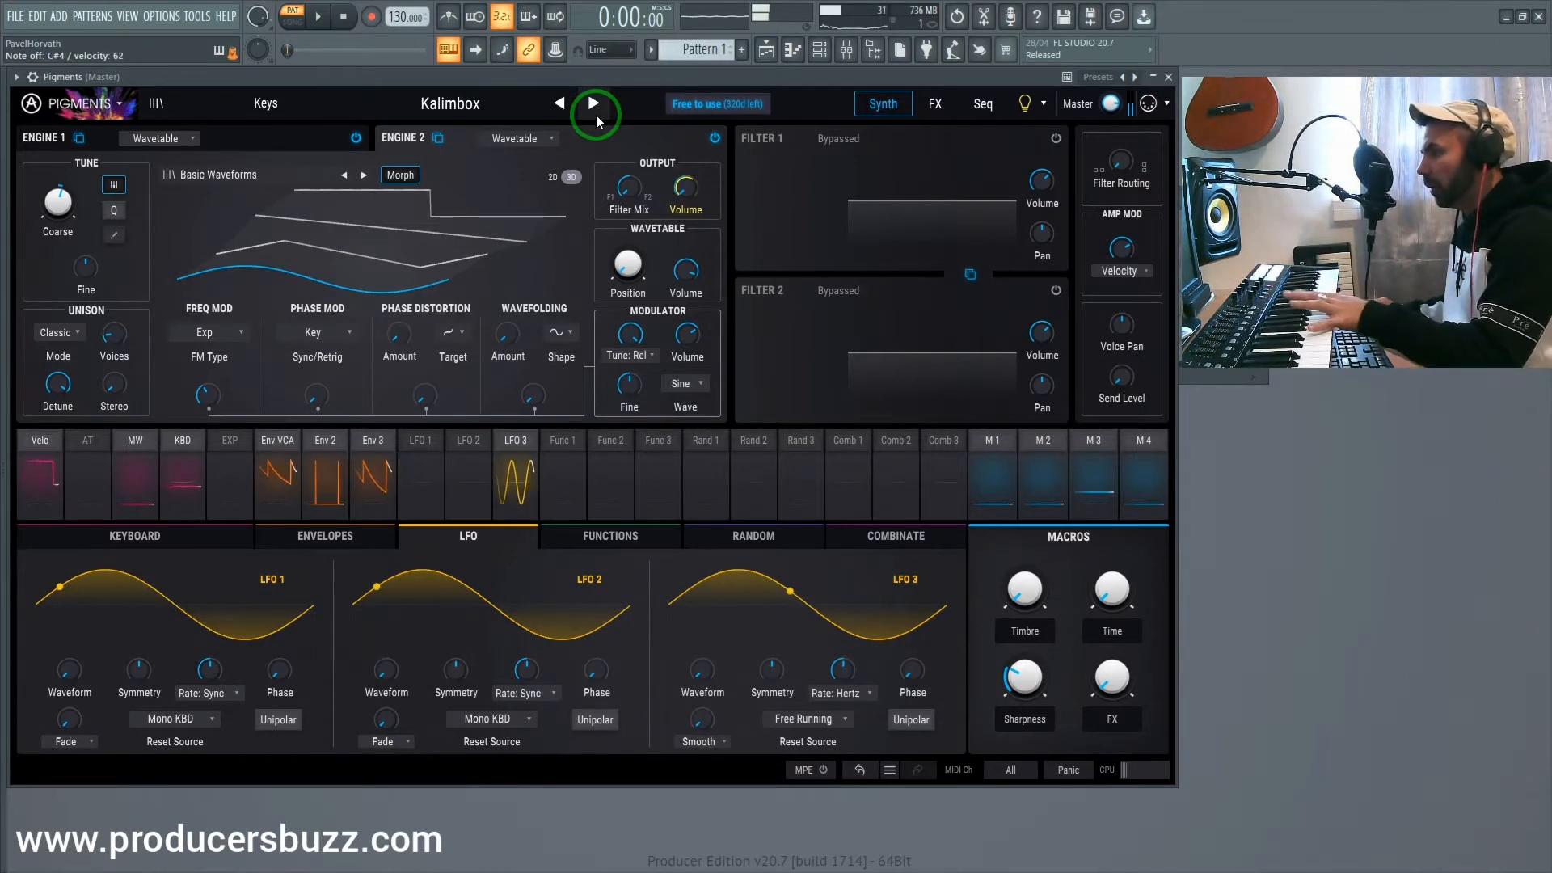
Step through 90's Poly Keys, Alone Nowhere, Ambient Bi-timbral and Analog Unison
left_click(593, 104)
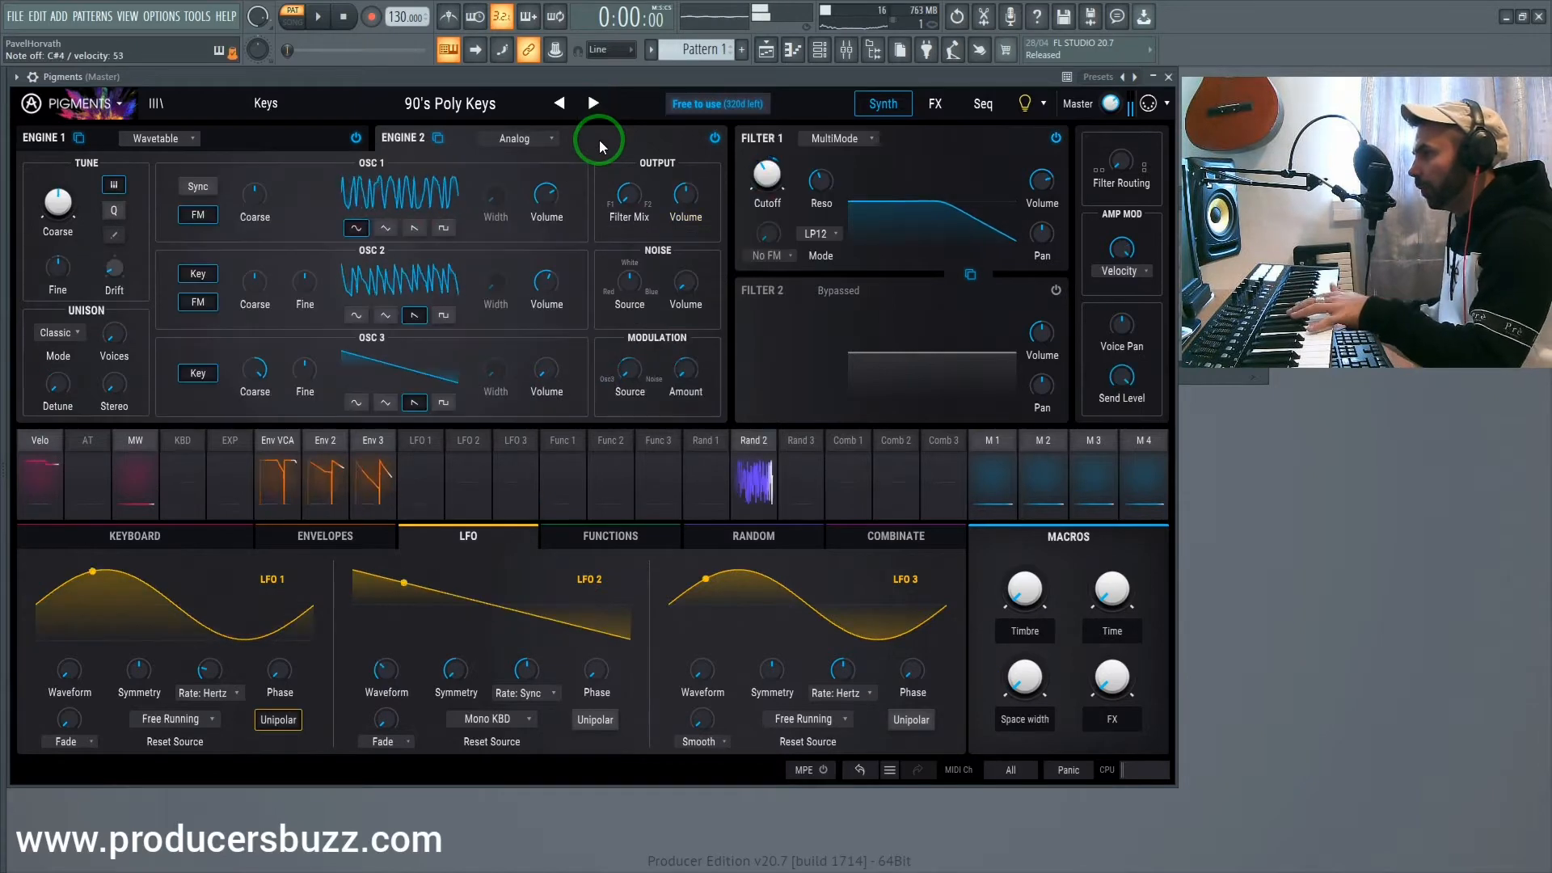
left_click(594, 103)
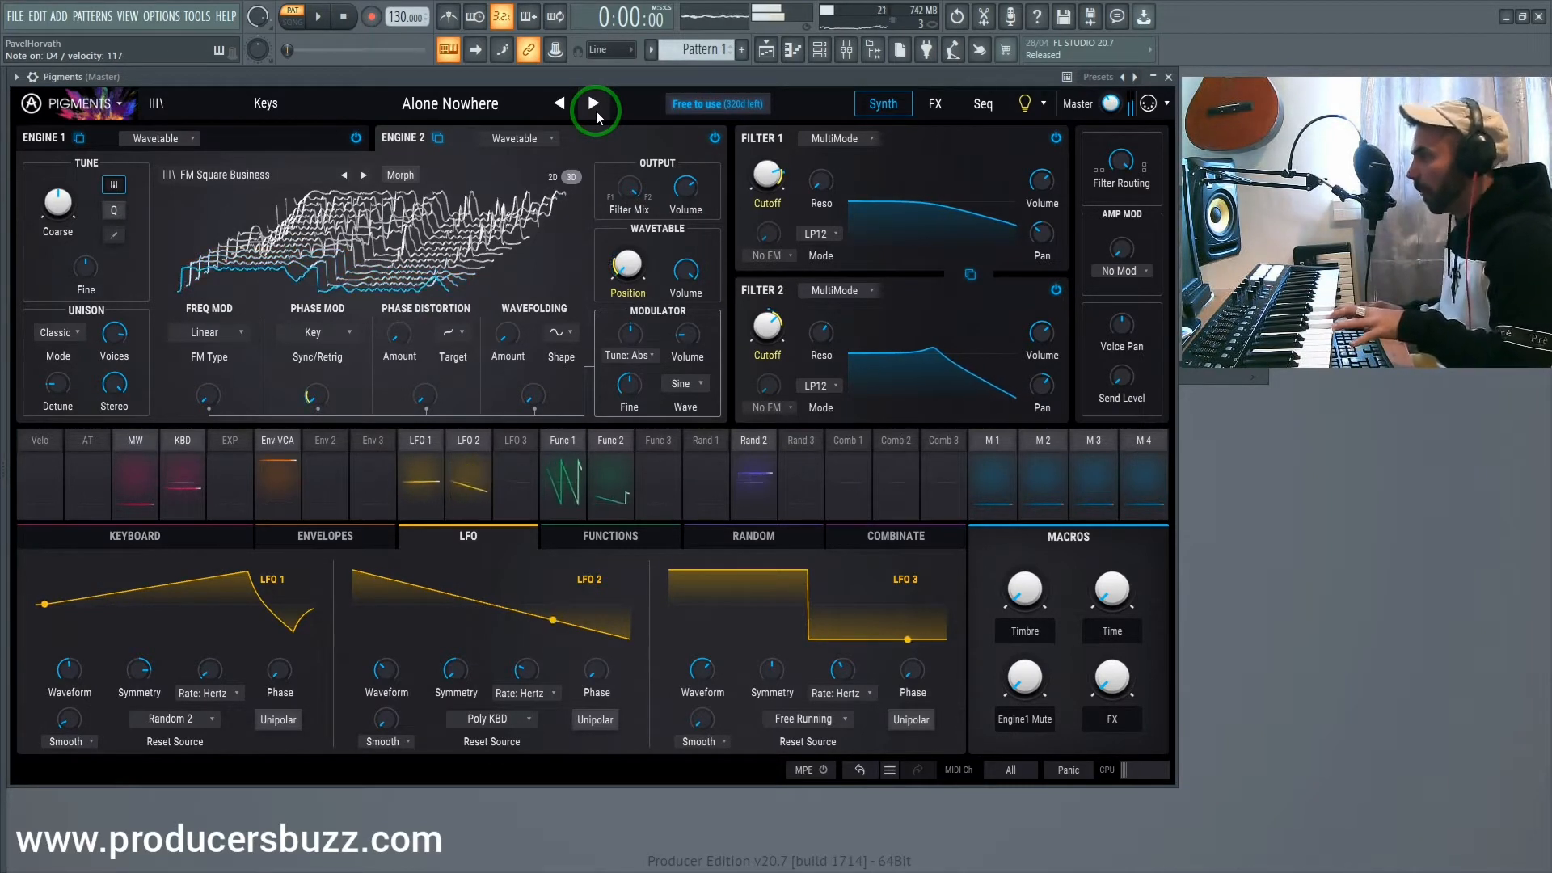
left_click(594, 103)
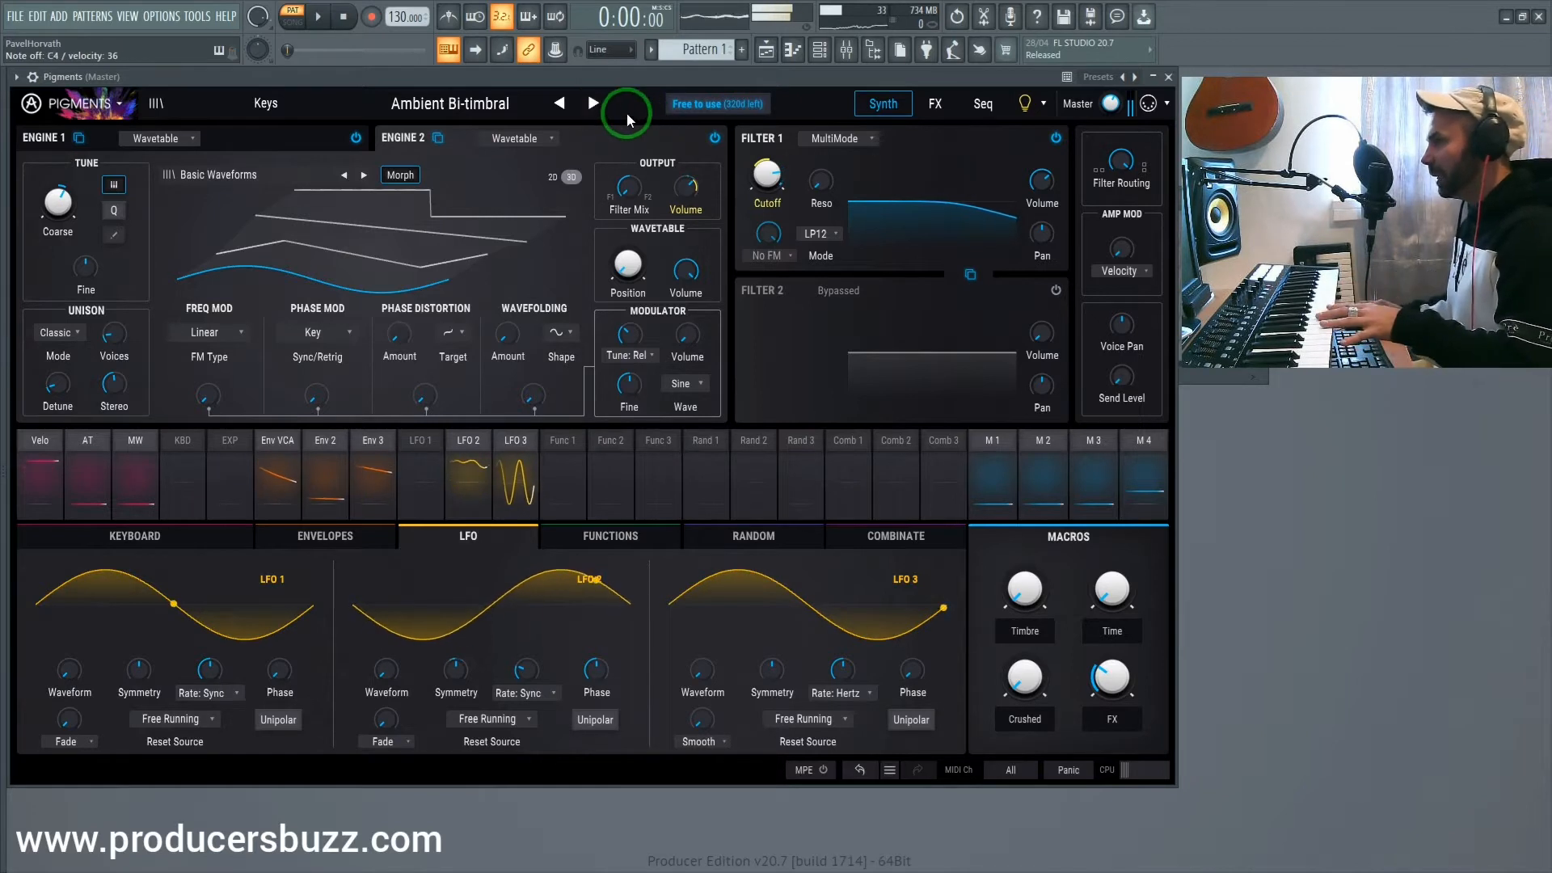
left_click(592, 104)
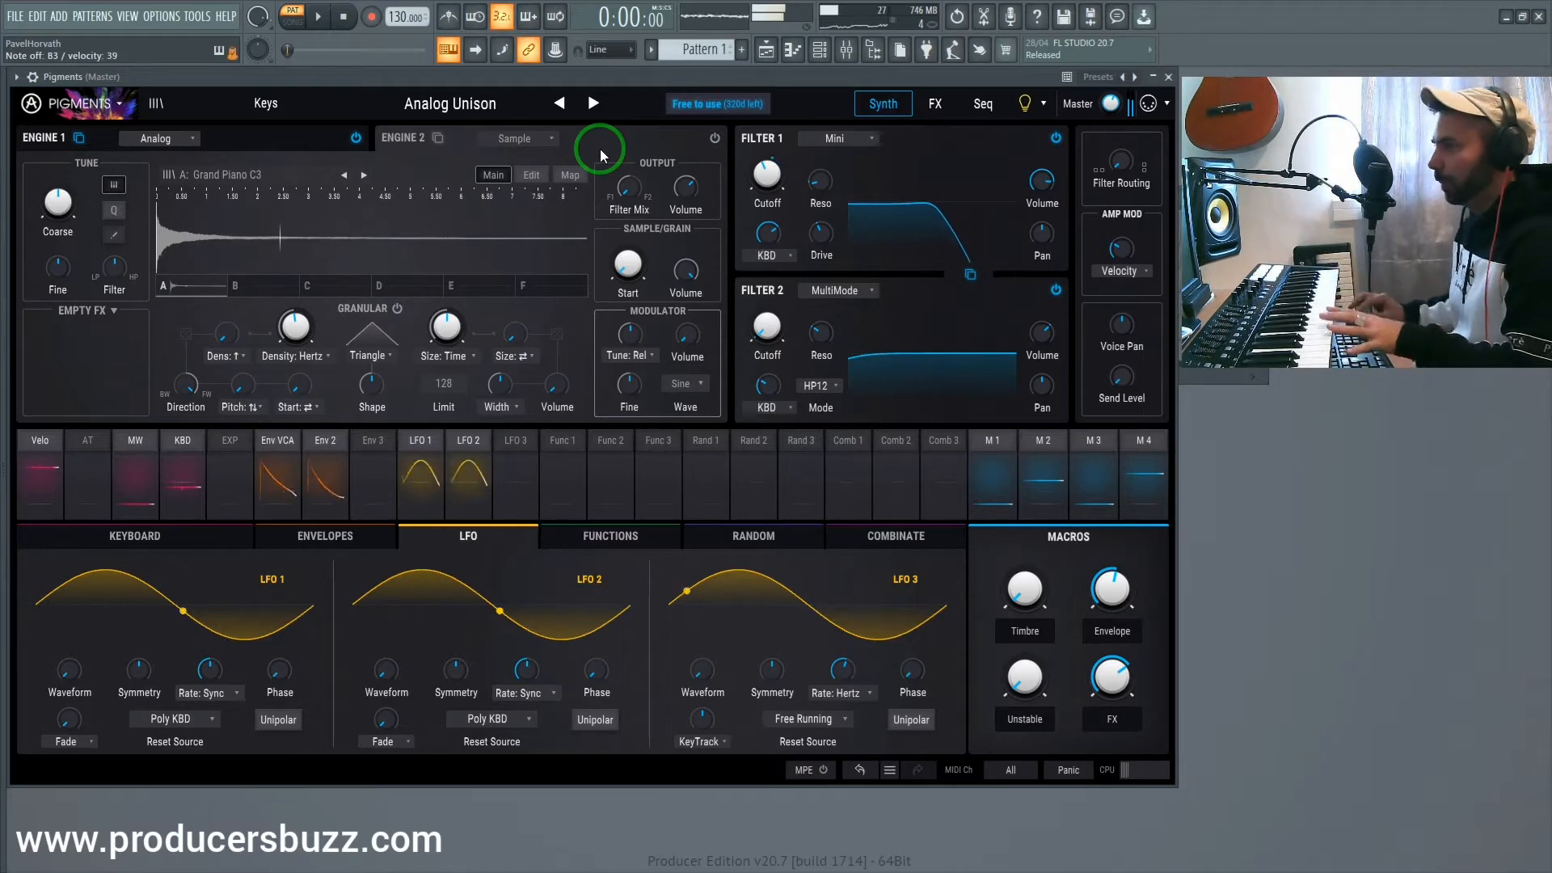
Continue through Apex Yellow and Ascending EP to Avalon Strings
left_click(592, 104)
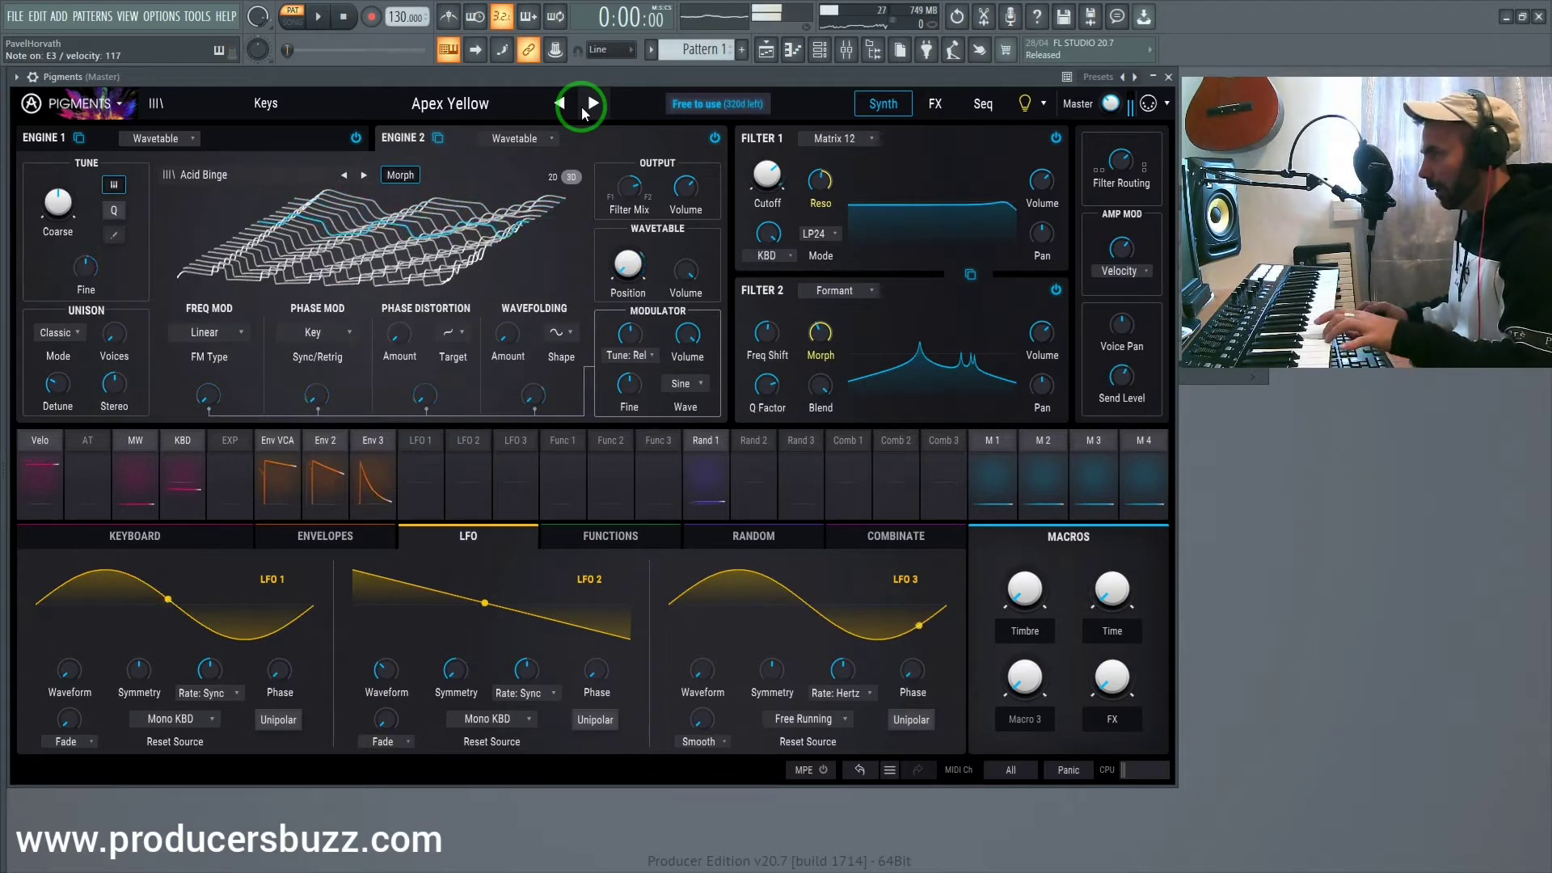
left_click(592, 103)
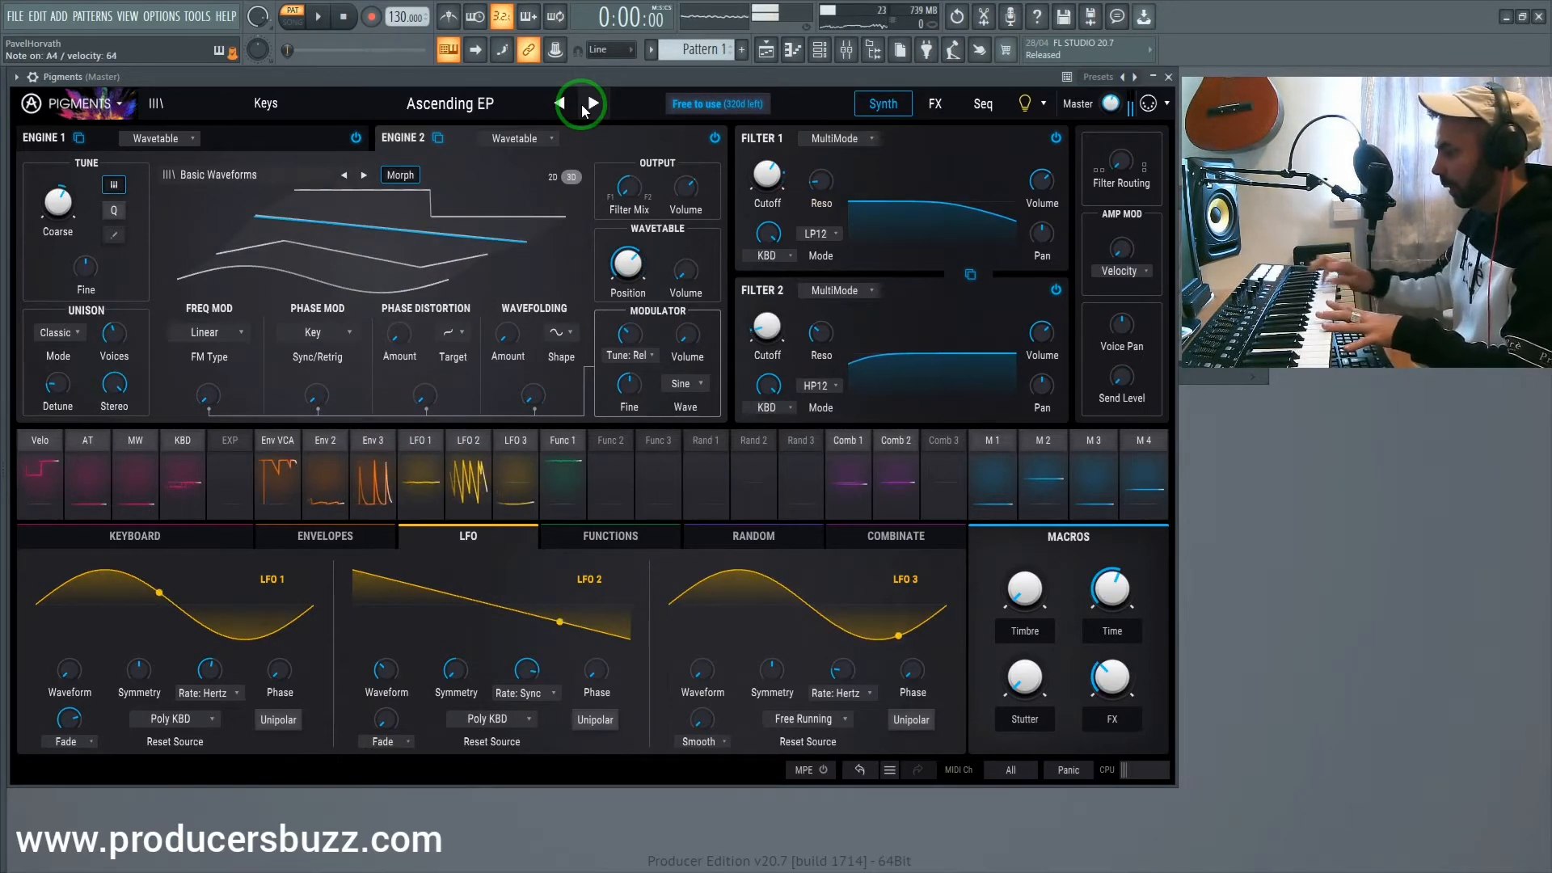
left_click(591, 103)
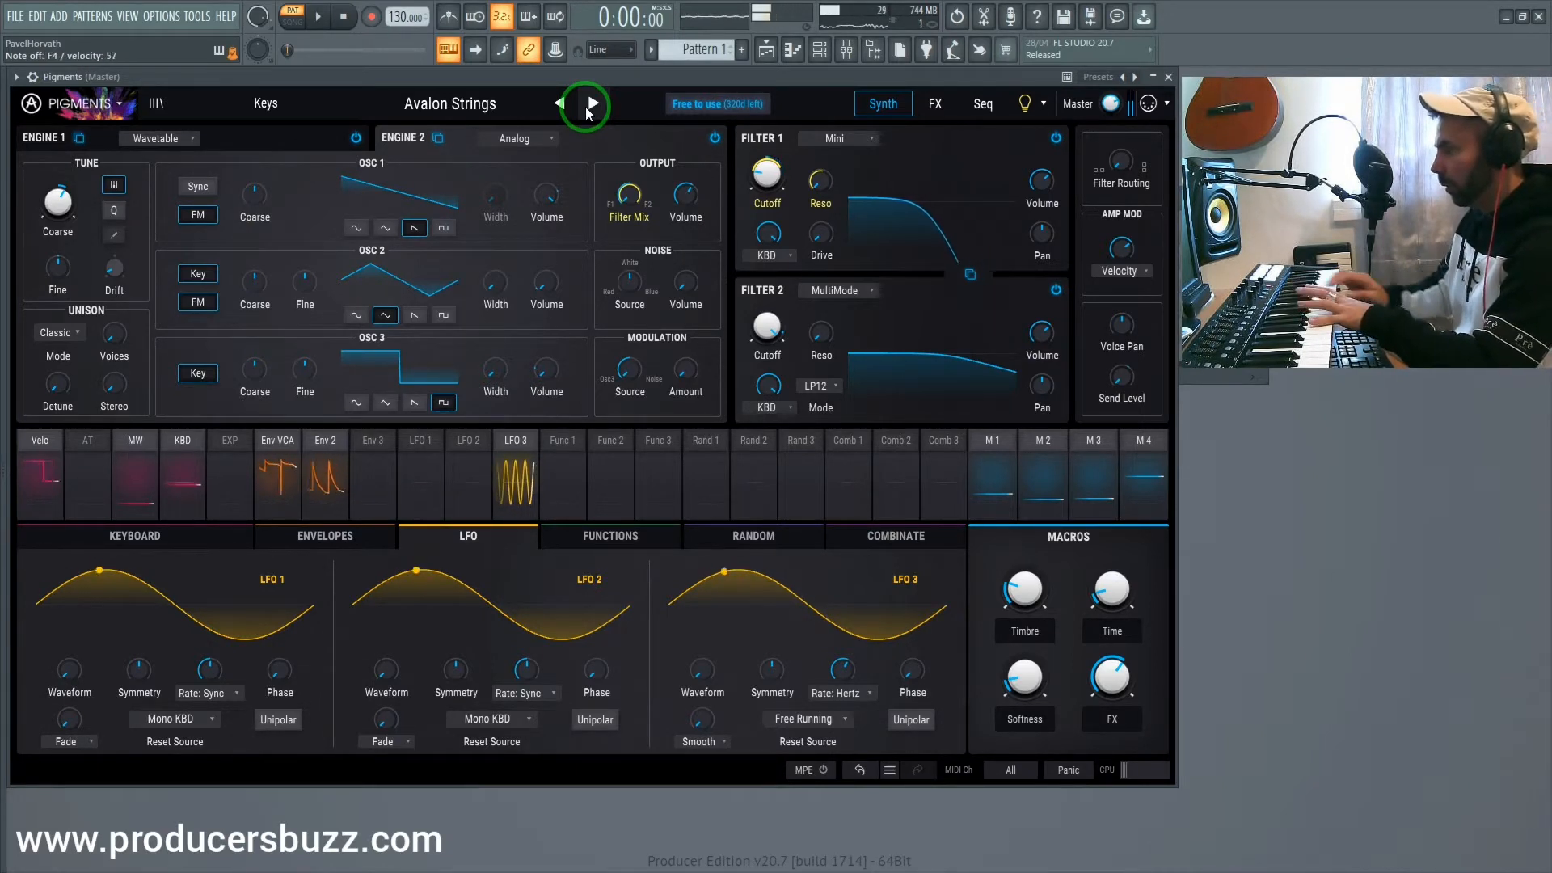
left_click(590, 104)
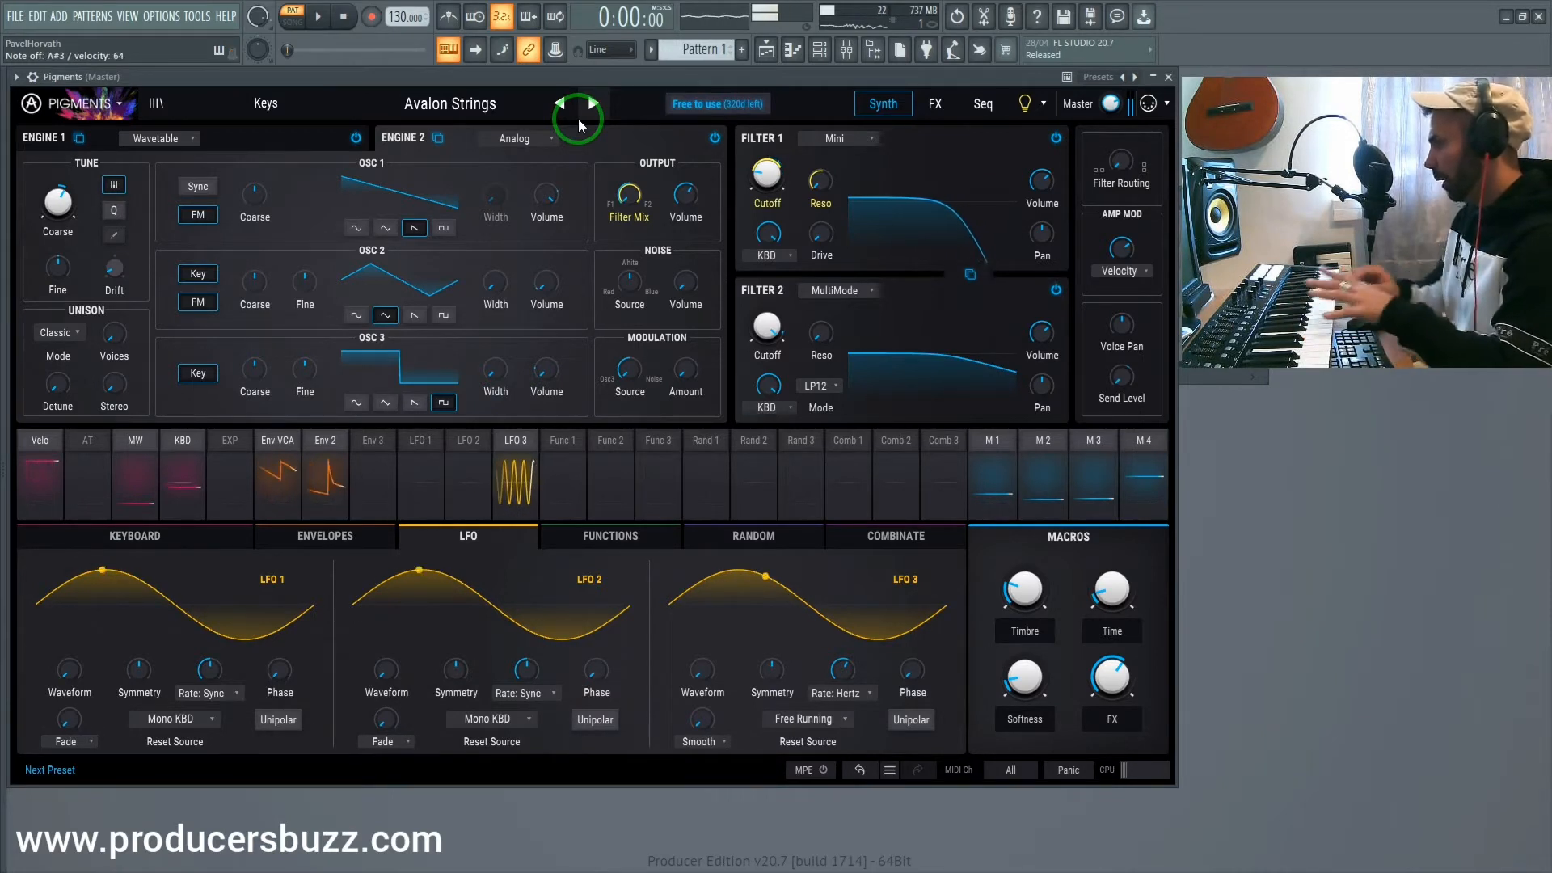
Step through Back To School, Beethoven and Behemoth Keys, then bring up the full preset list
left_click(591, 103)
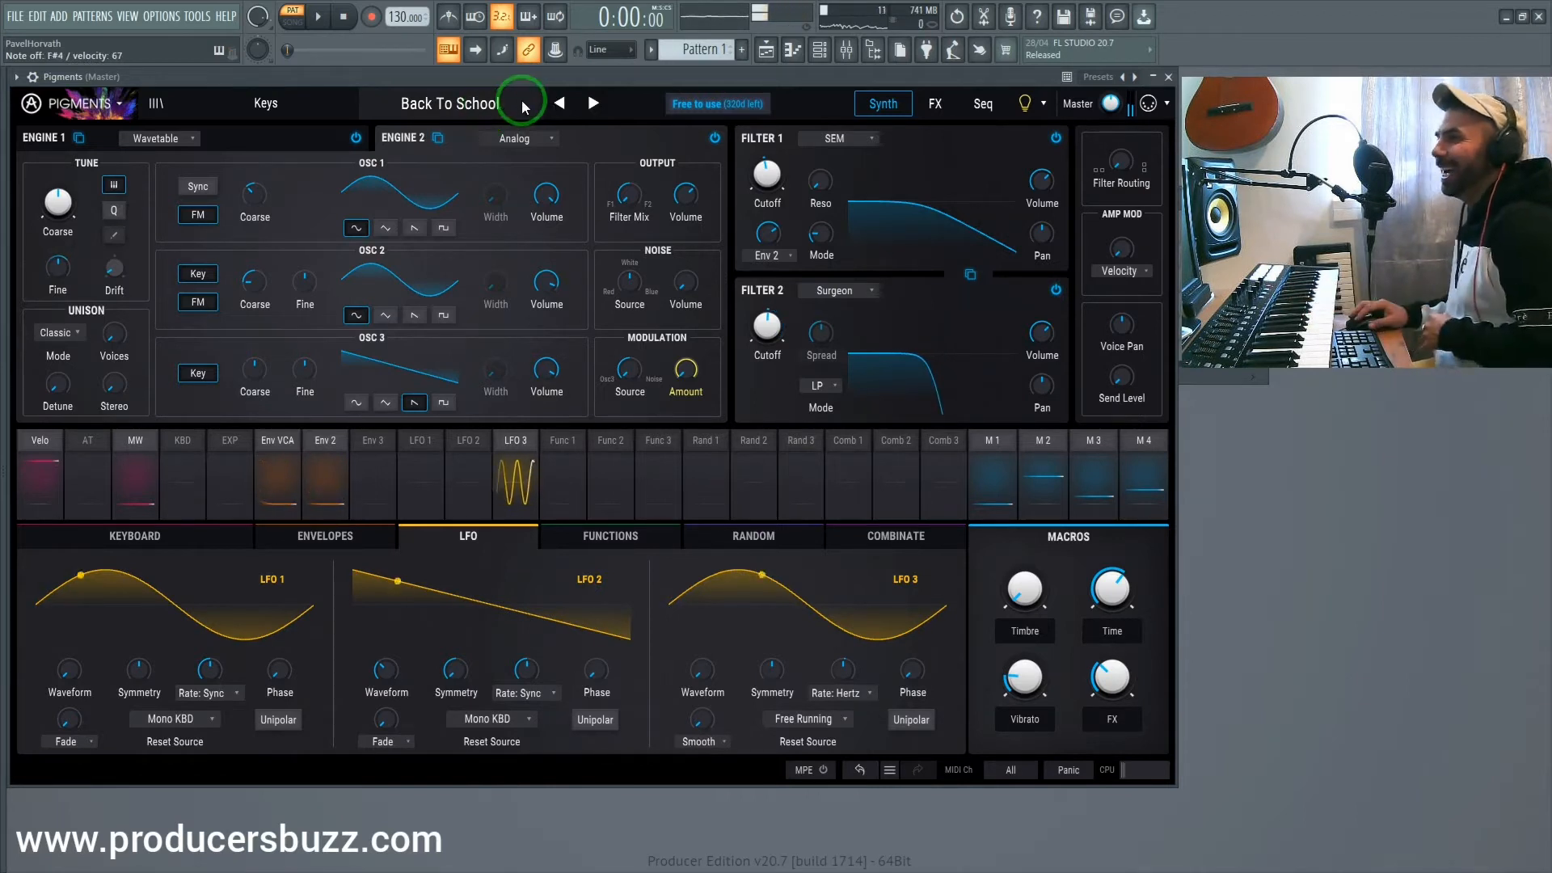
left_click(591, 104)
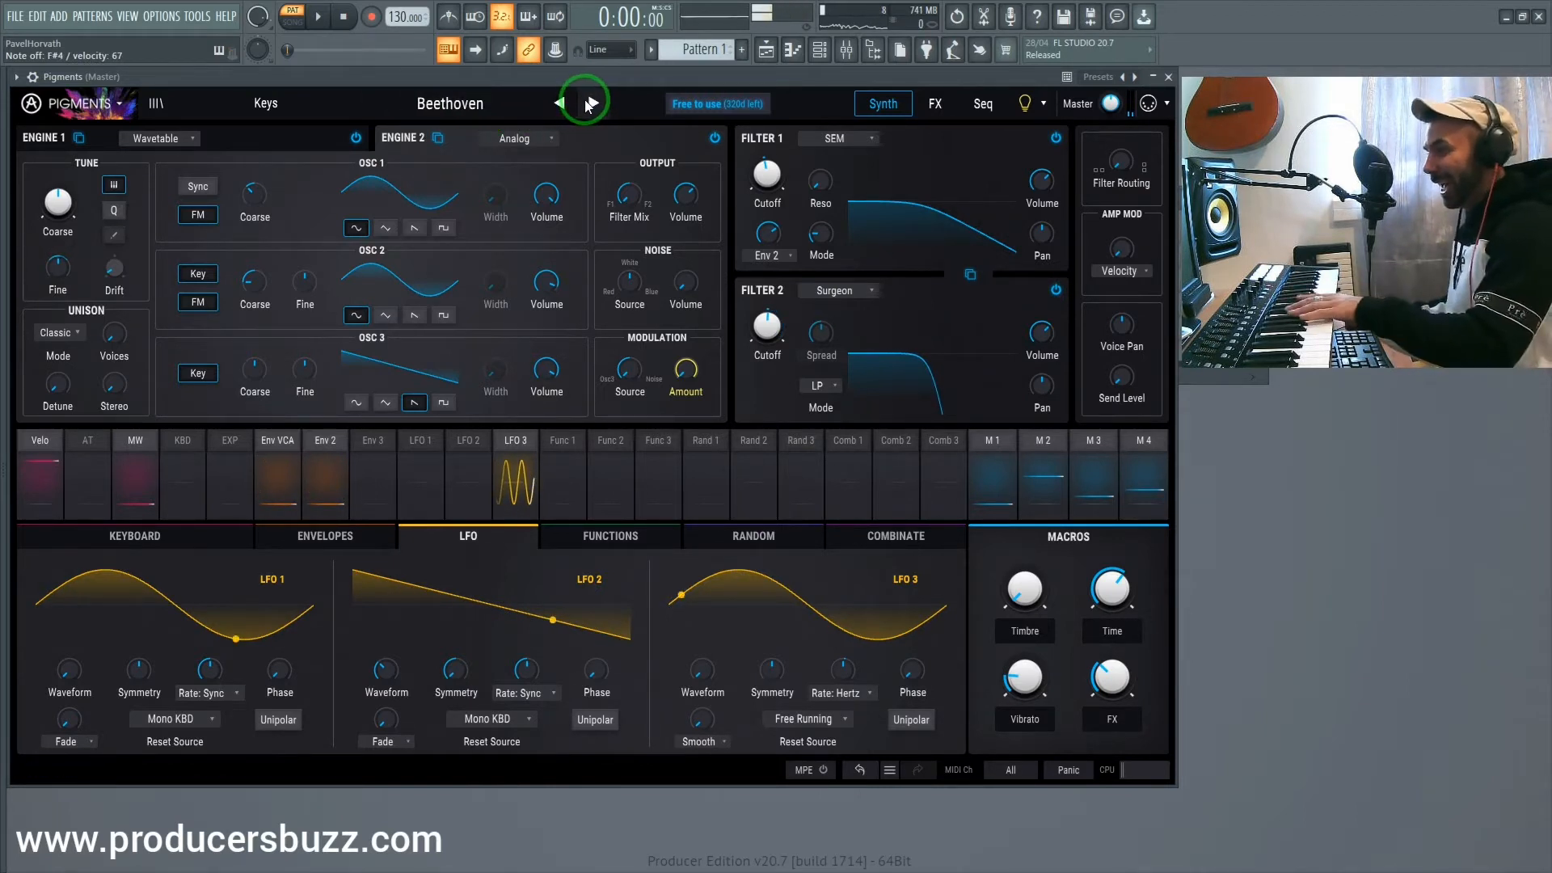
left_click(589, 104)
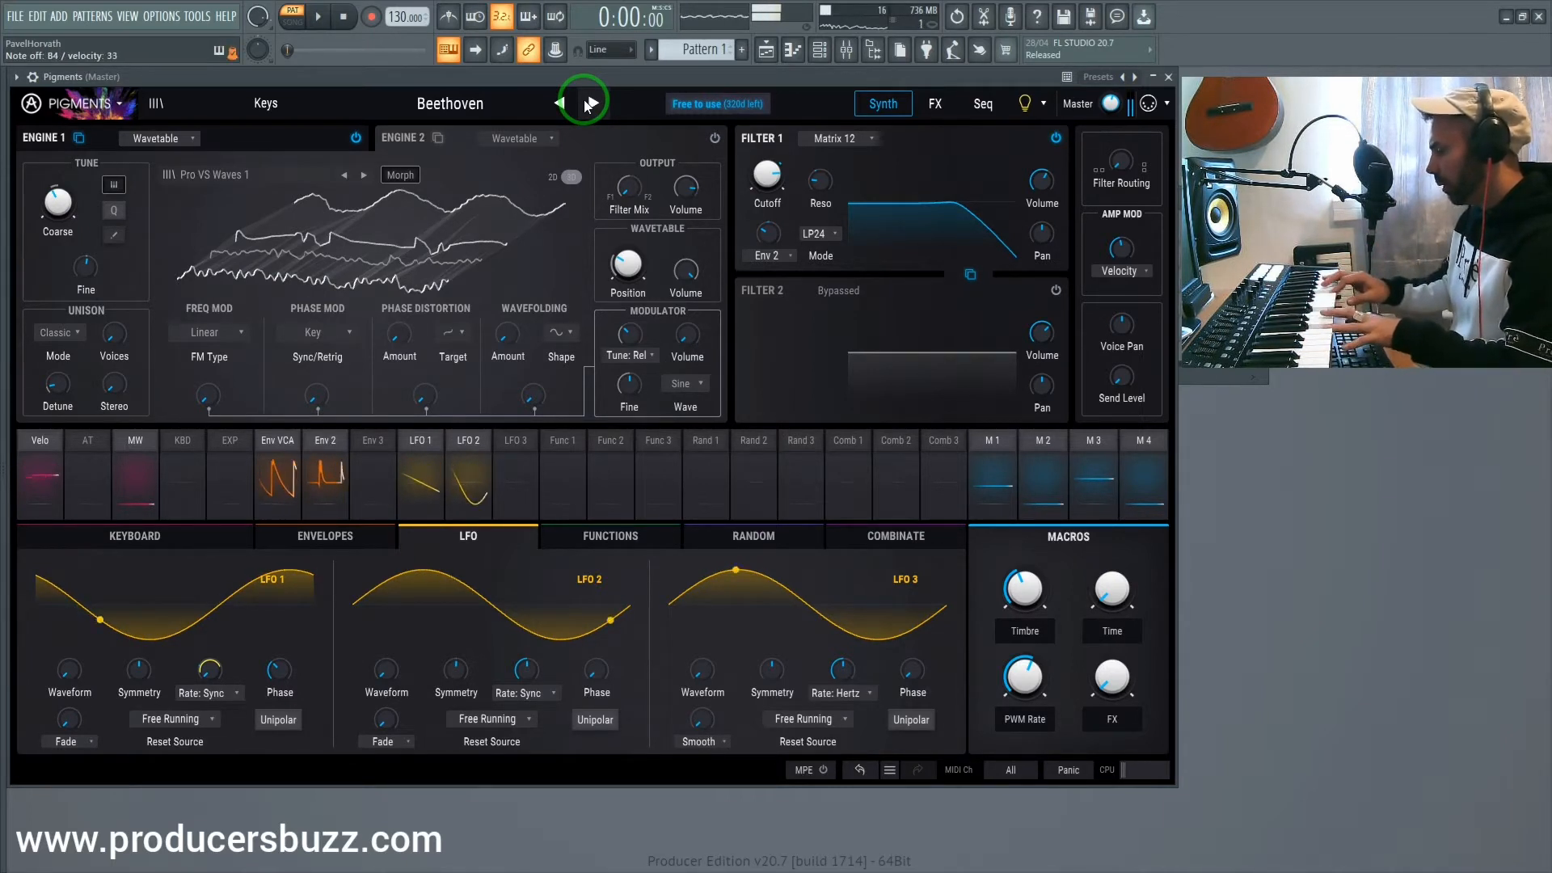
left_click(591, 103)
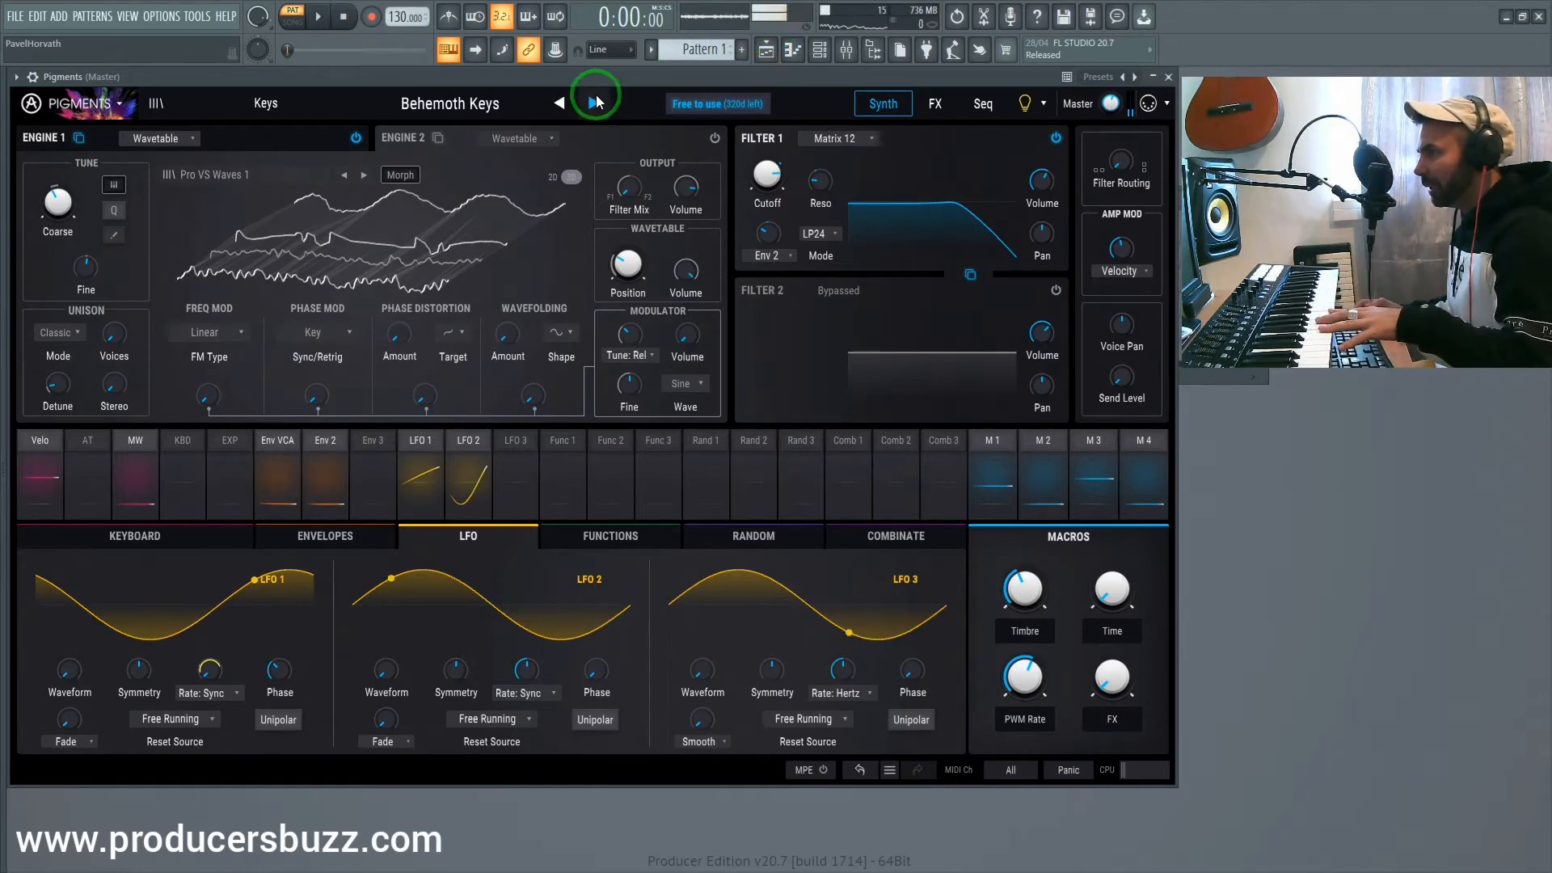
left_click(592, 104)
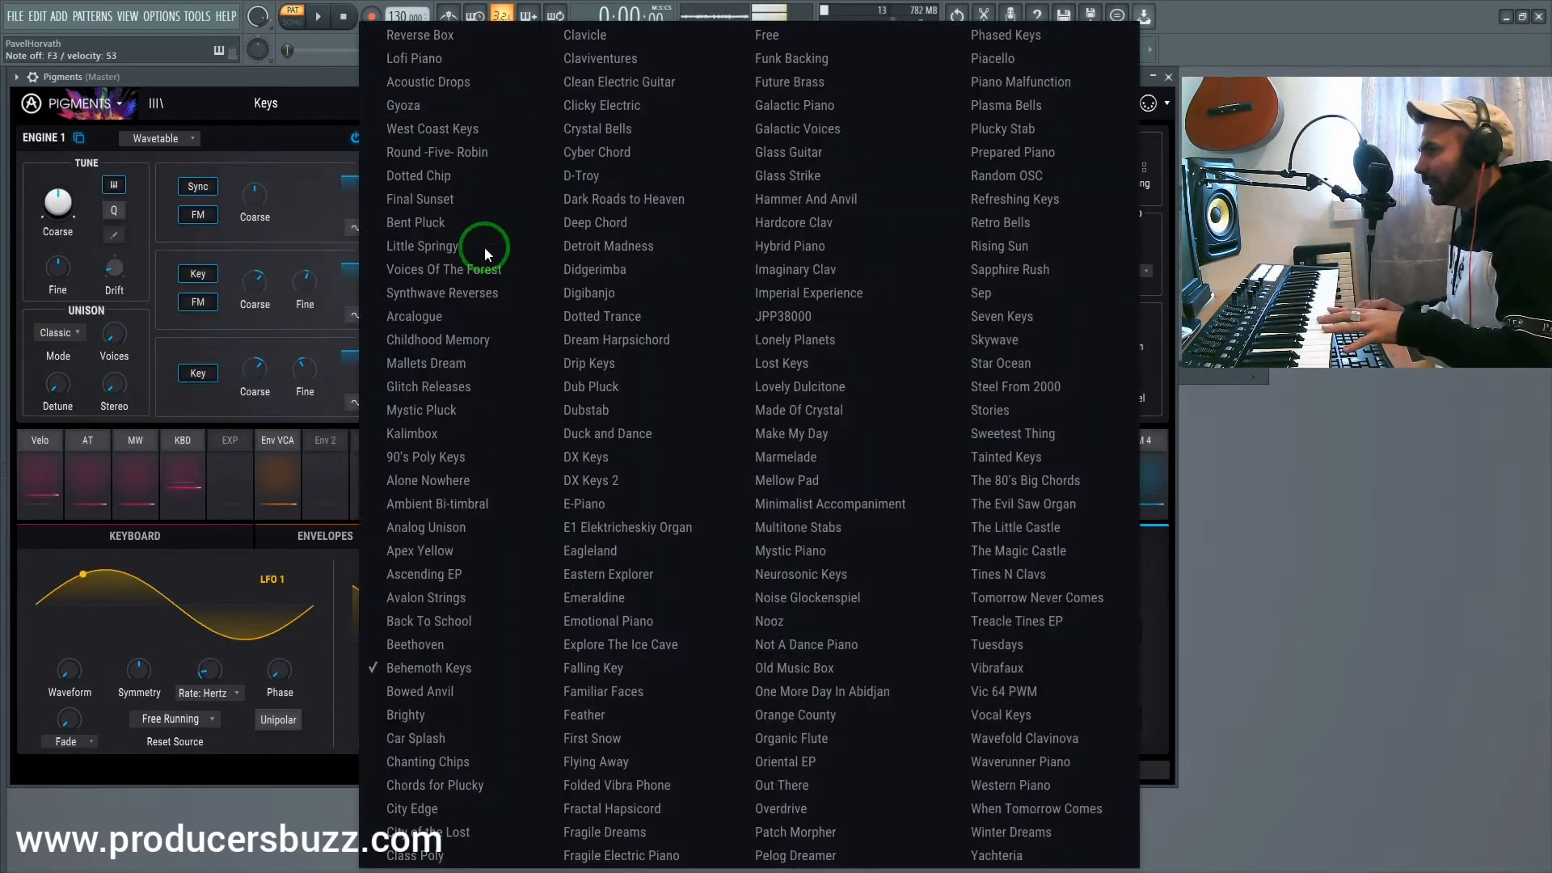
mouse_move(487, 152)
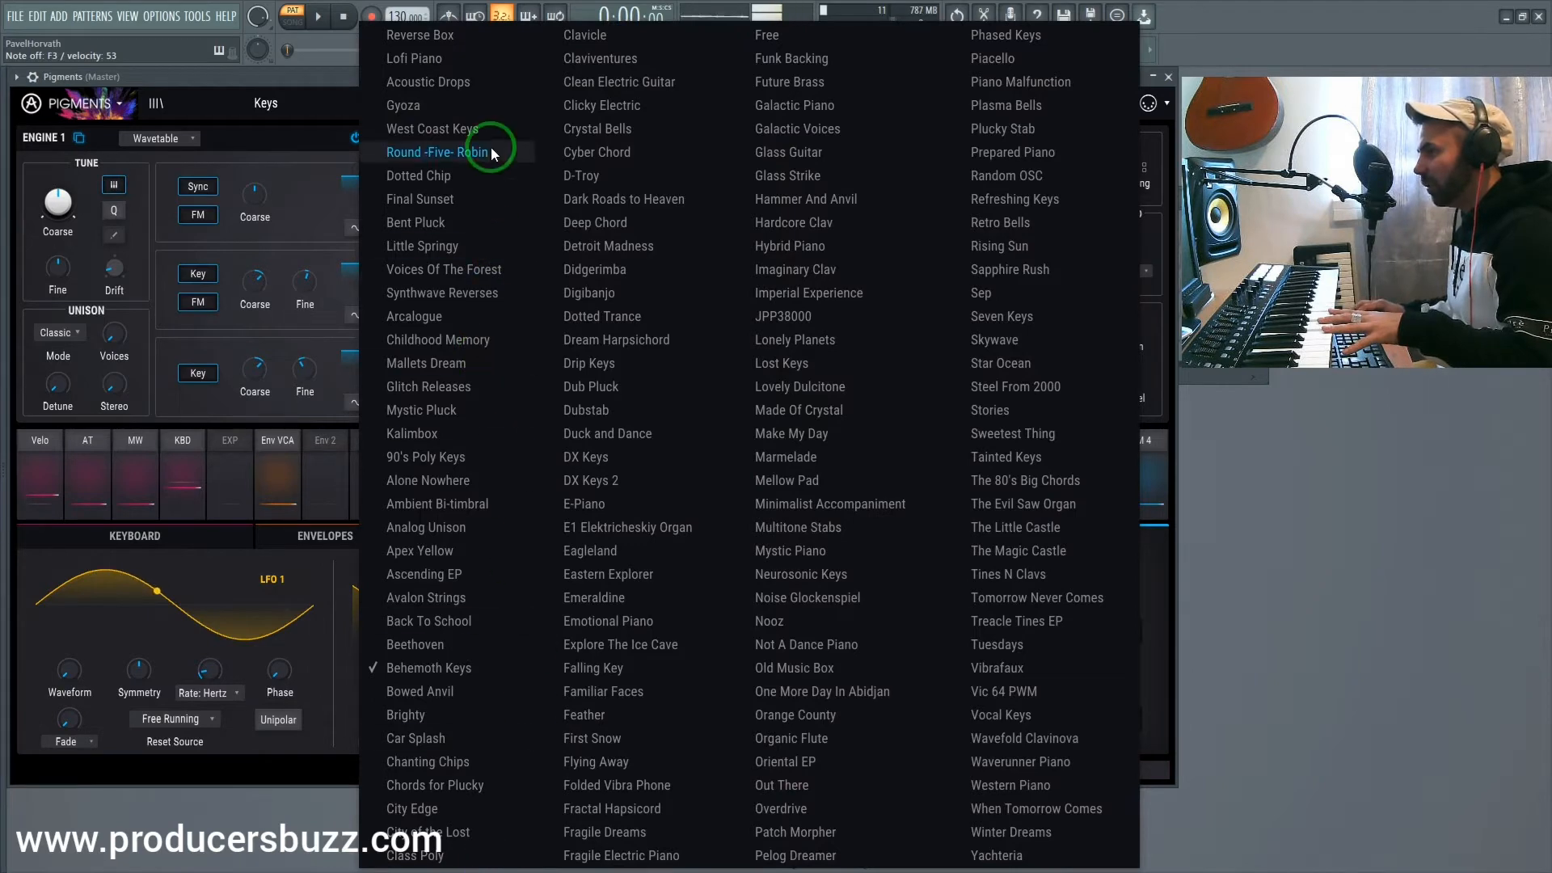
mouse_move(789, 152)
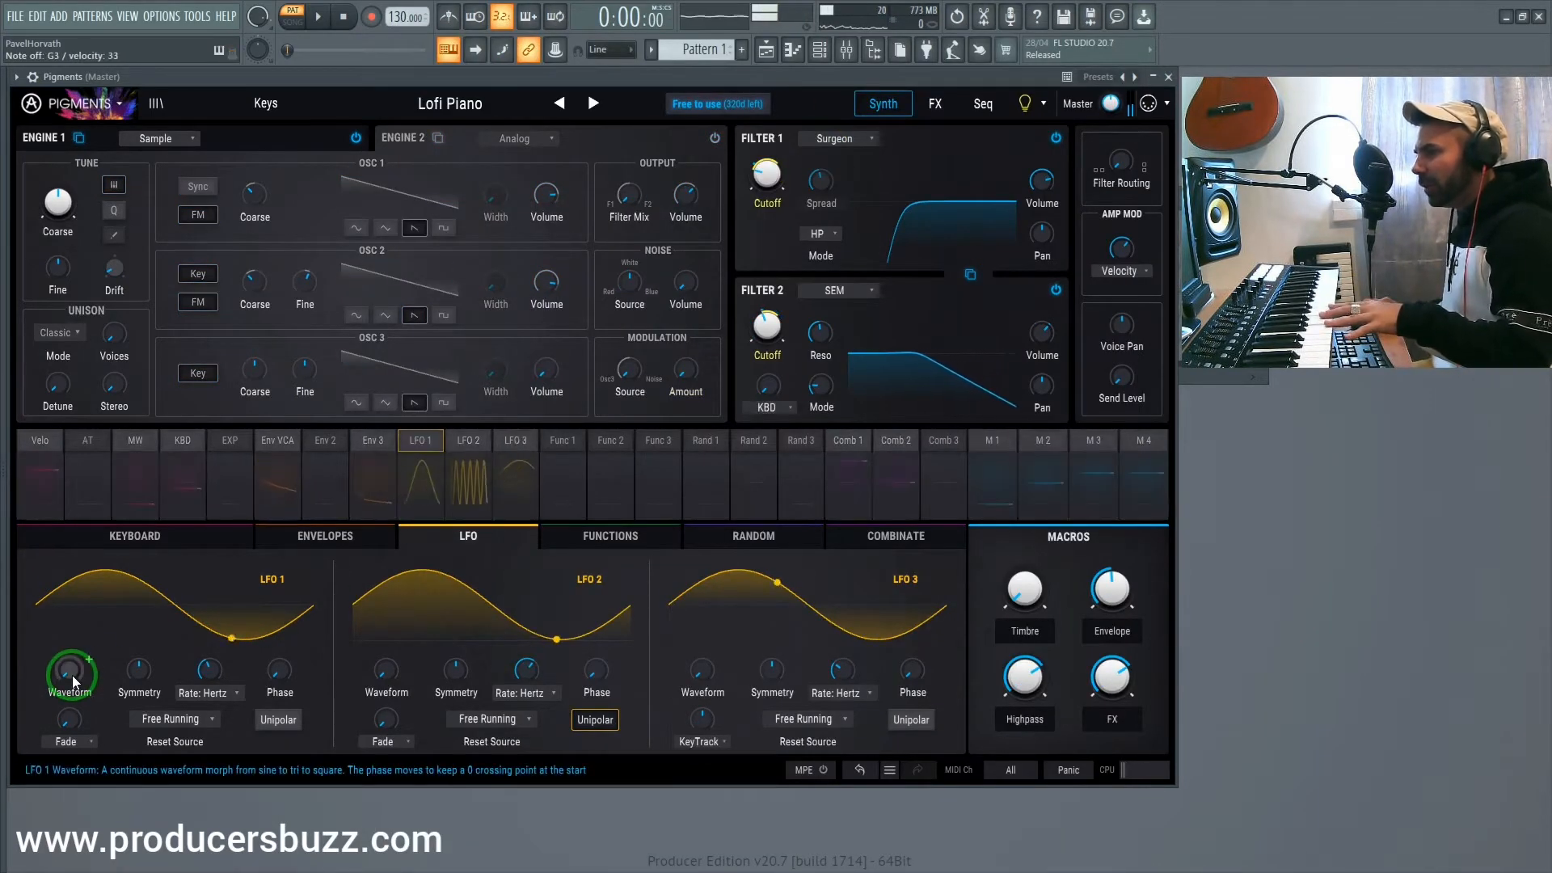
Adjust the Env VCA attack and lengthen Env 2's attack on Lofi Piano
left_click(325, 536)
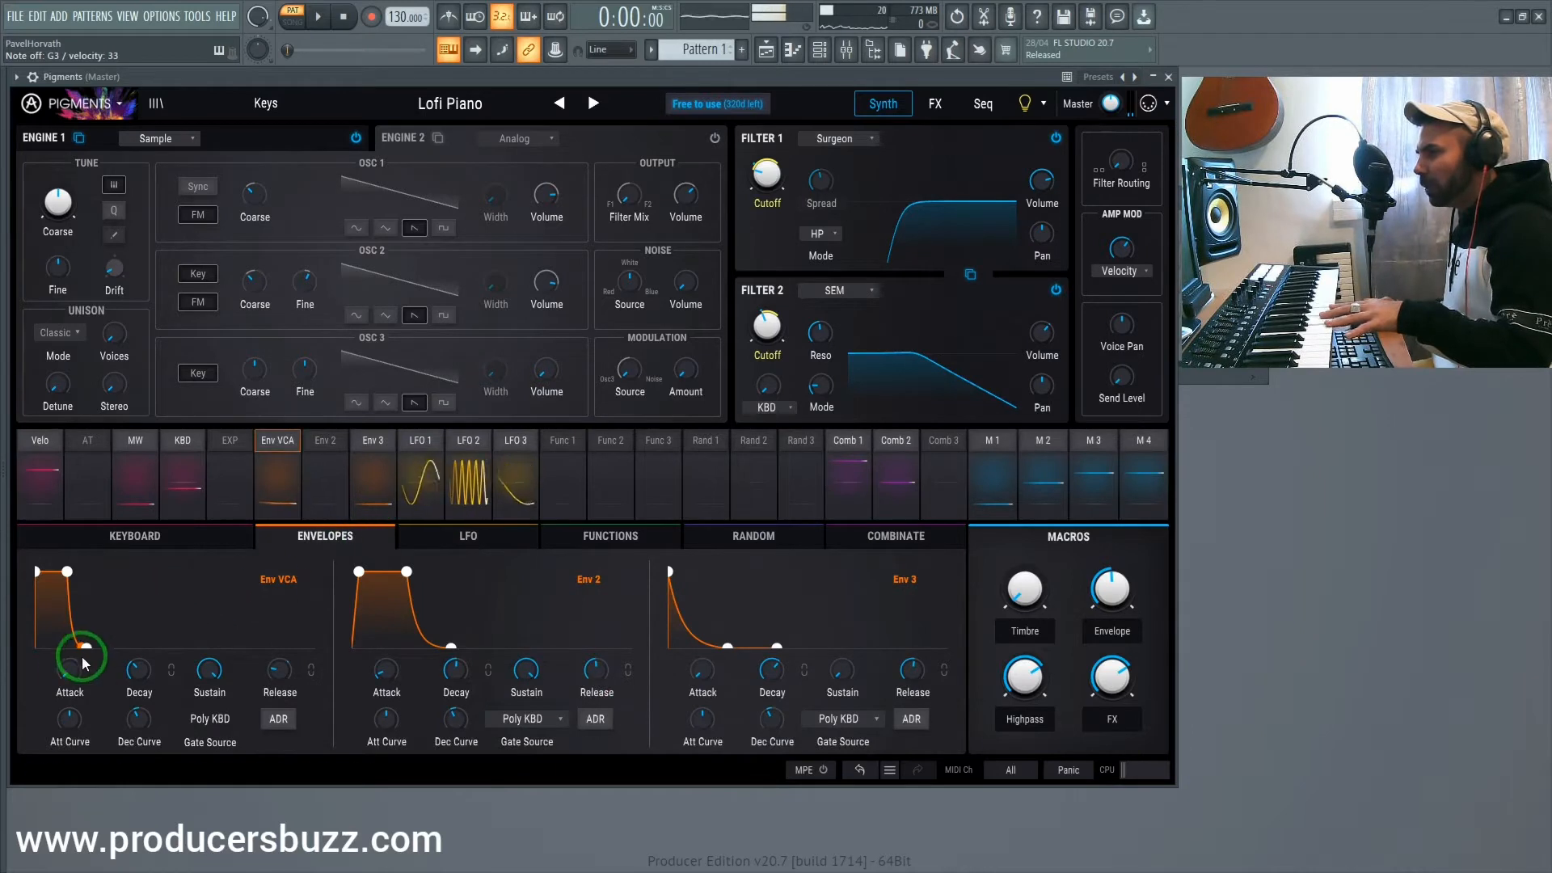
left_click_drag(69, 667, 70, 654)
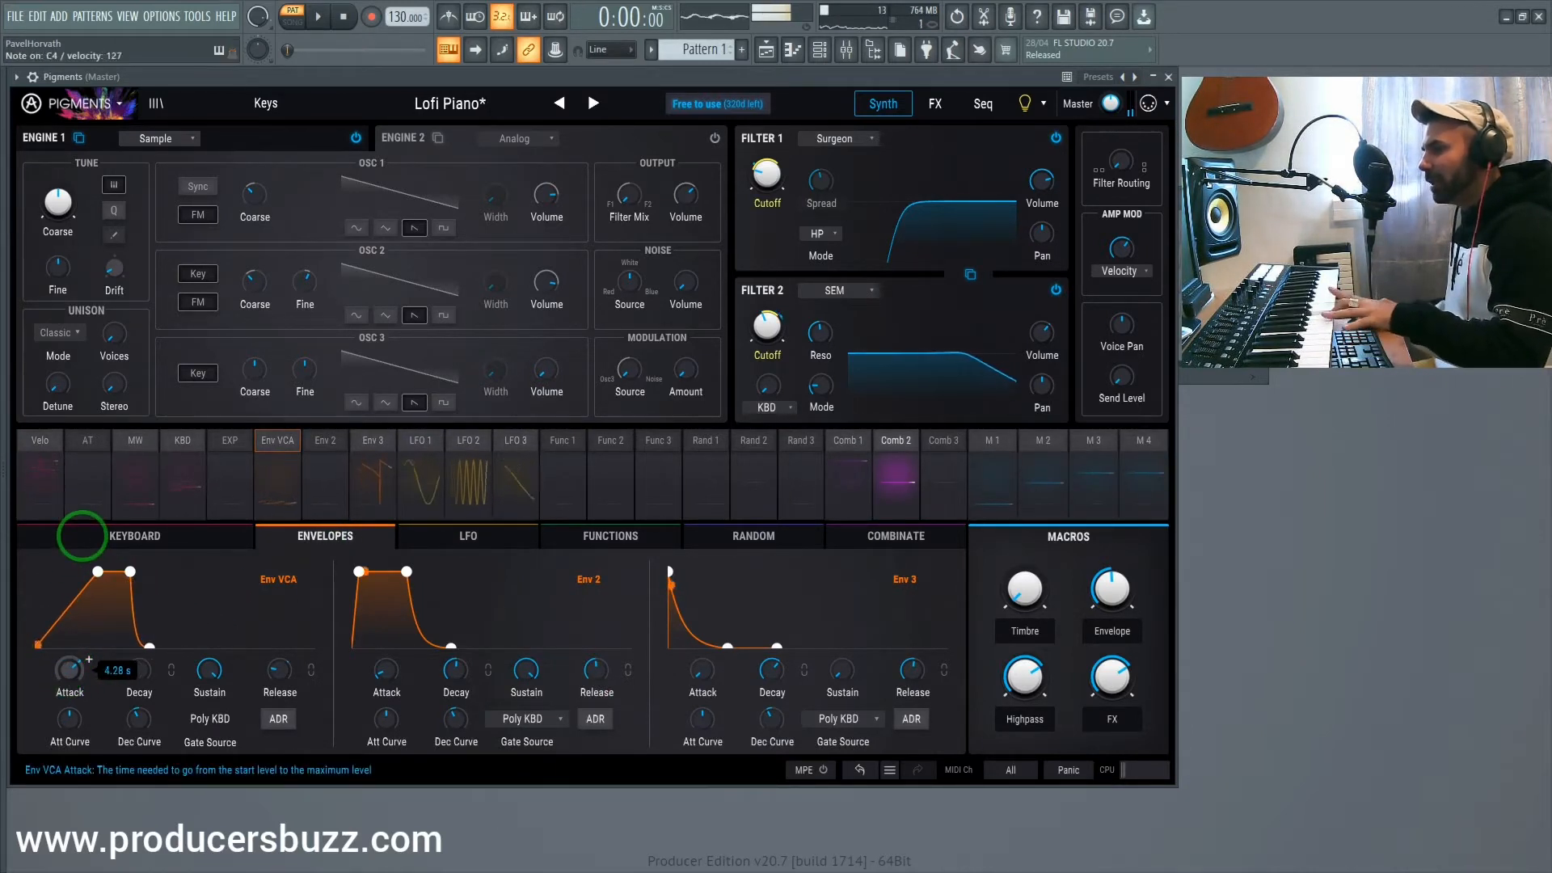
left_click_drag(129, 570, 94, 571)
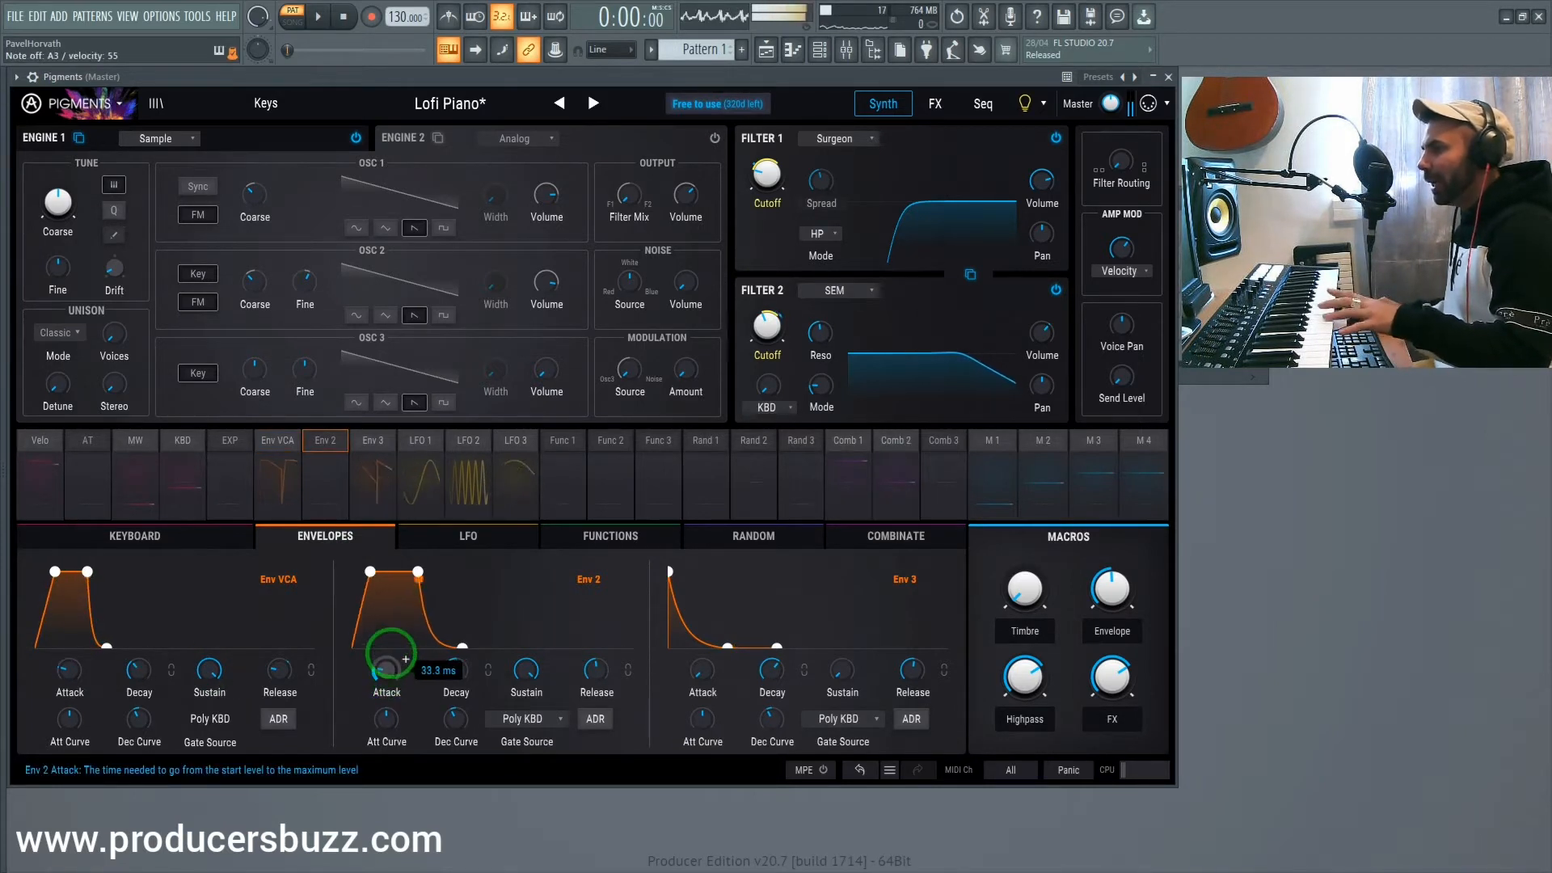
left_click_drag(386, 663, 387, 624)
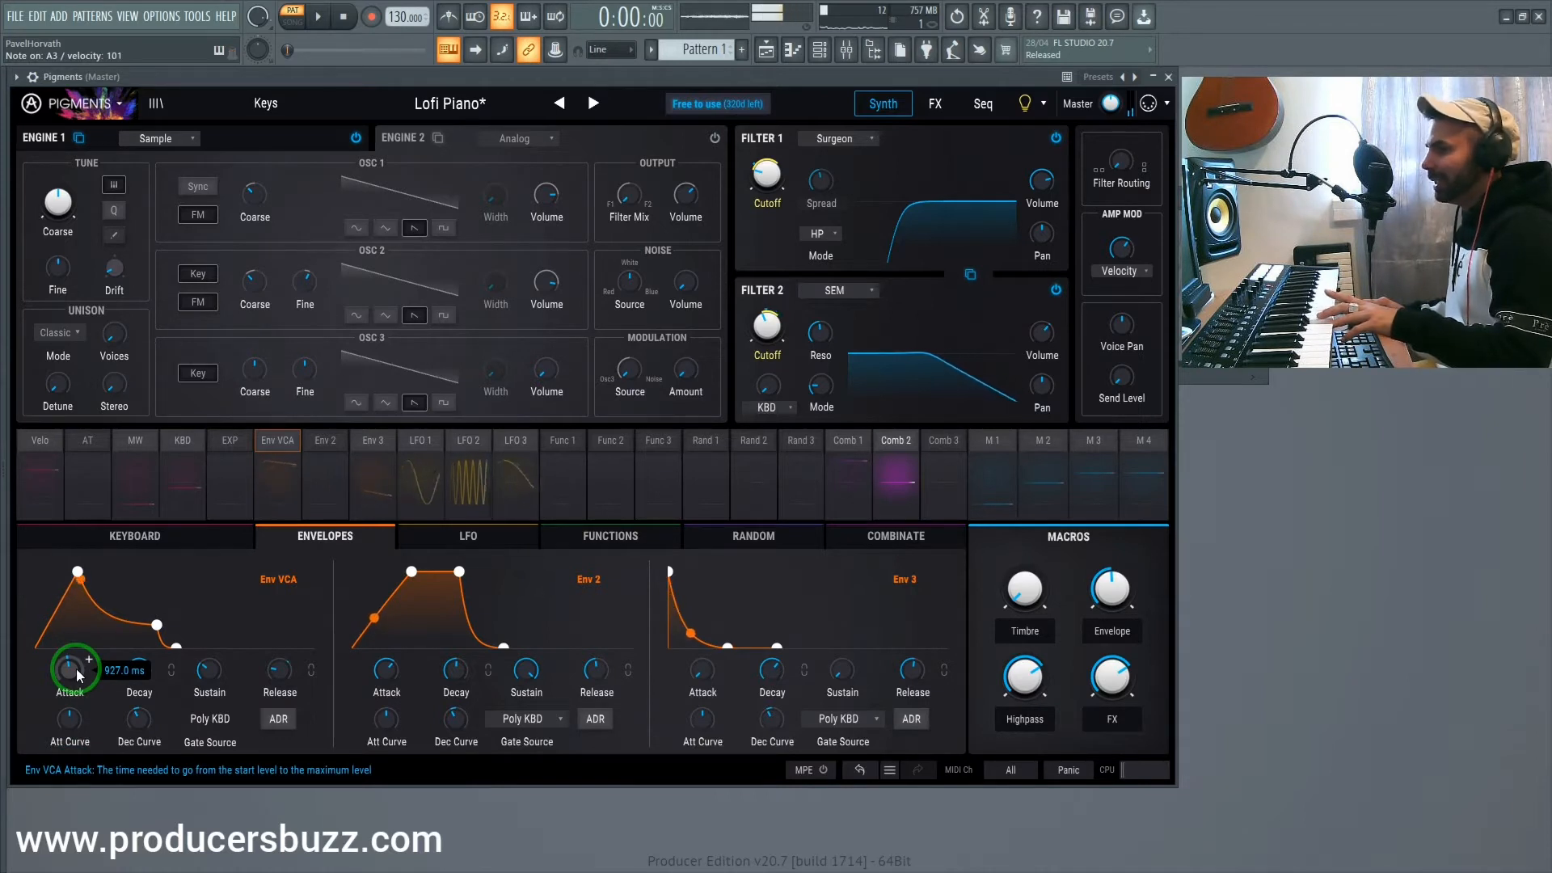
Return the volume attack near zero and give its decay a longer, curved shape
left_click_drag(77, 668, 78, 593)
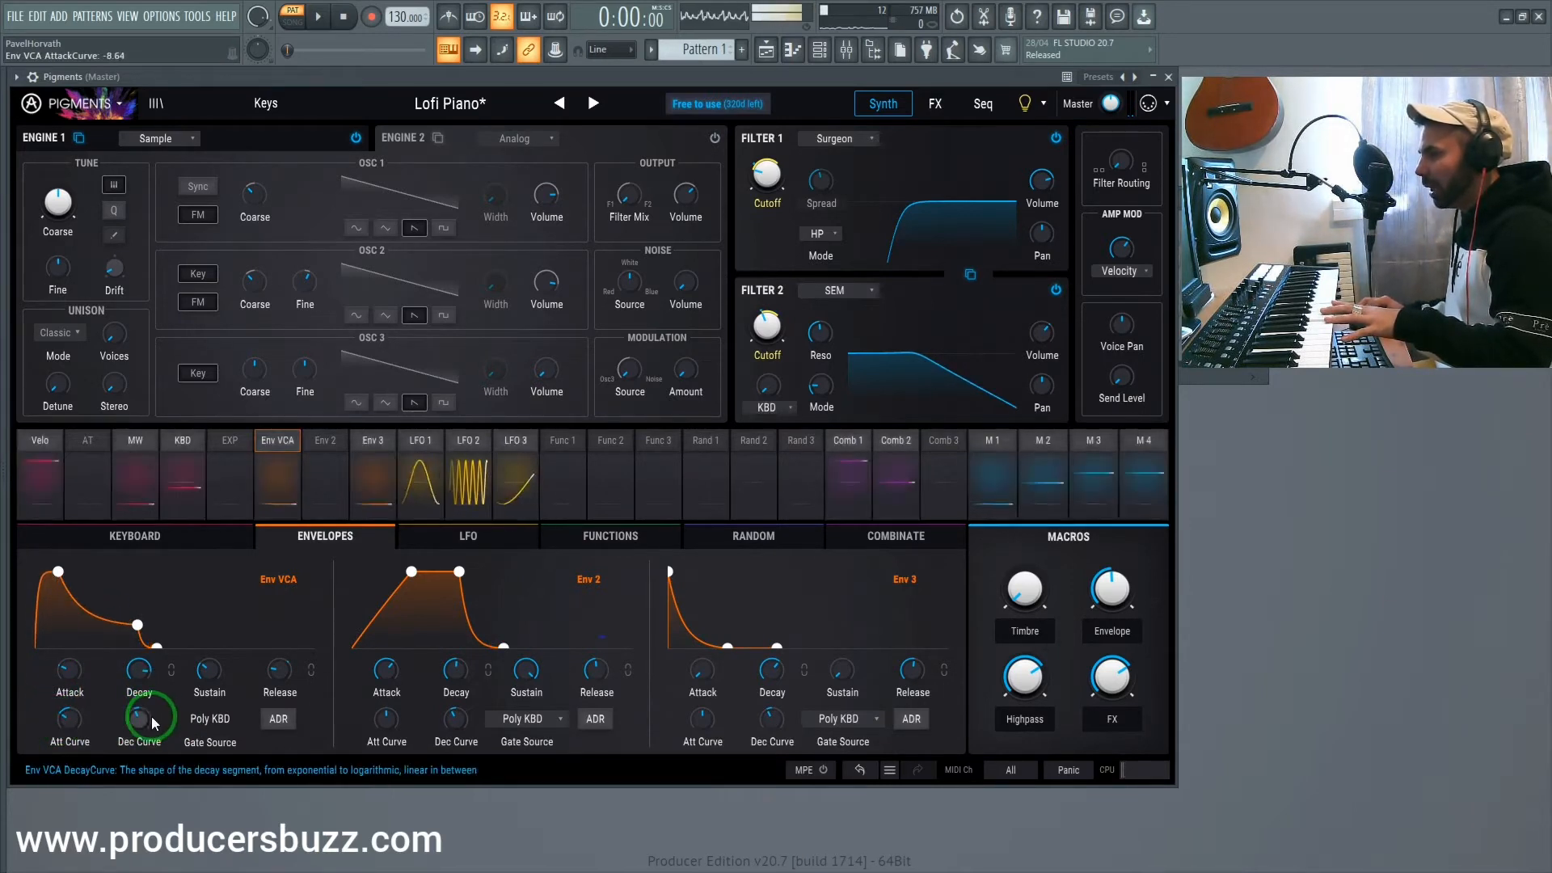
left_click_drag(139, 720, 139, 694)
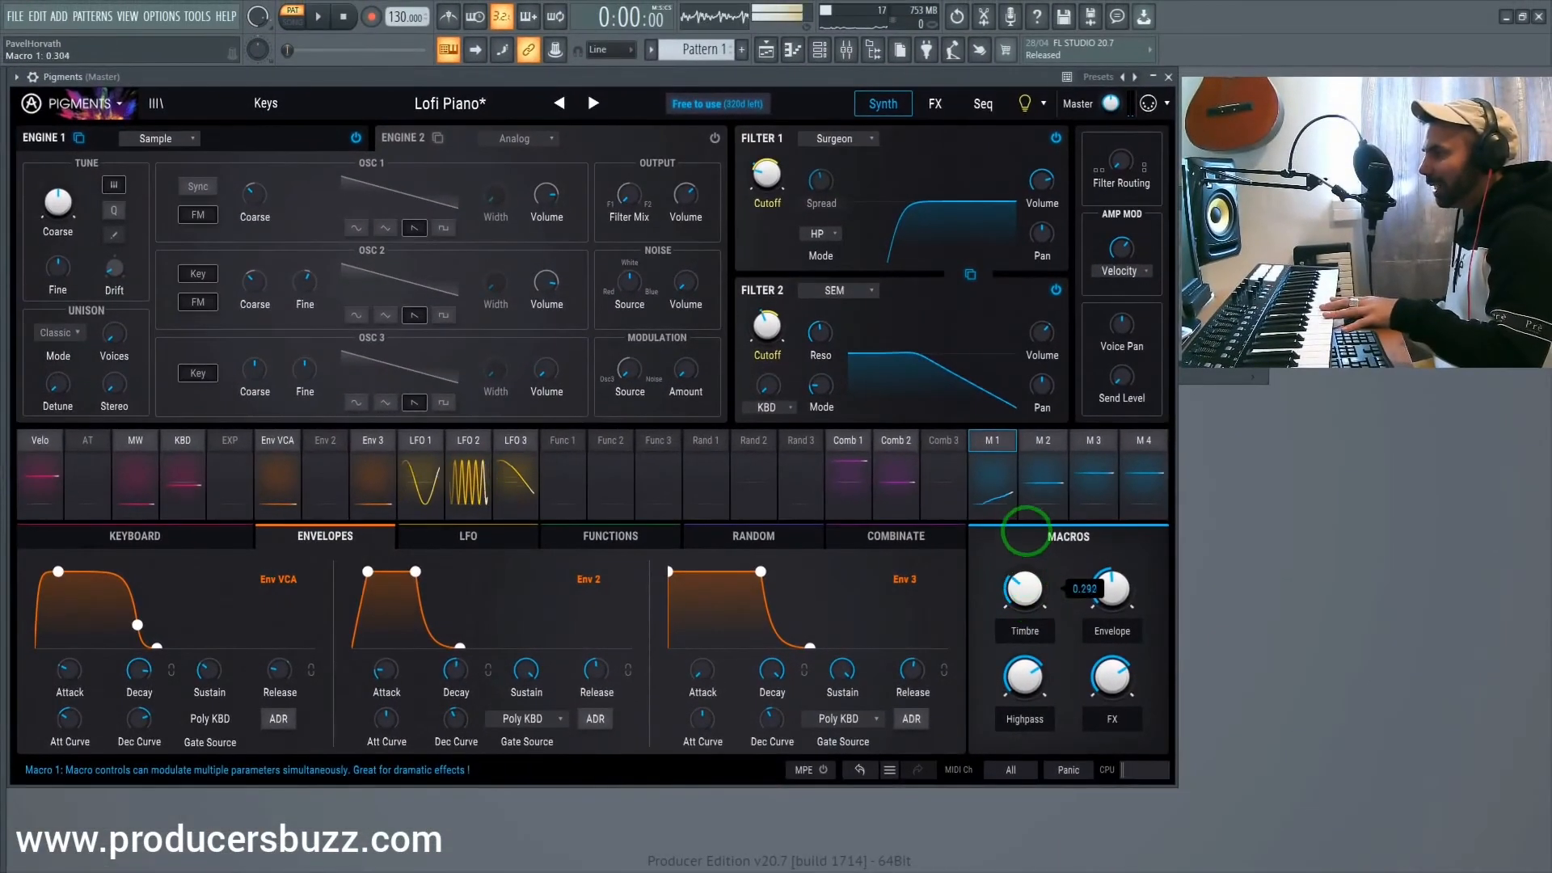
Raise the Timbre and Envelope macros and adjust the Highpass macro amount
left_click_drag(1109, 589, 1109, 554)
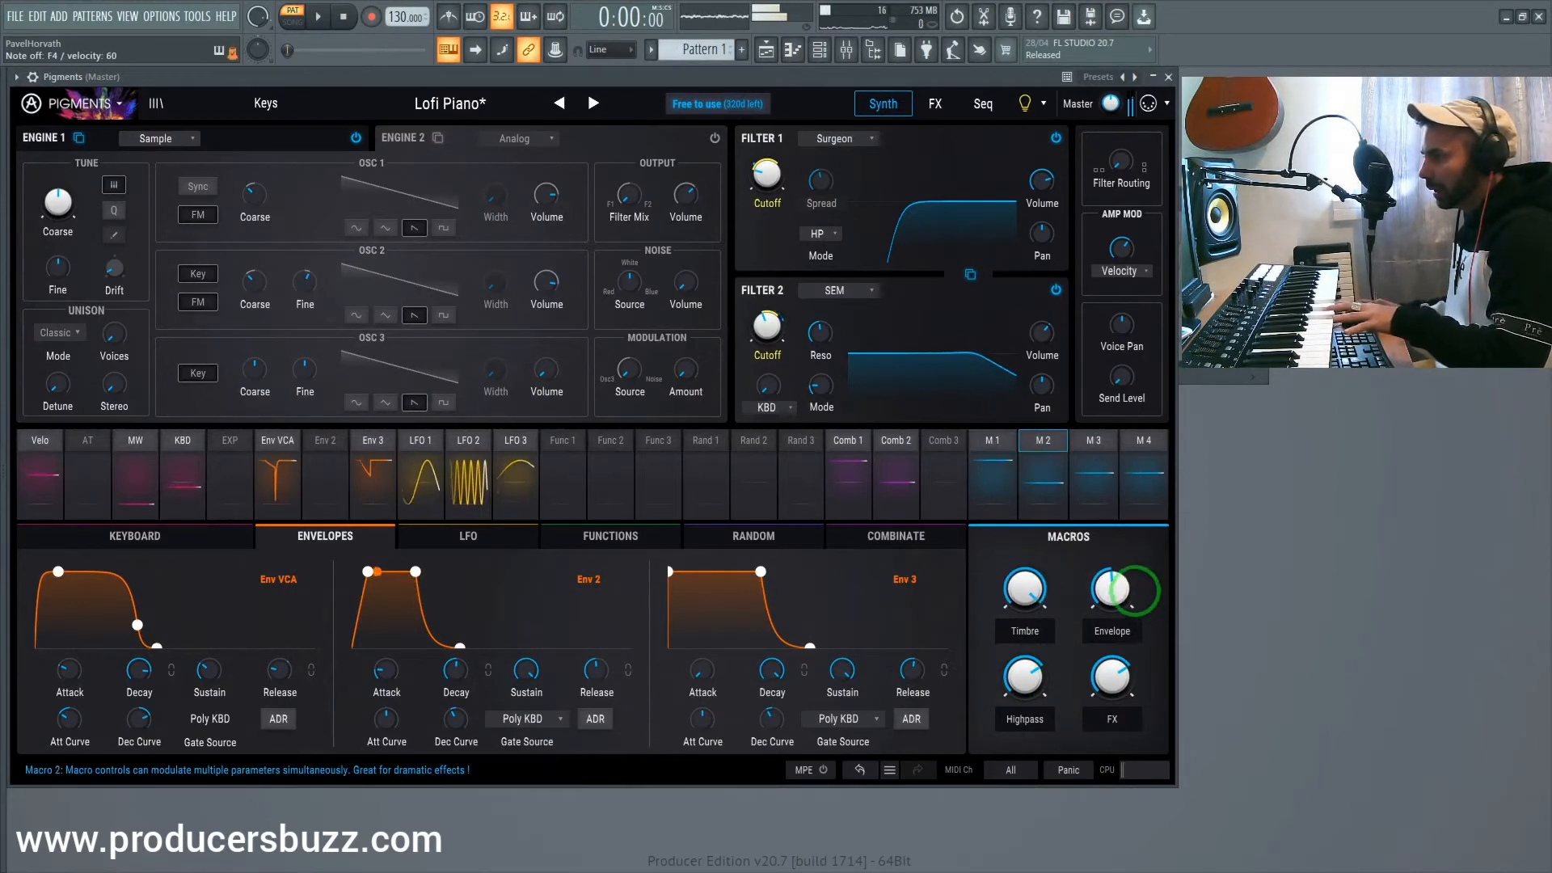
left_click_drag(1113, 587, 1112, 579)
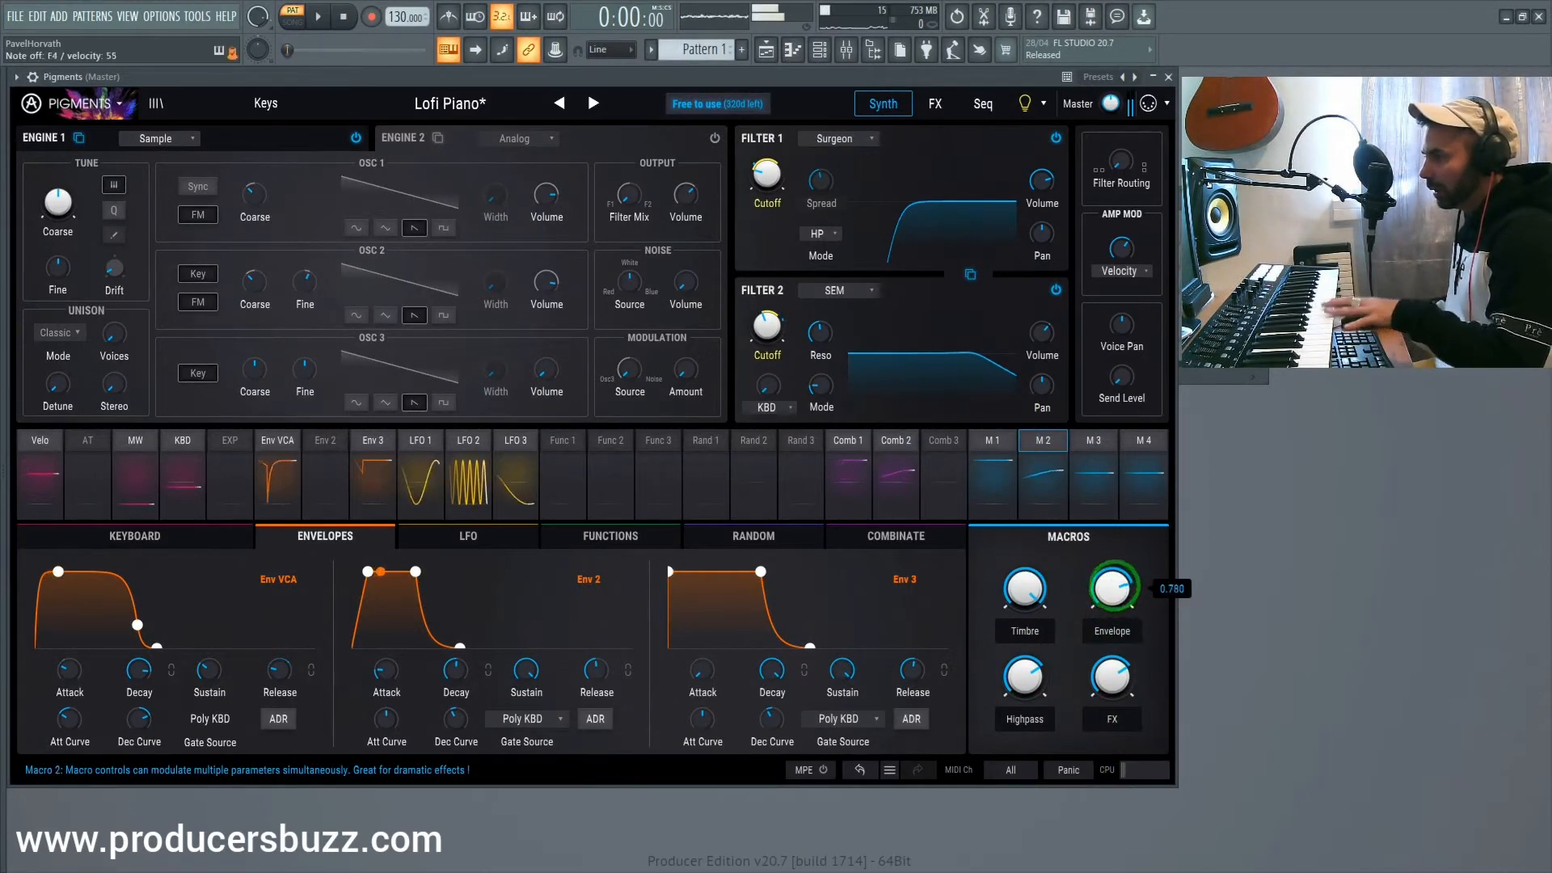
left_click(1113, 676)
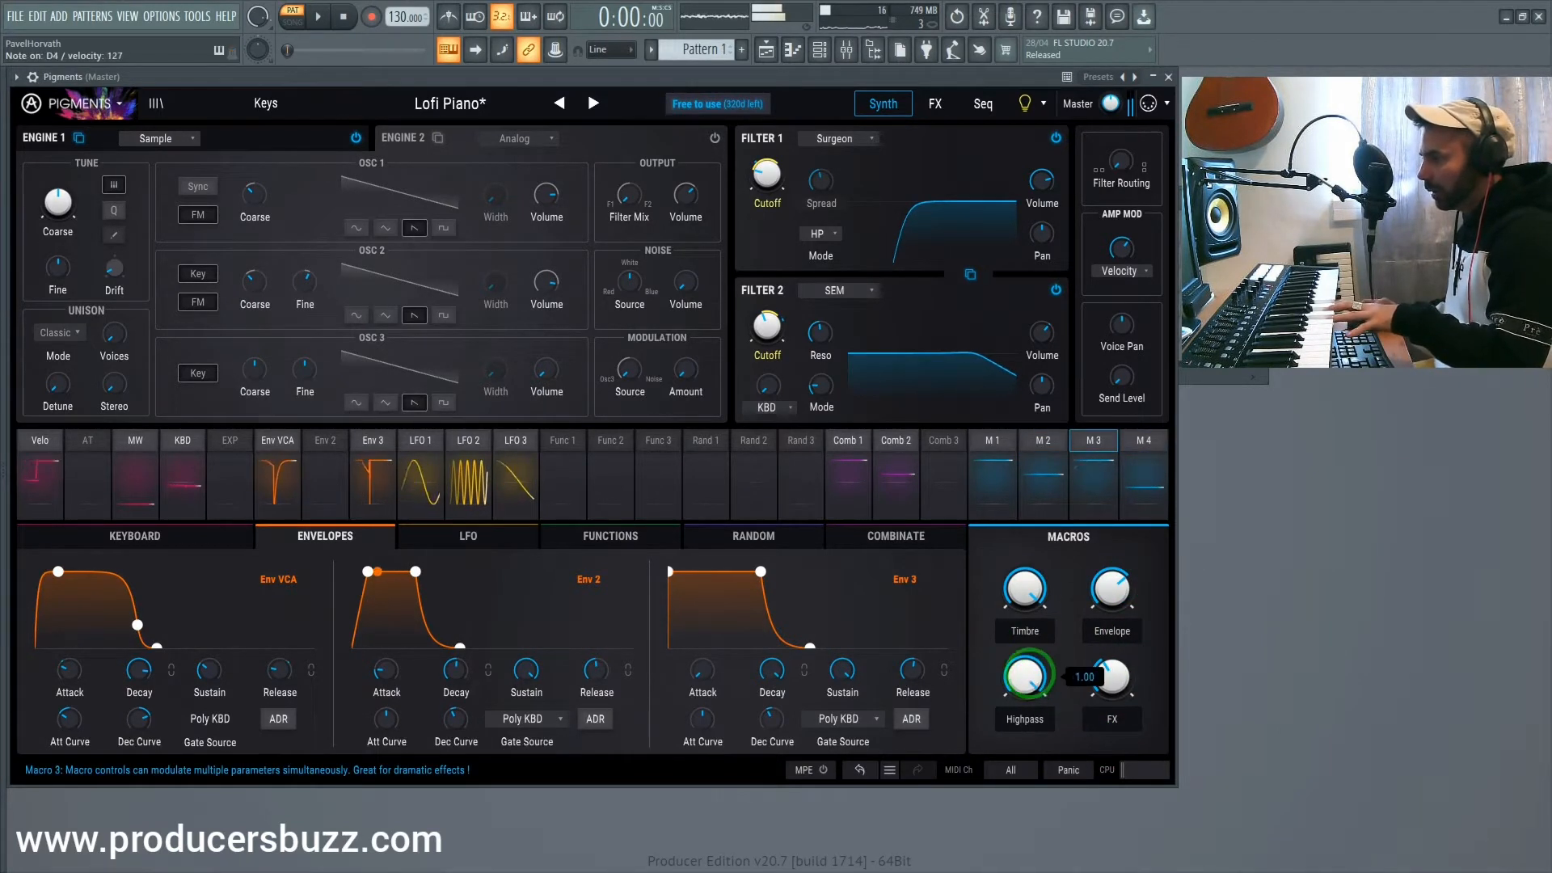
left_click_drag(1025, 676, 1025, 694)
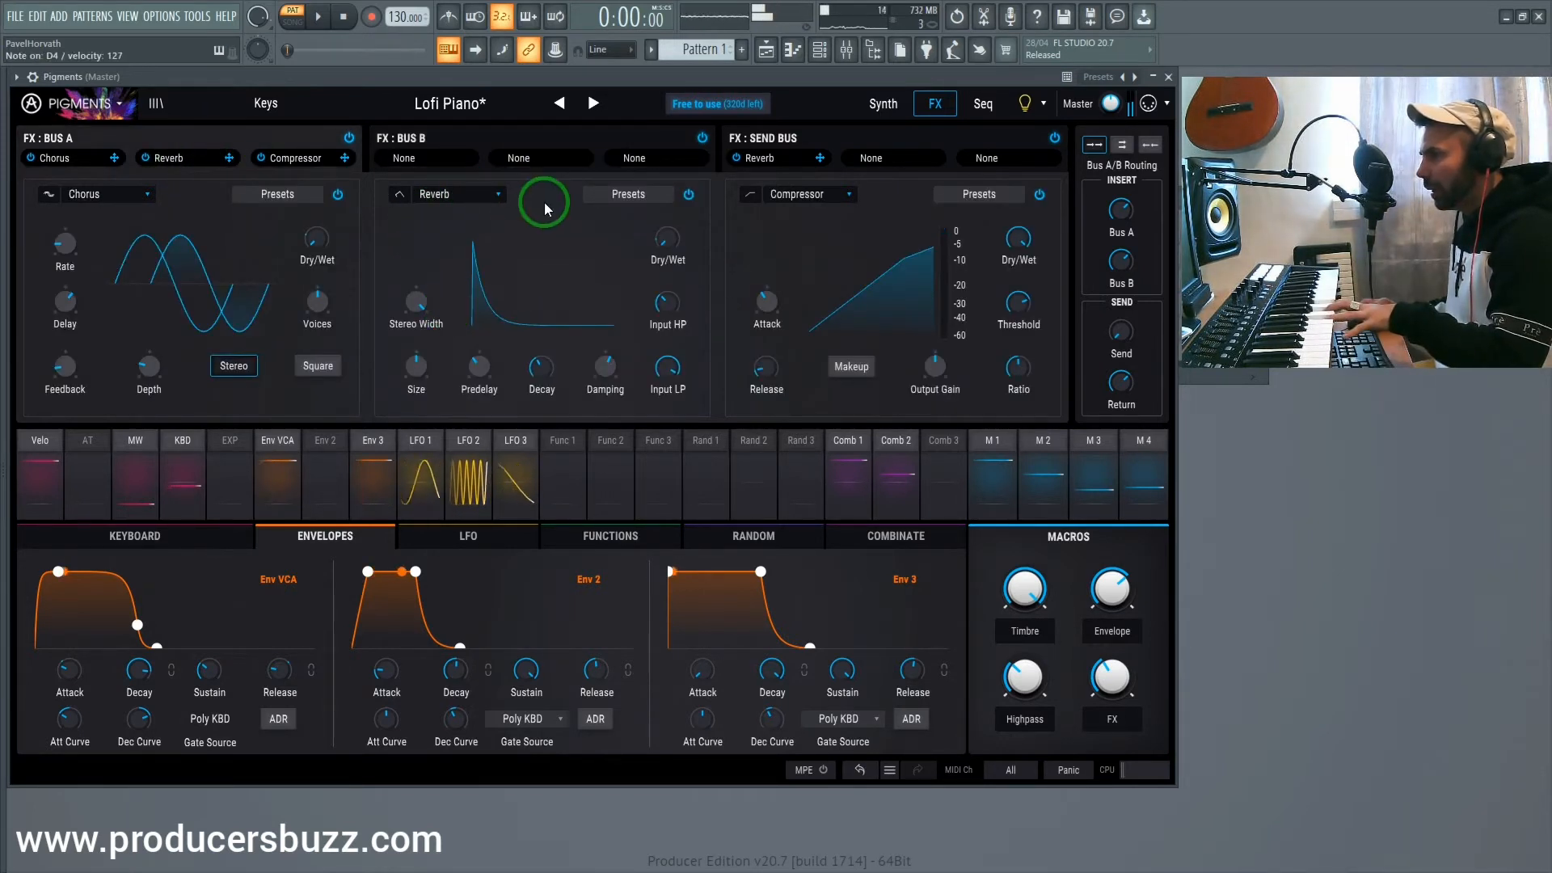
mouse_move(449, 380)
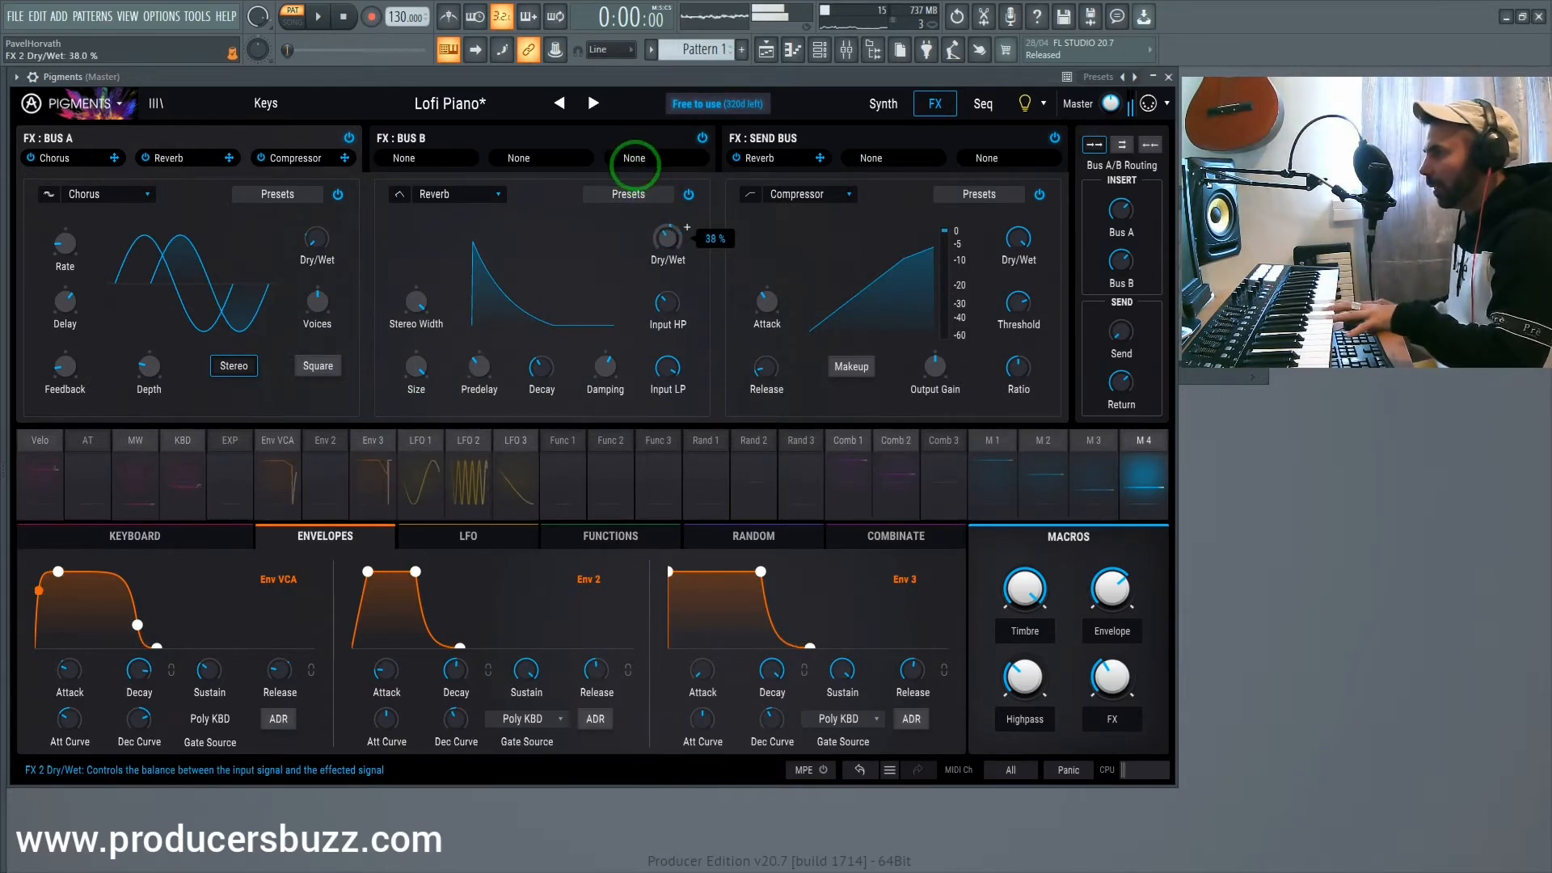
Lower Bus A's reverb dry/wet mix and tweak the compressor's output gain
left_click_drag(668, 237, 668, 267)
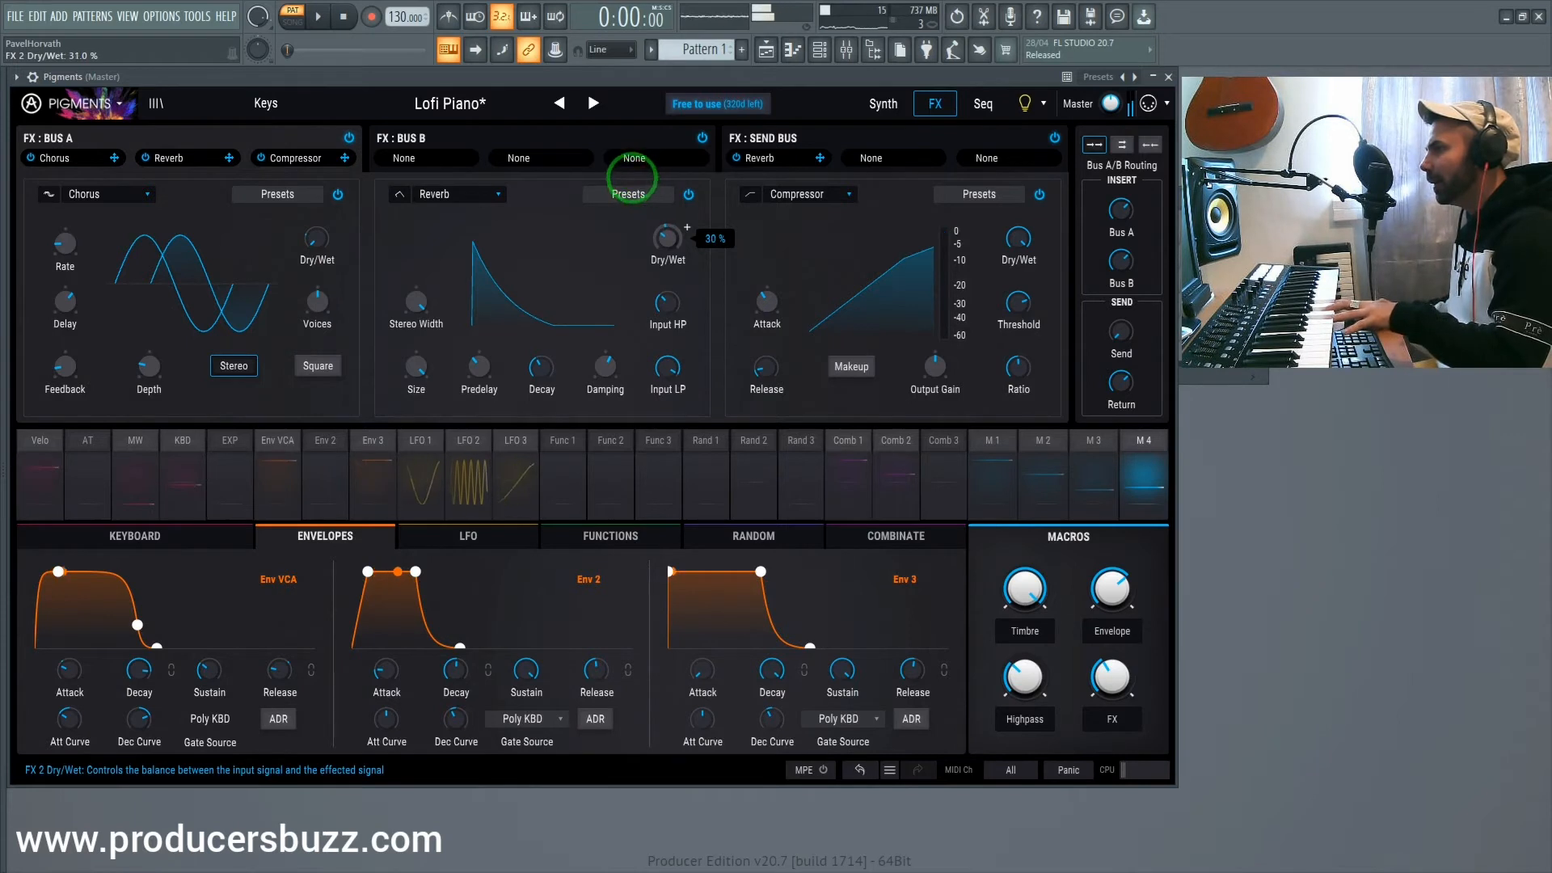
left_click_drag(668, 233, 668, 222)
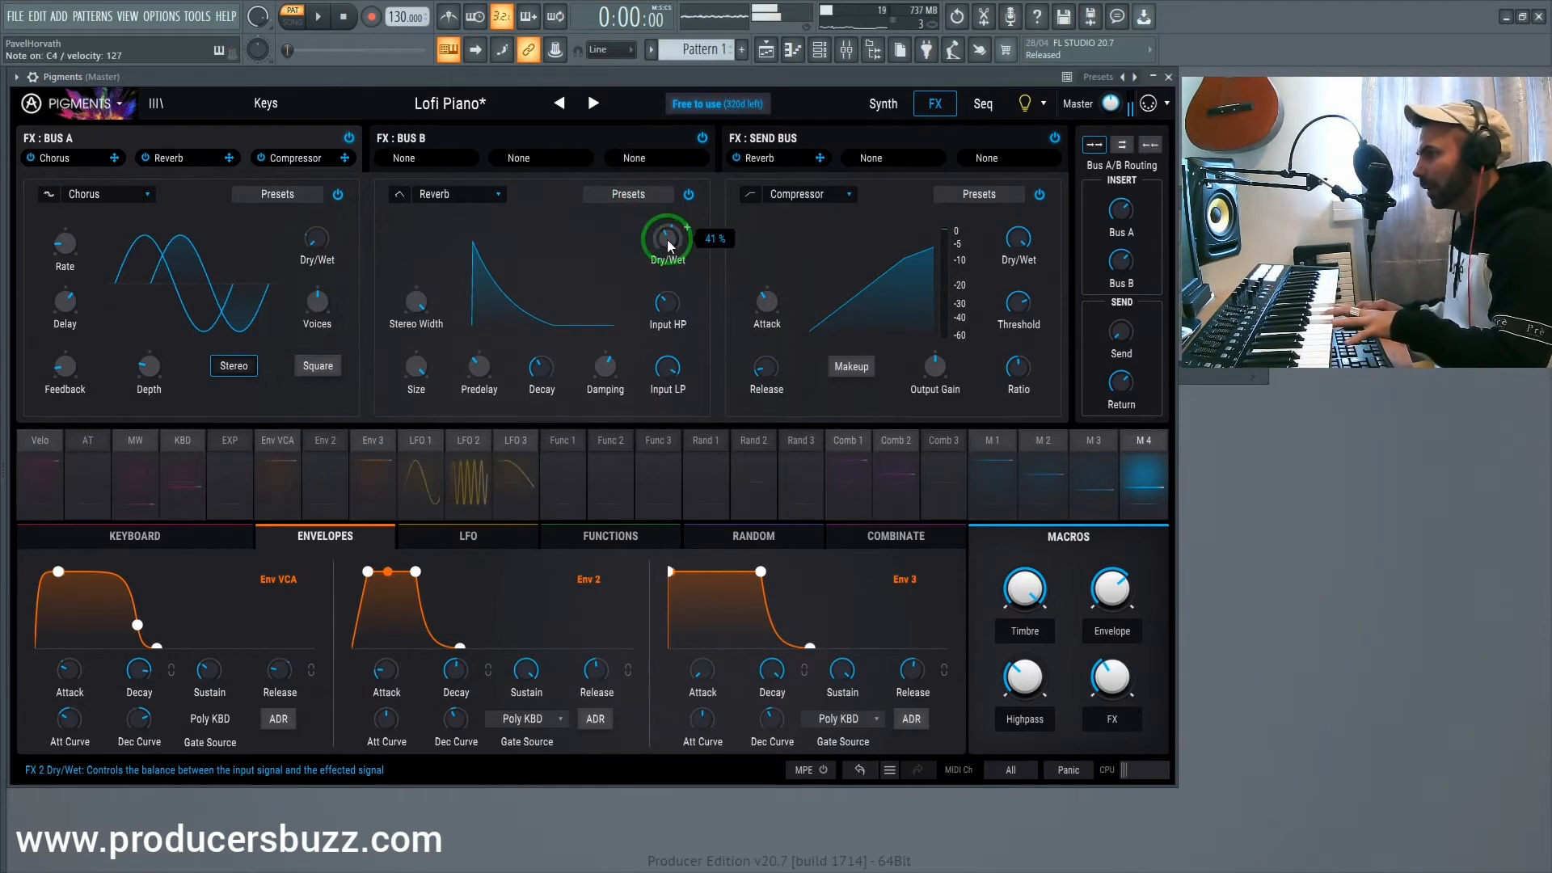
left_click_drag(667, 238, 668, 230)
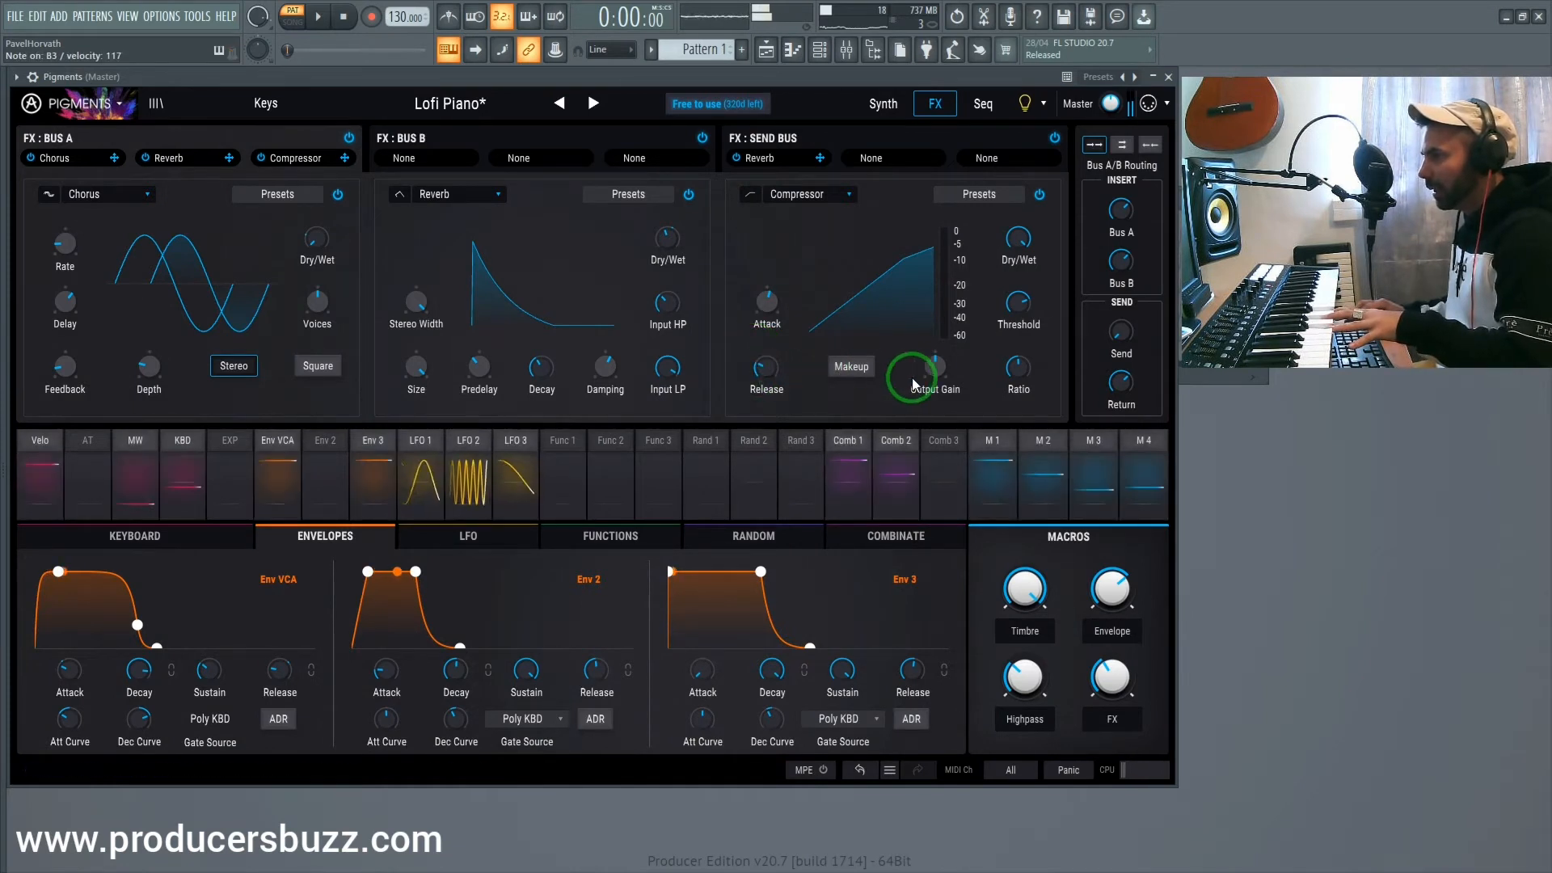
left_click_drag(933, 359, 933, 351)
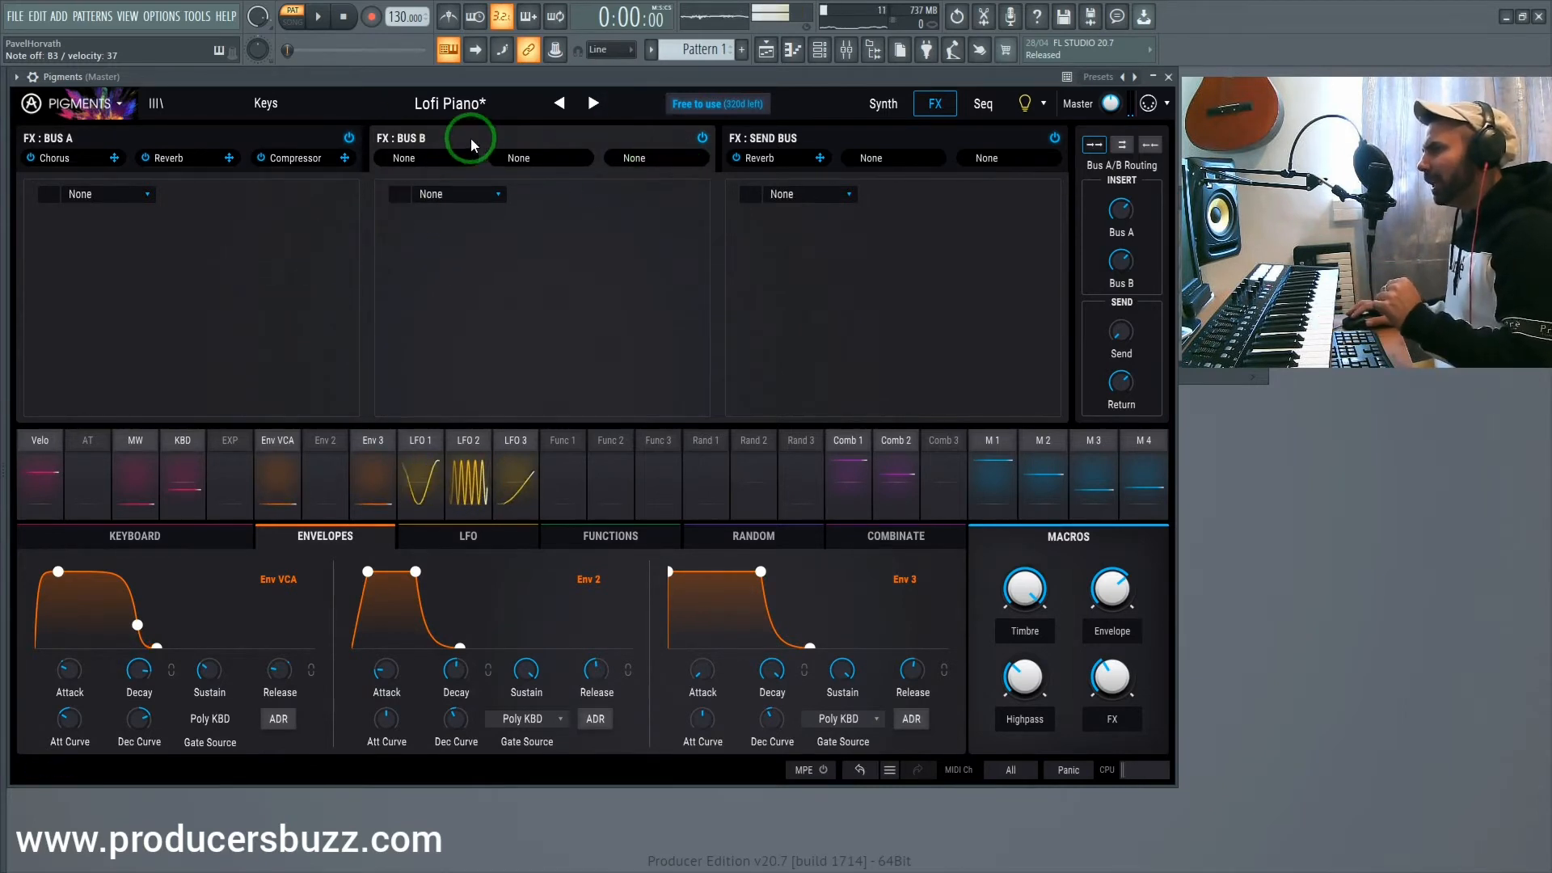
Load Distortion into Bus B's first slot and set its drive to about 12 dB
left_click(96, 194)
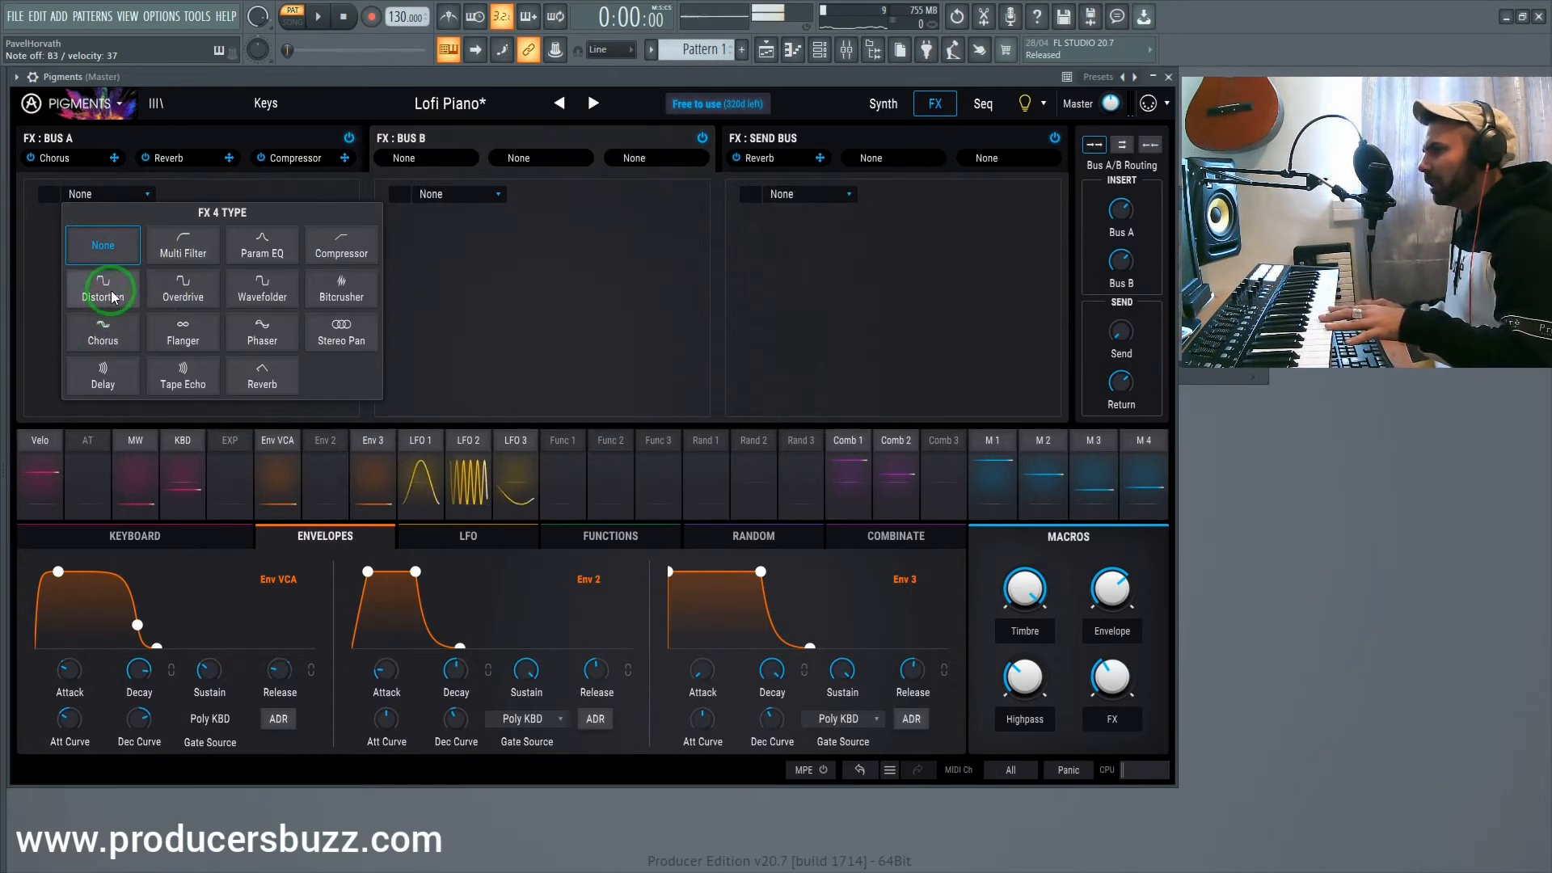
left_click(103, 287)
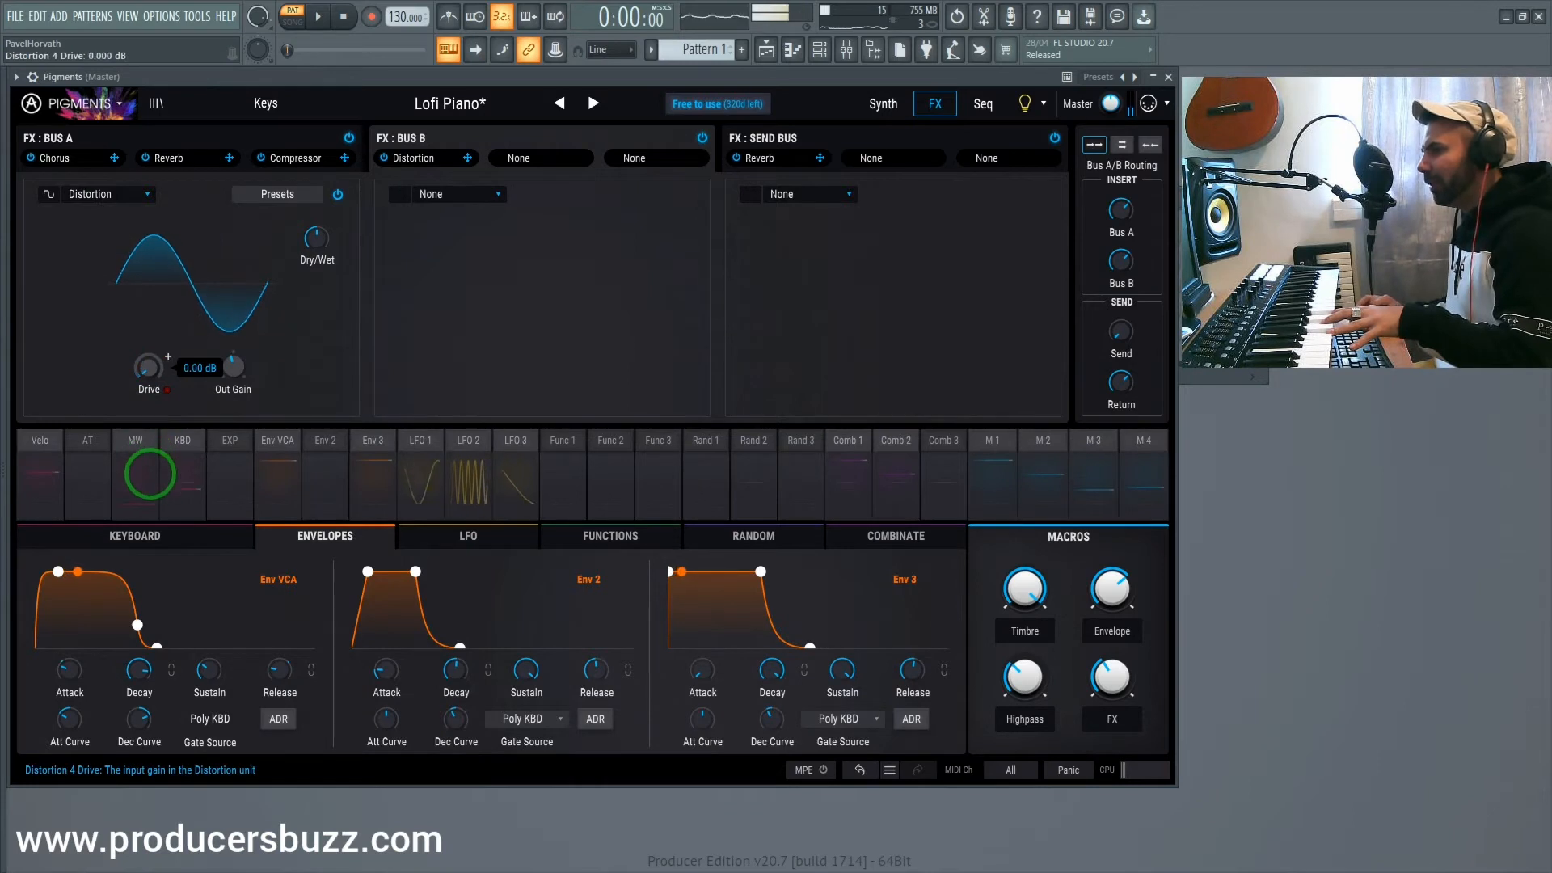
left_click_drag(147, 367, 147, 336)
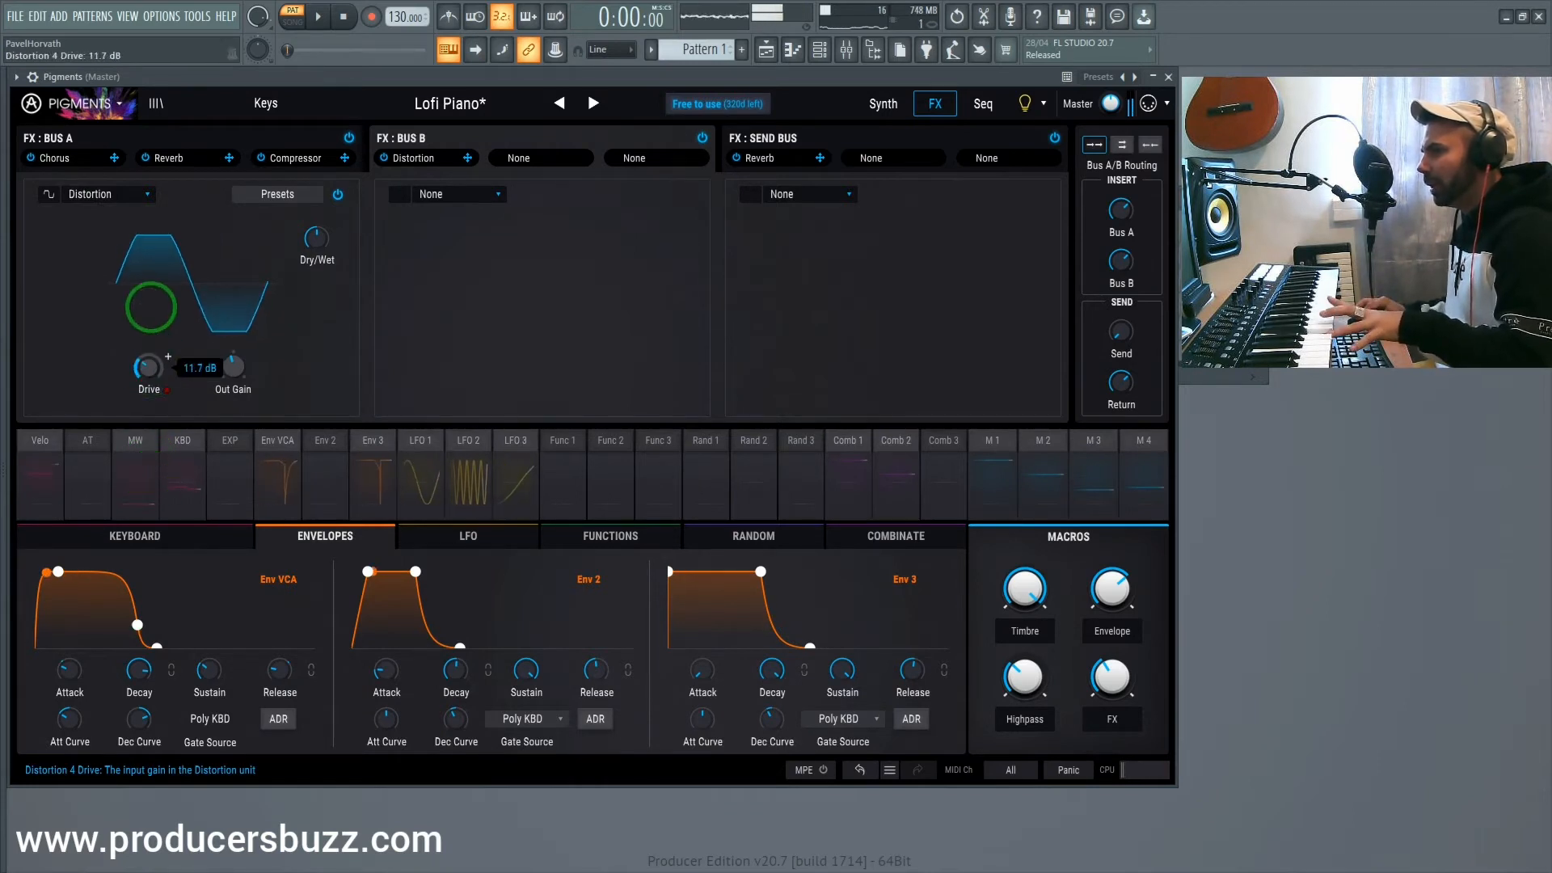
left_click_drag(147, 366, 147, 346)
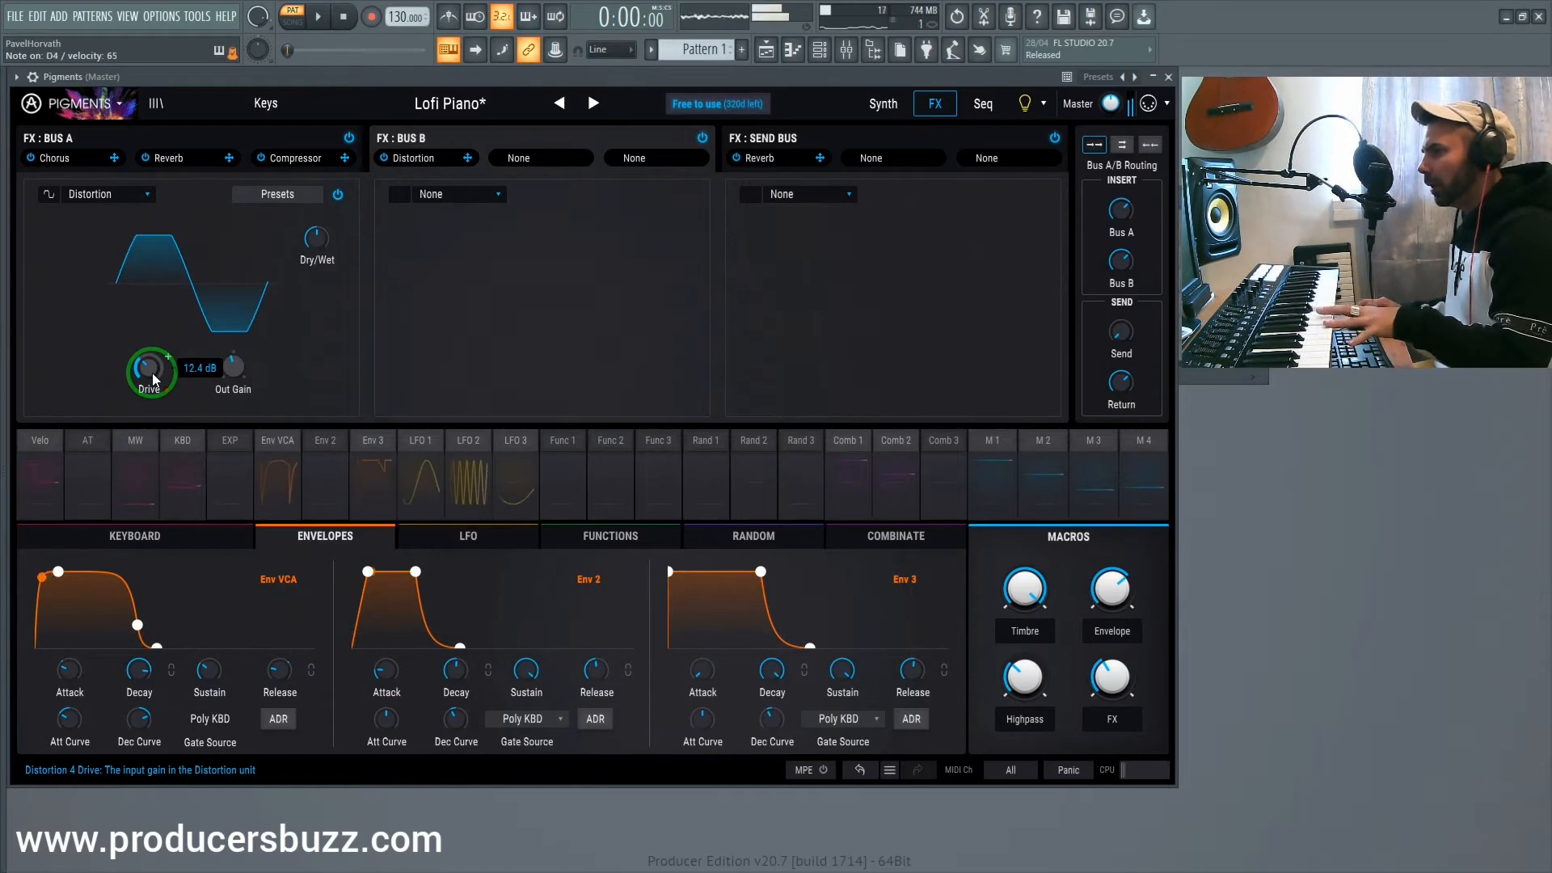
left_click_drag(150, 372, 150, 396)
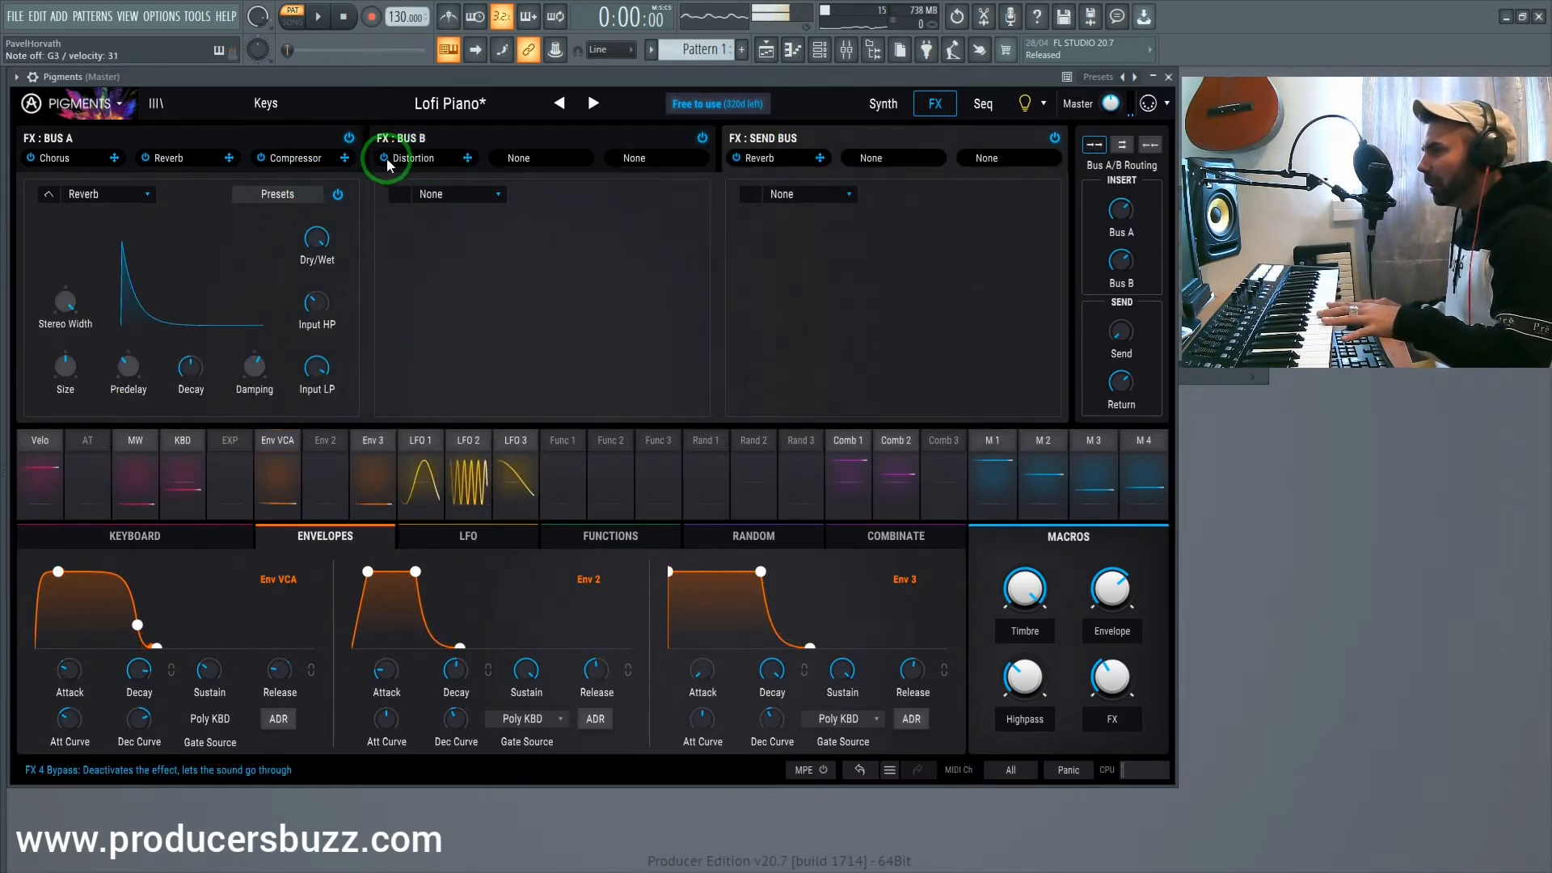
Bypass the Distortion and load a Bitcrusher into Bus B's second slot
left_click(383, 158)
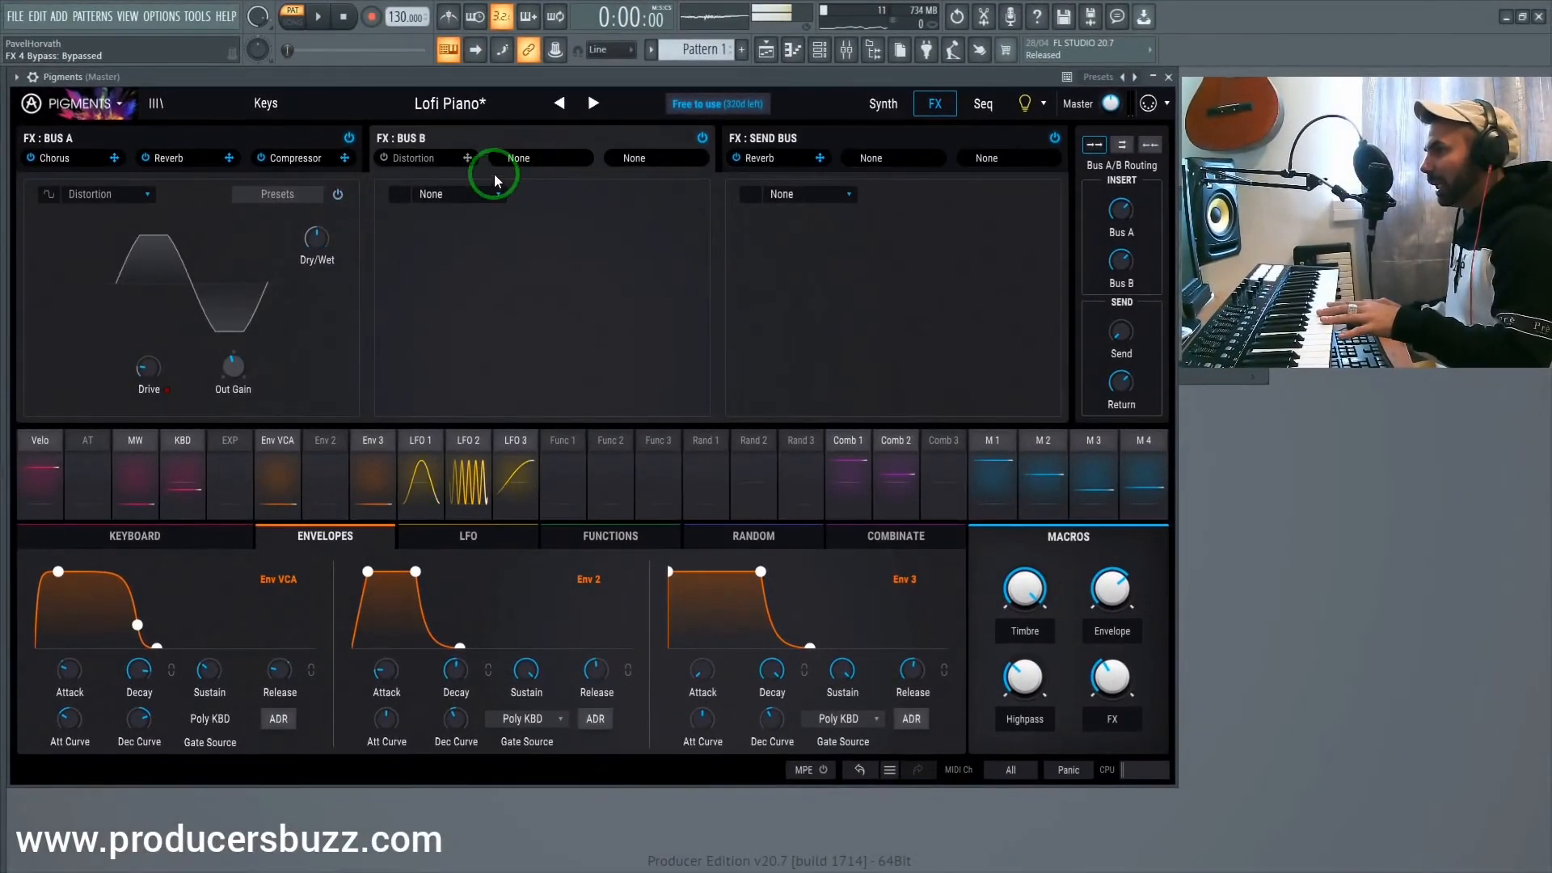
left_click(455, 194)
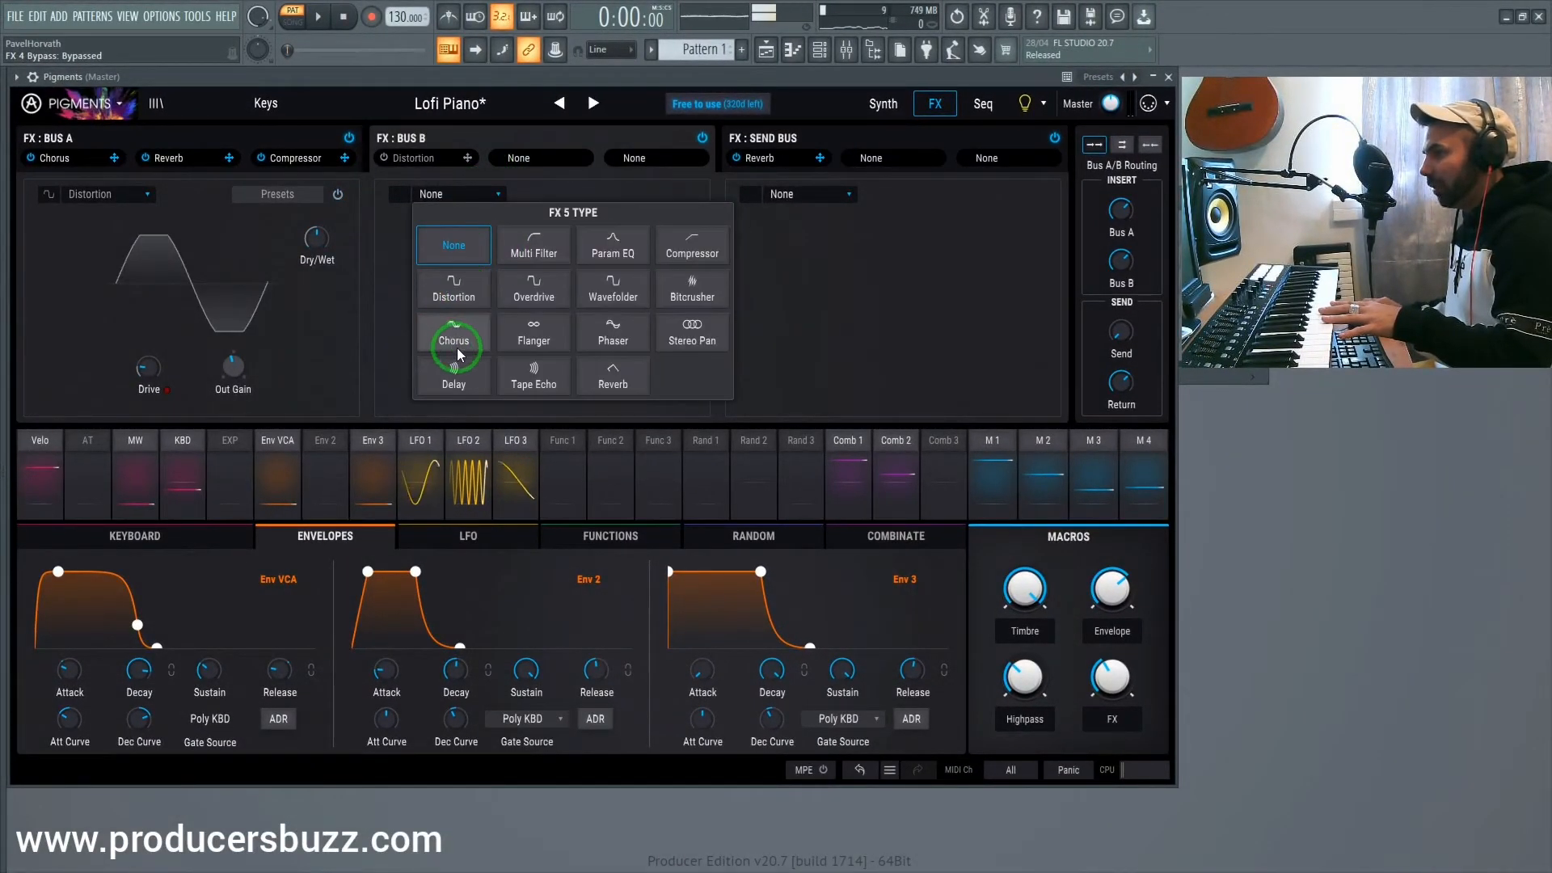
mouse_move(613, 378)
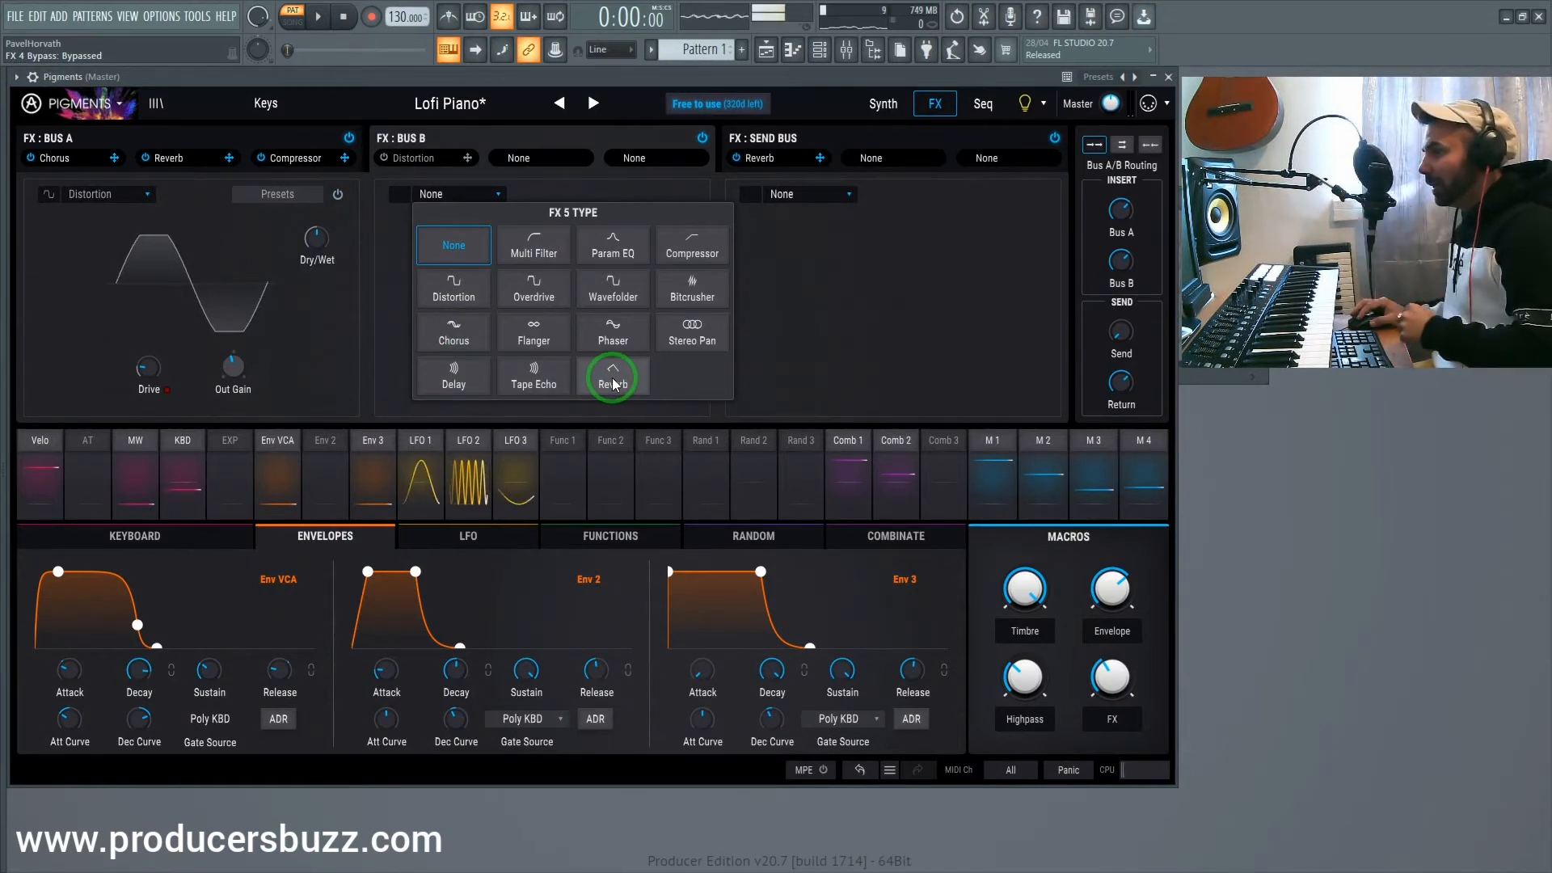
left_click(692, 288)
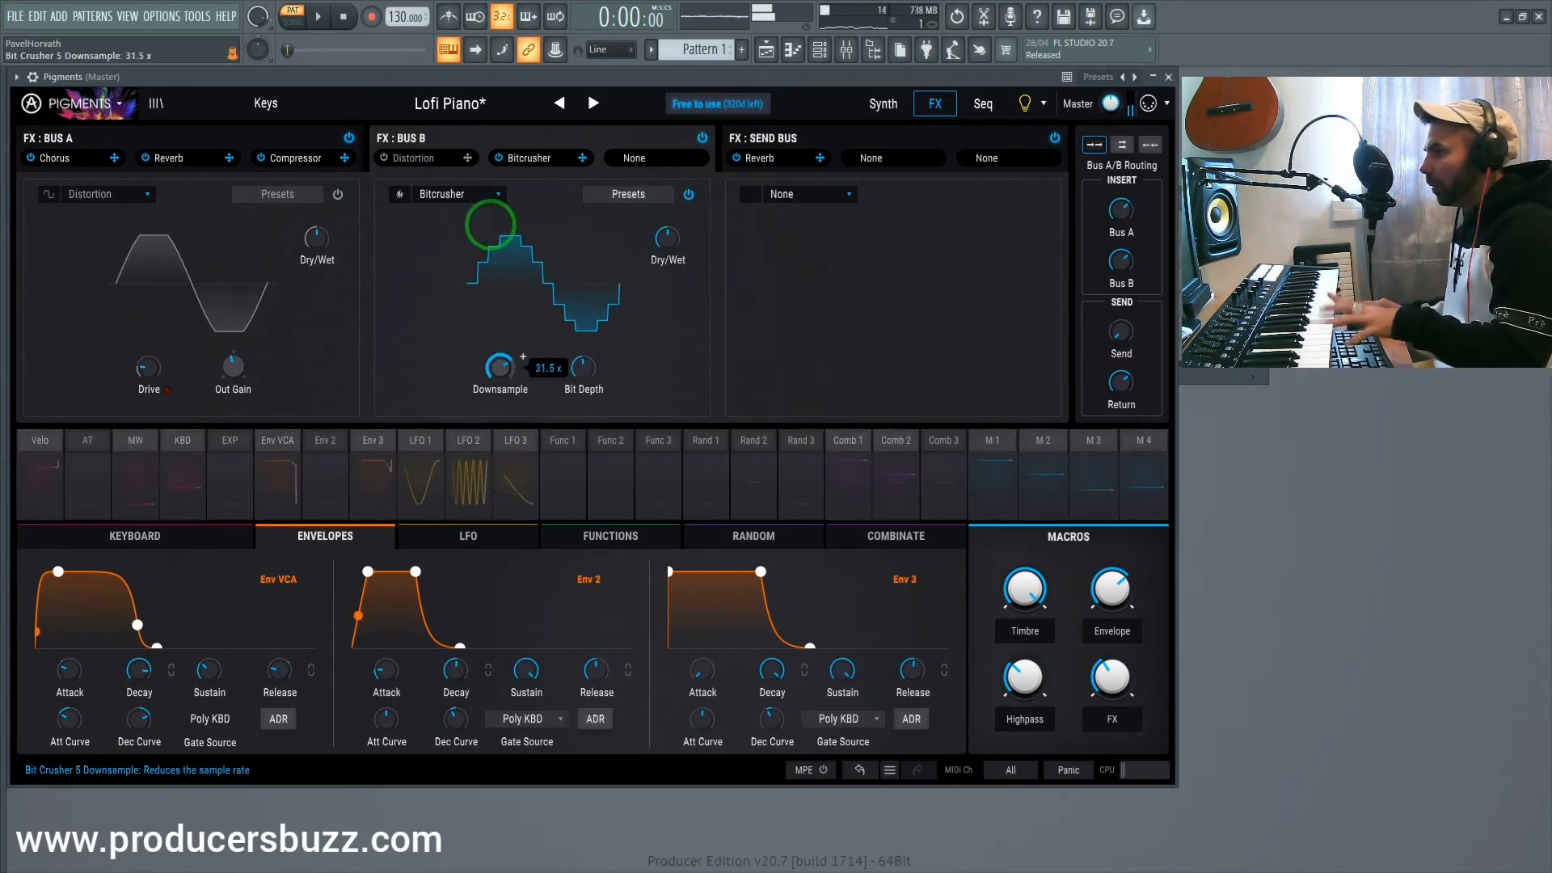
Set the Bitcrusher's Downsample to about 36.8 and reopen the slot's effect type list
left_click_drag(499, 368, 499, 336)
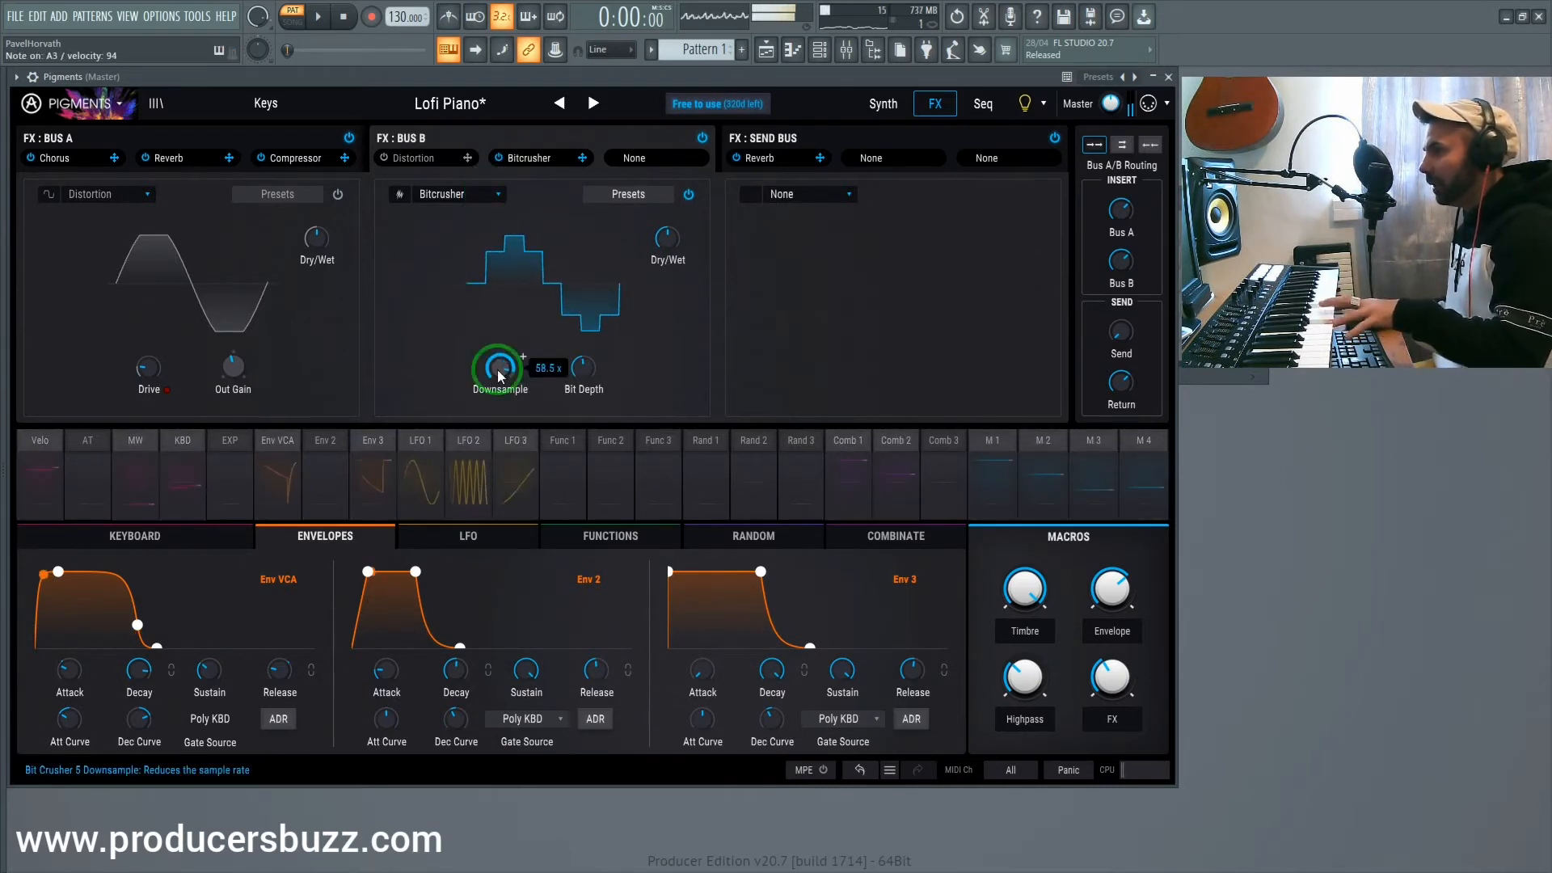
left_click_drag(498, 368, 498, 396)
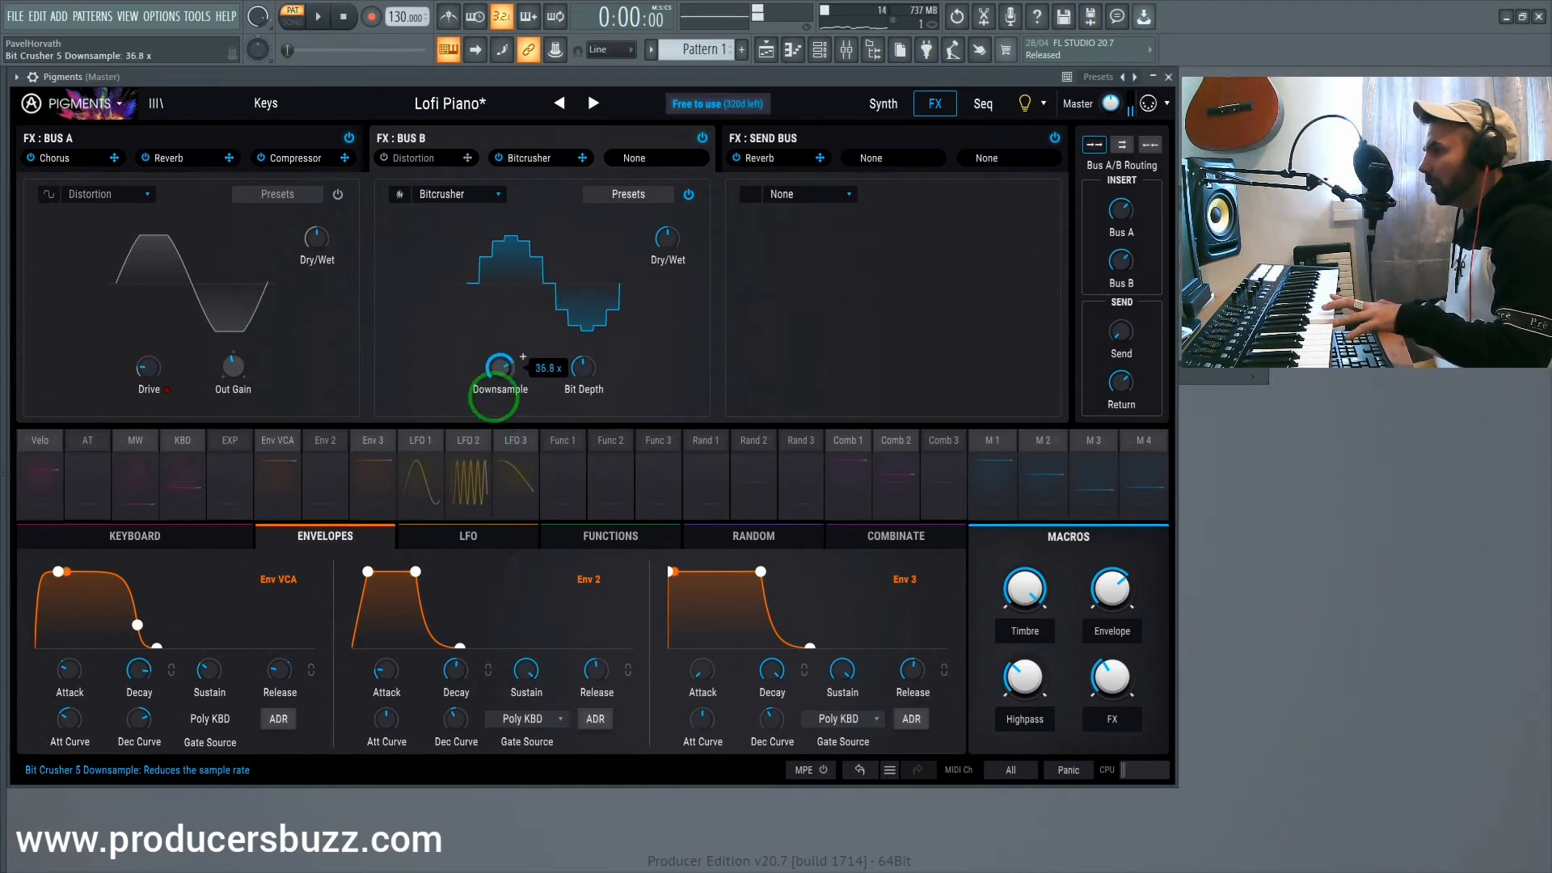
left_click(459, 194)
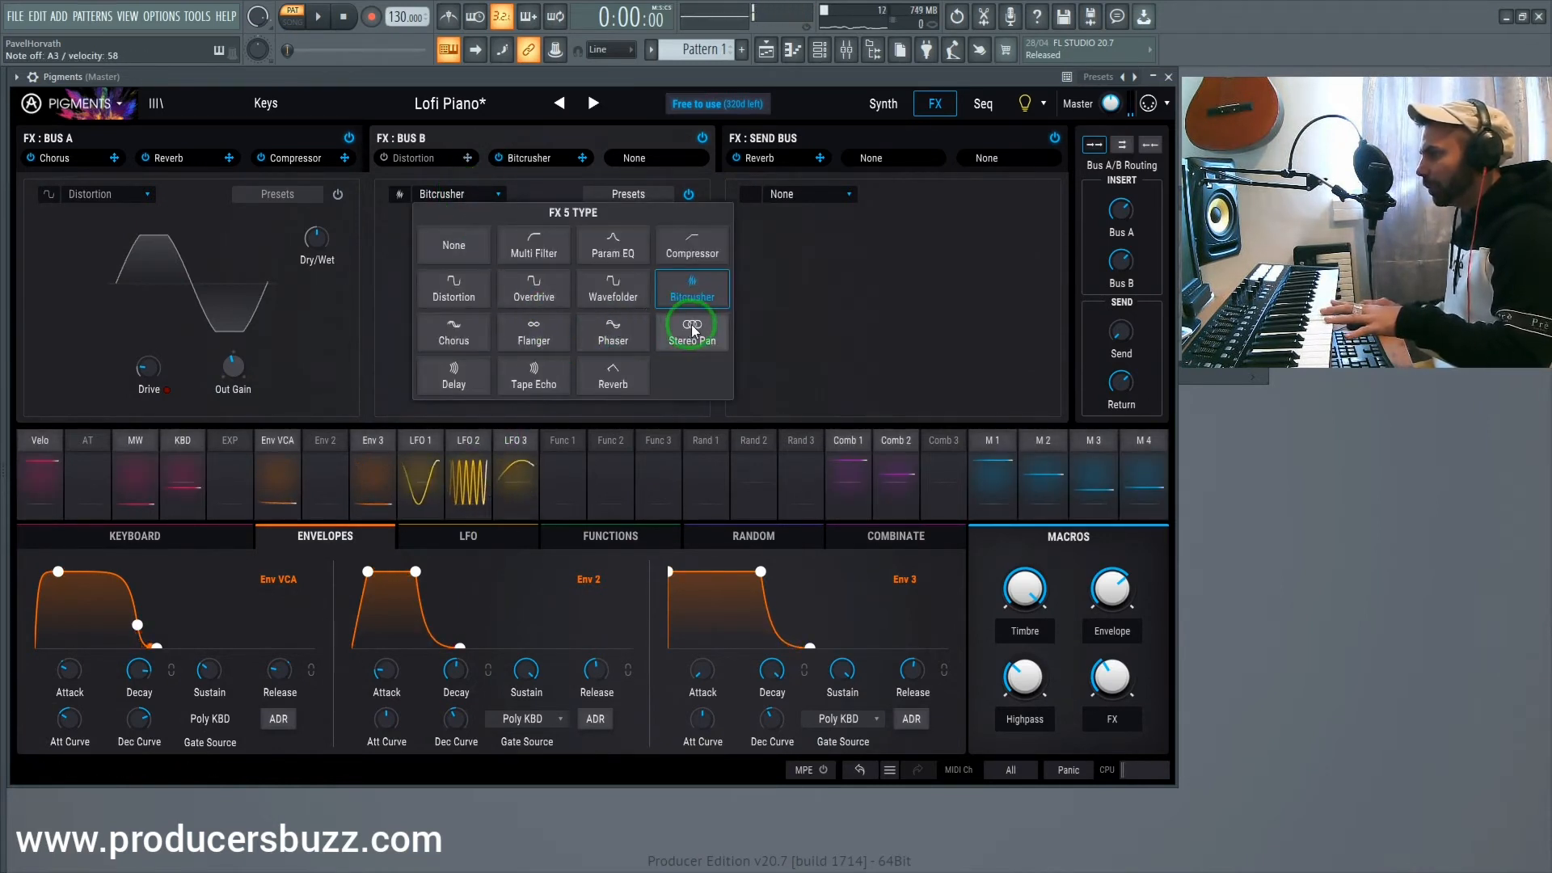
Swap the Bitcrusher for Stereo Pan and lower its Amount to roughly 0.36
left_click(692, 326)
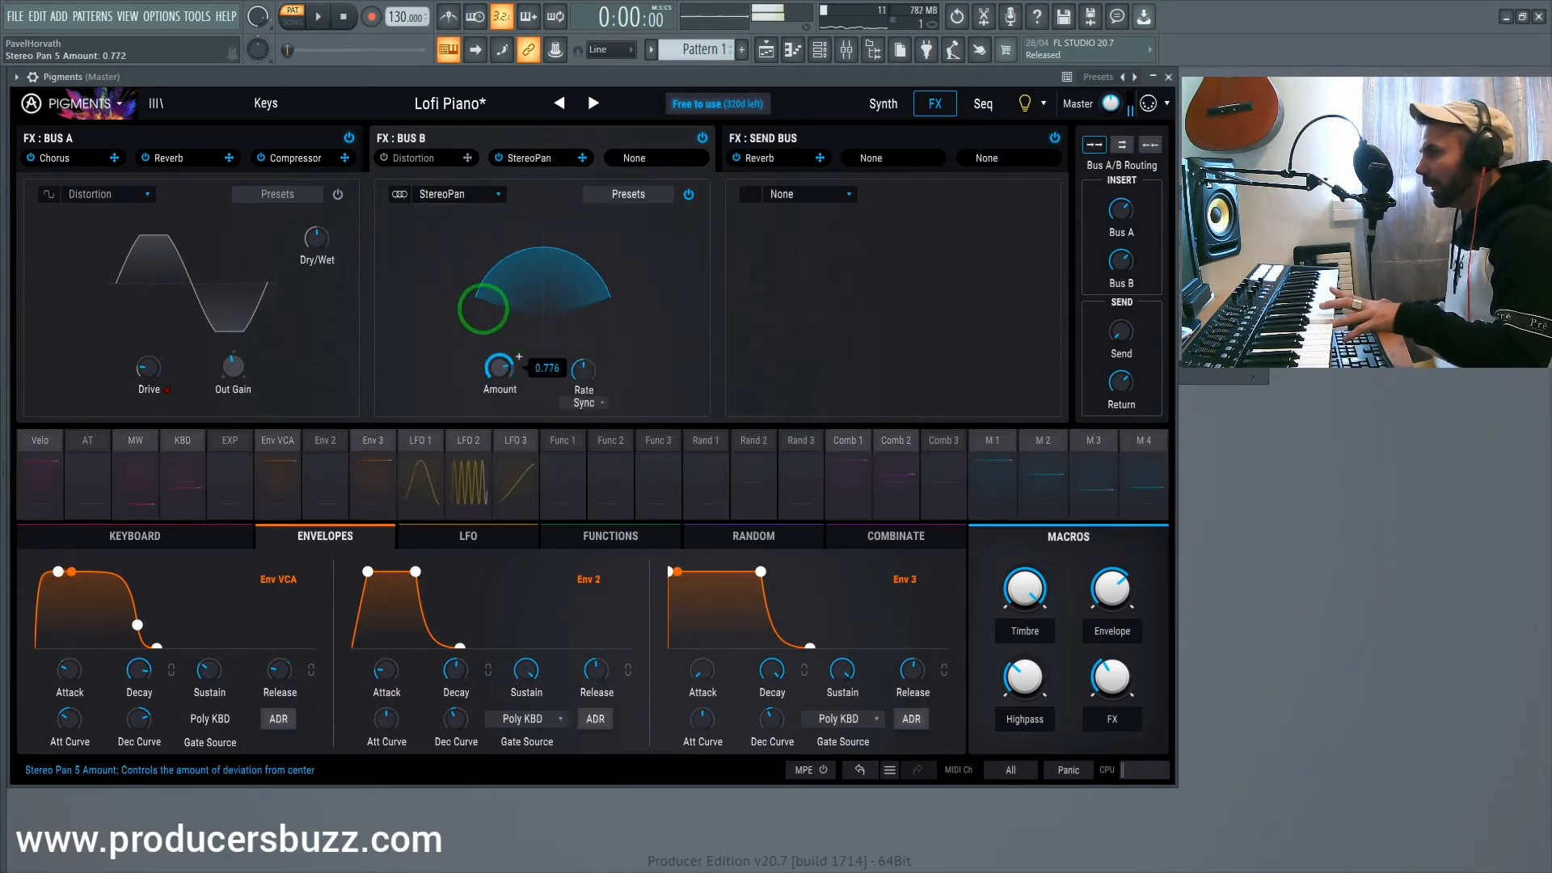
left_click_drag(499, 367, 499, 376)
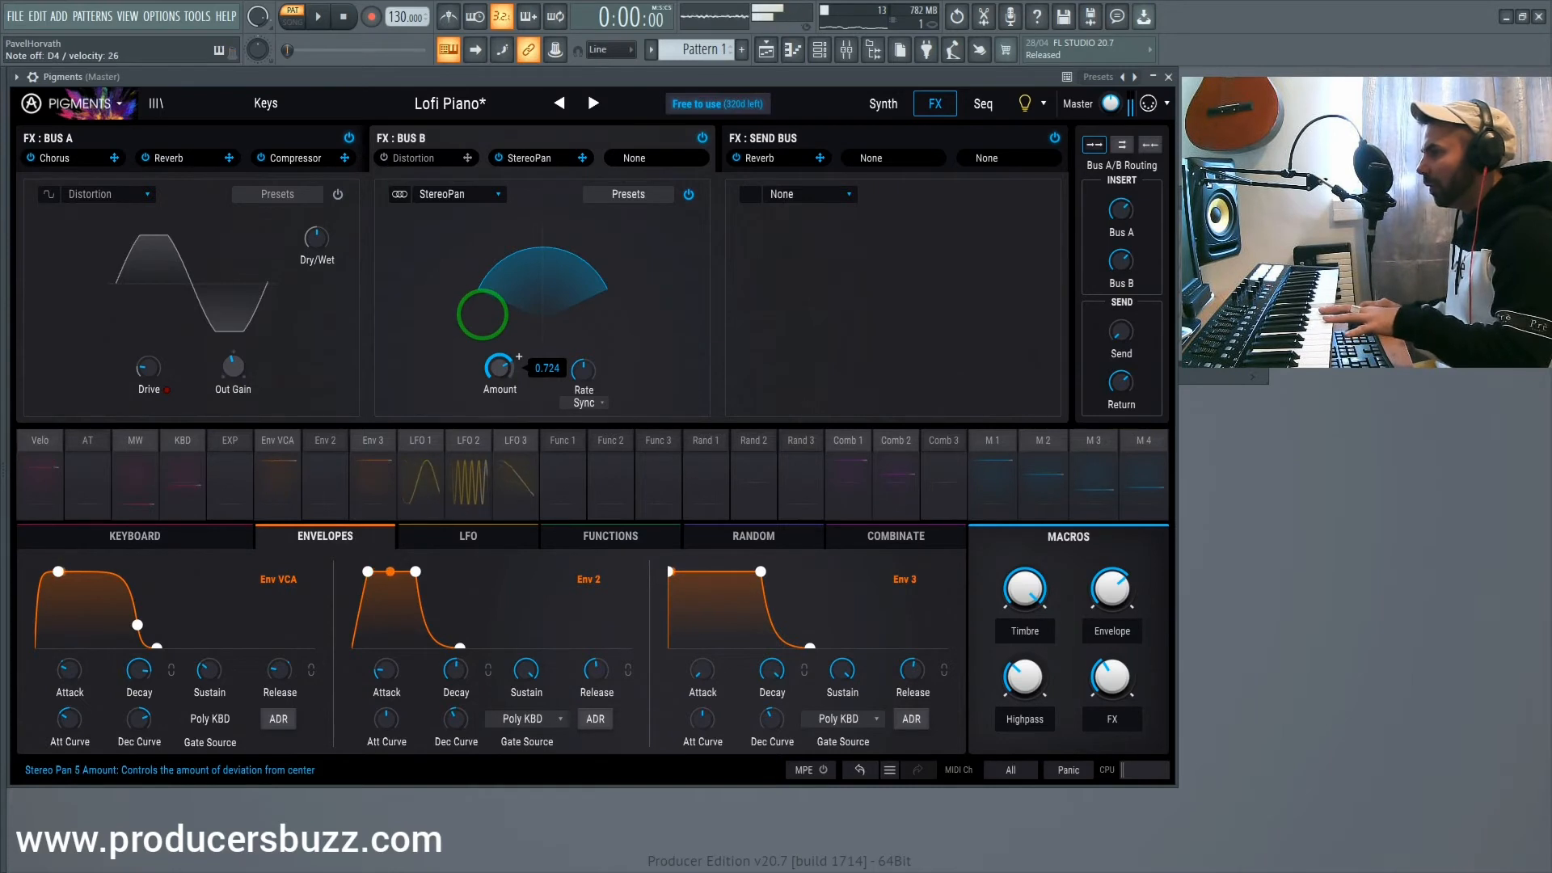
left_click_drag(499, 367, 500, 396)
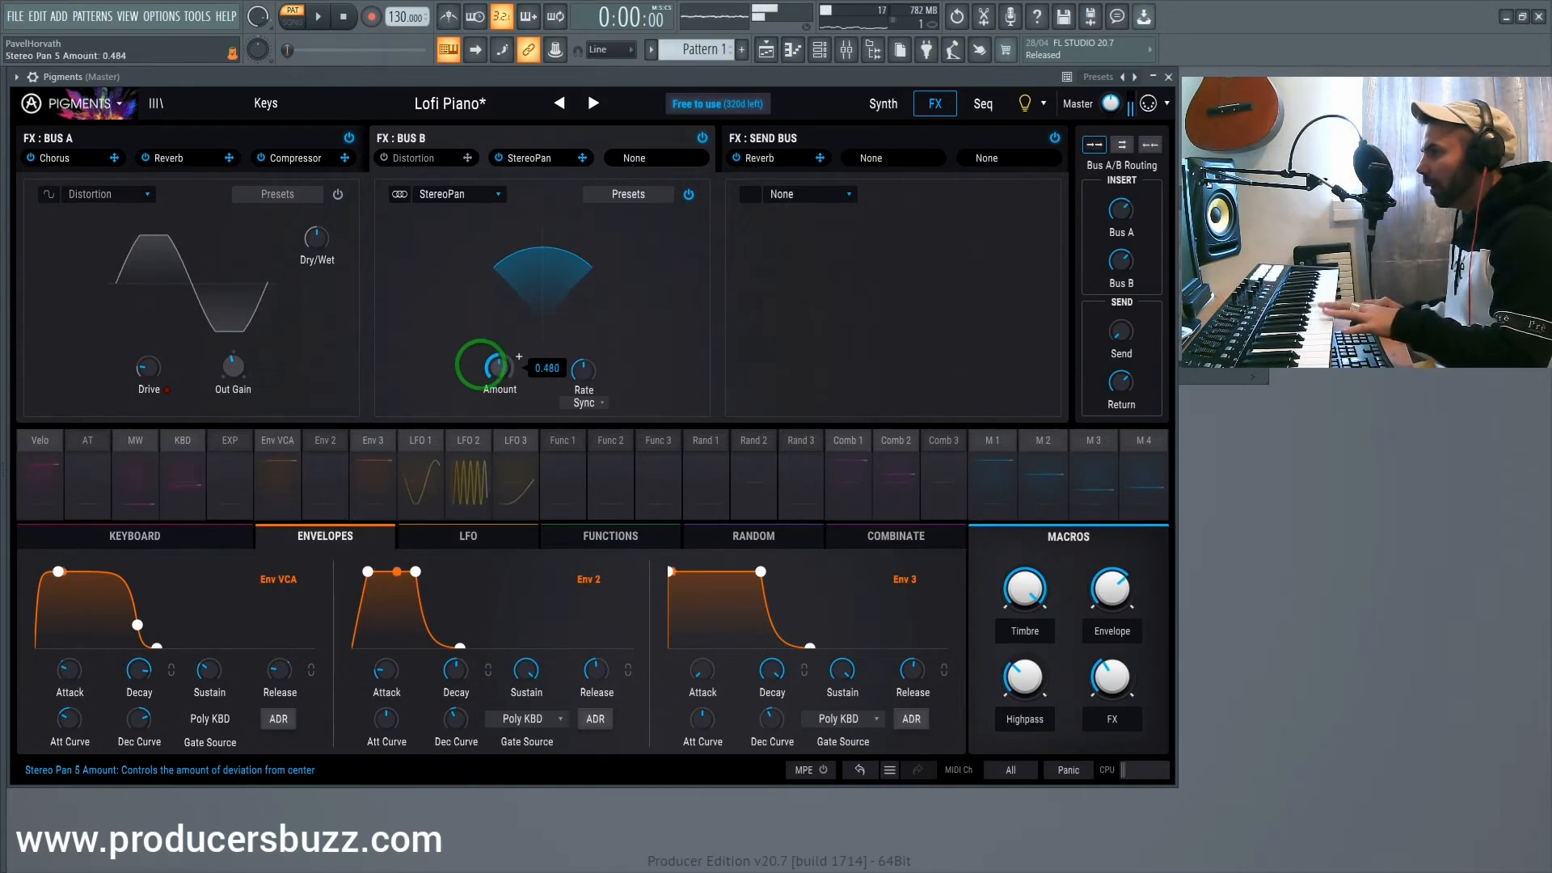
left_click_drag(500, 367, 500, 396)
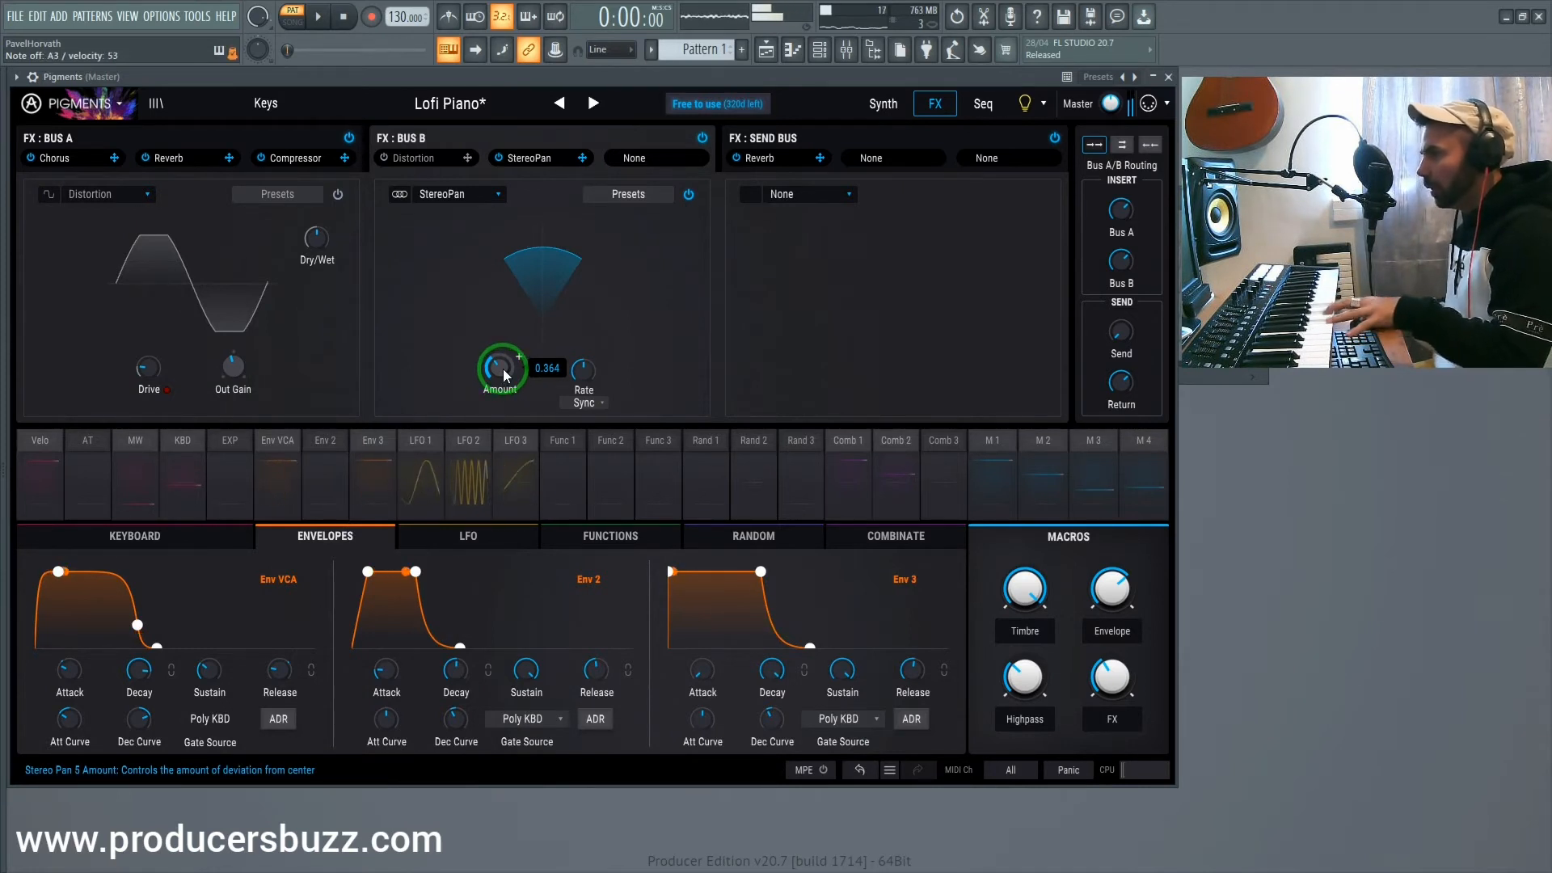
Bring up the effect type list for Bus B's empty third slot
left_click(791, 194)
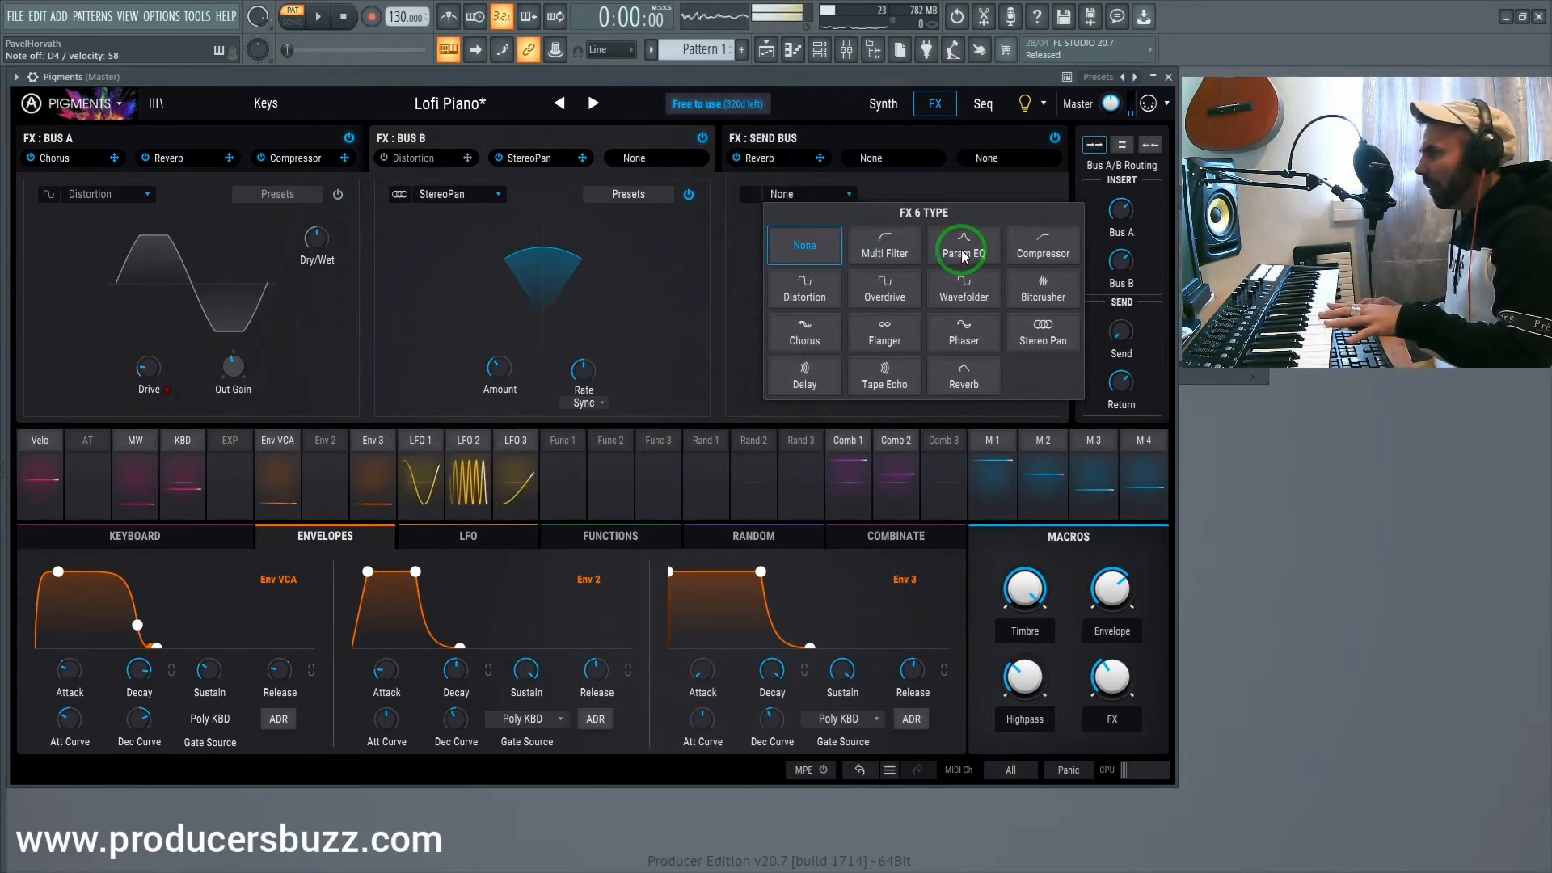
Load a Param EQ into Bus B's third slot and boost its first peak band's gain
left_click(962, 246)
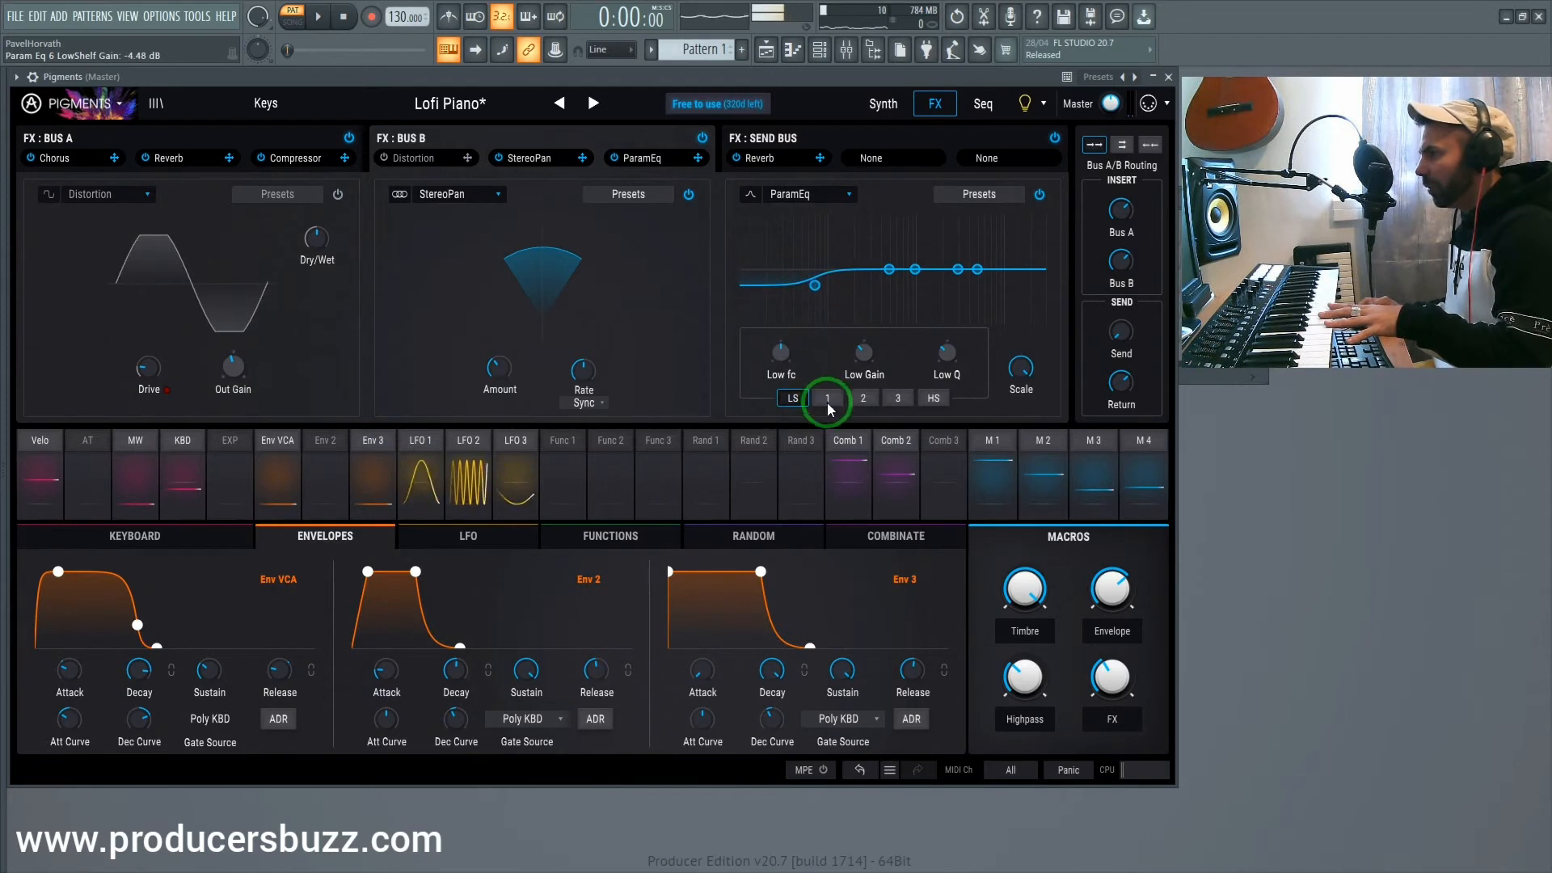
left_click(864, 398)
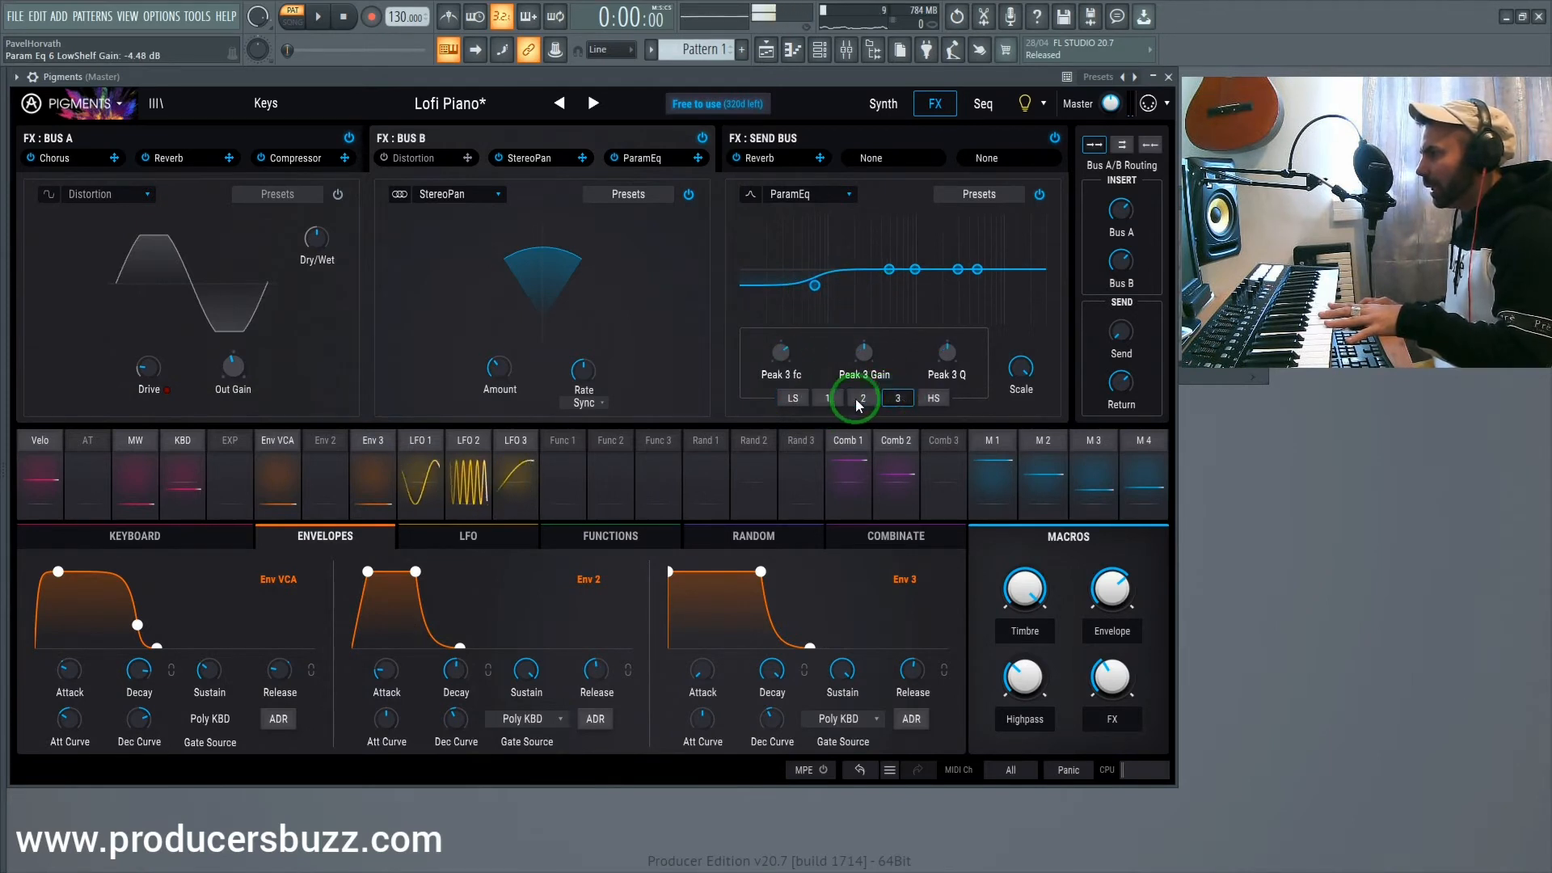
left_click(828, 398)
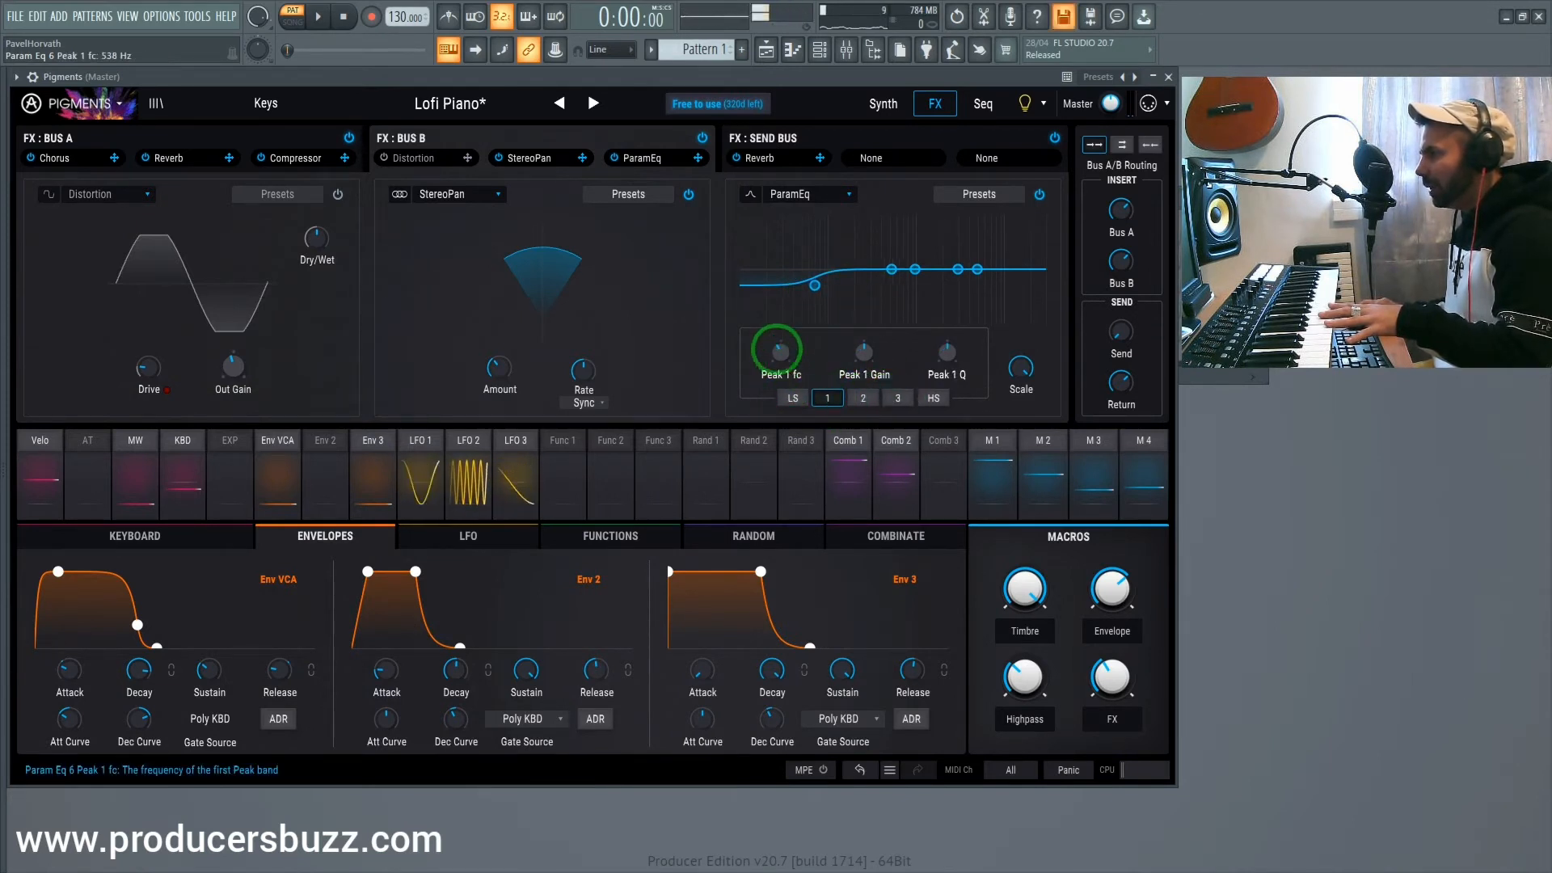
left_click(863, 352)
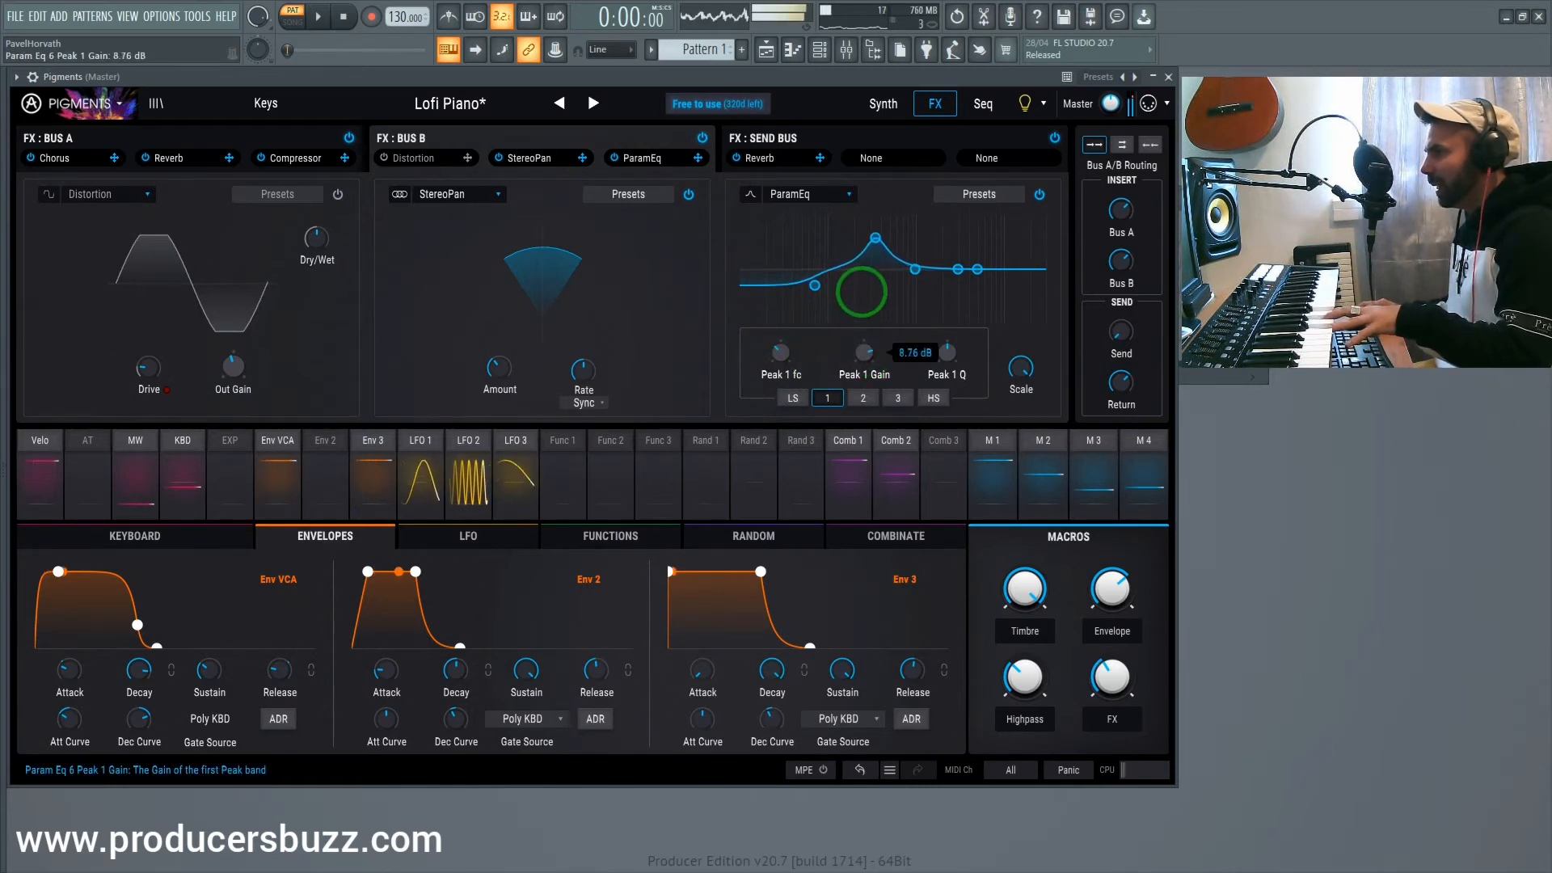
Select the second peak band and raise its gain to about 0.36 dB
left_click(863, 398)
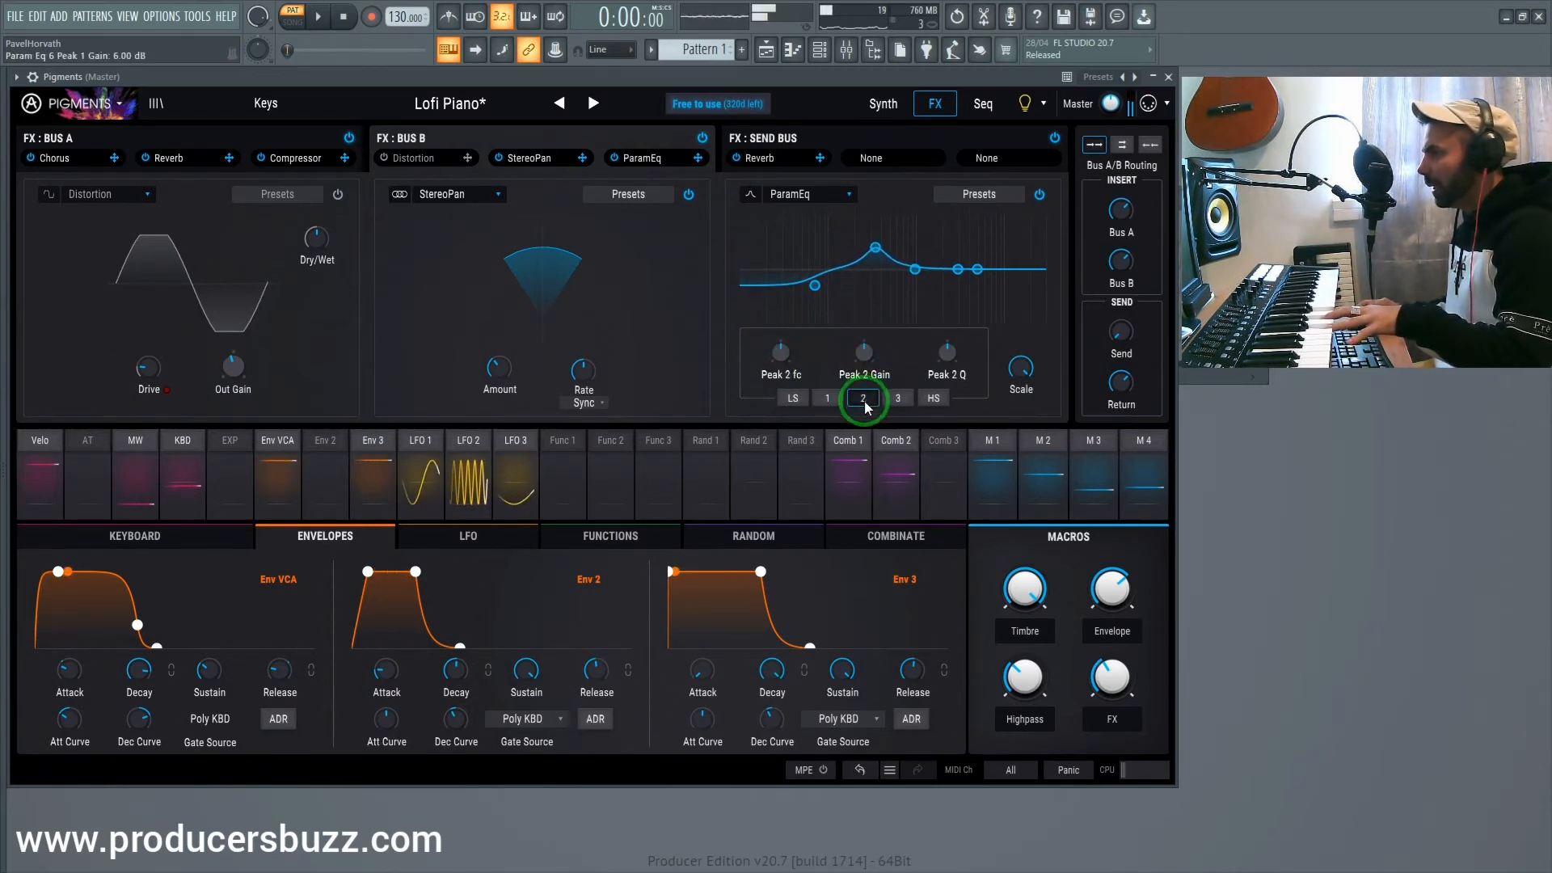
left_click(781, 353)
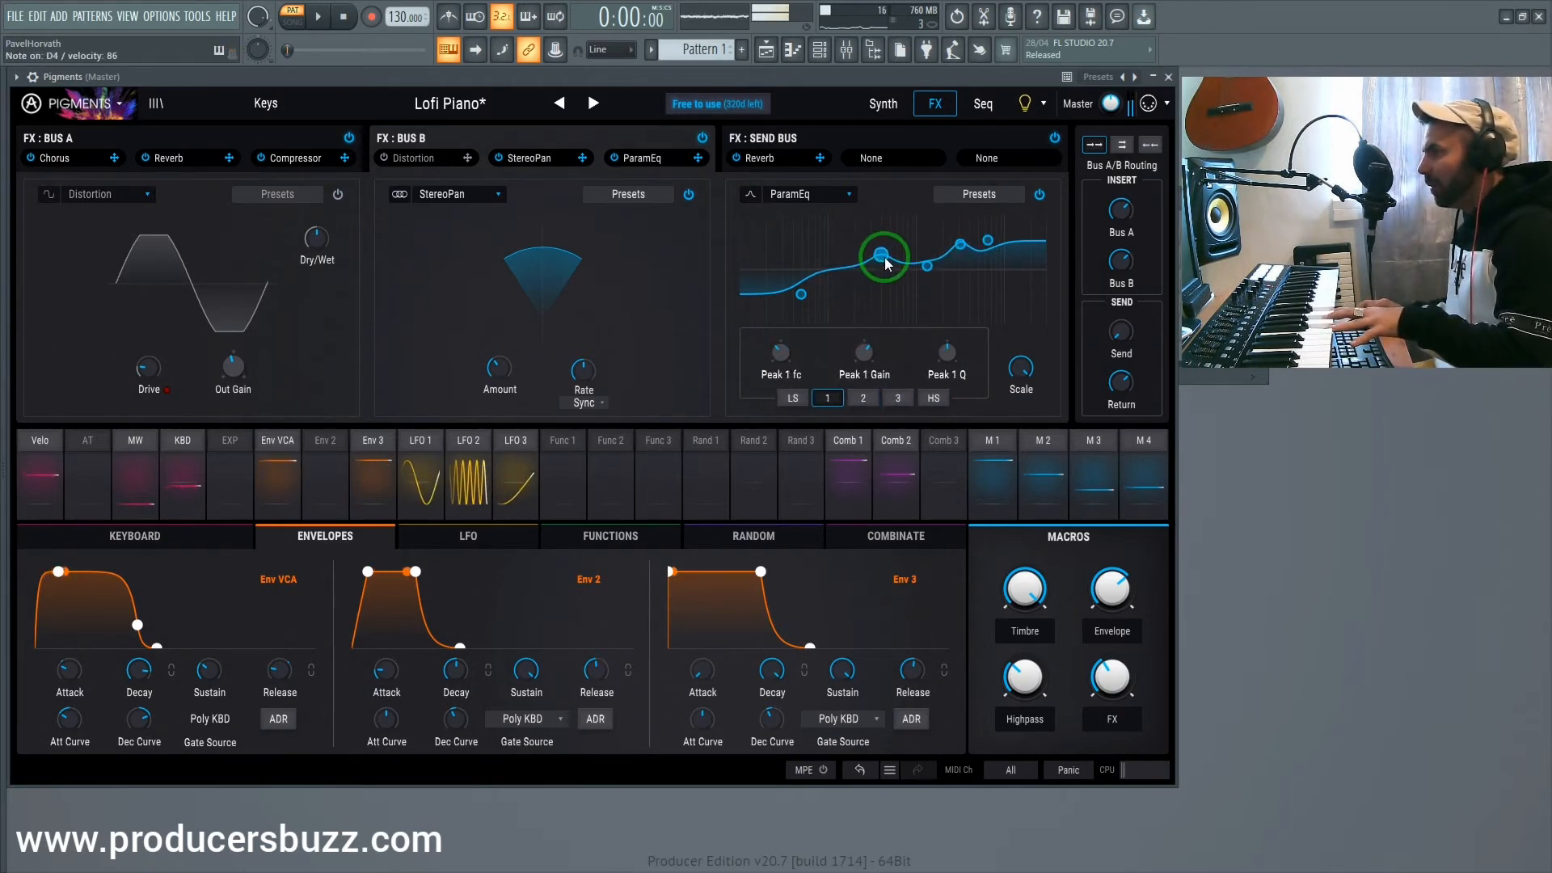
left_click(864, 397)
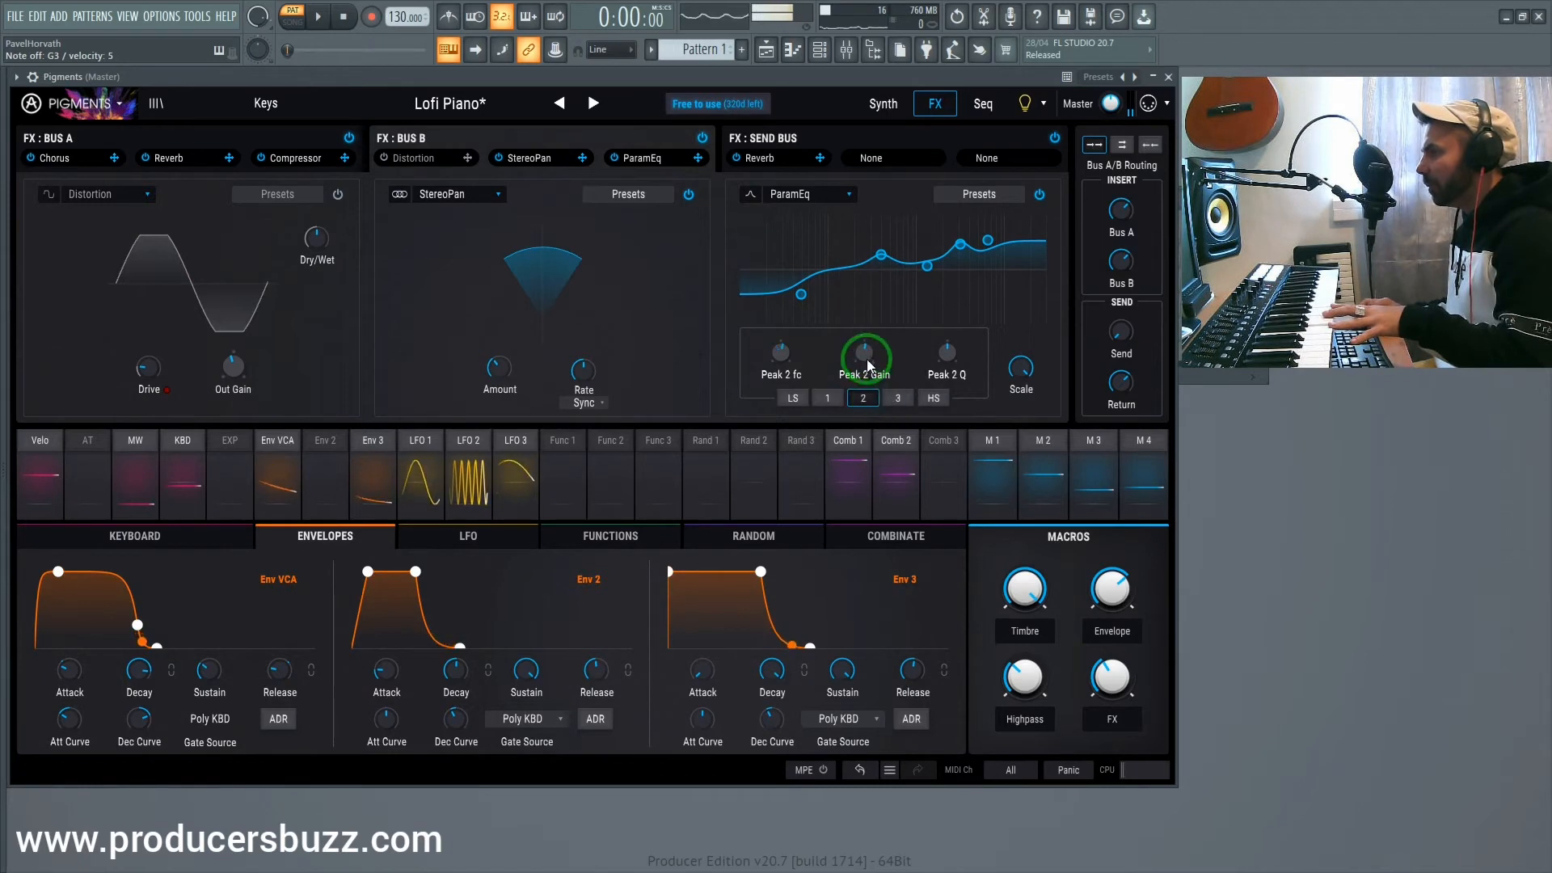
left_click_drag(863, 356, 863, 345)
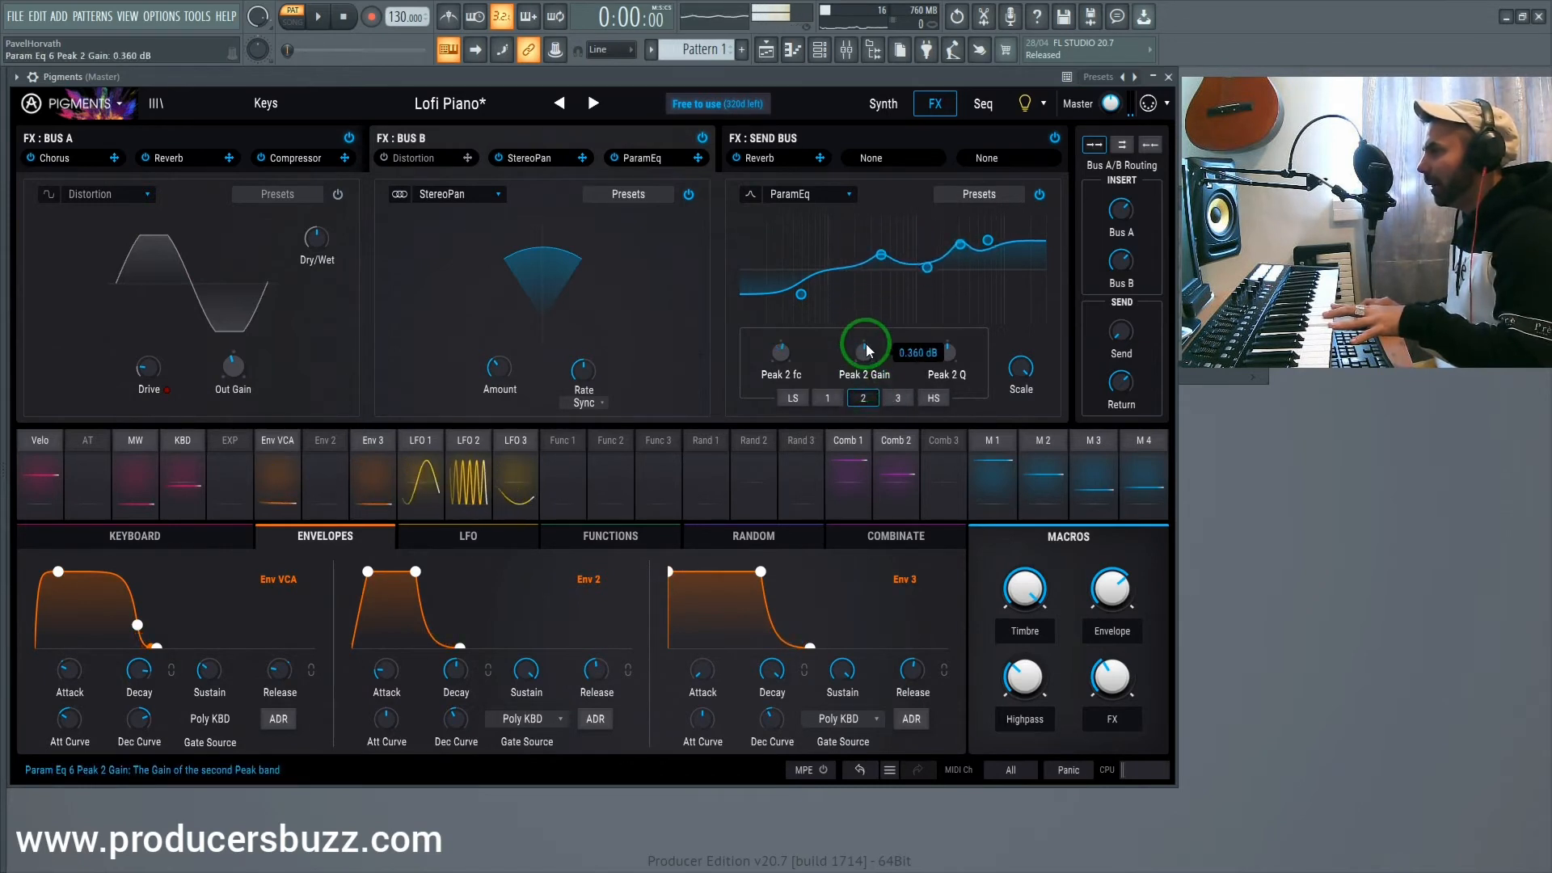
left_click(978, 194)
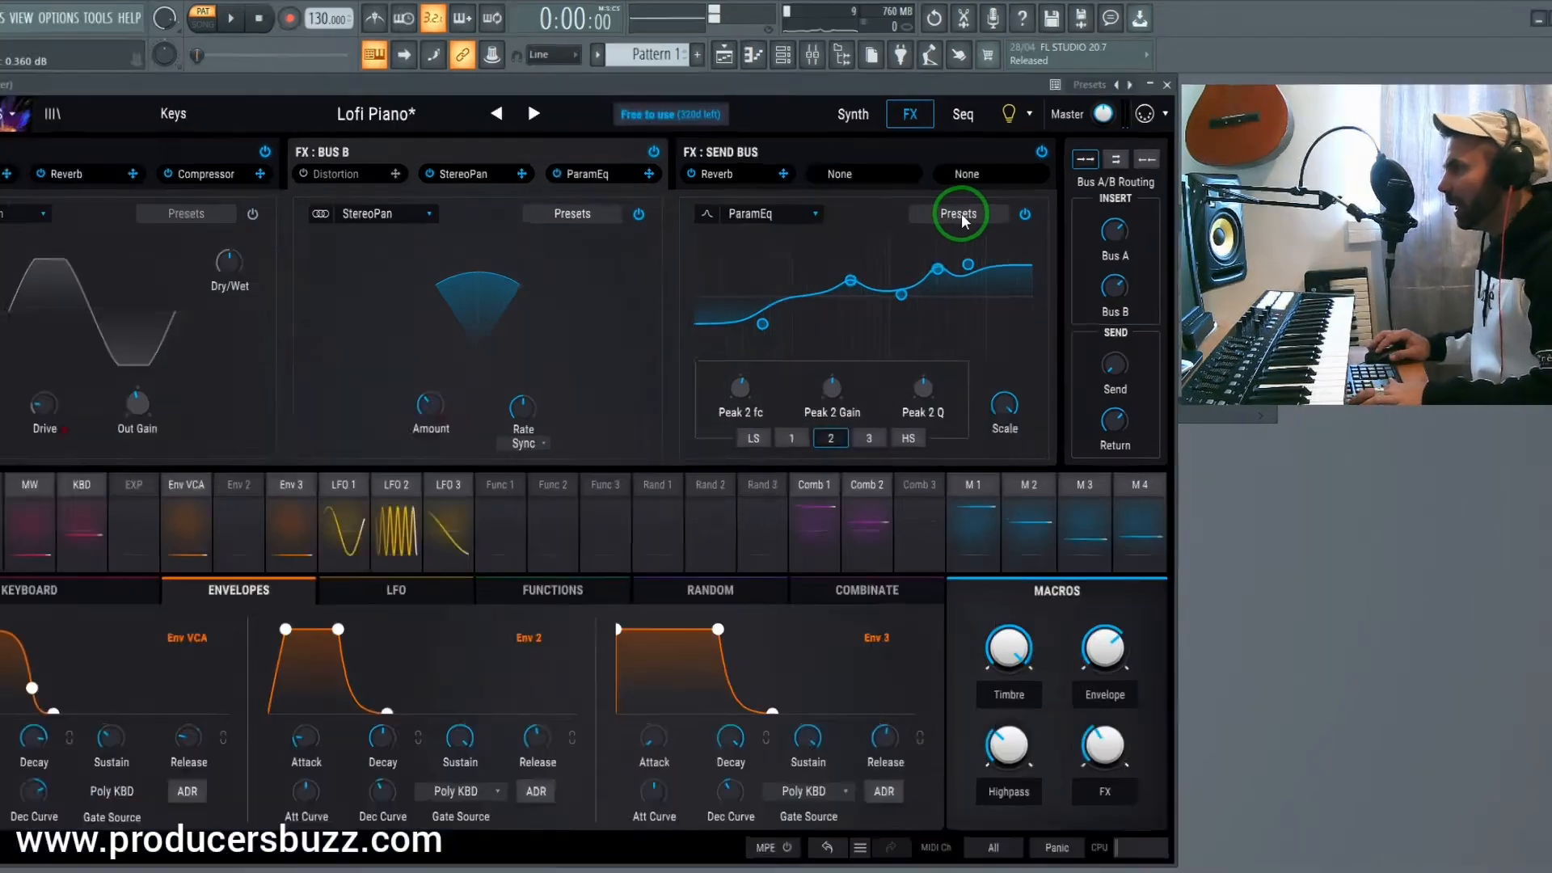
Audition the Brighter, Darker and Loudness EQ presets, settling on Brighter
left_click(961, 213)
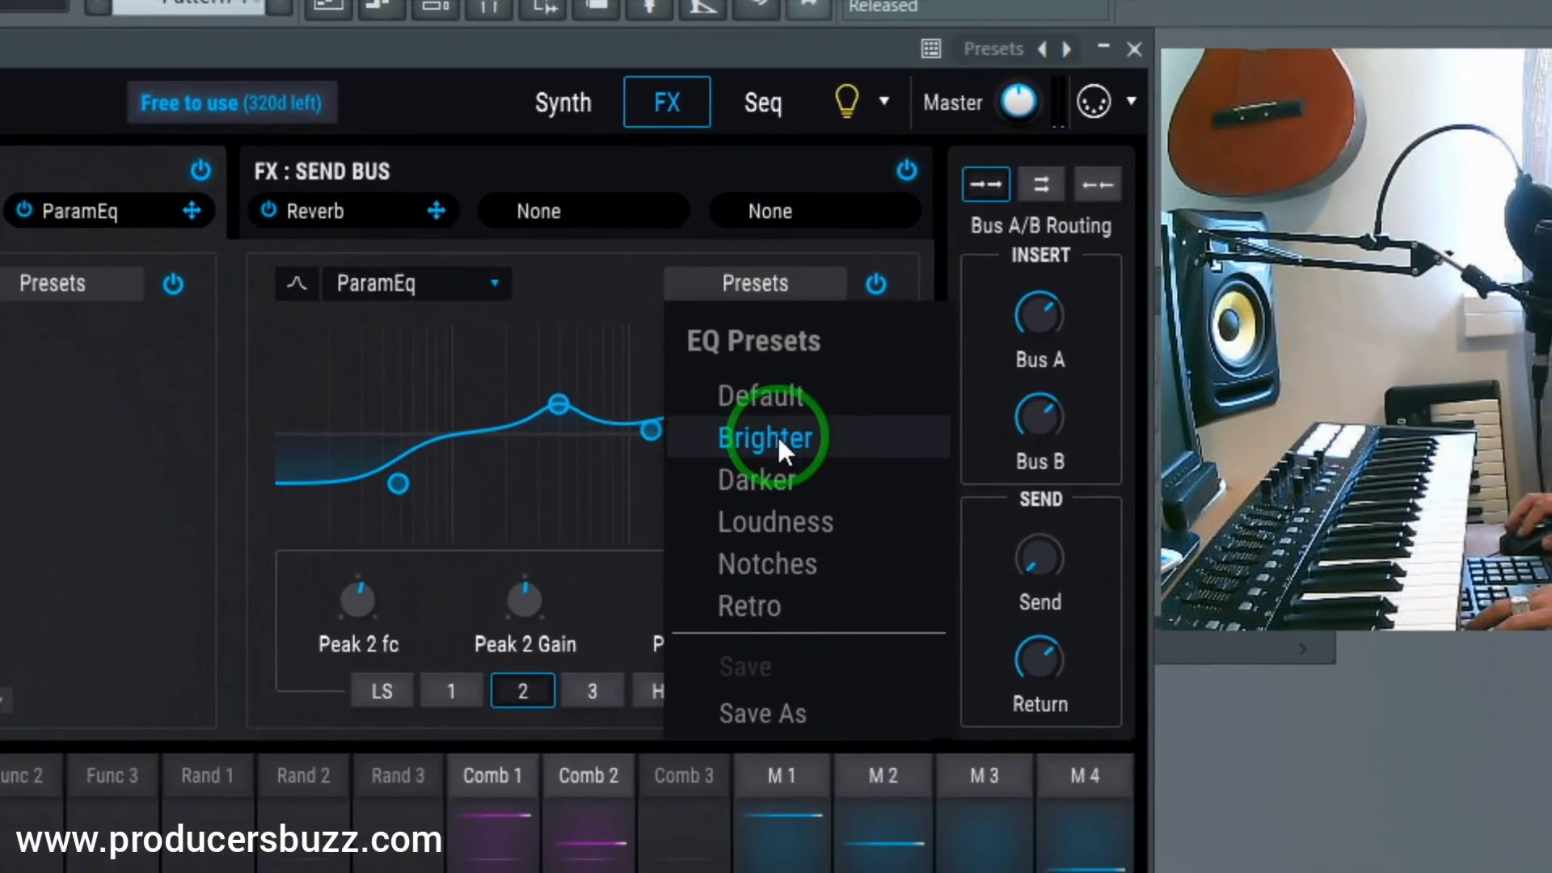
left_click(765, 436)
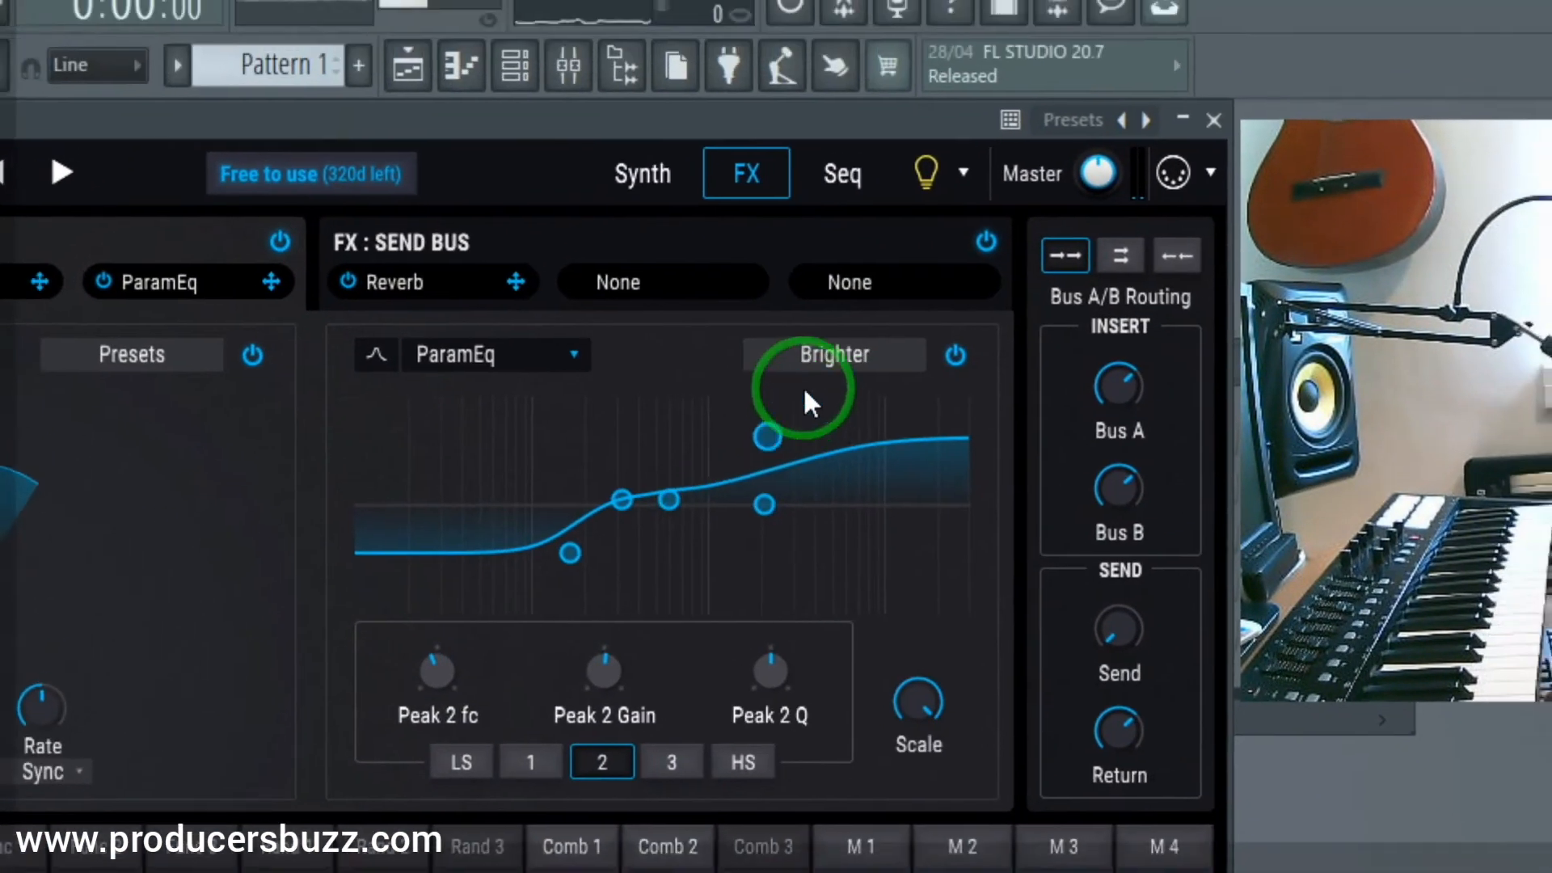
left_click_drag(766, 438, 760, 454)
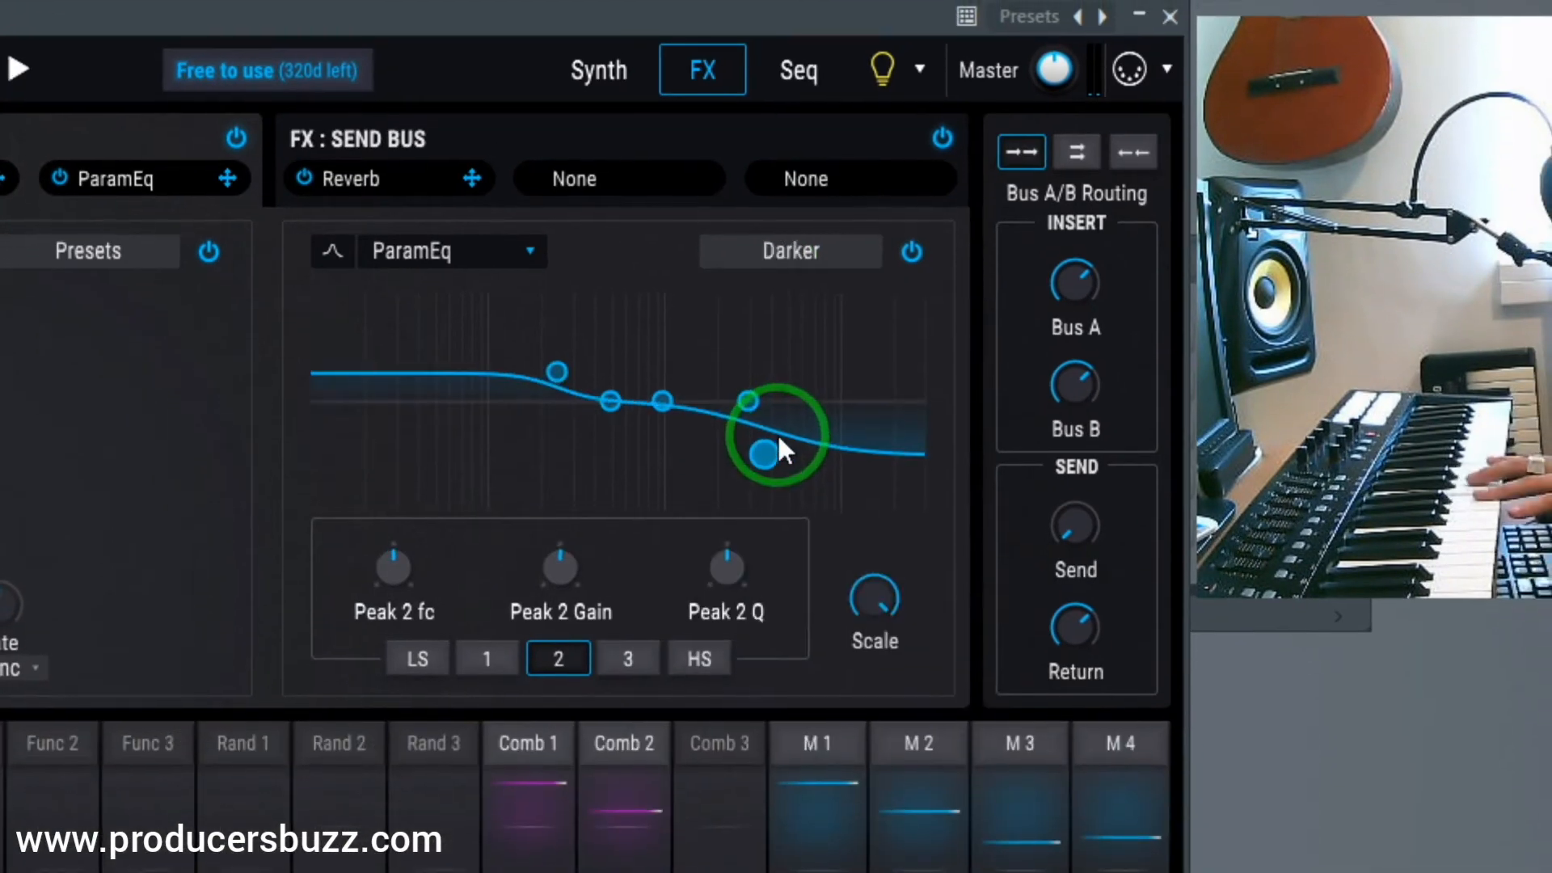
left_click(789, 251)
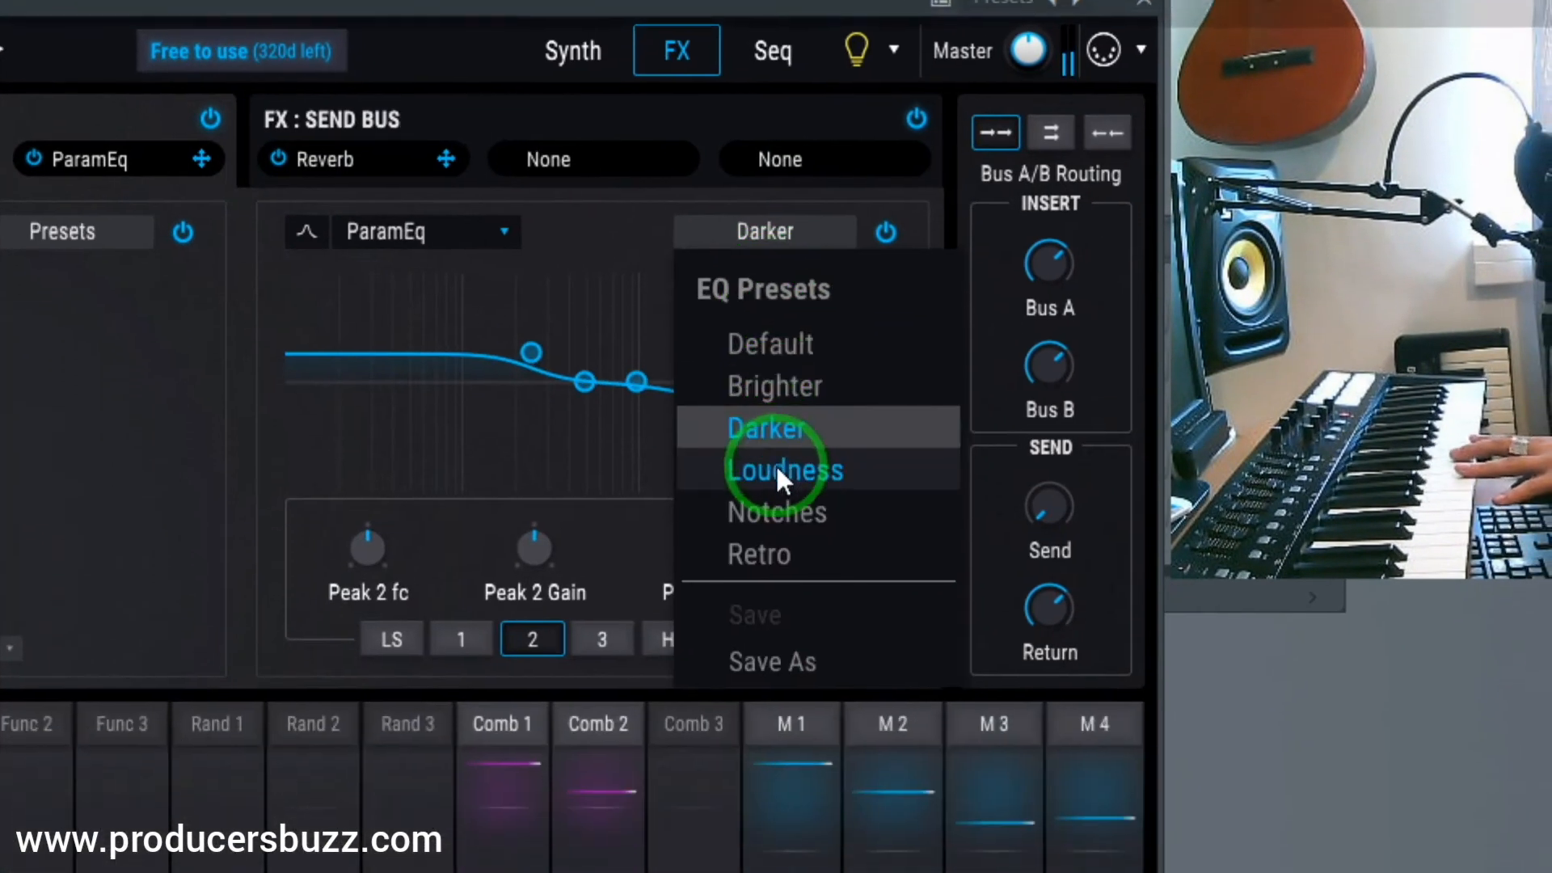
left_click(786, 470)
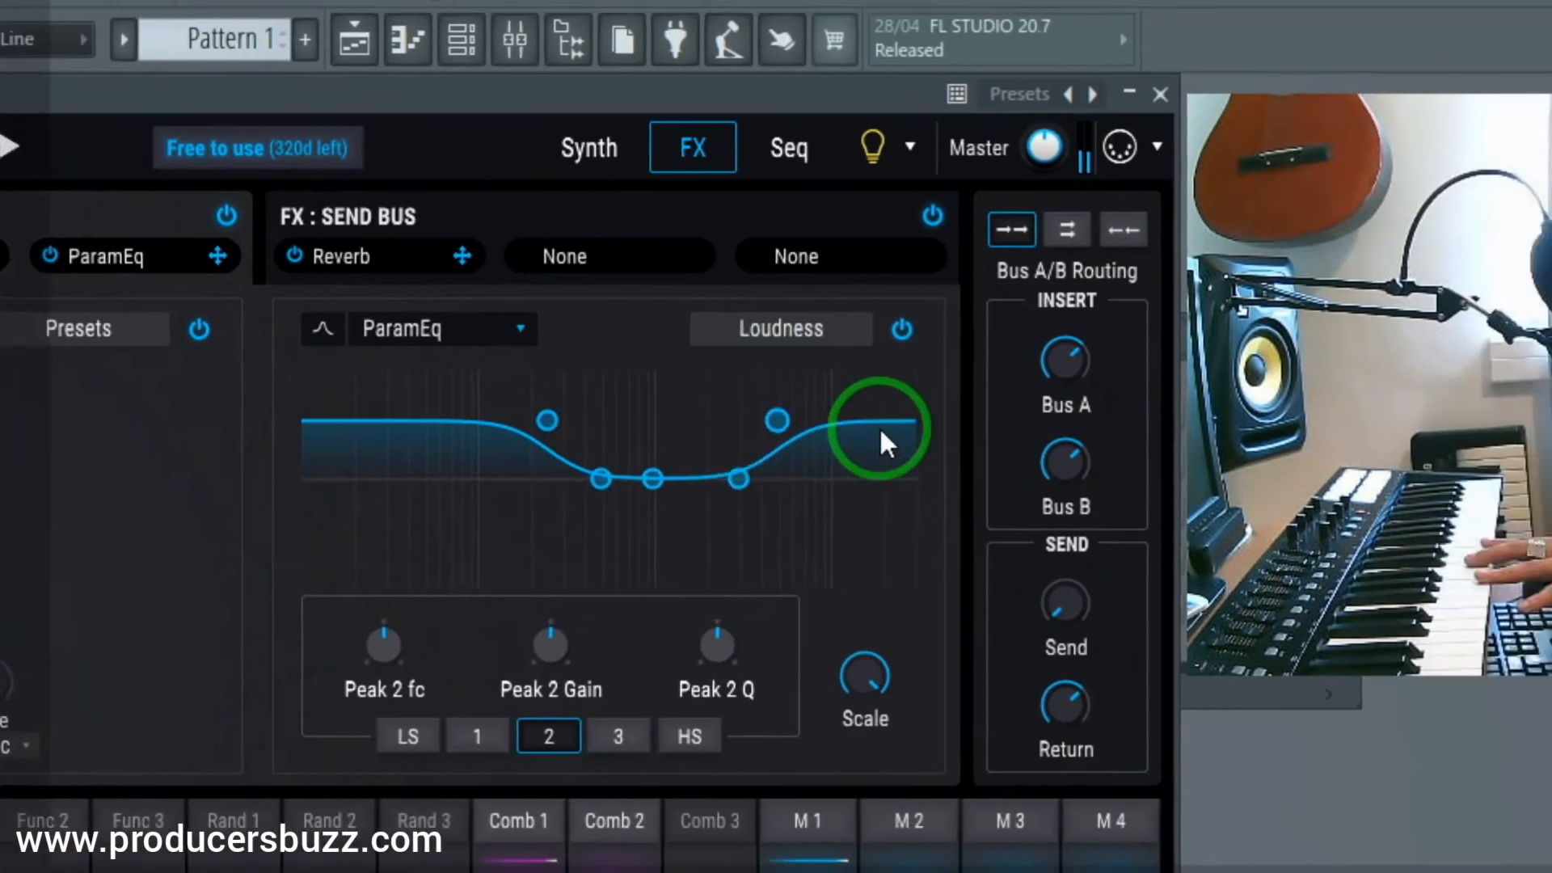
left_click(781, 328)
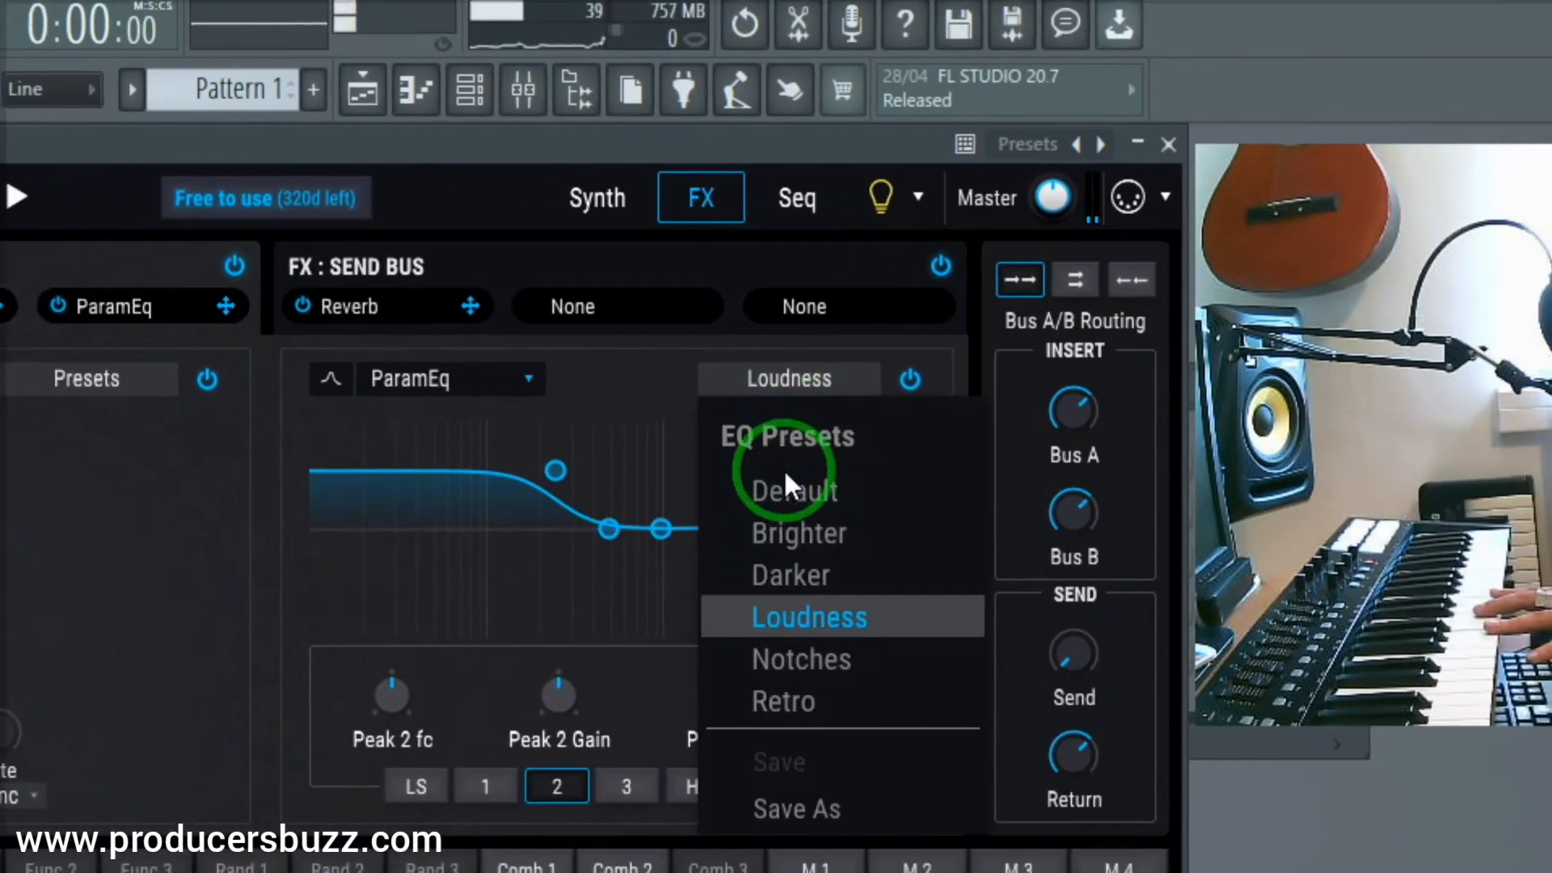
left_click(798, 533)
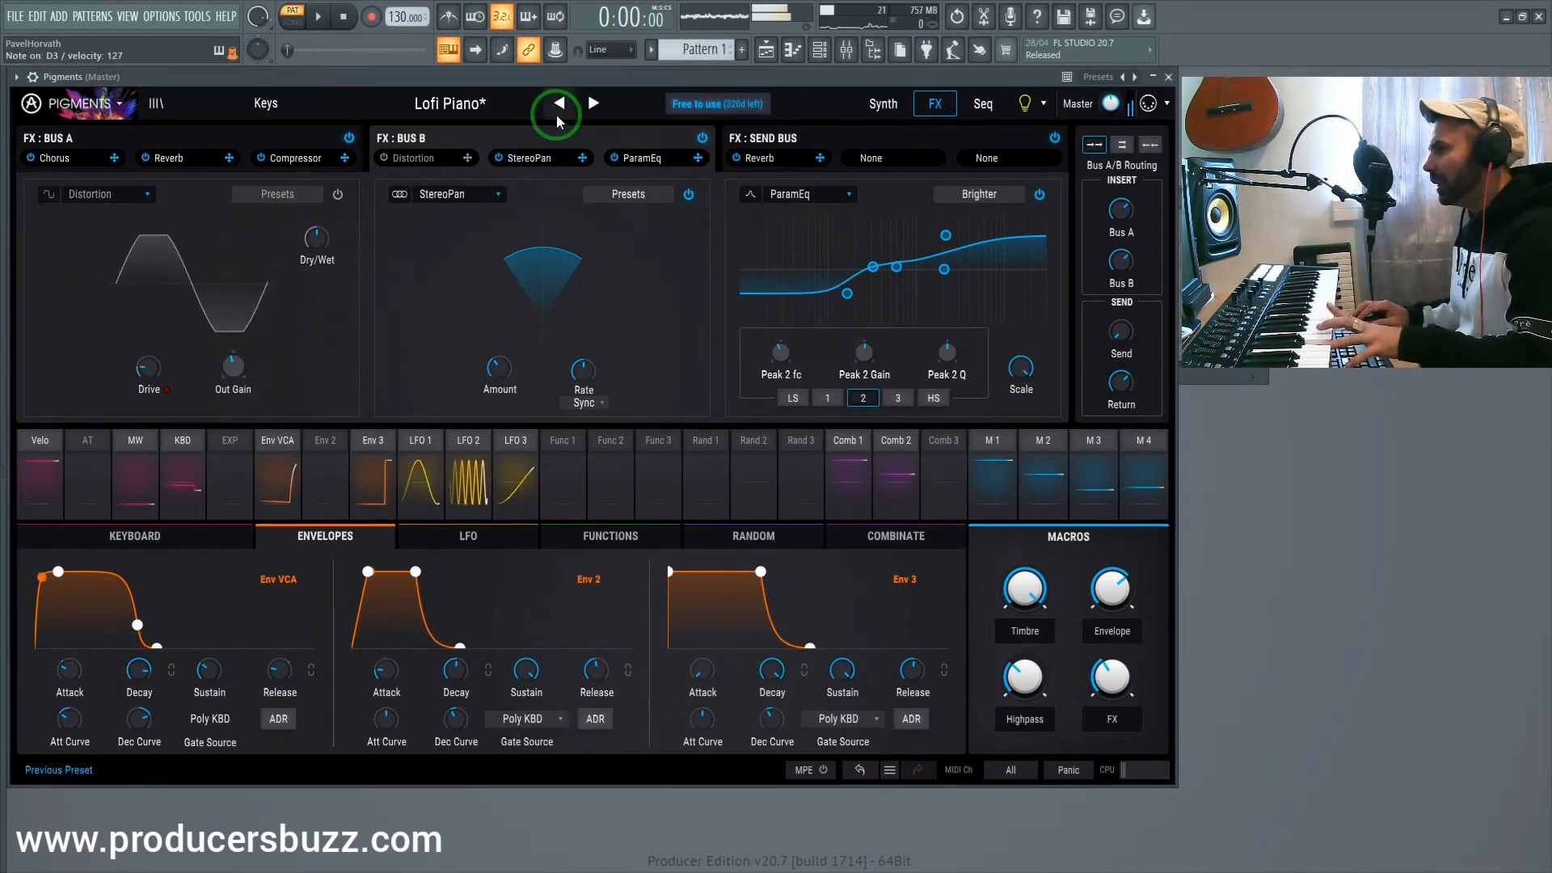
Reload Lofi Piano, show the Seq page and switch the arpeggiator to Seq mode
left_click(591, 103)
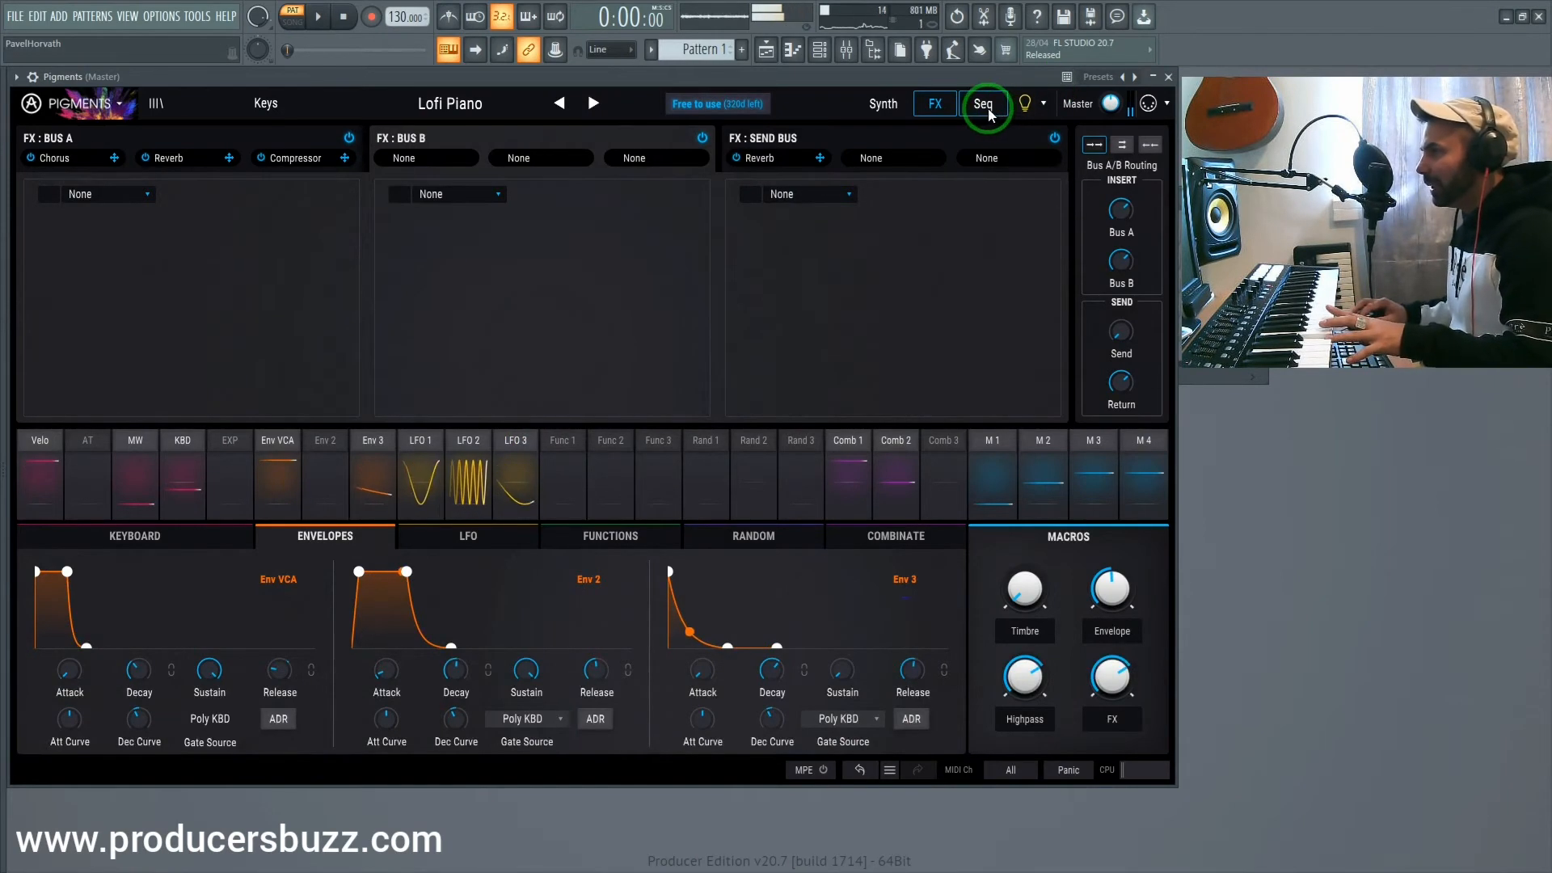
left_click(983, 103)
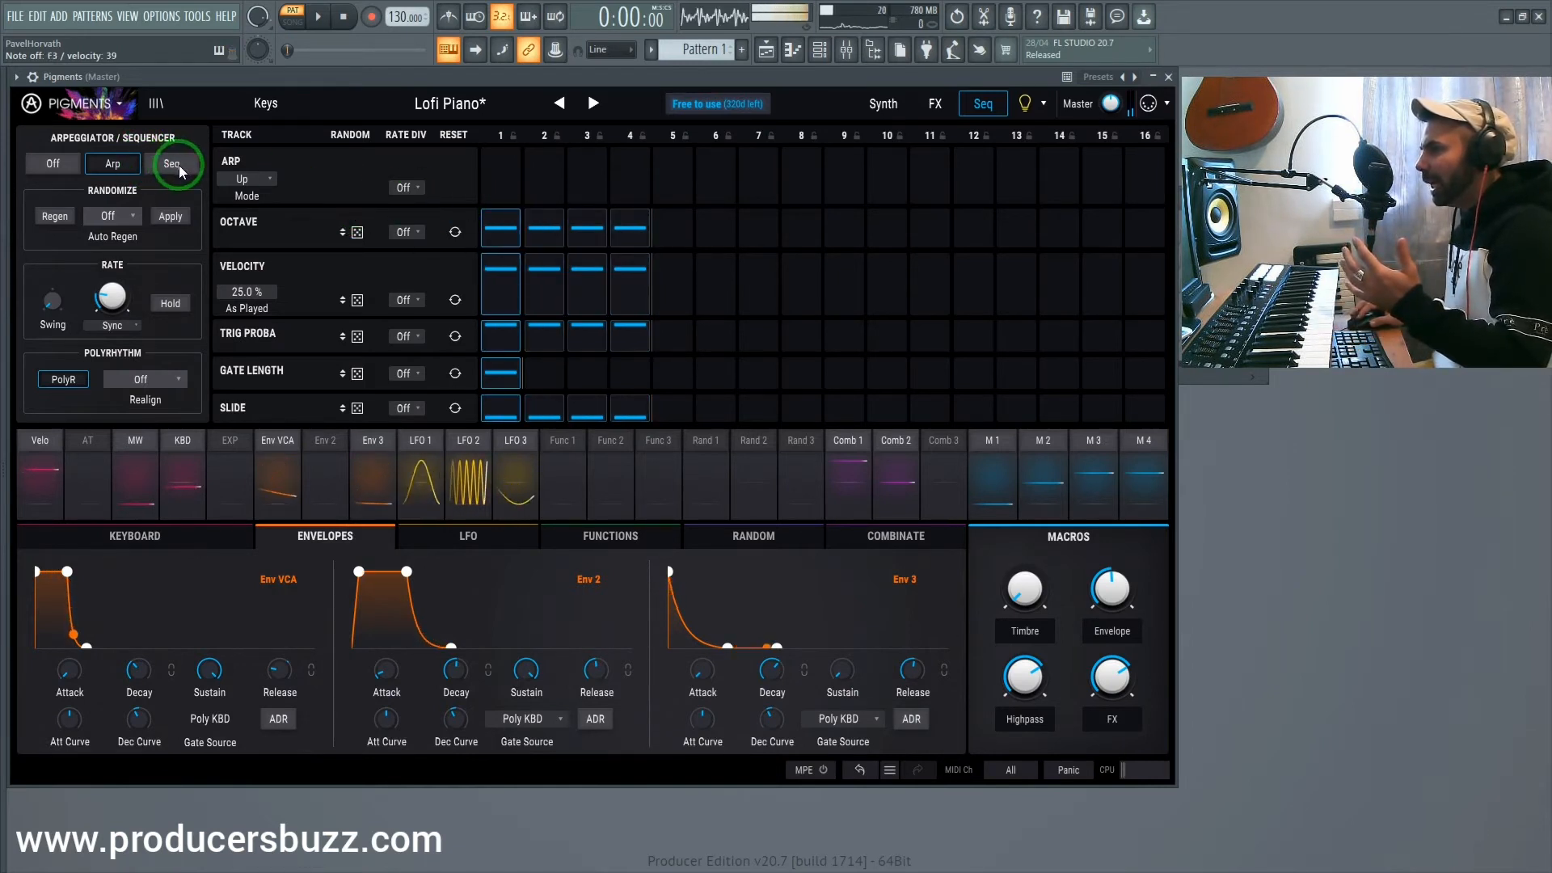
left_click(171, 164)
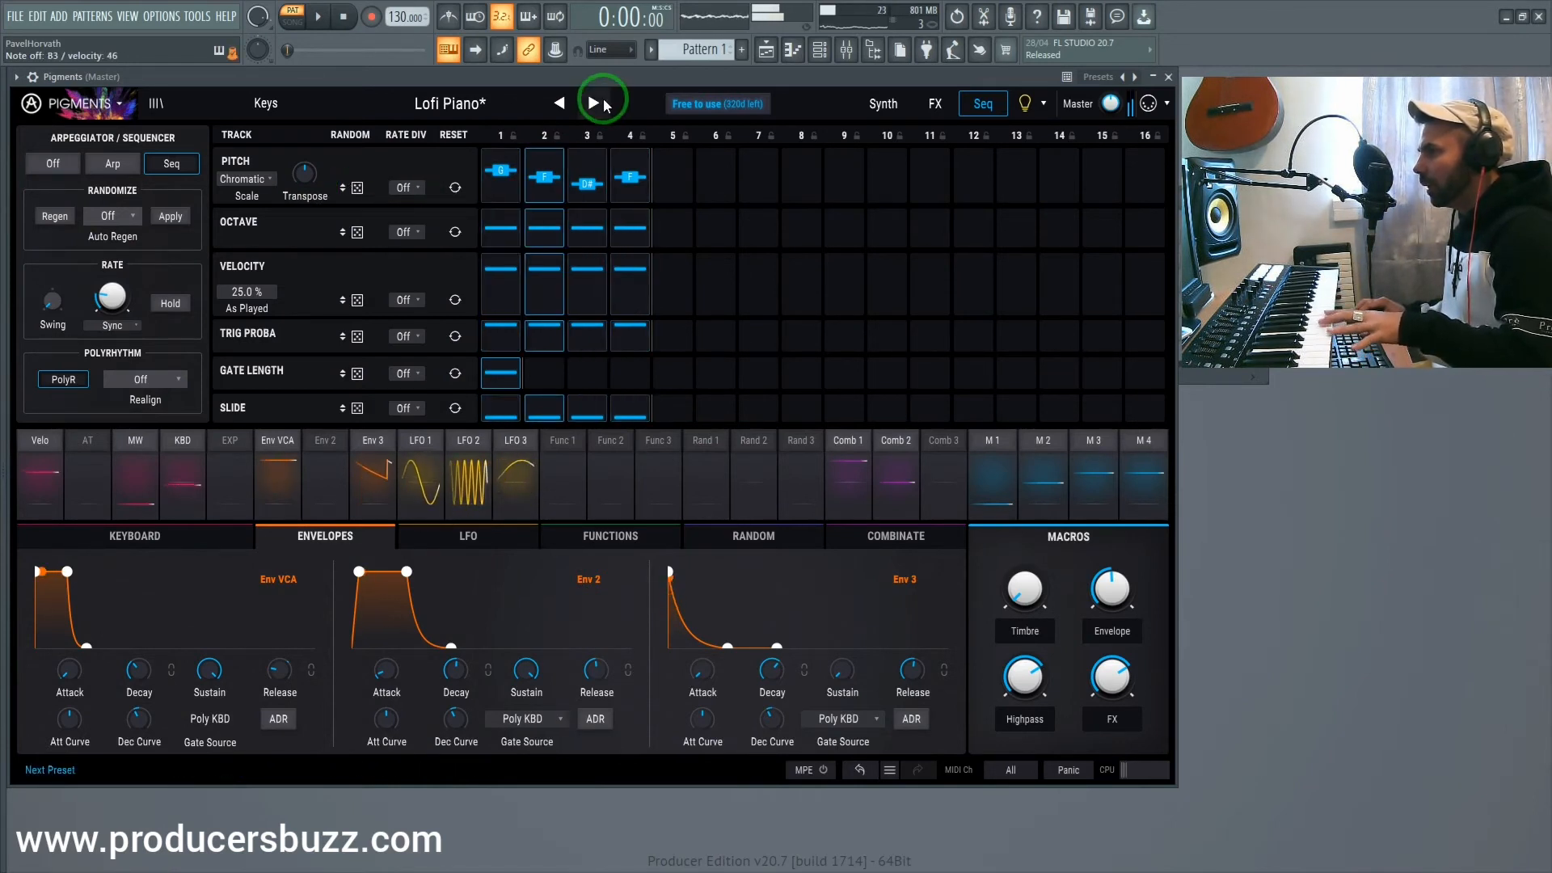
Step past Acoustic Drops to Gyoza, run its step sequencer, then advance to West Coast Keys
left_click(595, 103)
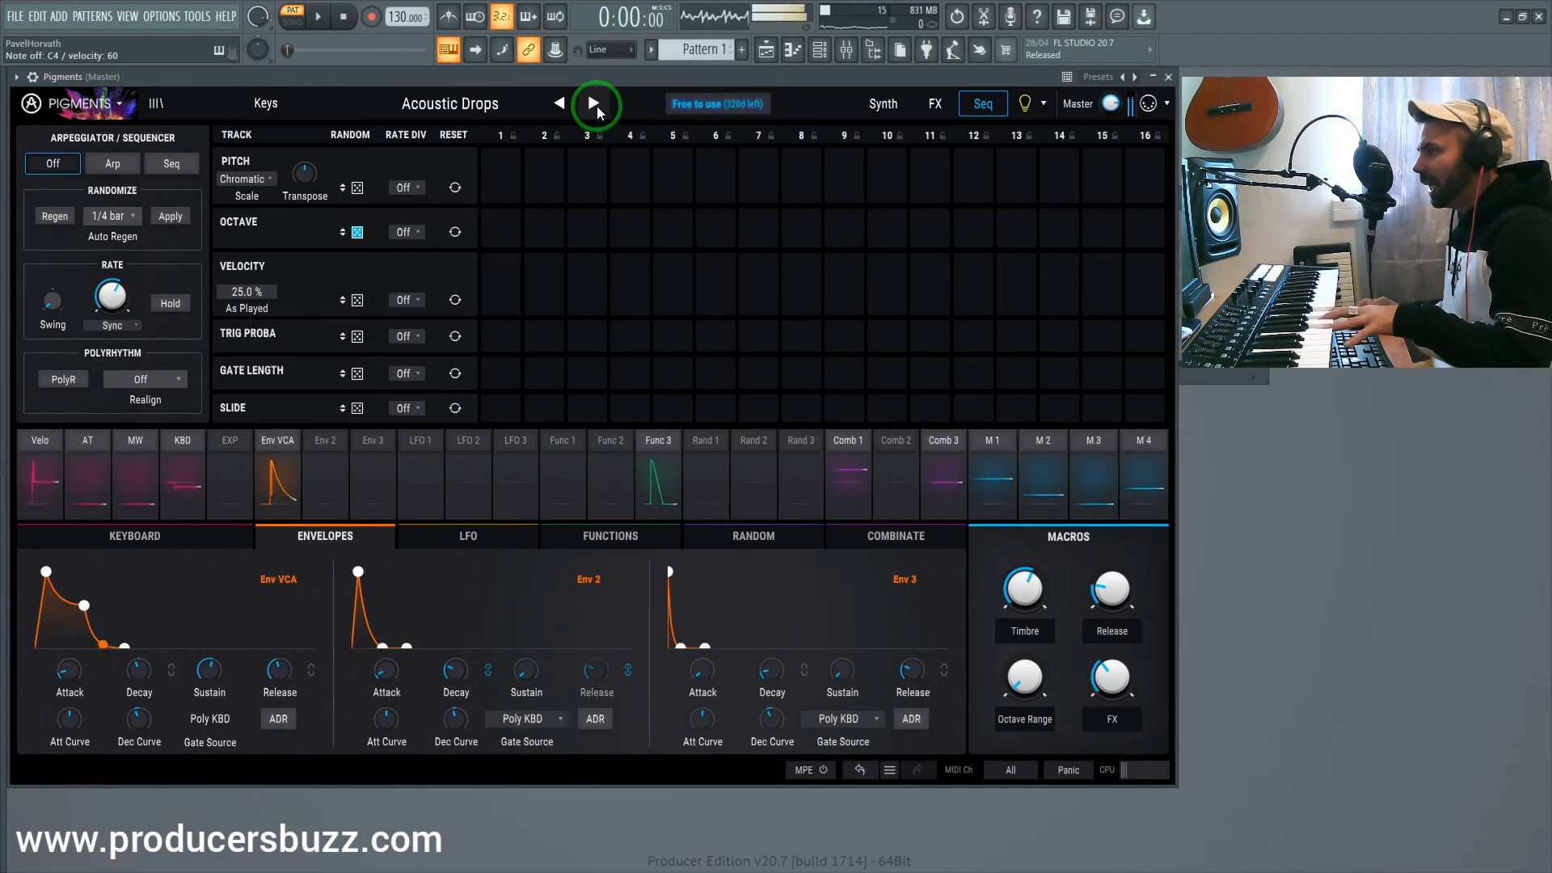
left_click(594, 103)
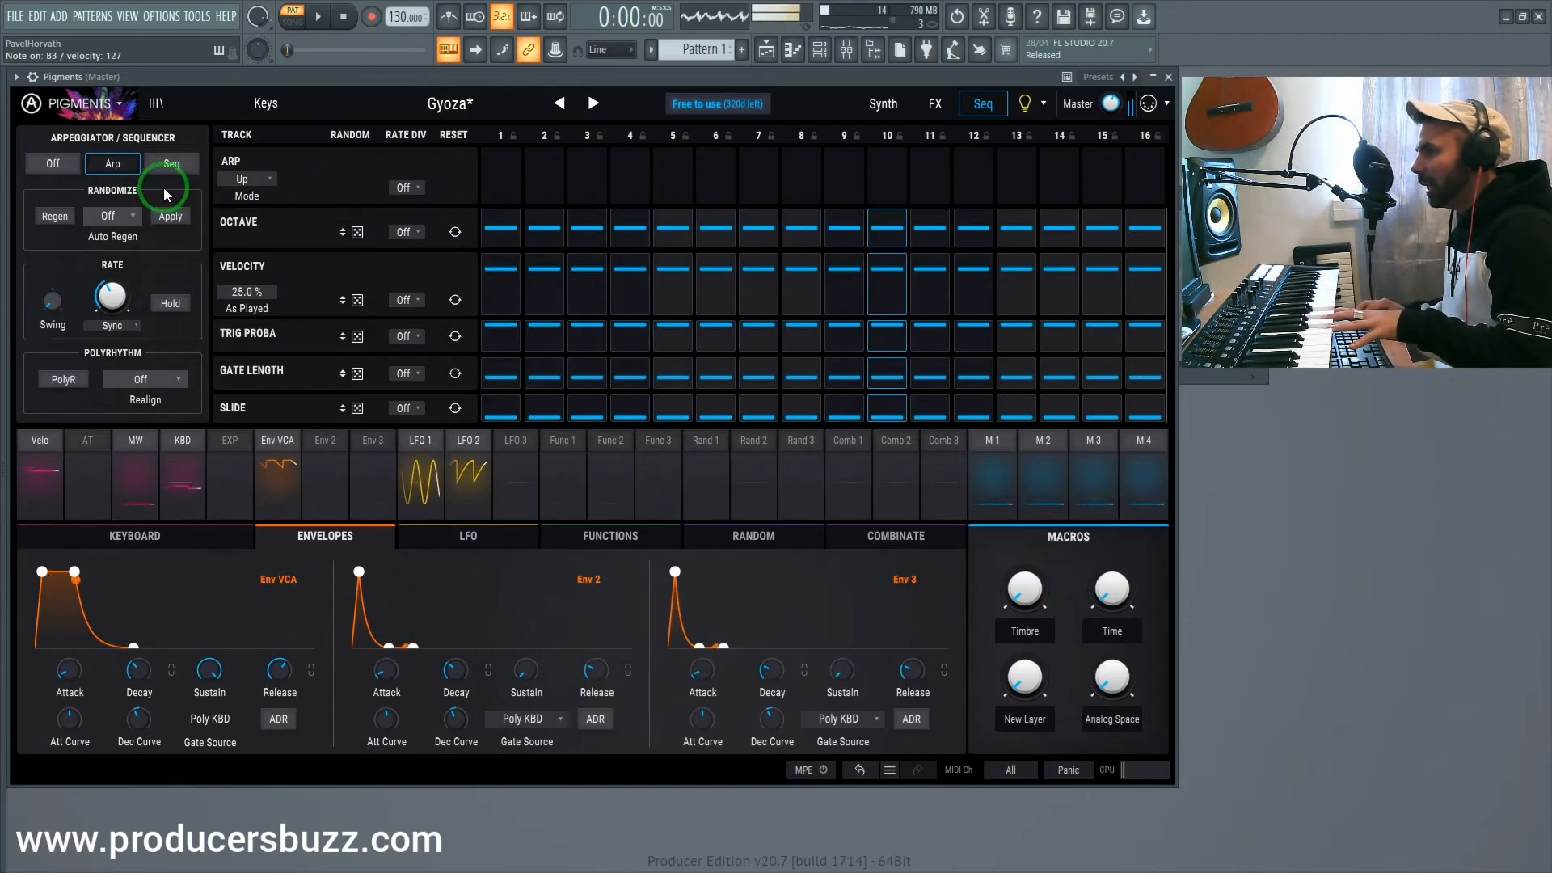
left_click(171, 164)
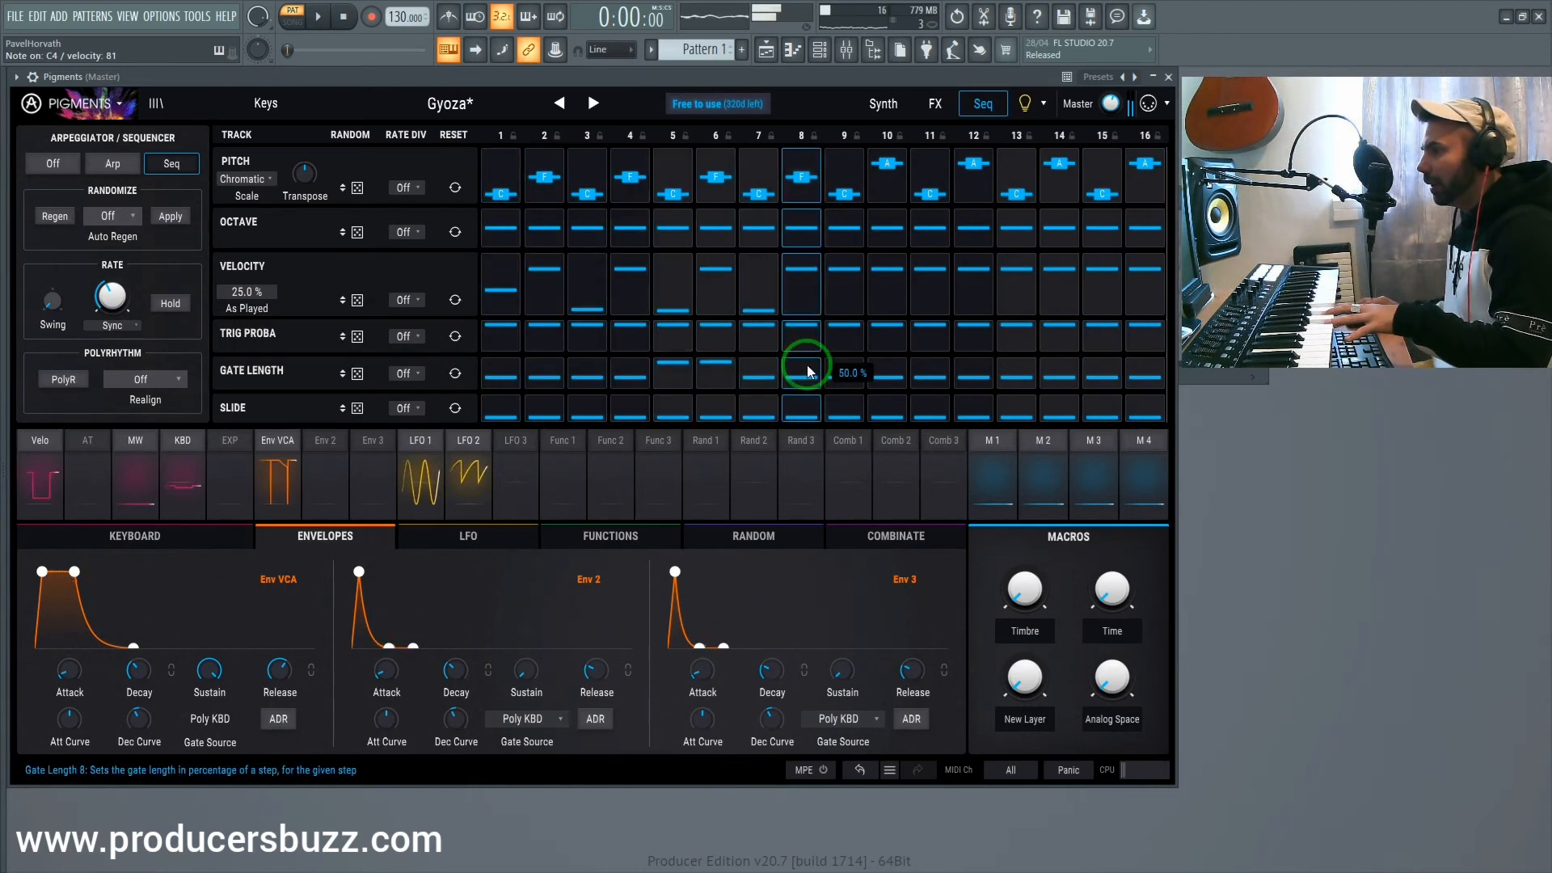
left_click(591, 103)
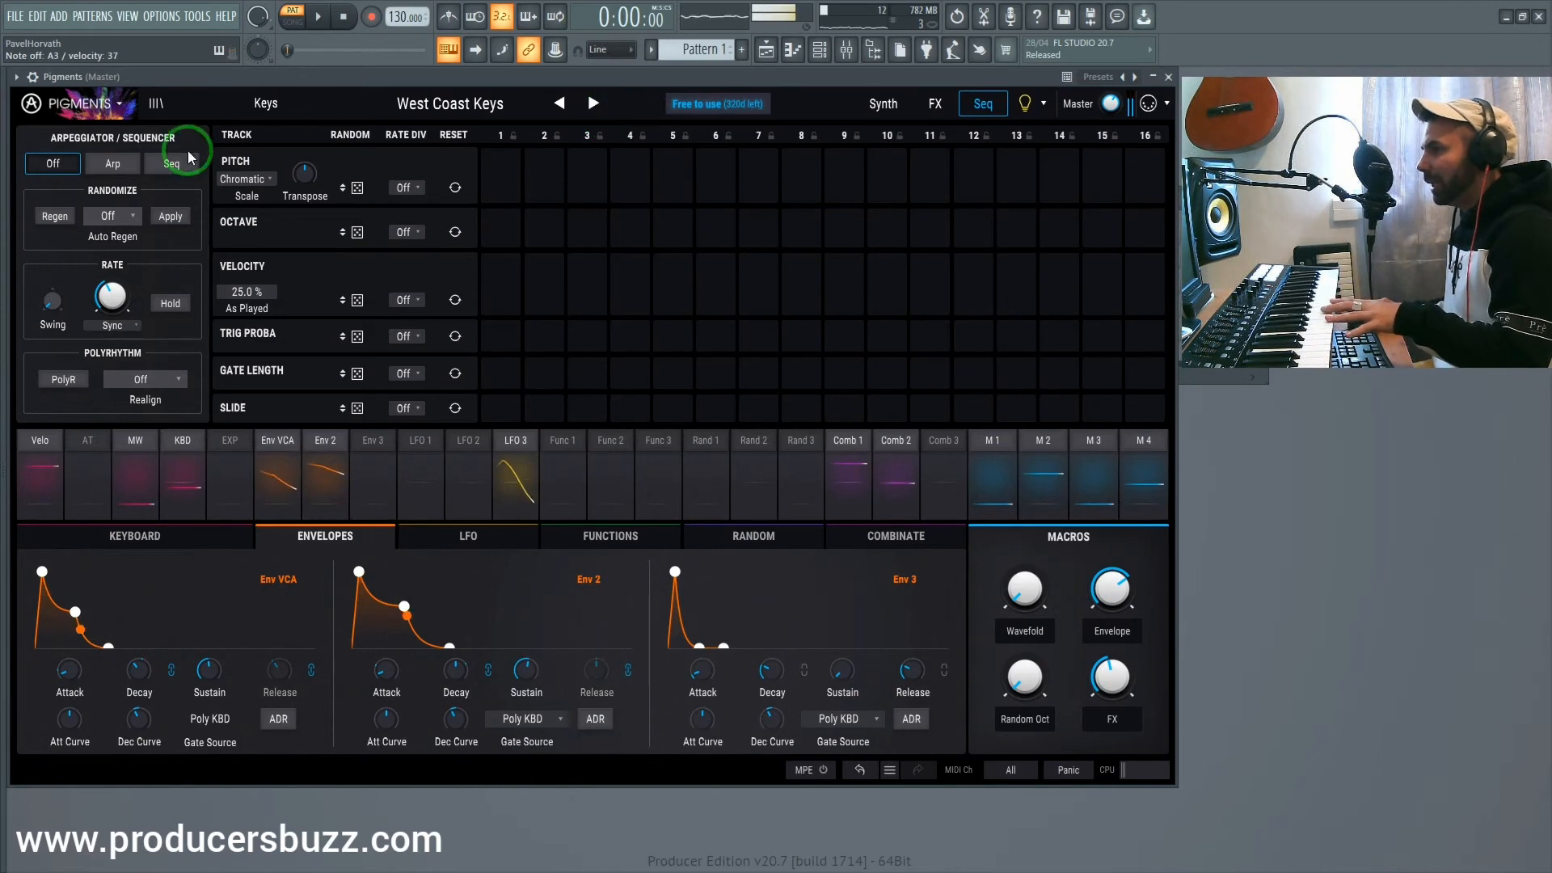
Enable Seq mode on West Coast Keys, edit its step lanes, then show its FX buses
left_click(171, 163)
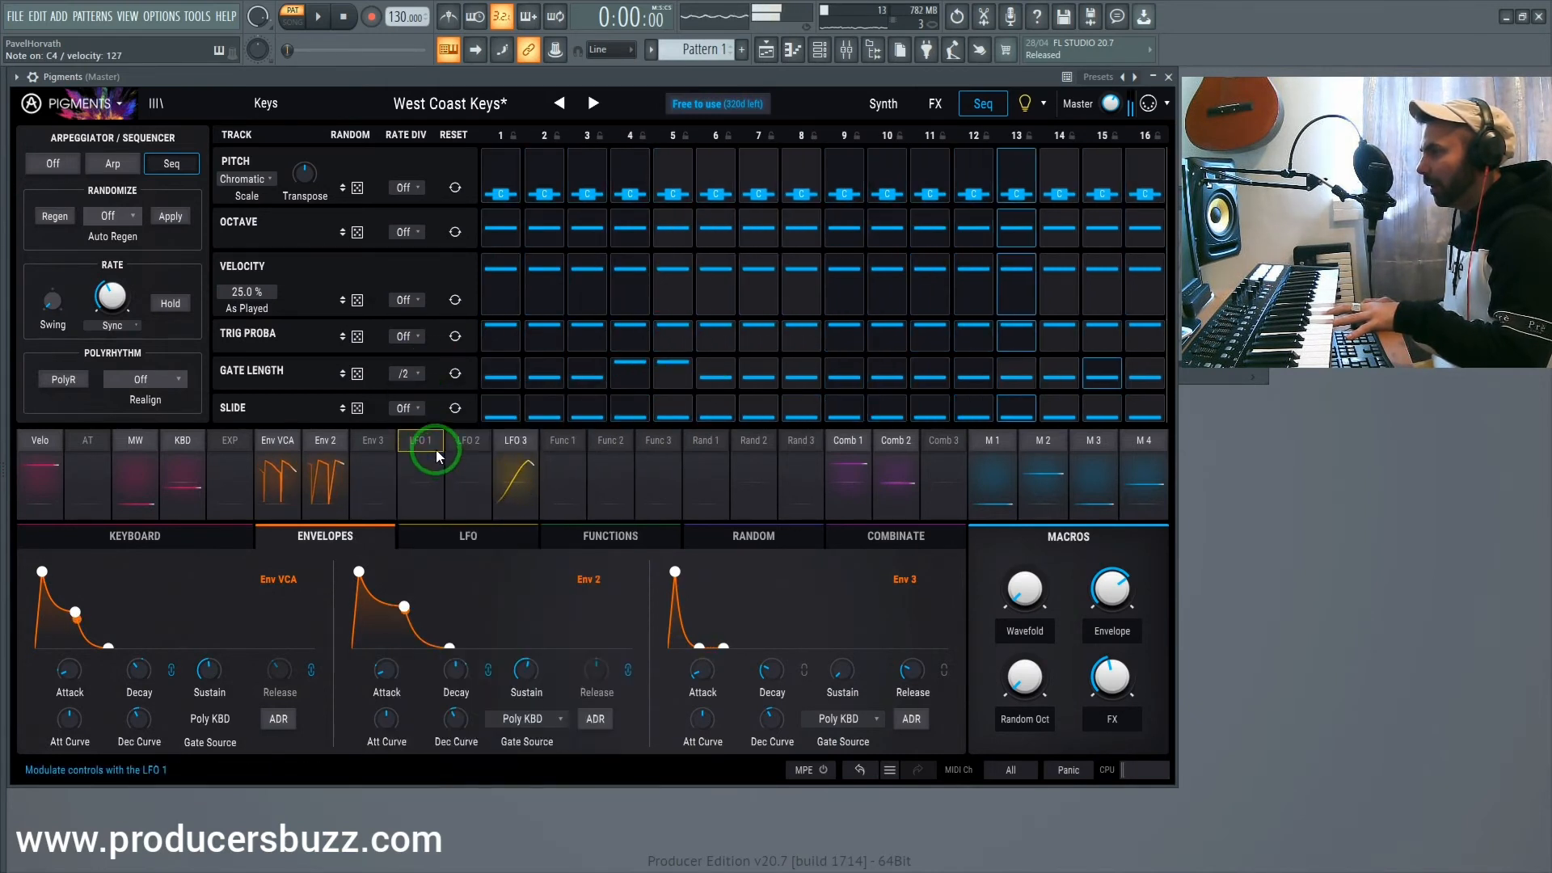
left_click(404, 373)
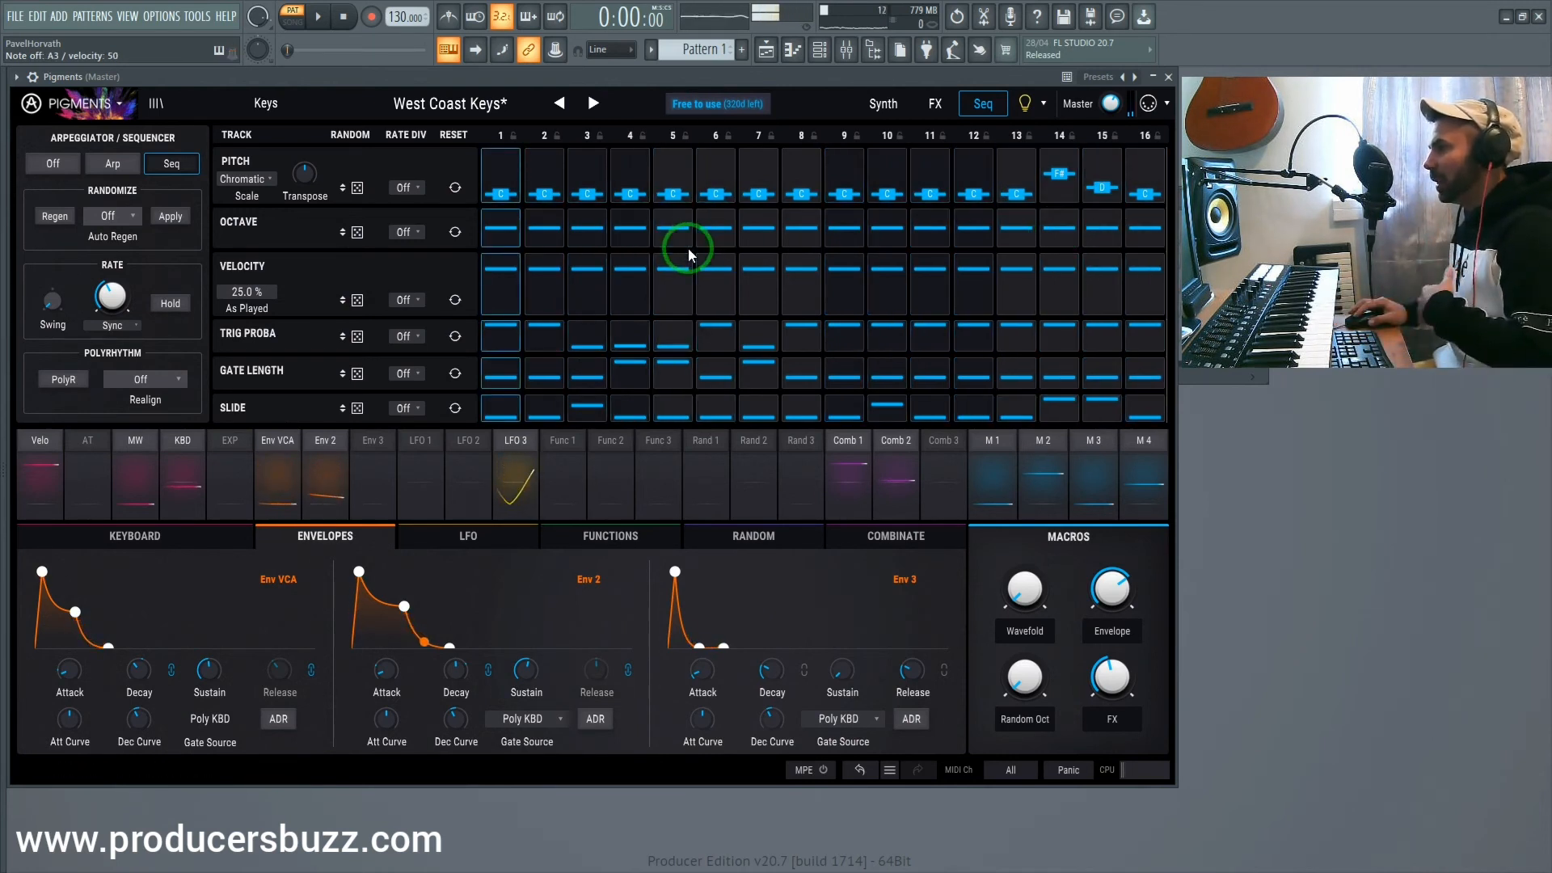
left_click(934, 104)
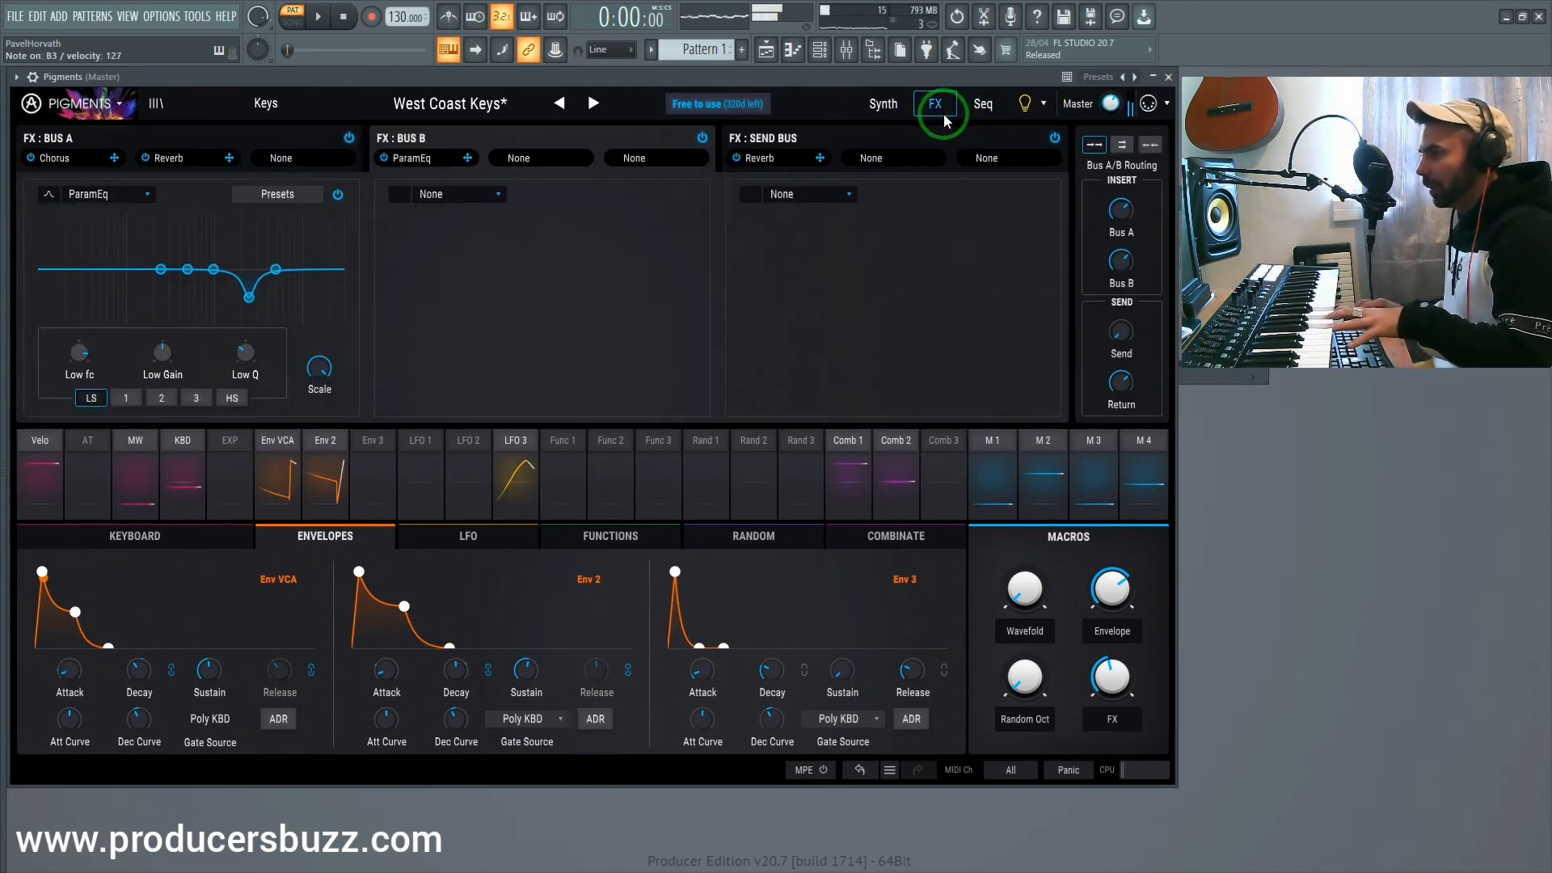
Return to the Gyoza preset and view its Synth engine page
left_click(594, 103)
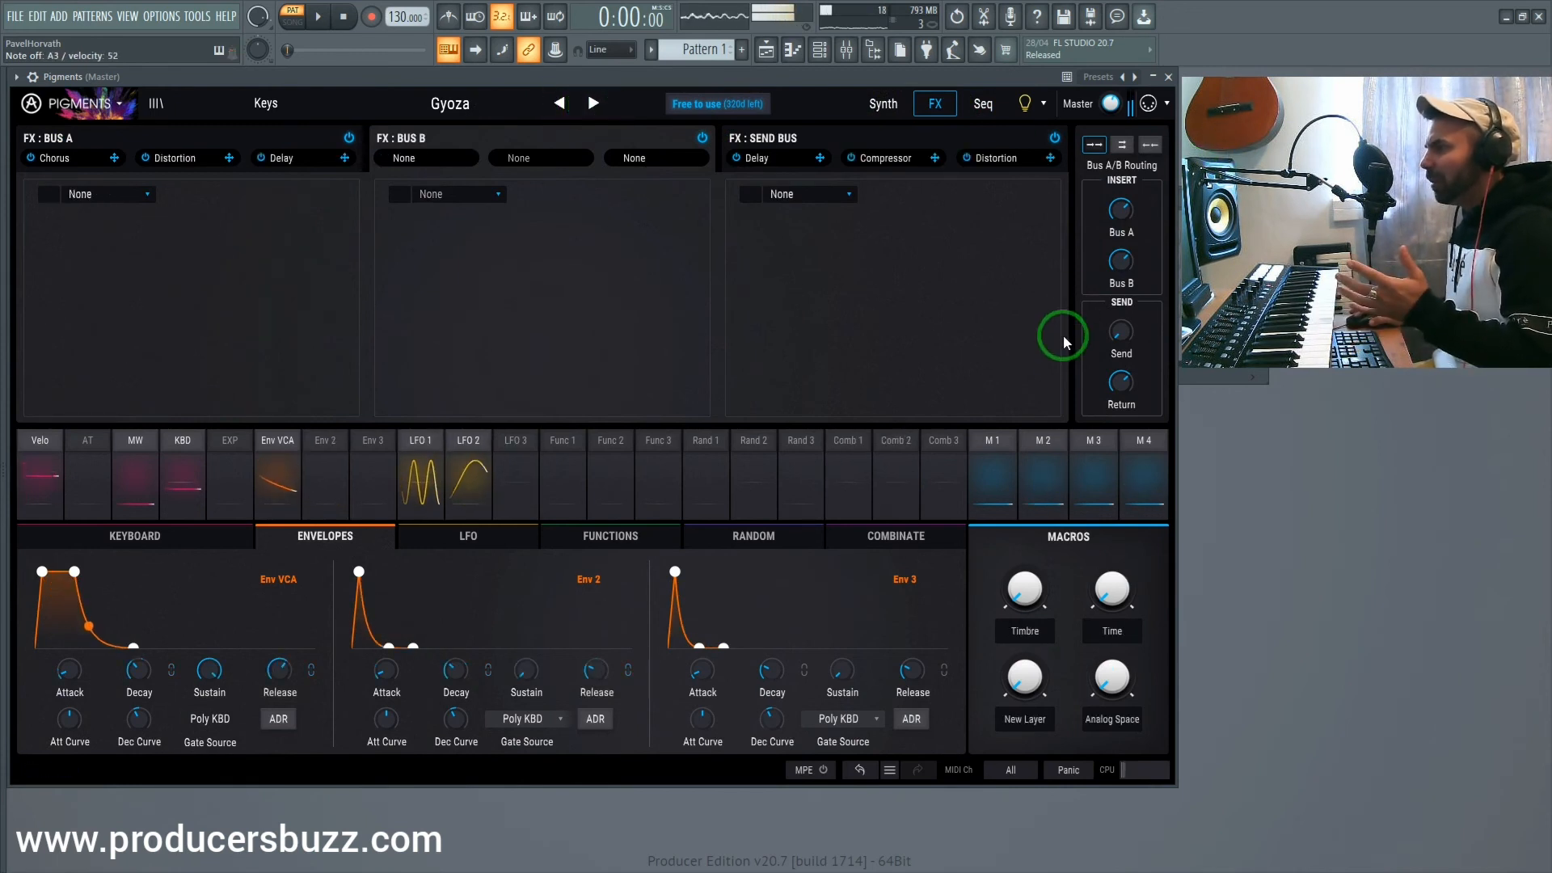
left_click_drag(1112, 589, 1113, 579)
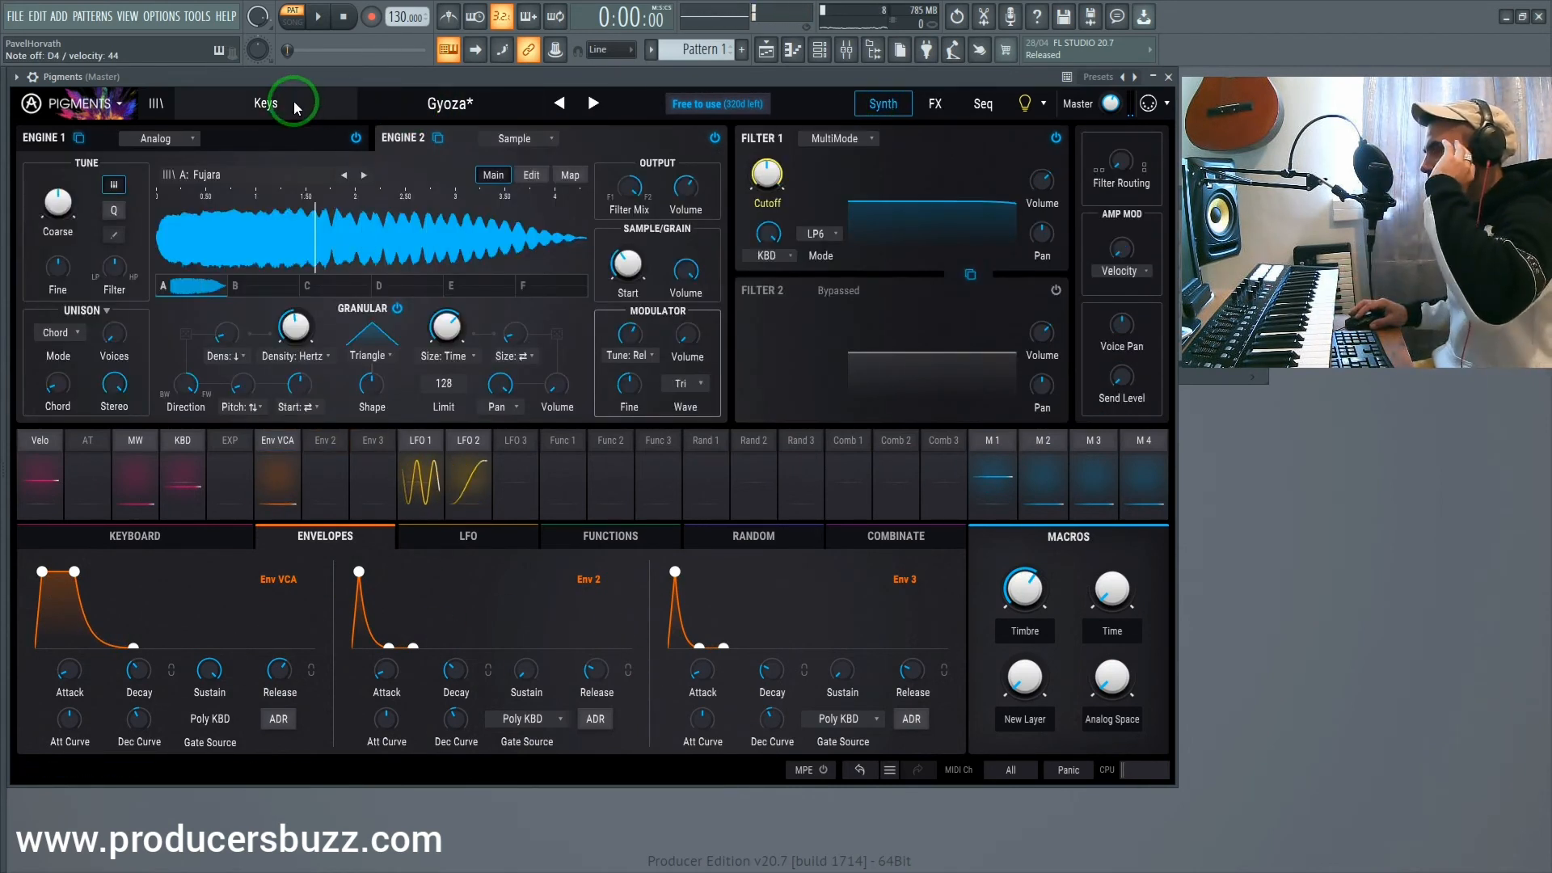
Open the preset category browser and browse Brass, Pad and Sequence preset lists
left_click(265, 104)
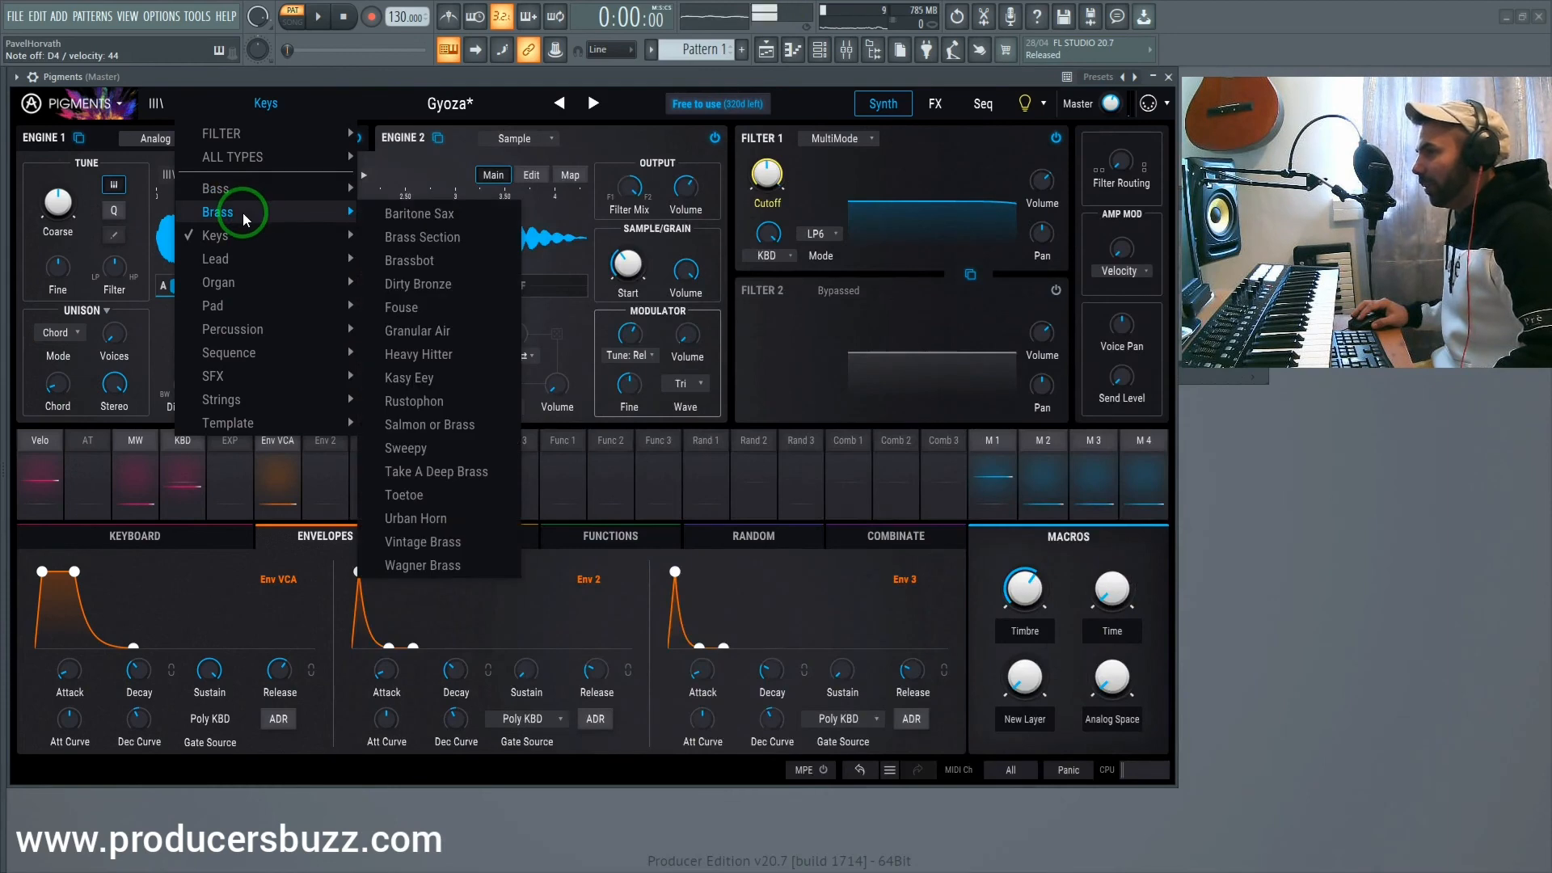
mouse_move(242, 238)
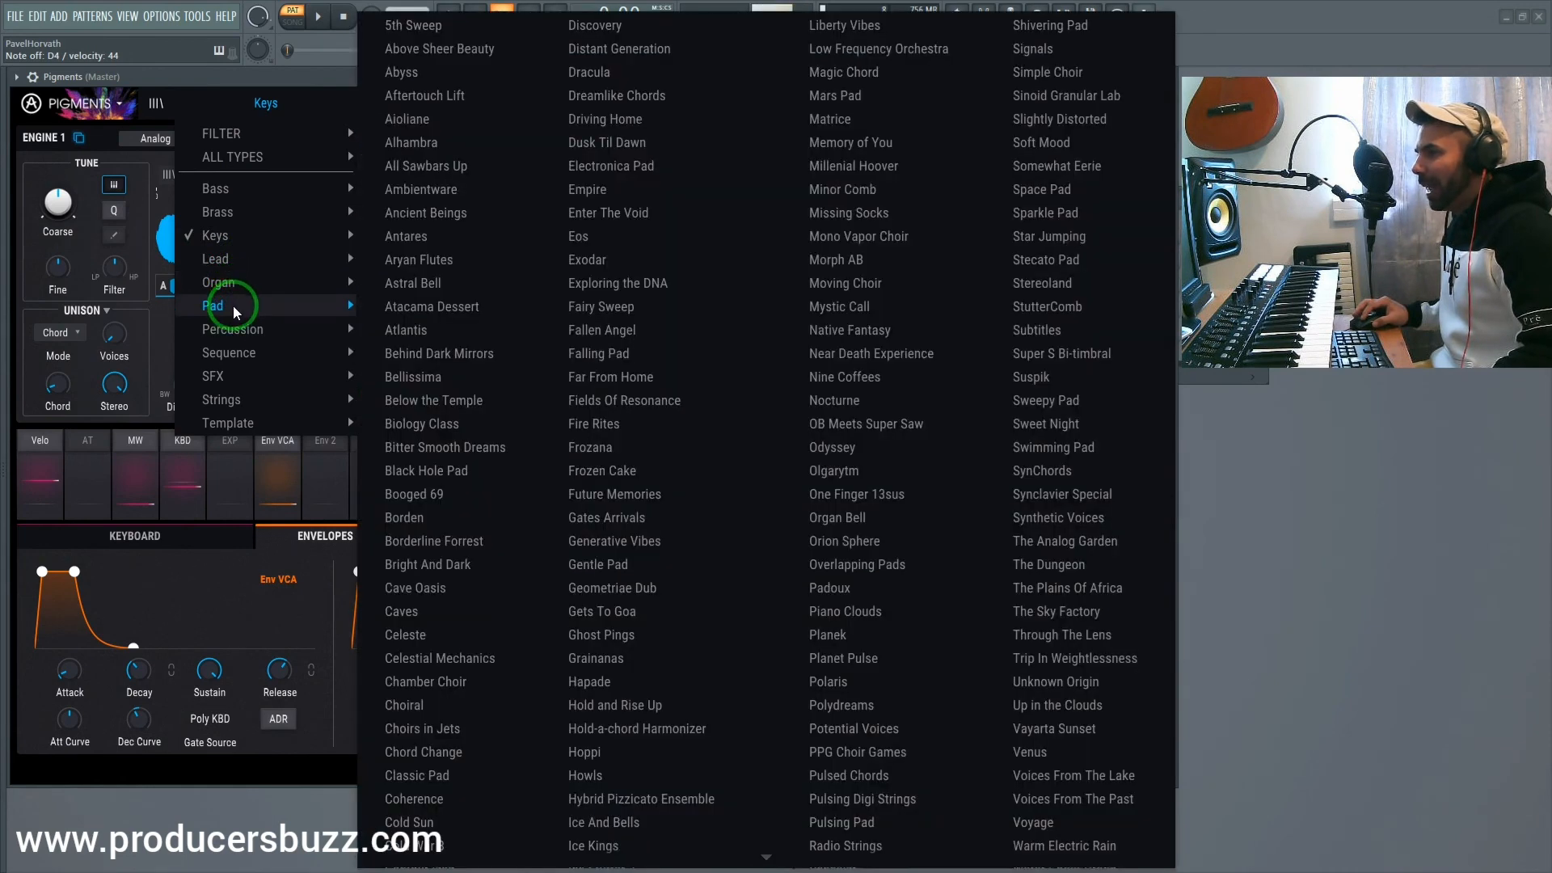
left_click(230, 352)
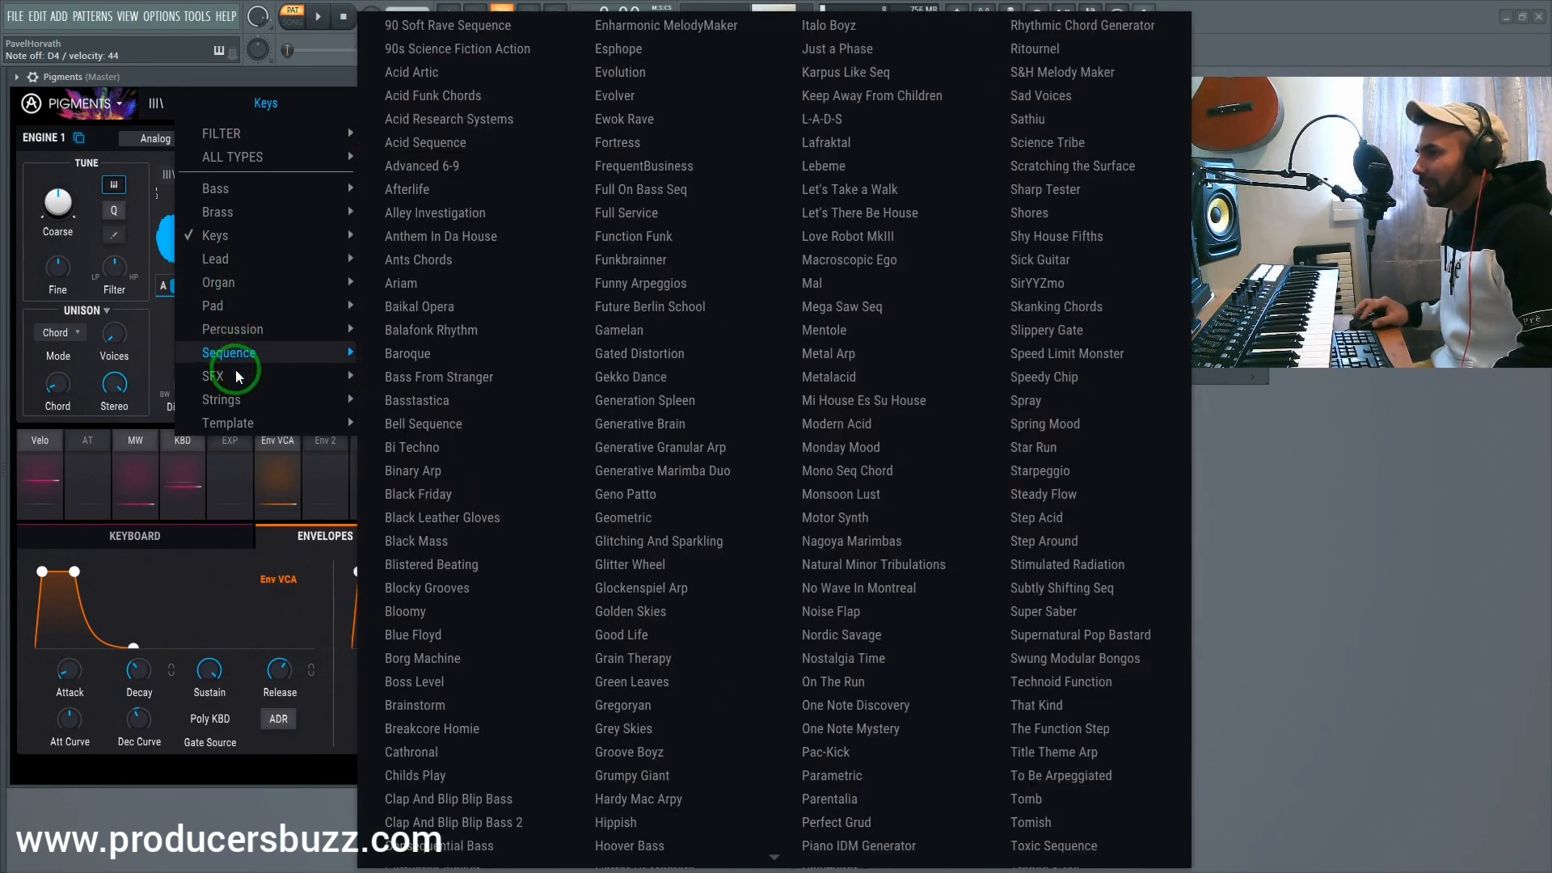